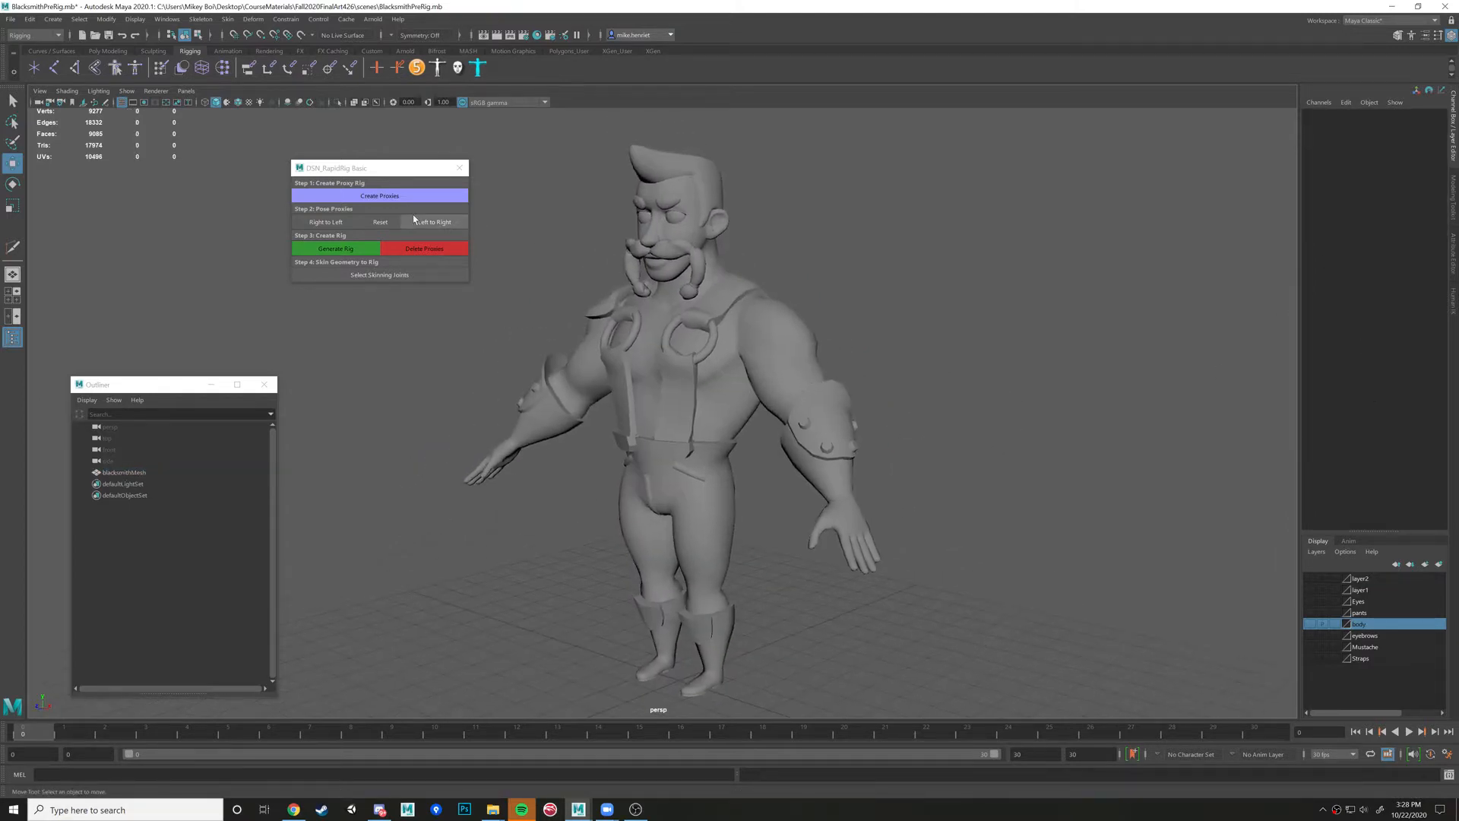
pyautogui.moveTo(351, 168)
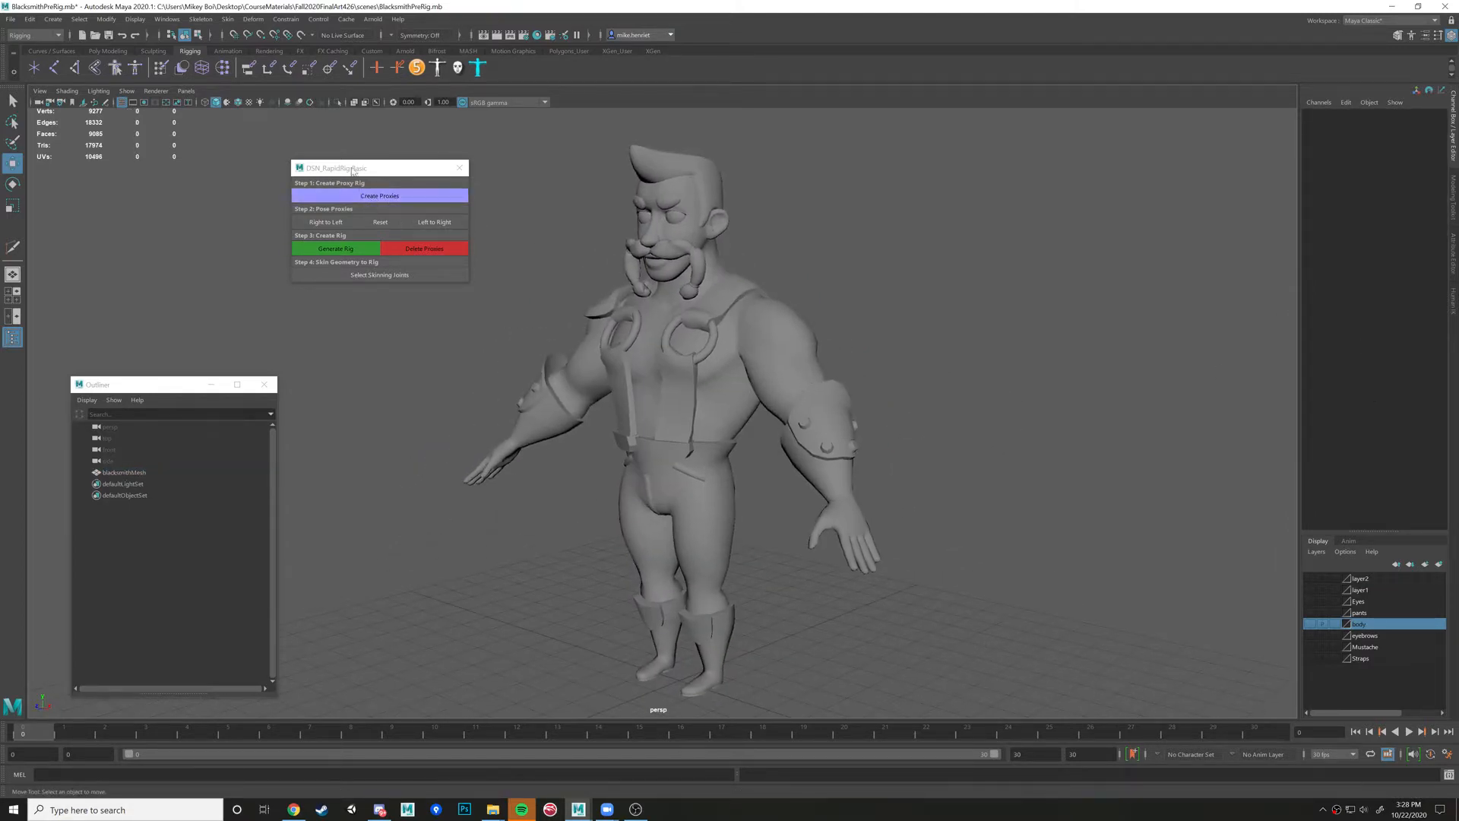
# Browse into Documents > maya > 2020 > scripts and locate RapidRig_Basic.mel
pyautogui.moveTo(351, 169); pyautogui.dragTo(293, 193)
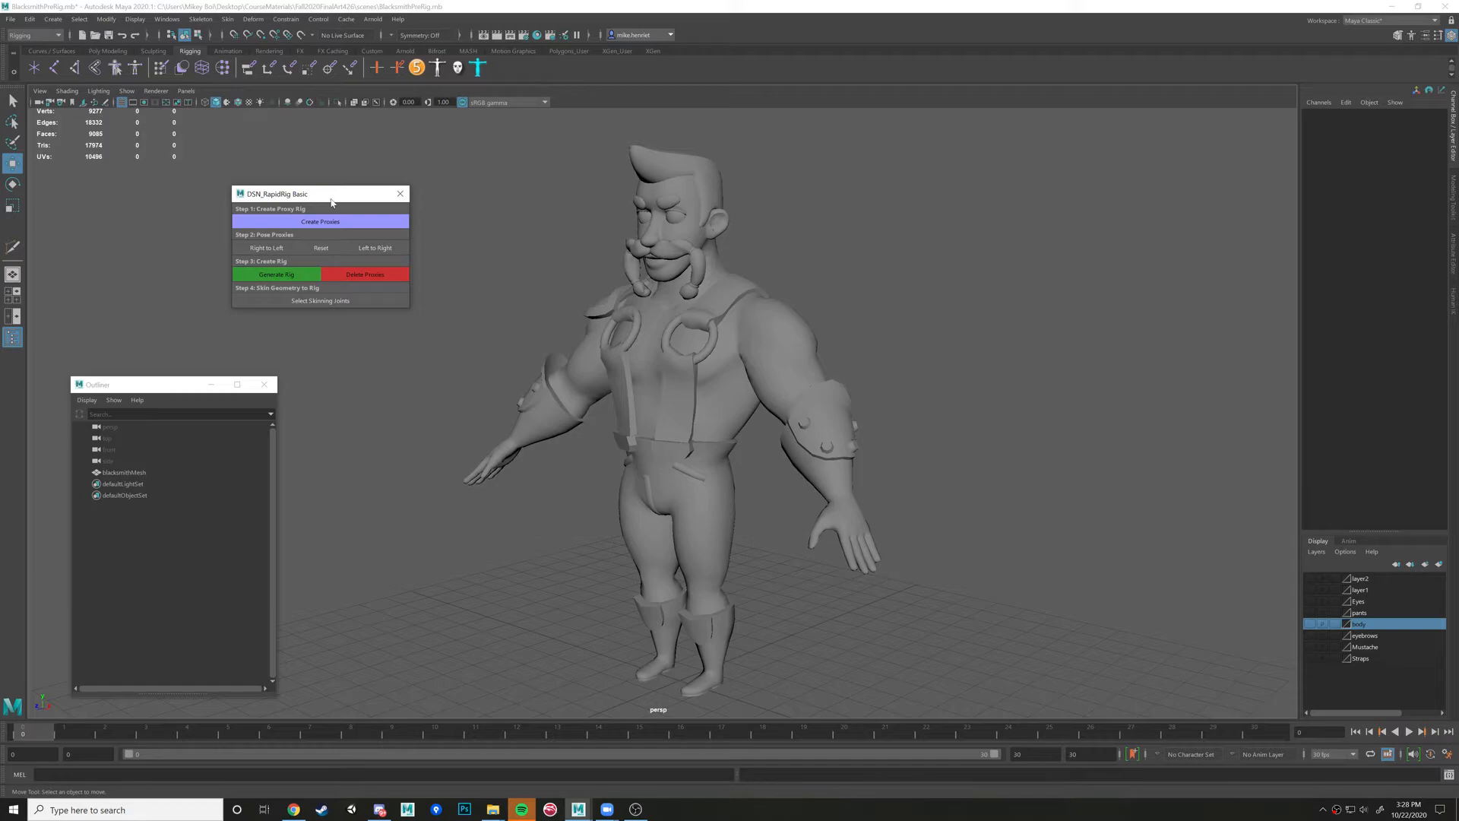
pyautogui.moveTo(493, 808)
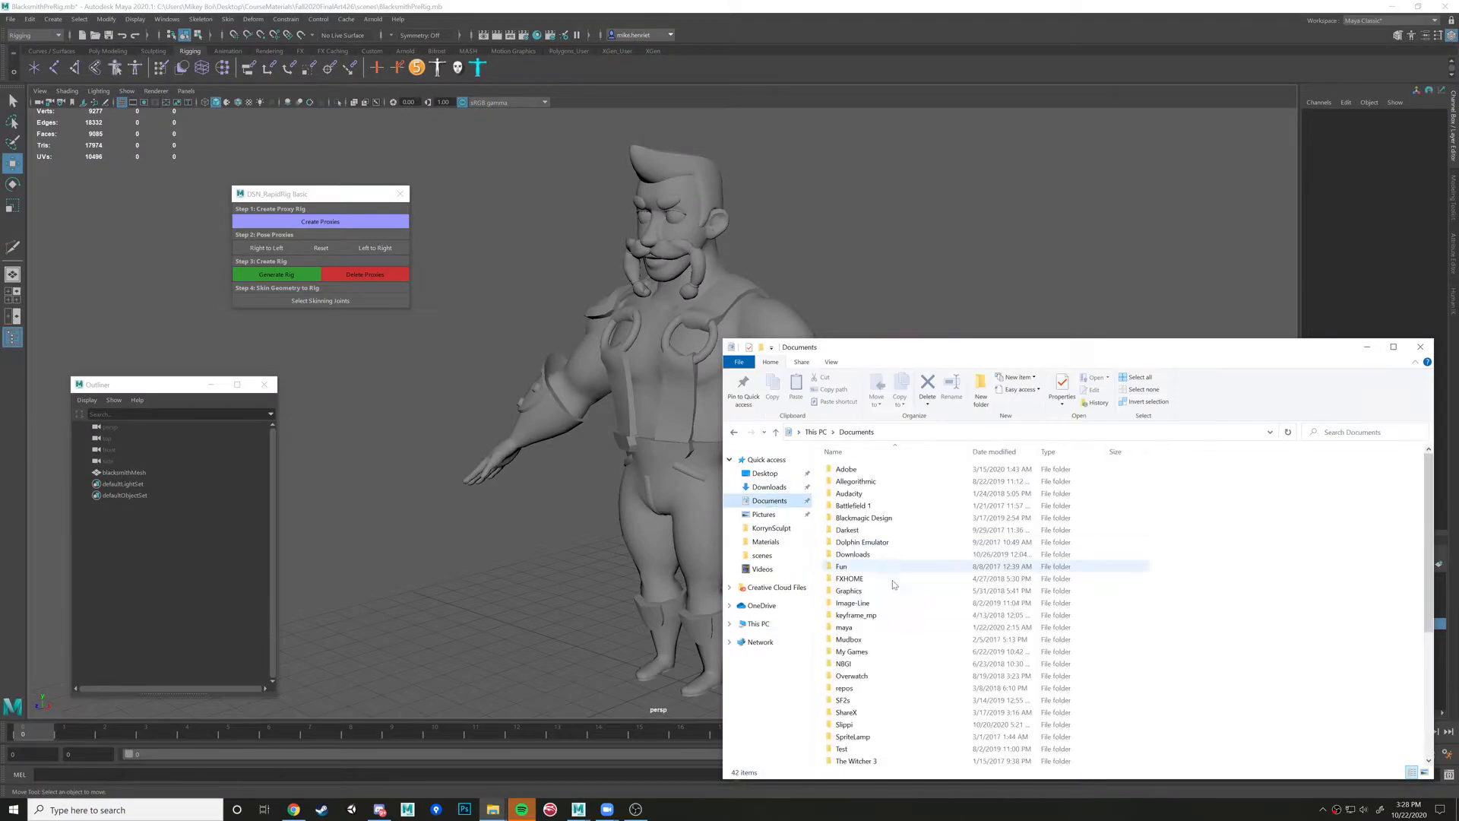
pyautogui.scroll(-3)
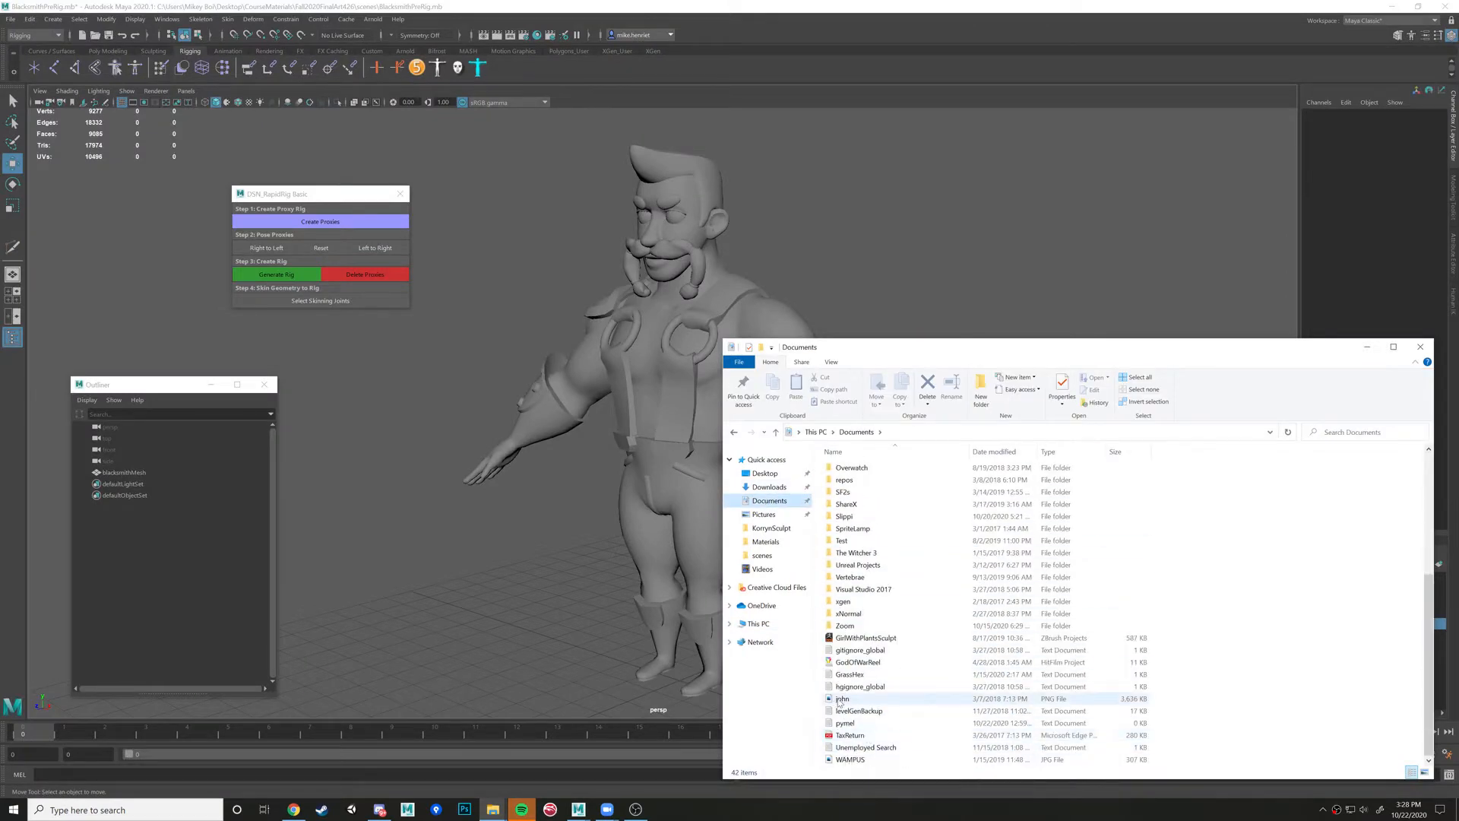
pyautogui.scroll(3)
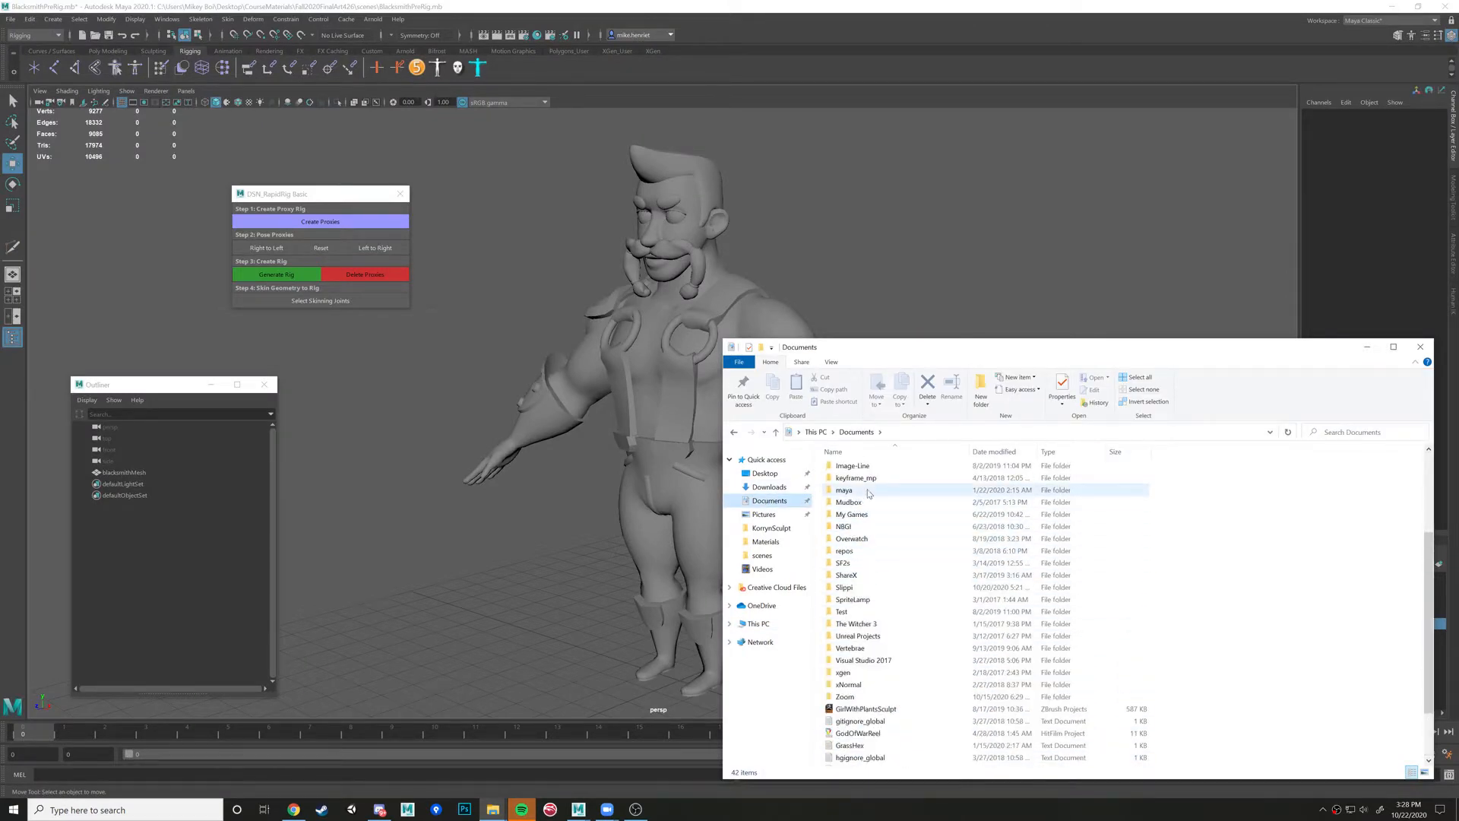
pyautogui.doubleClick(844, 490)
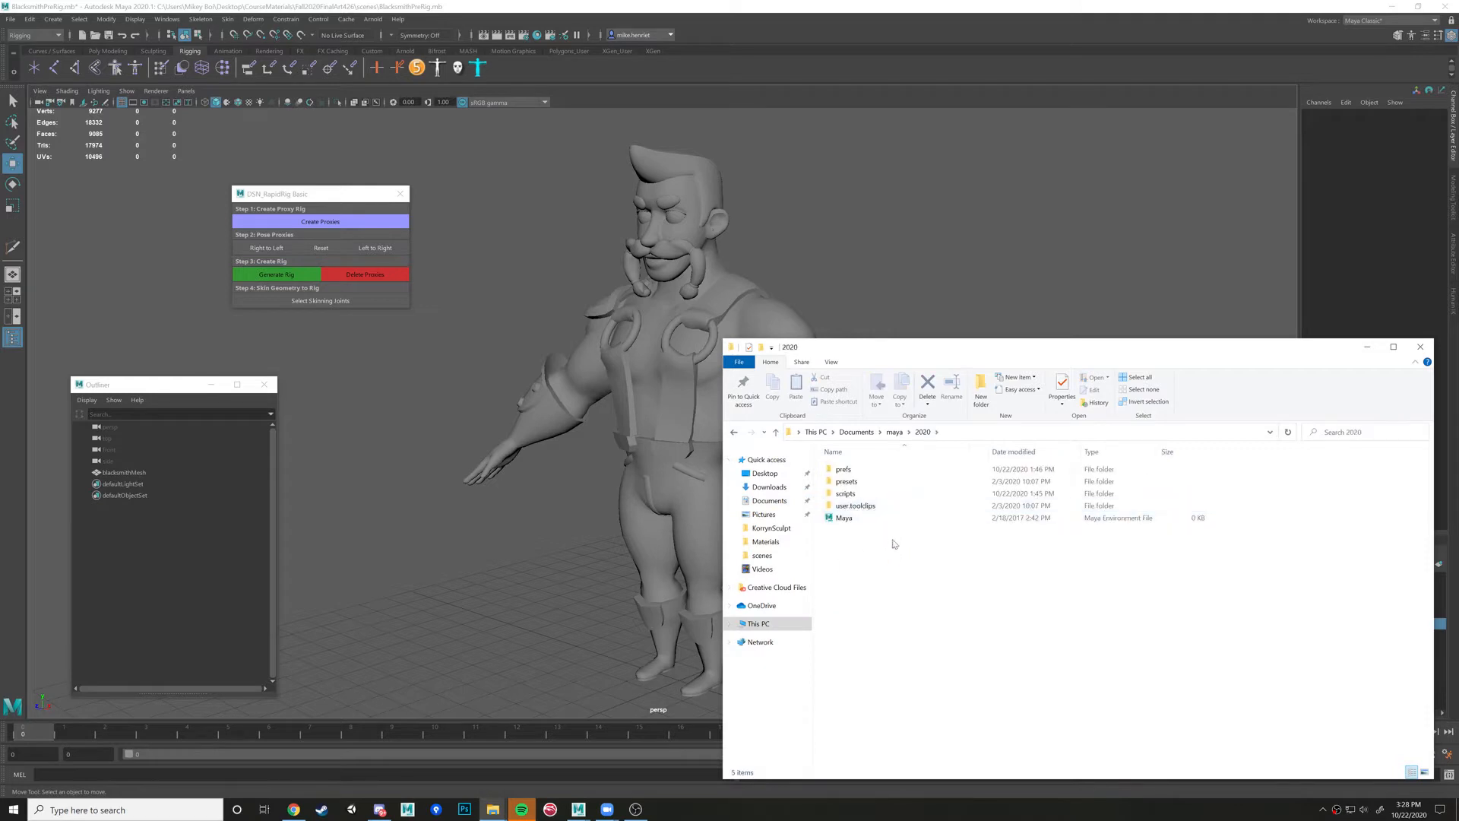
pyautogui.doubleClick(845, 492)
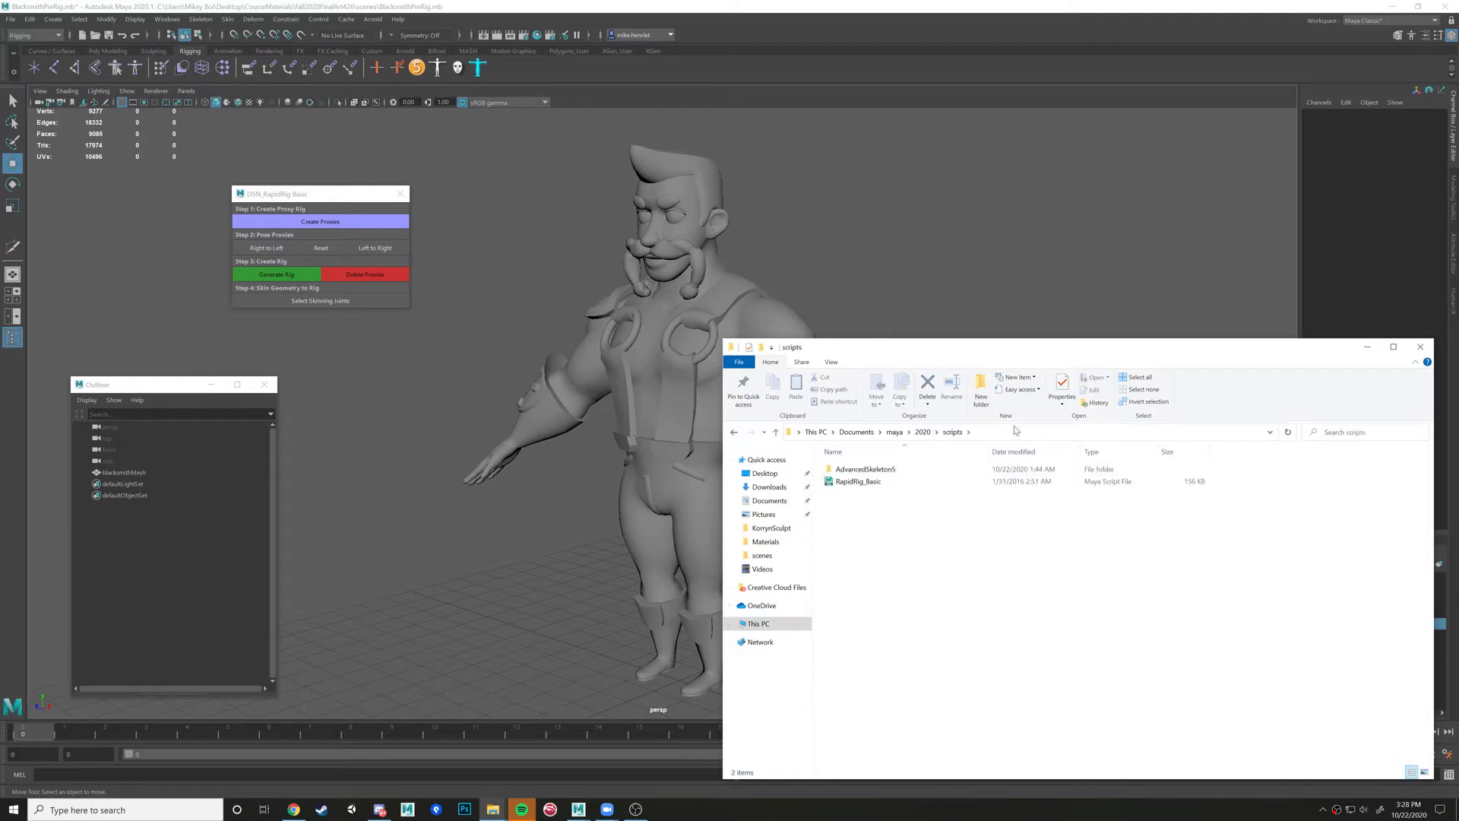
pyautogui.click(856, 482)
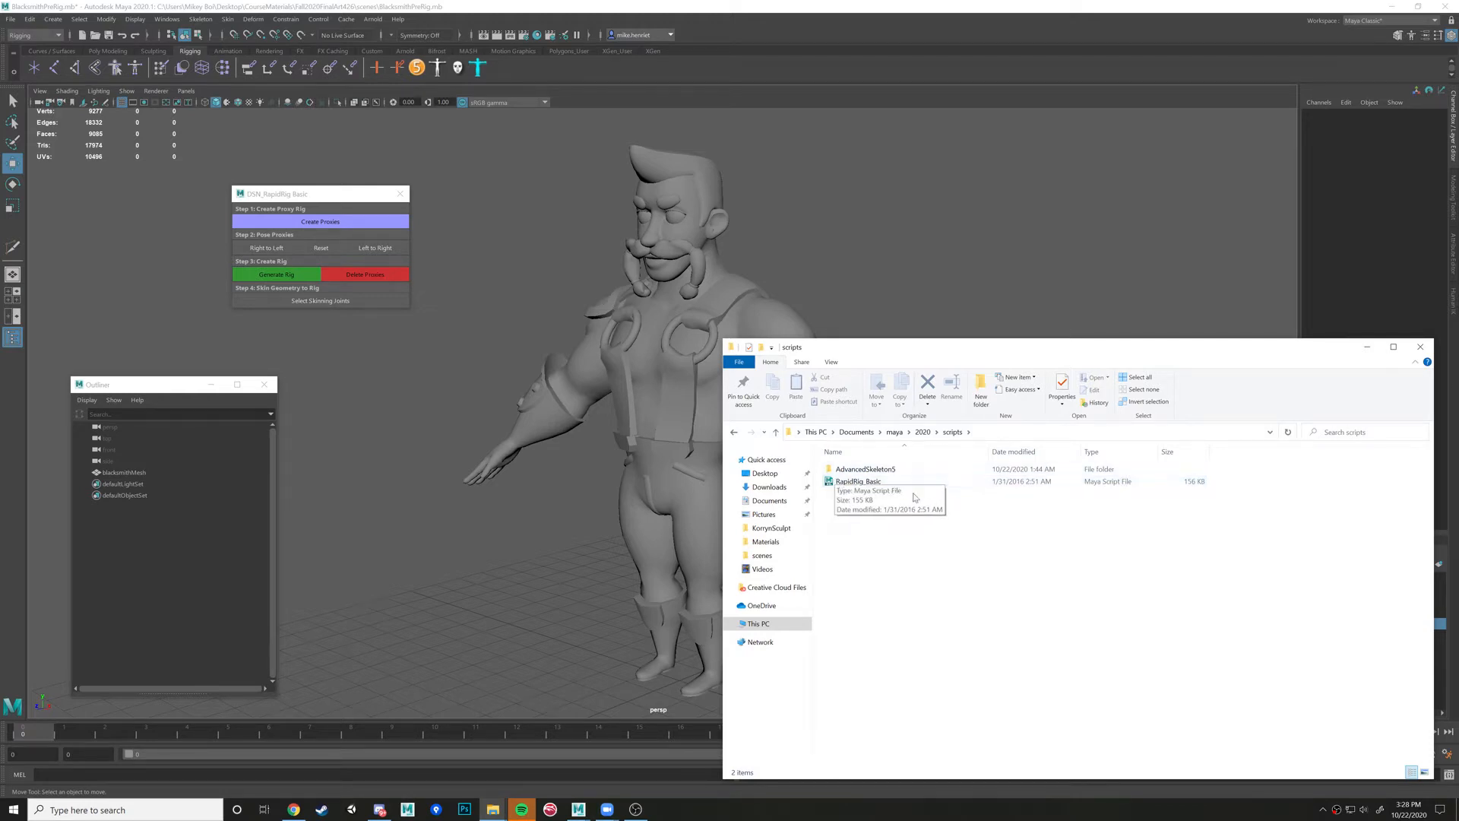
pyautogui.moveTo(925, 439)
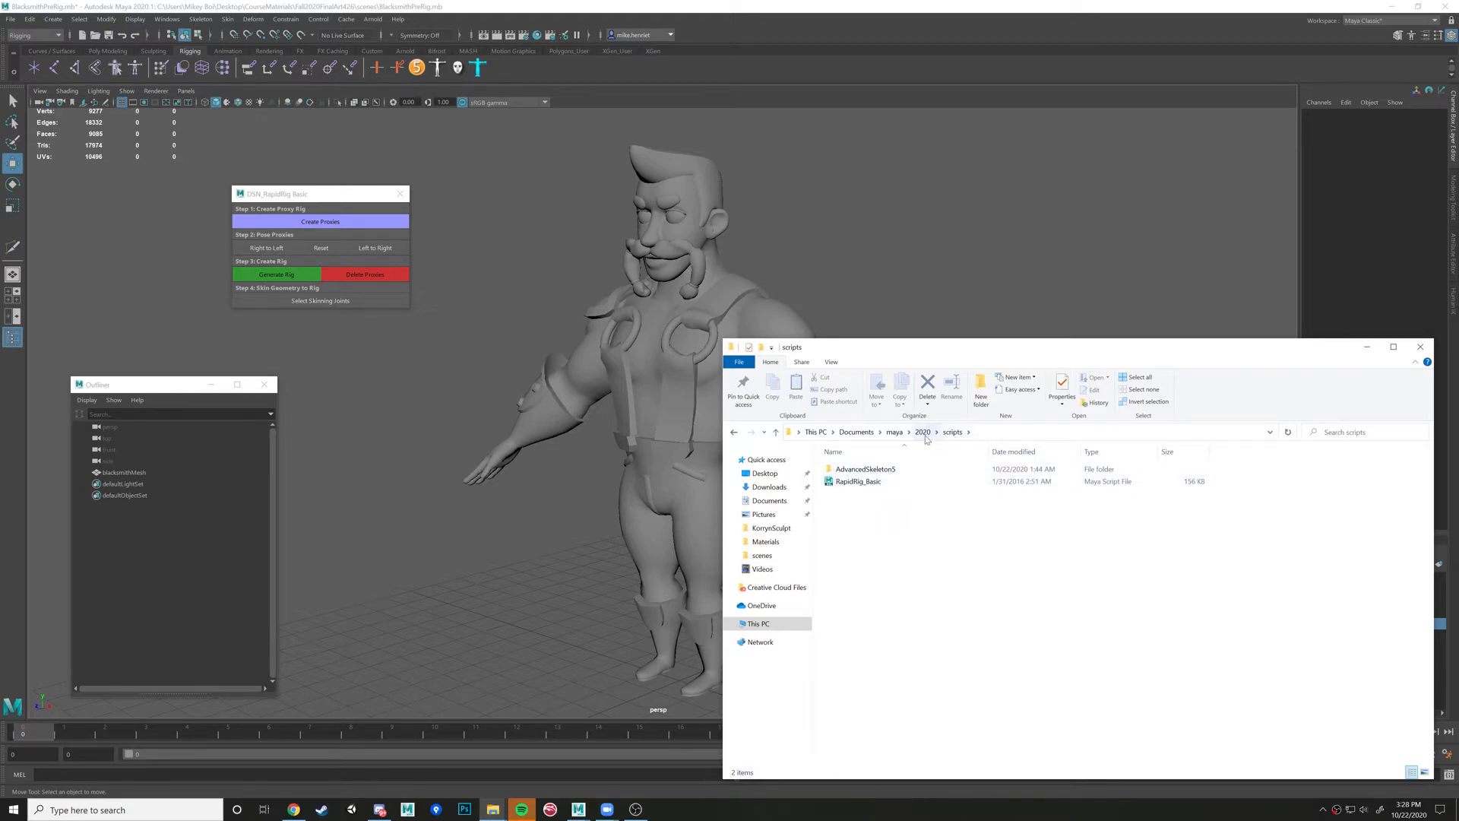
pyautogui.click(857, 482)
pyautogui.write('RapidRig_Basic')
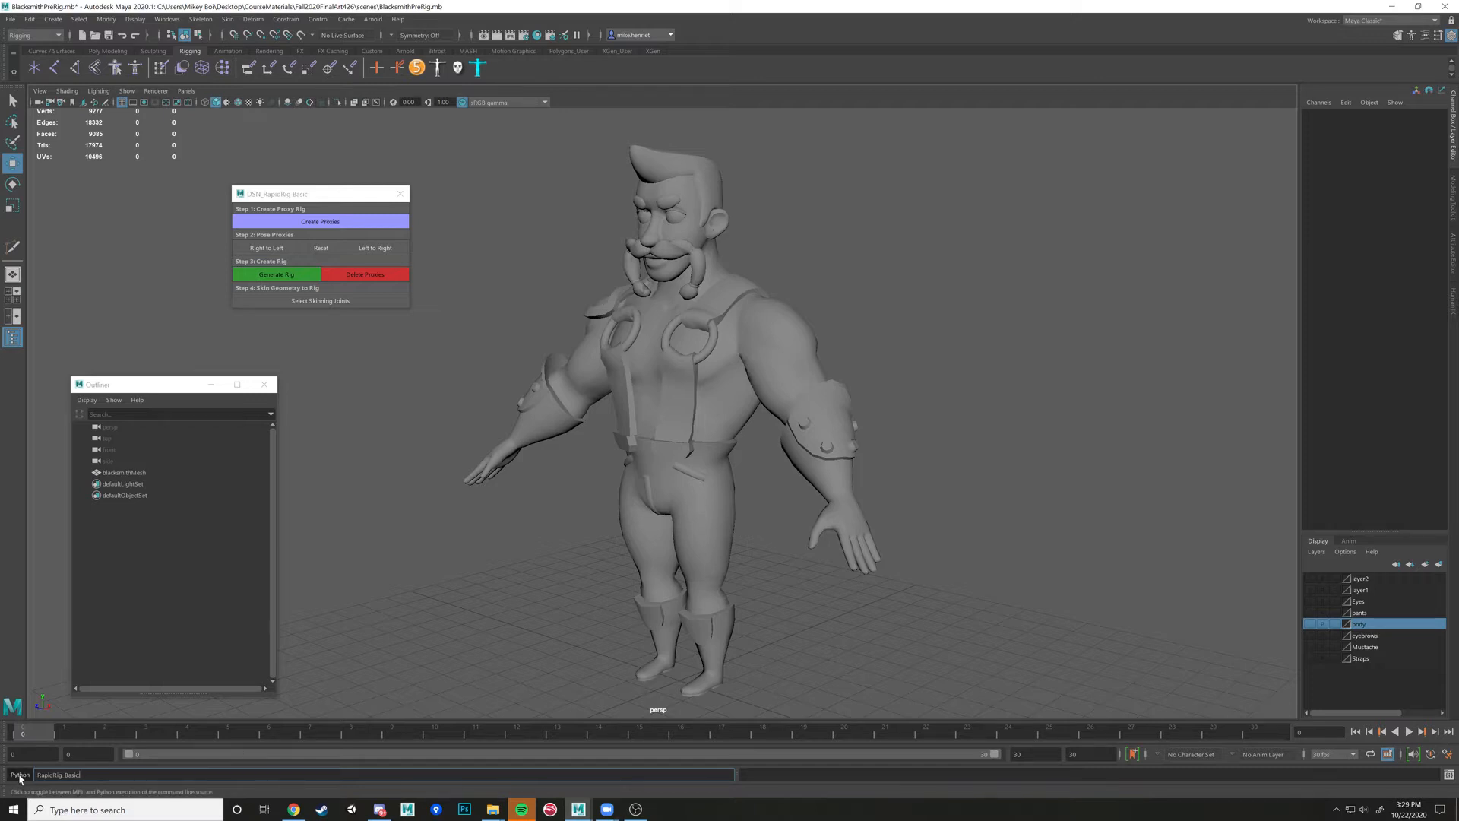
pyautogui.click(18, 774)
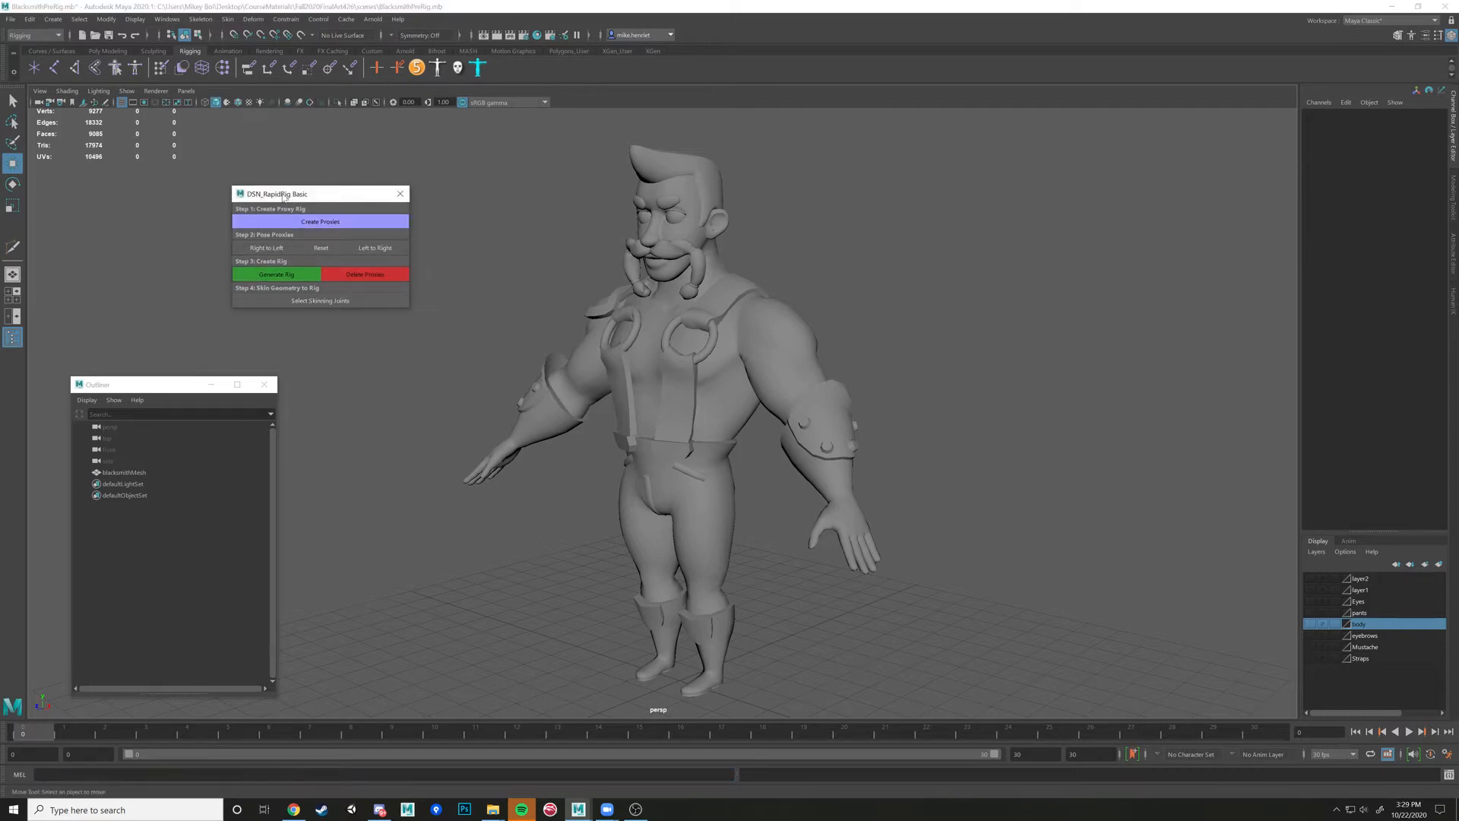
pyautogui.moveTo(275, 193); pyautogui.dragTo(305, 214)
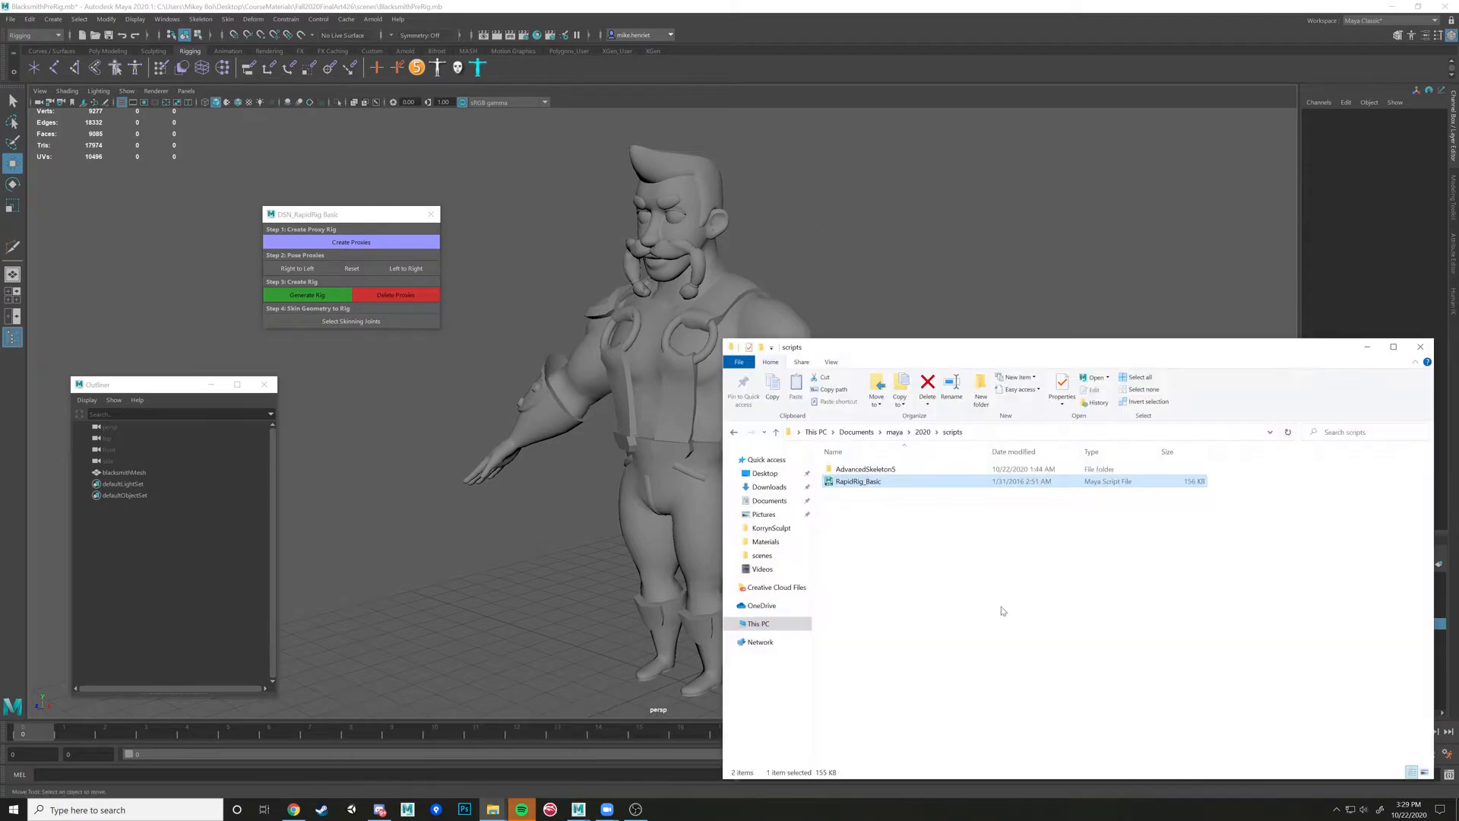
pyautogui.moveTo(889, 437)
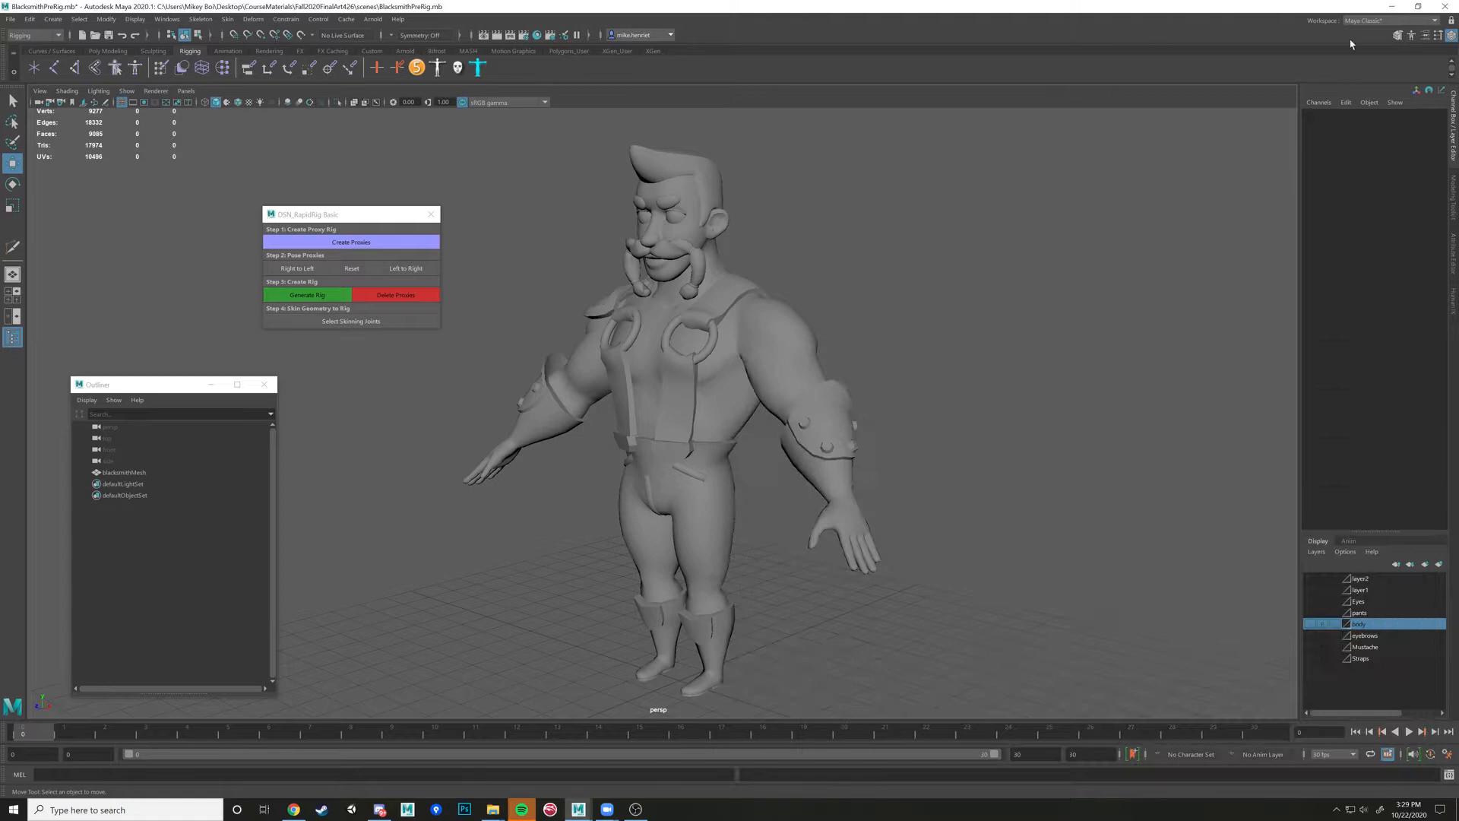
pyautogui.moveTo(639, 494)
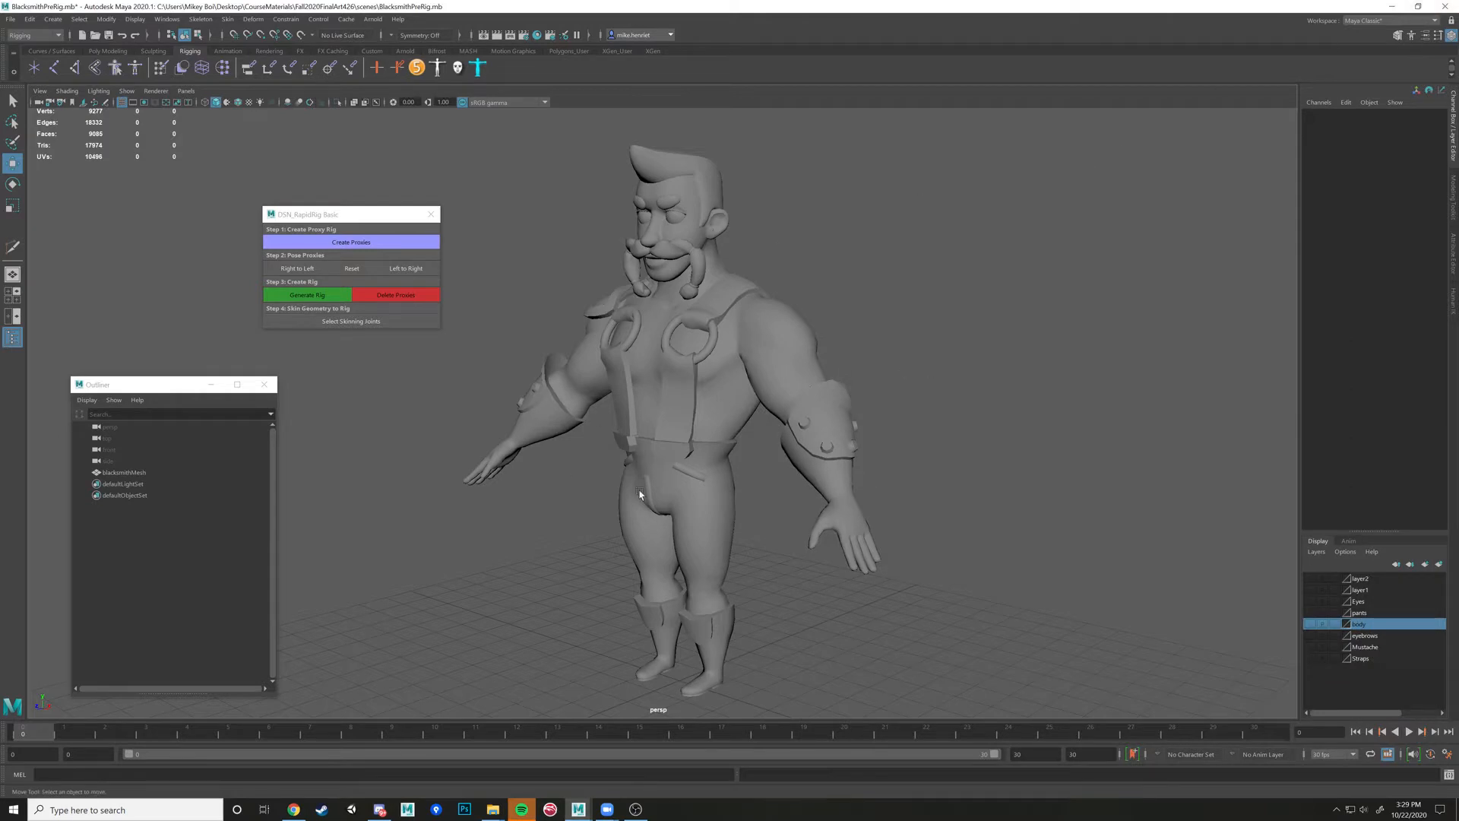
pyautogui.moveTo(386, 400)
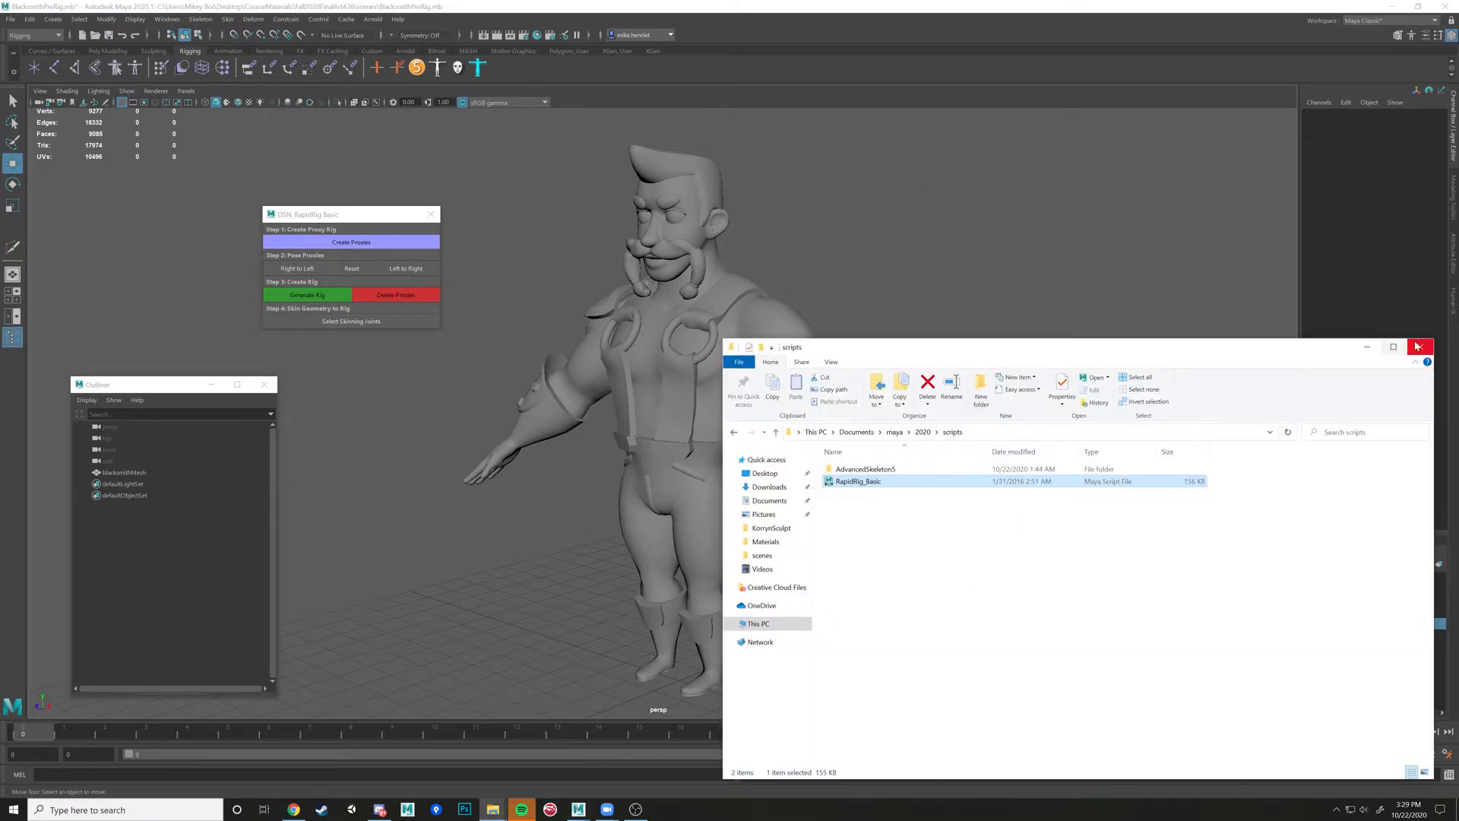
# Close the scripts folder window to return to Maya and the blacksmith model
pyautogui.click(1418, 346)
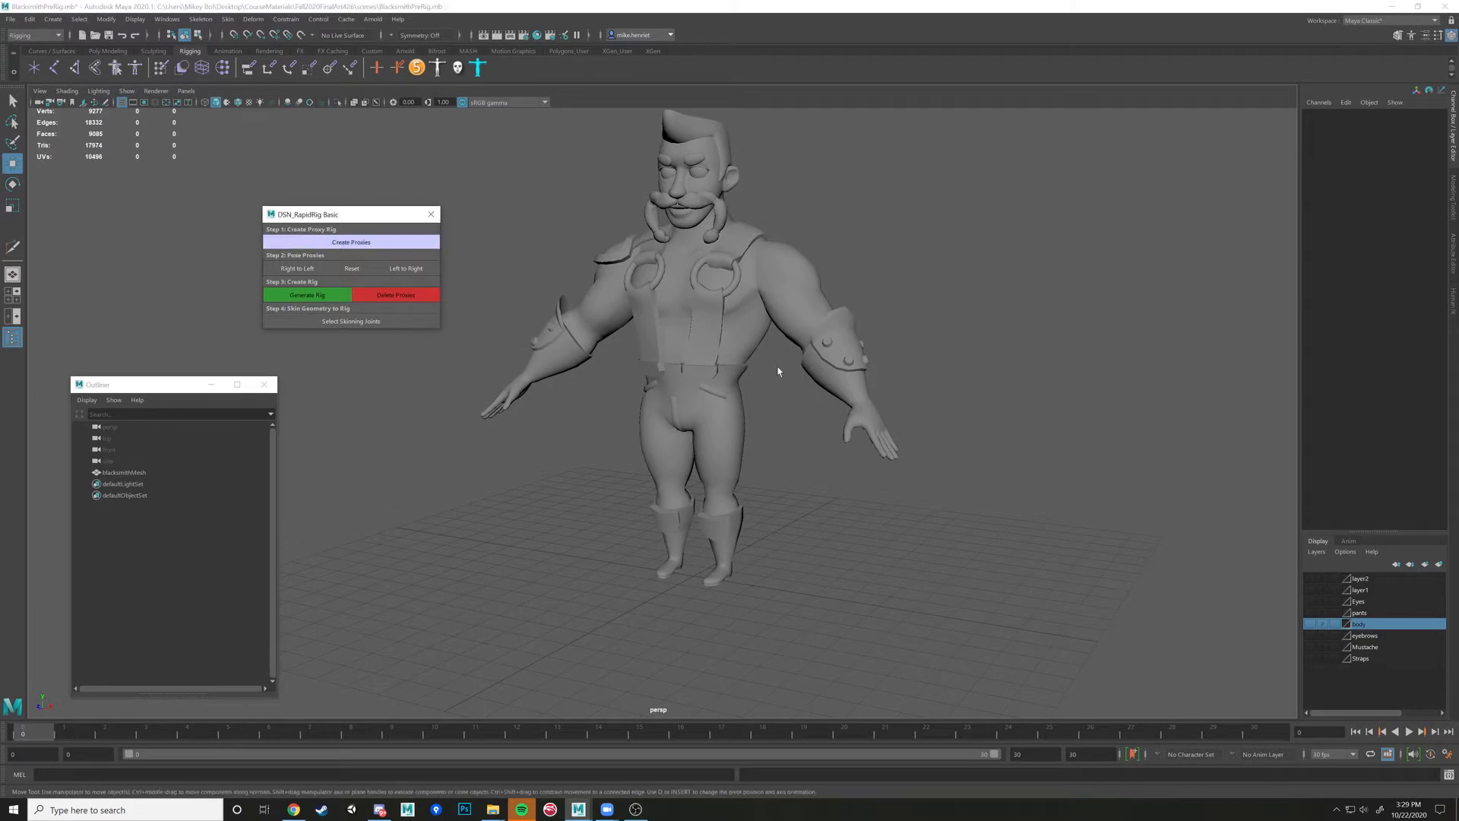
# Generate the RapidRig proxy rig DSN_MAIN and scale it down to fit the blacksmith
pyautogui.click(307, 294)
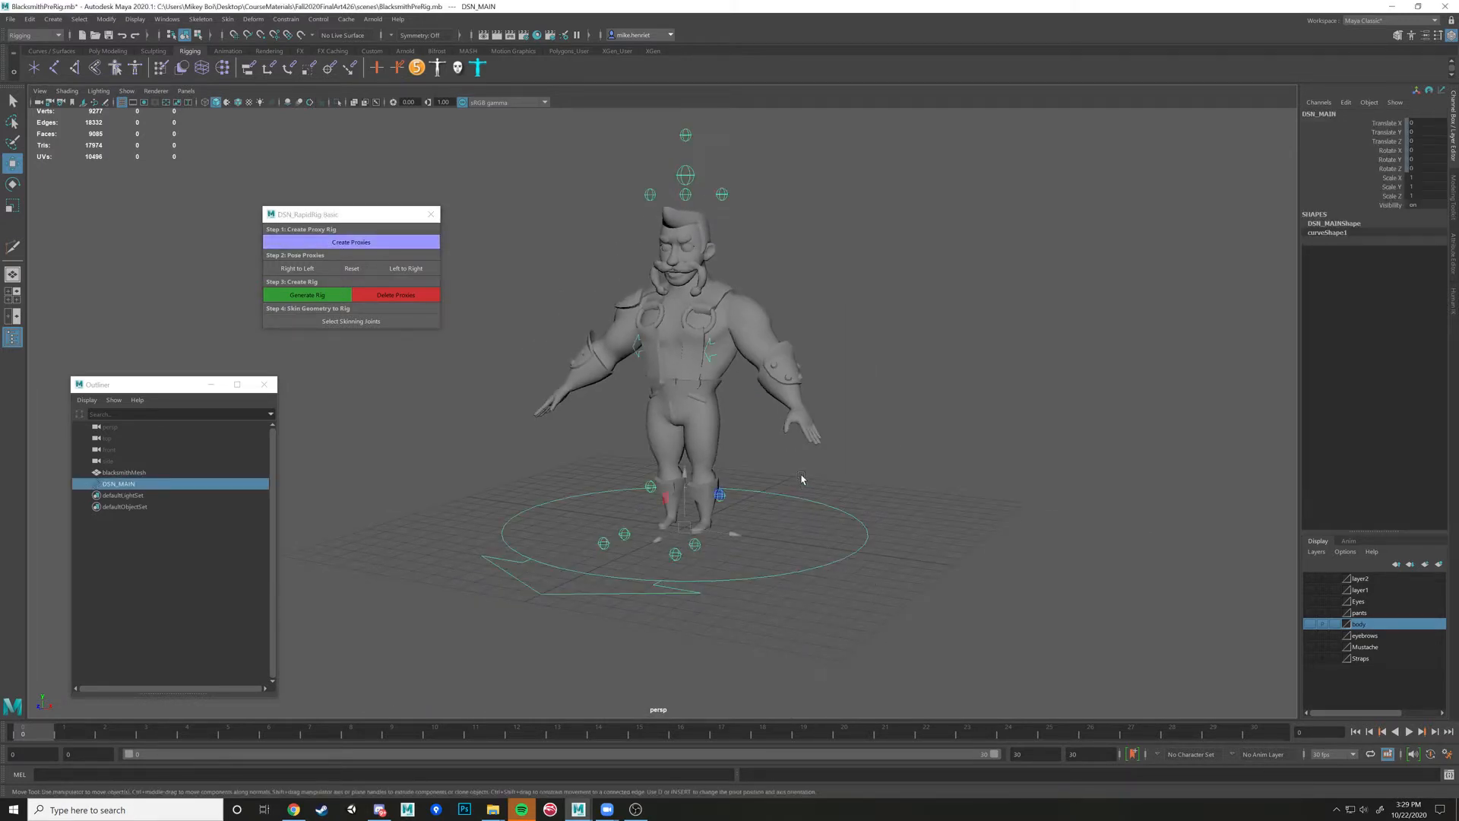
pyautogui.press('4')
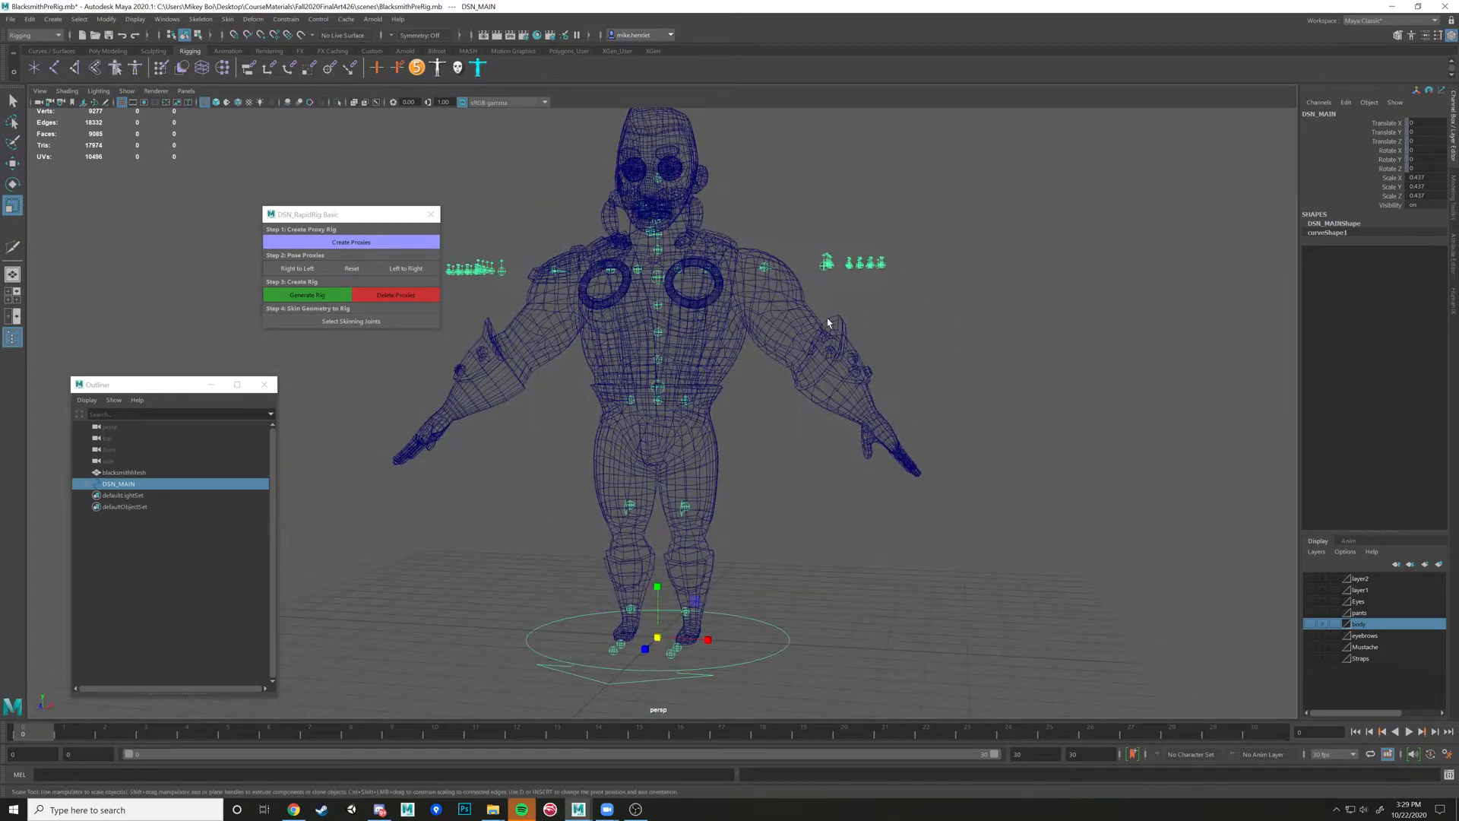
pyautogui.moveTo(797, 453)
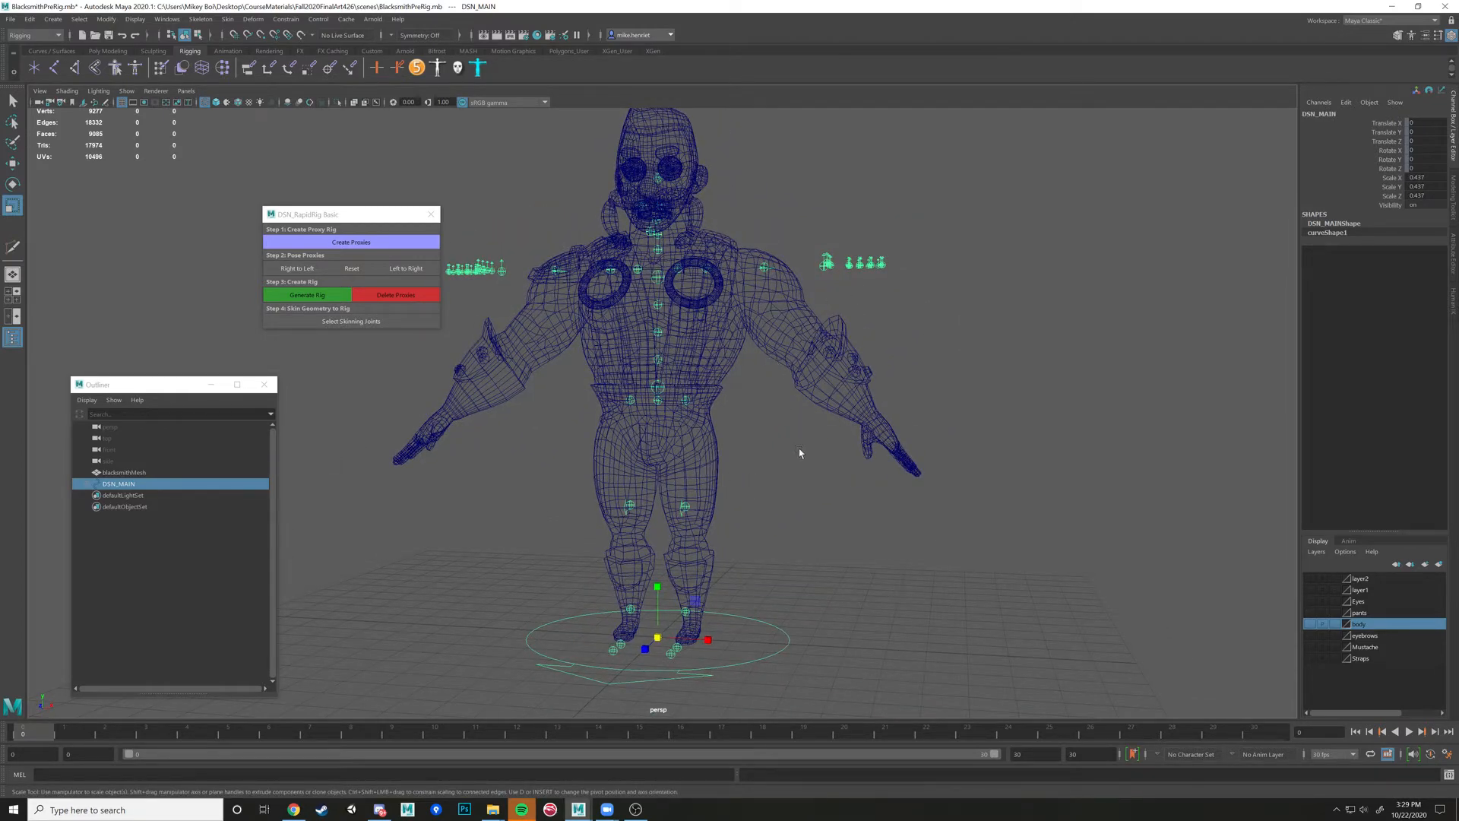
pyautogui.moveTo(797, 469)
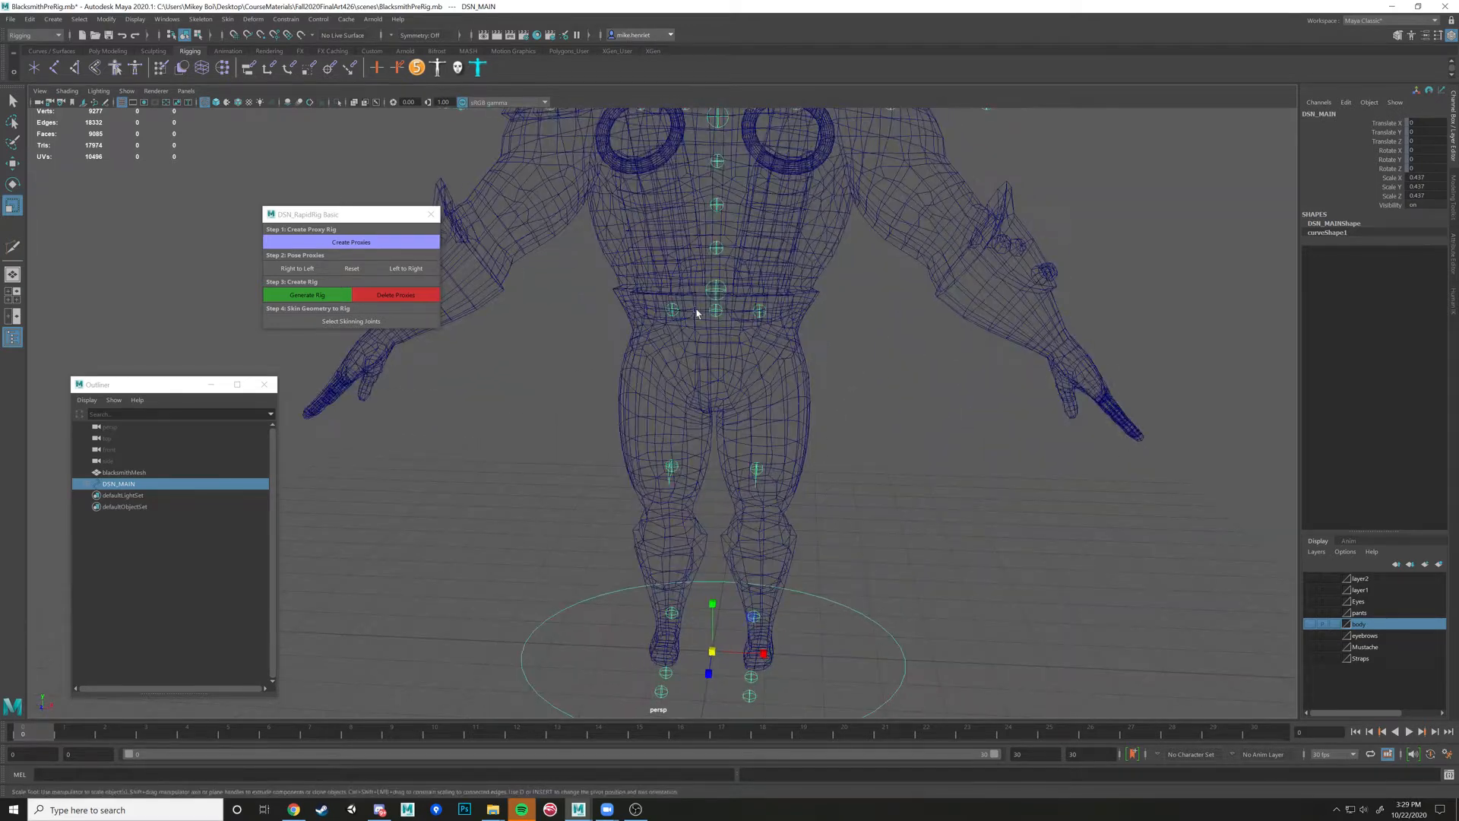
# Delete all display layers, including layer2, leaving the layer list empty
pyautogui.click(123, 471)
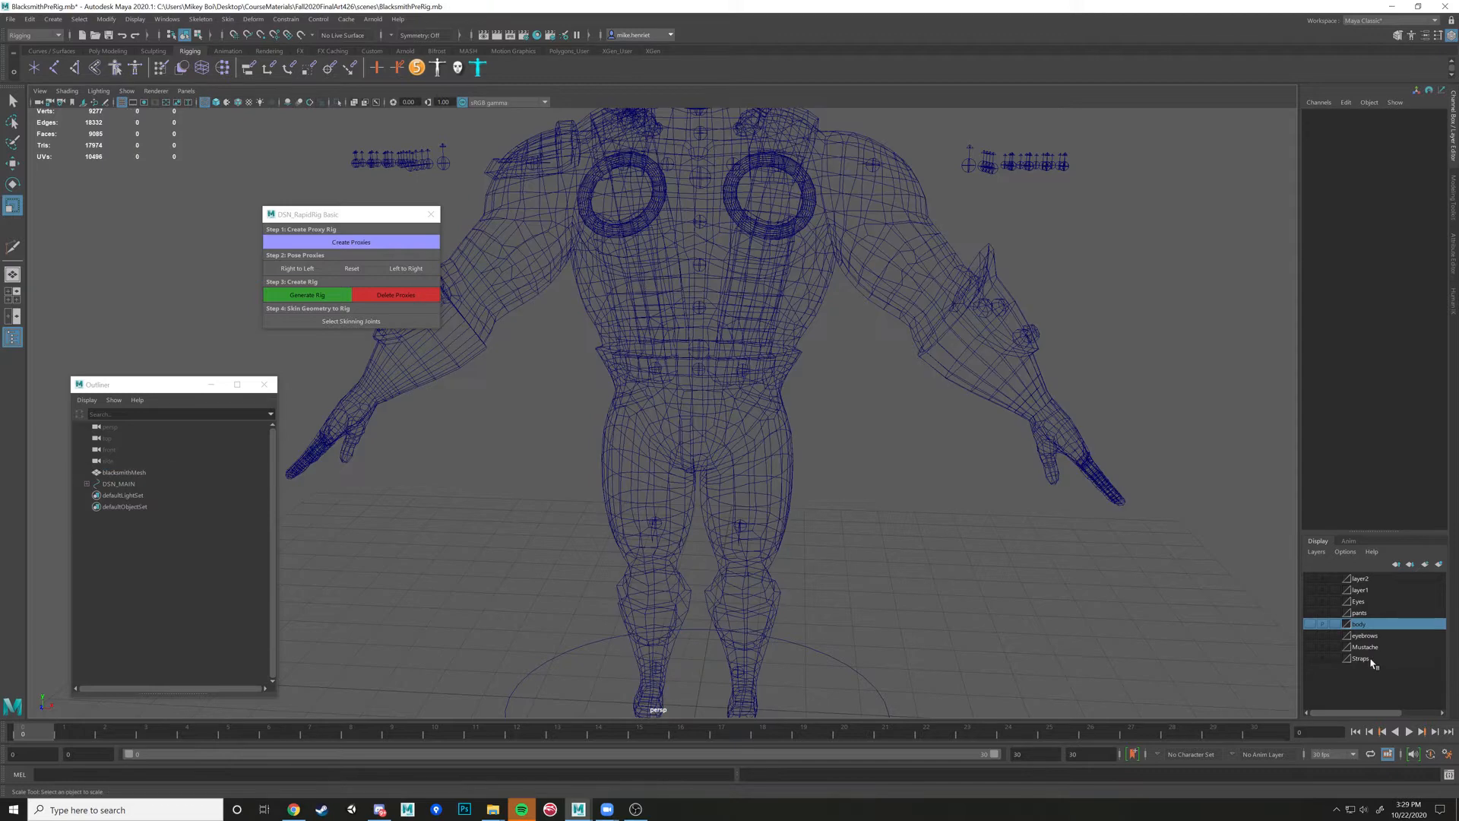
pyautogui.click(1363, 658)
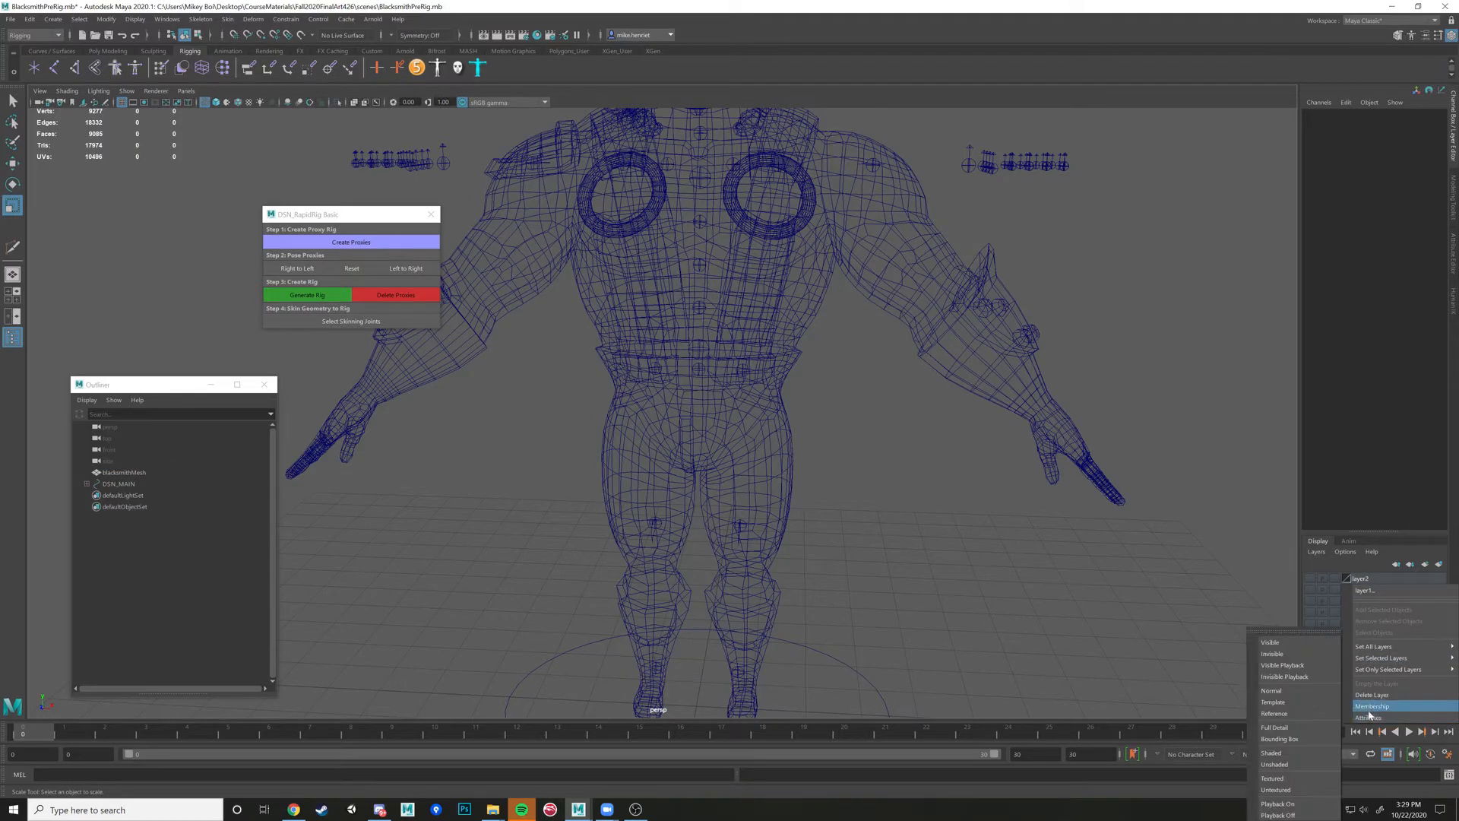
pyautogui.click(1369, 705)
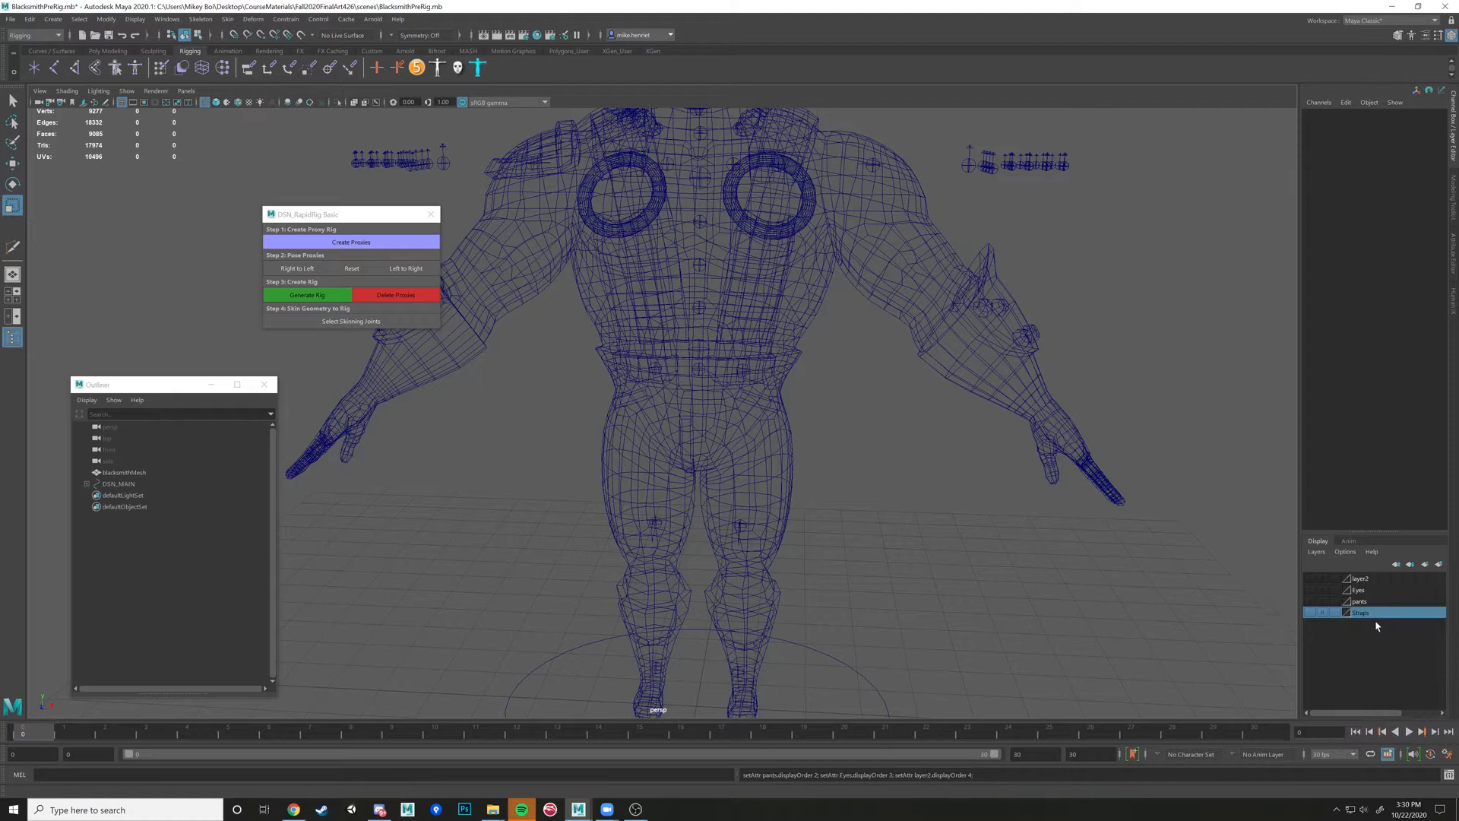
pyautogui.rightClick(1359, 600)
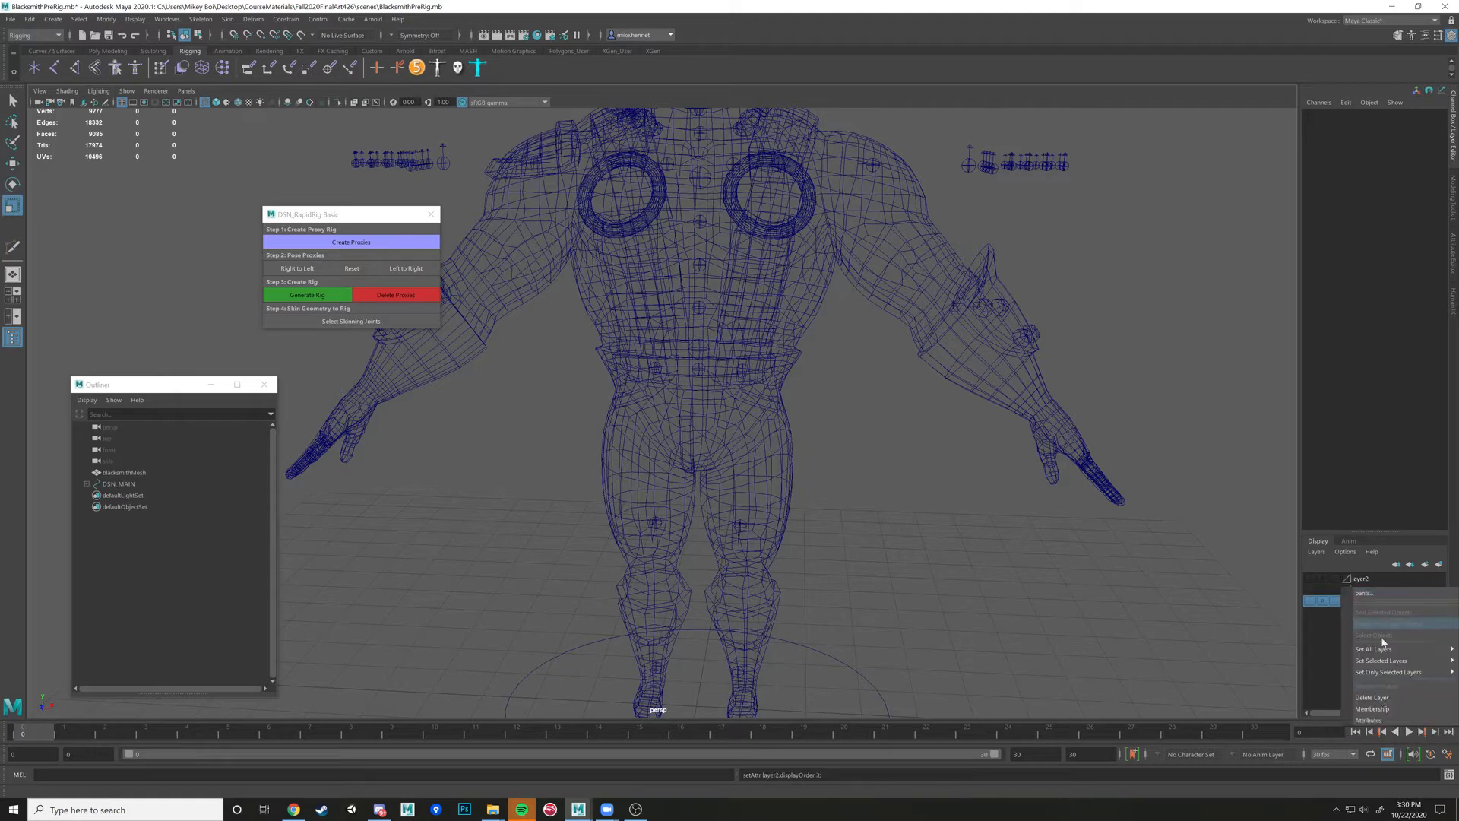
pyautogui.click(1371, 697)
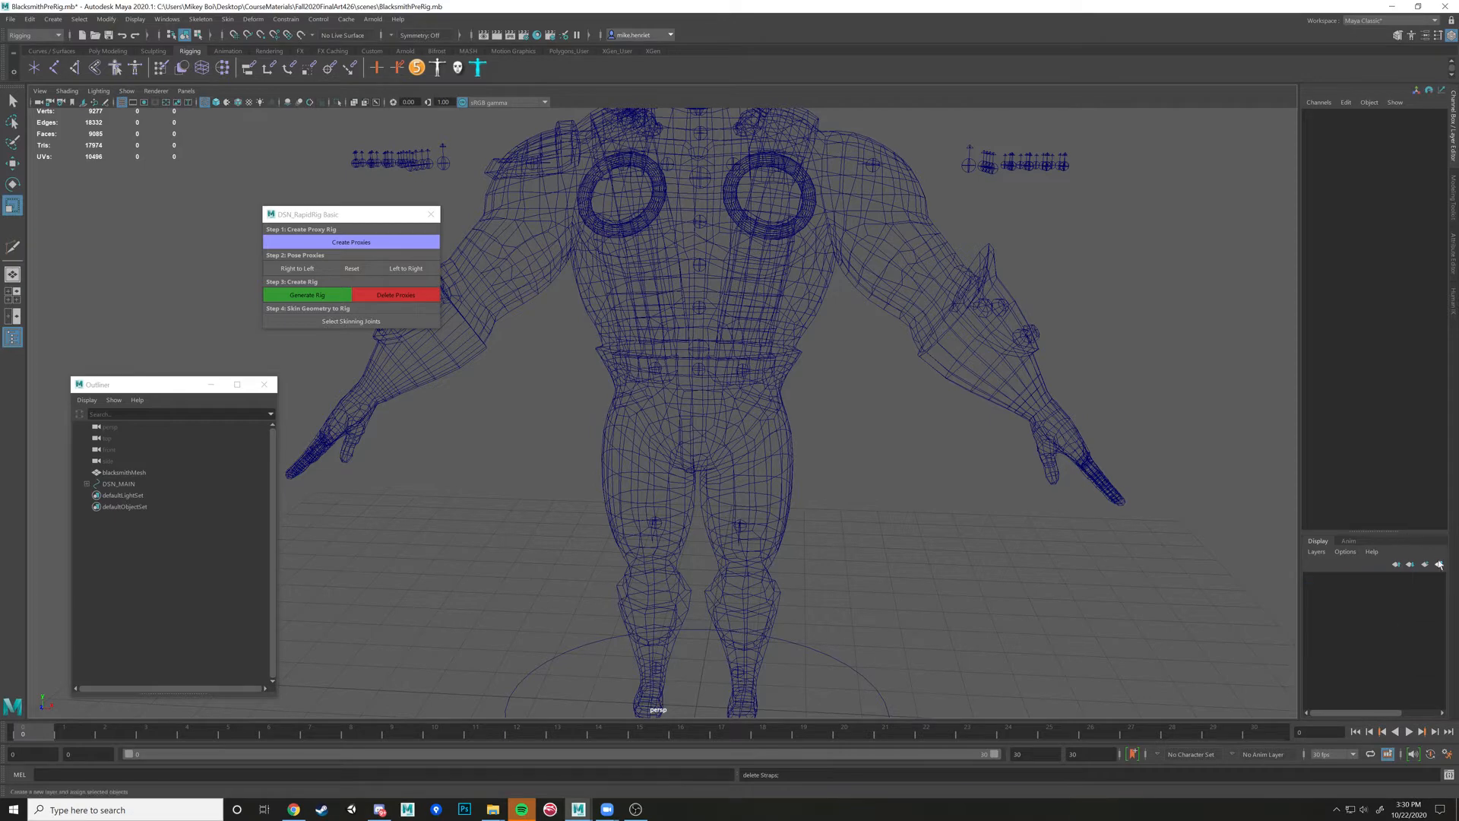
# Select blacksmithMesh and show it smooth shaded
pyautogui.click(122, 471)
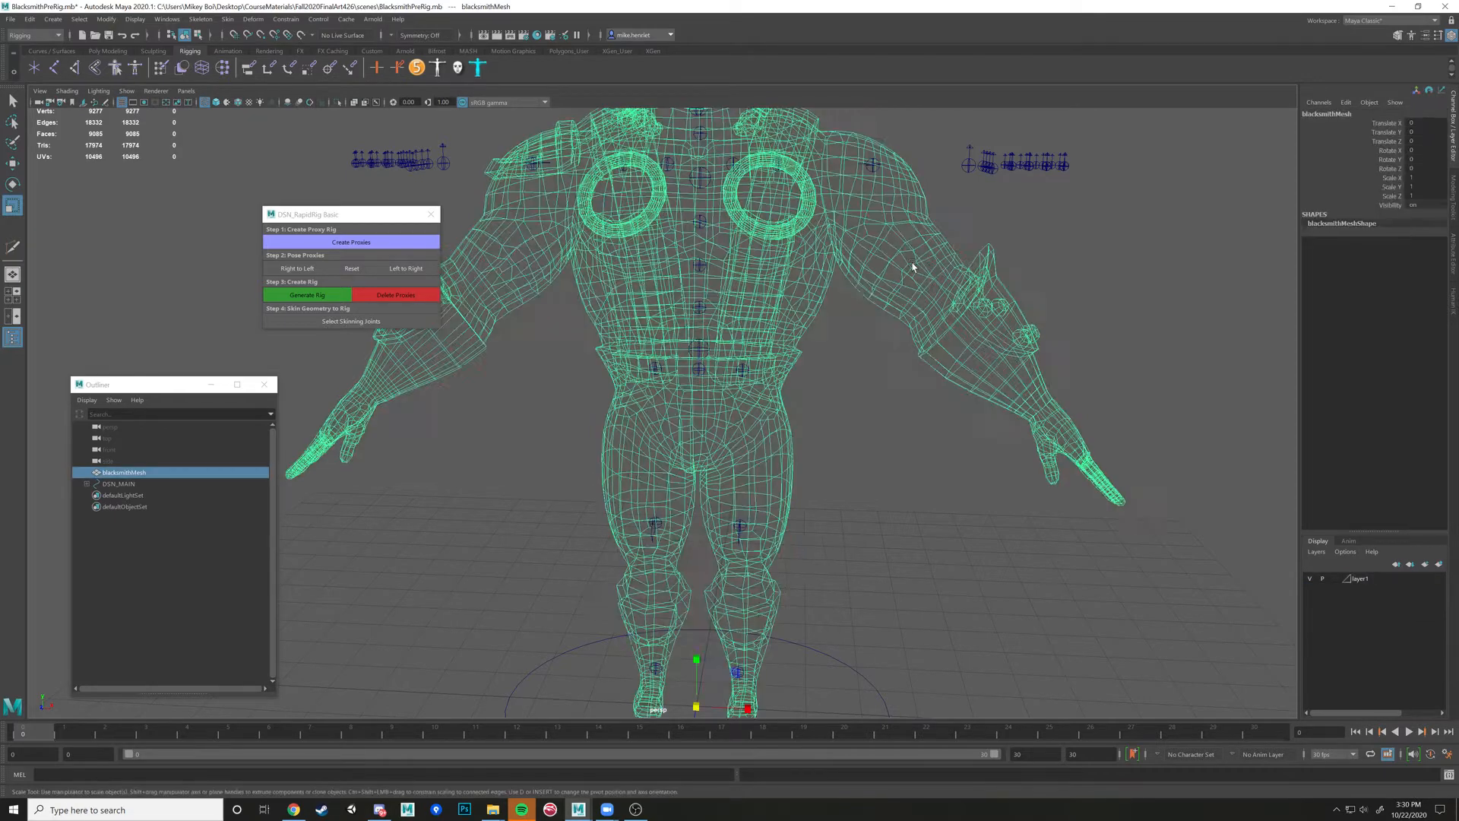
pyautogui.press('5')
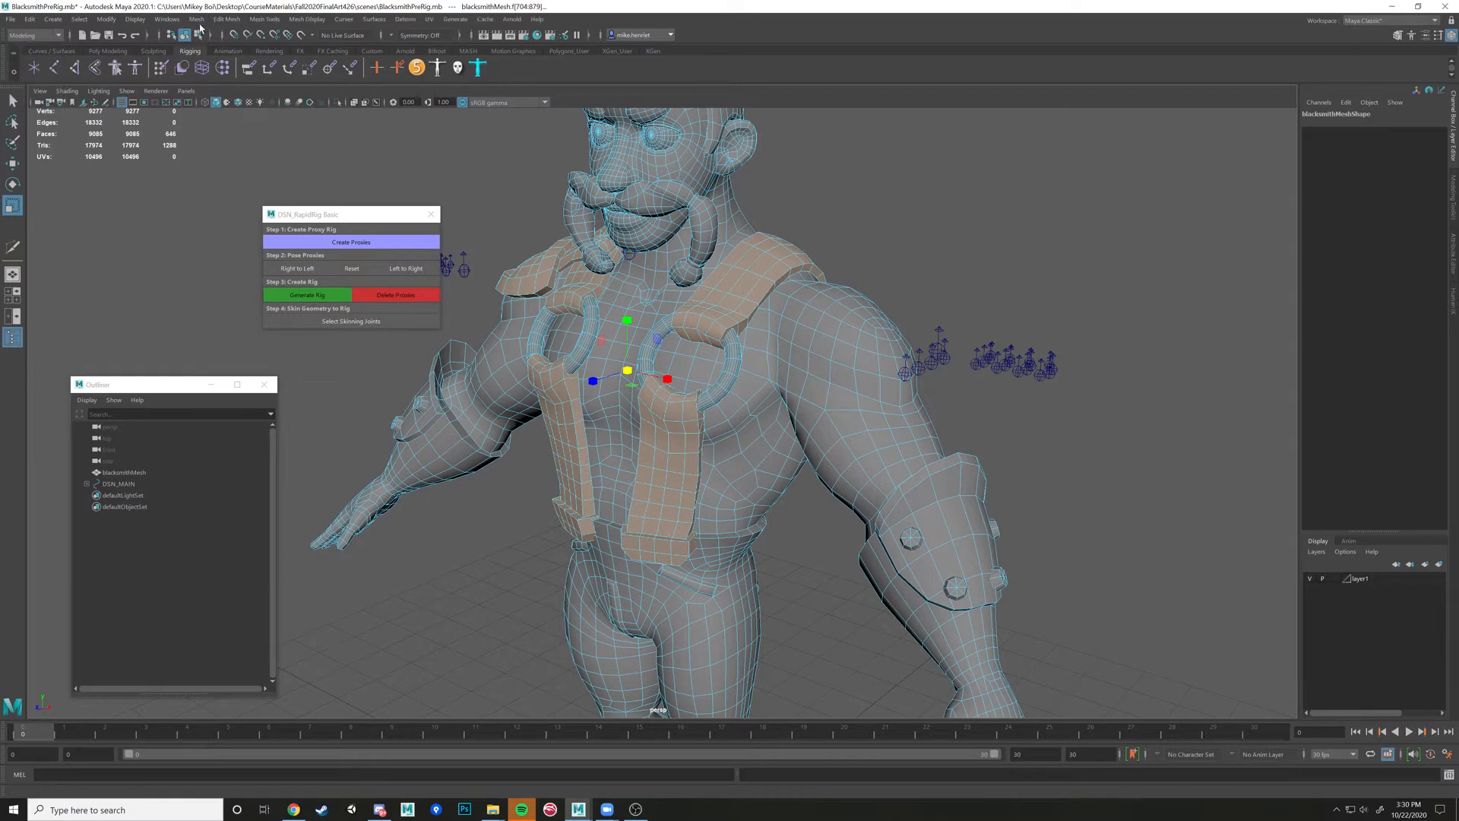
# Separate the mesh so the body becomes its own object polySurface8, then frame the character
pyautogui.click(196, 18)
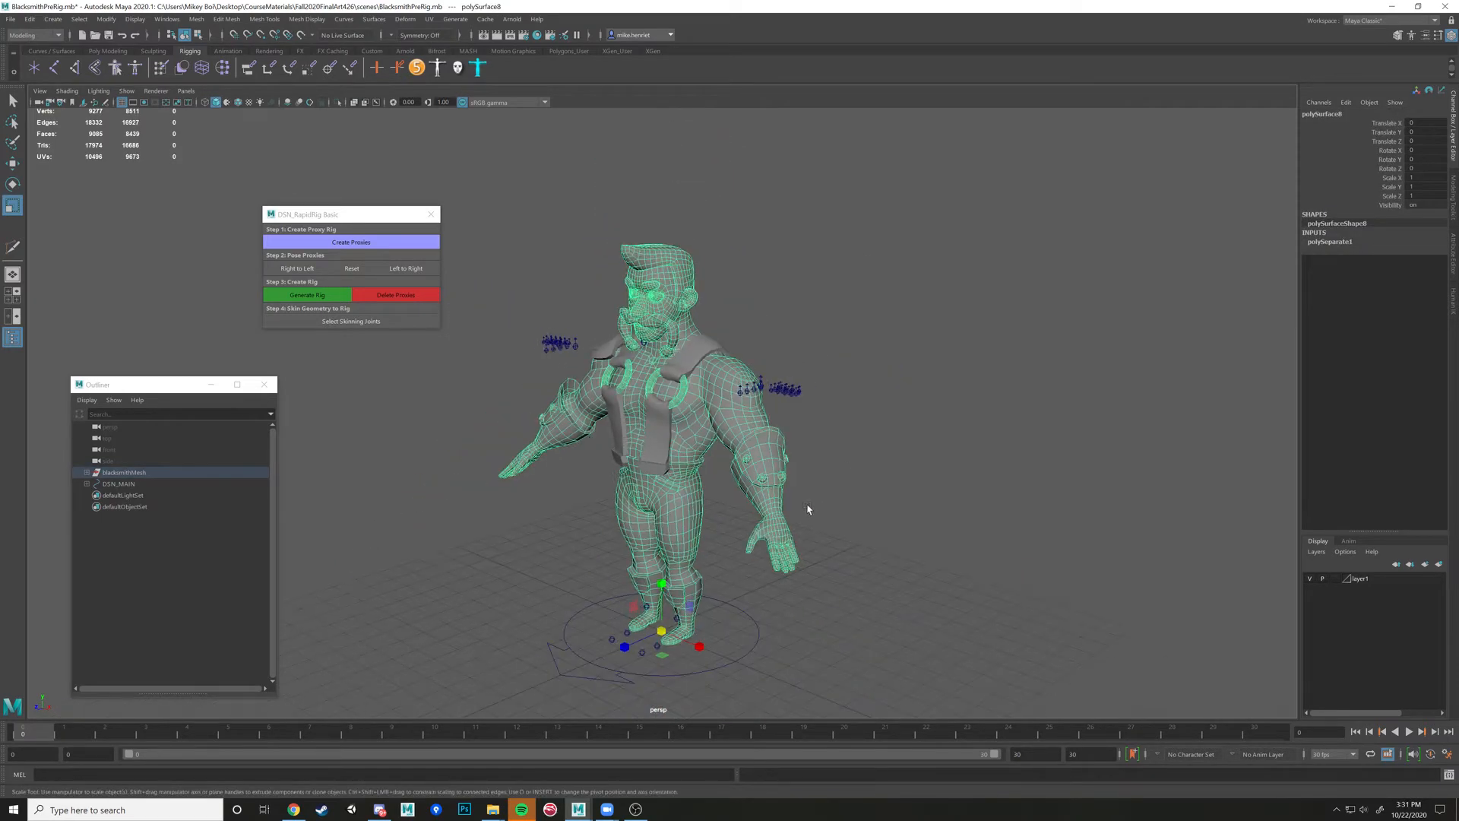
pyautogui.press('4')
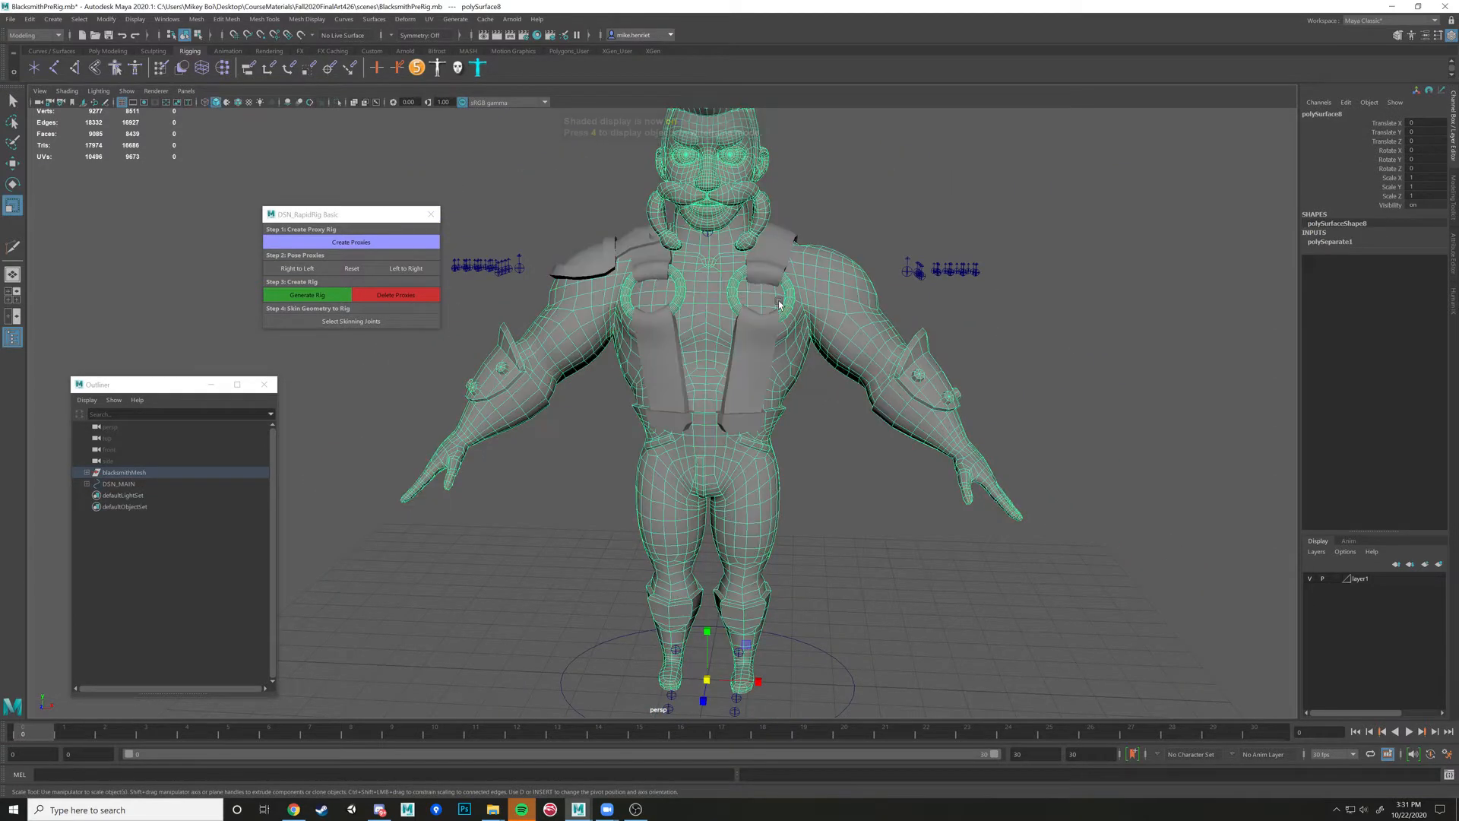
# Put the separated straps on a new layer2 and keep the body layer1 visible without straps
pyautogui.press('5')
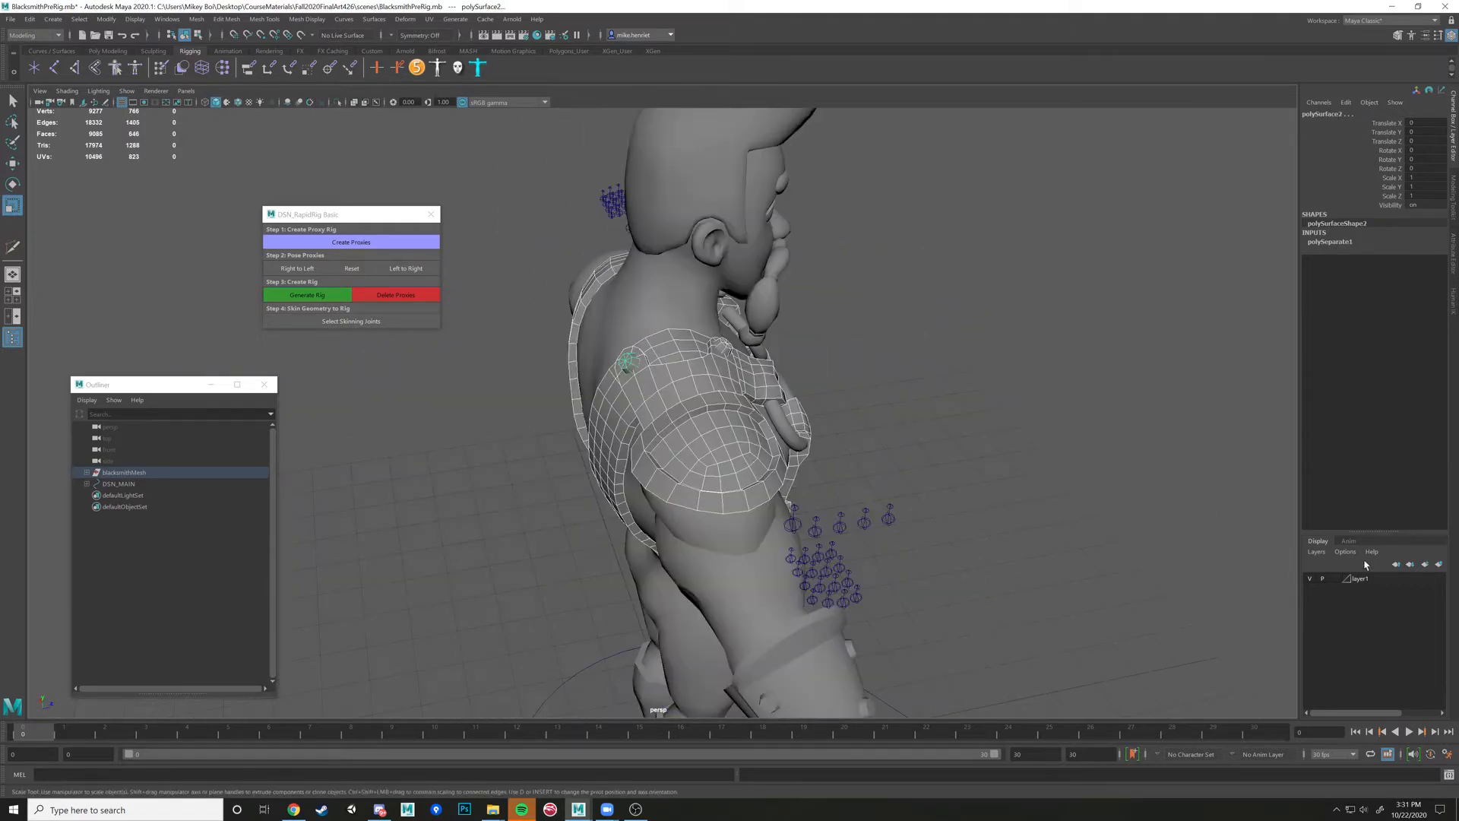
pyautogui.click(1395, 565)
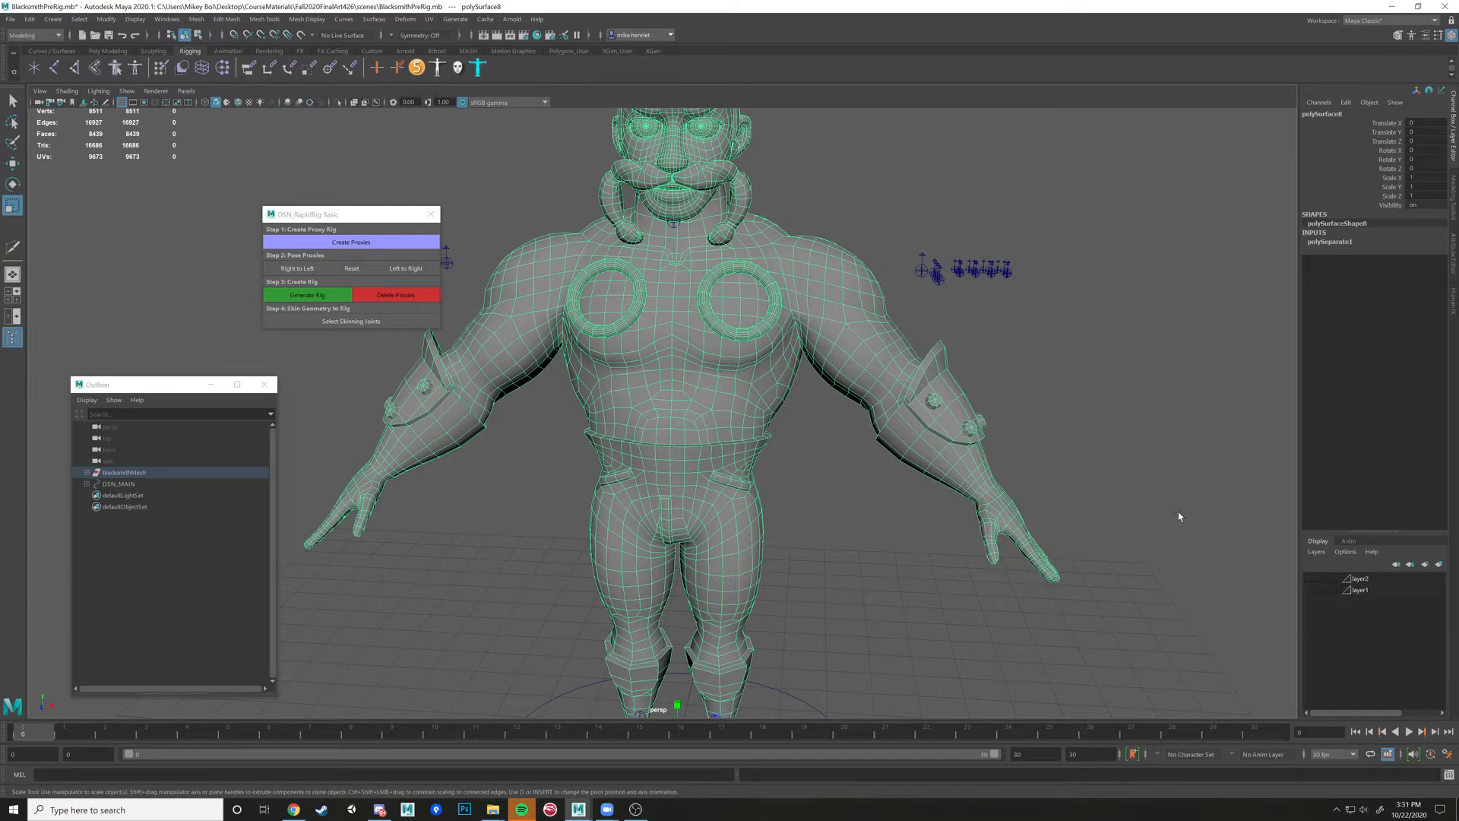
pyautogui.rightClick(1365, 598)
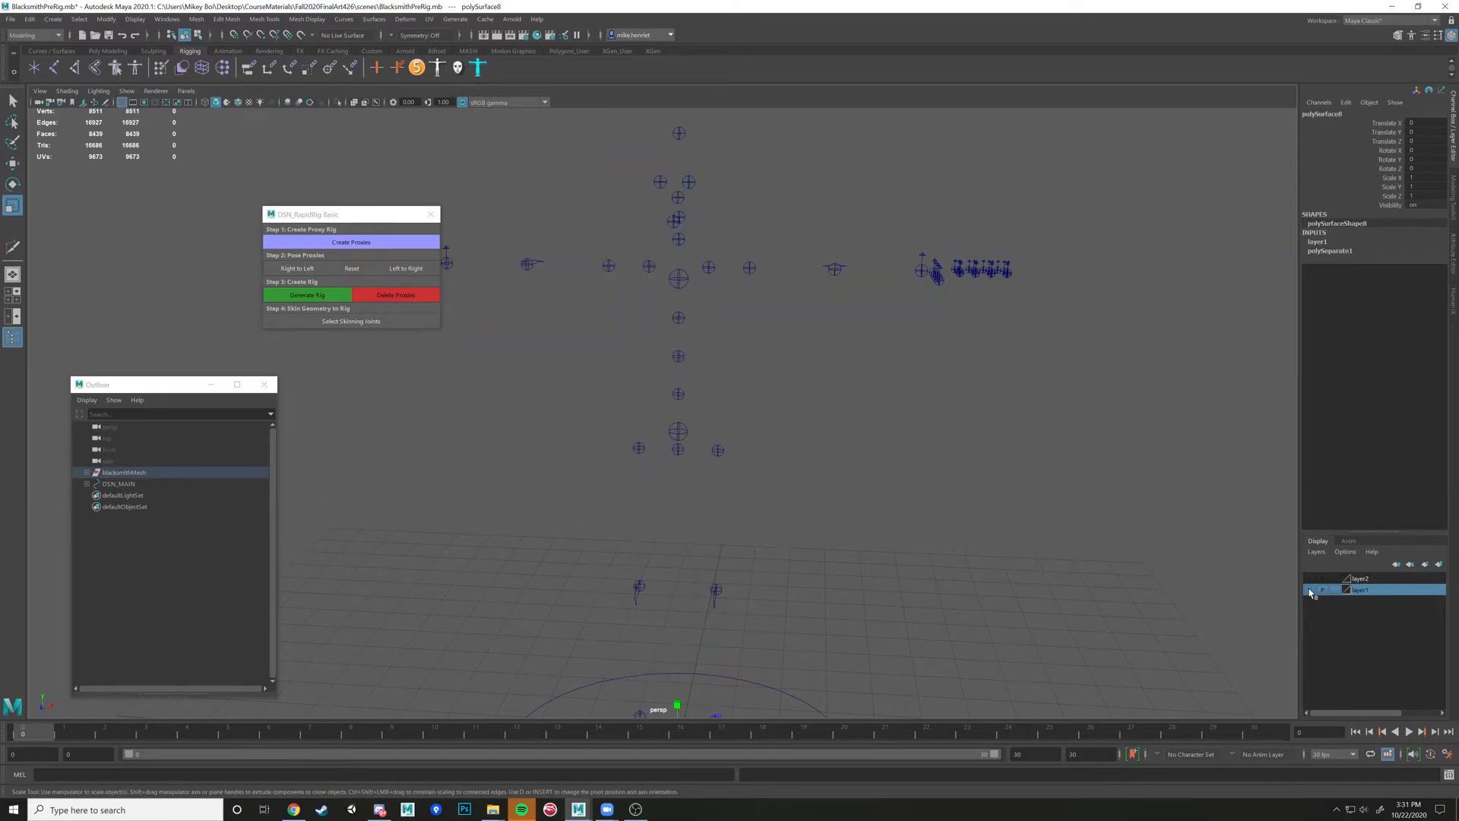
pyautogui.click(1308, 590)
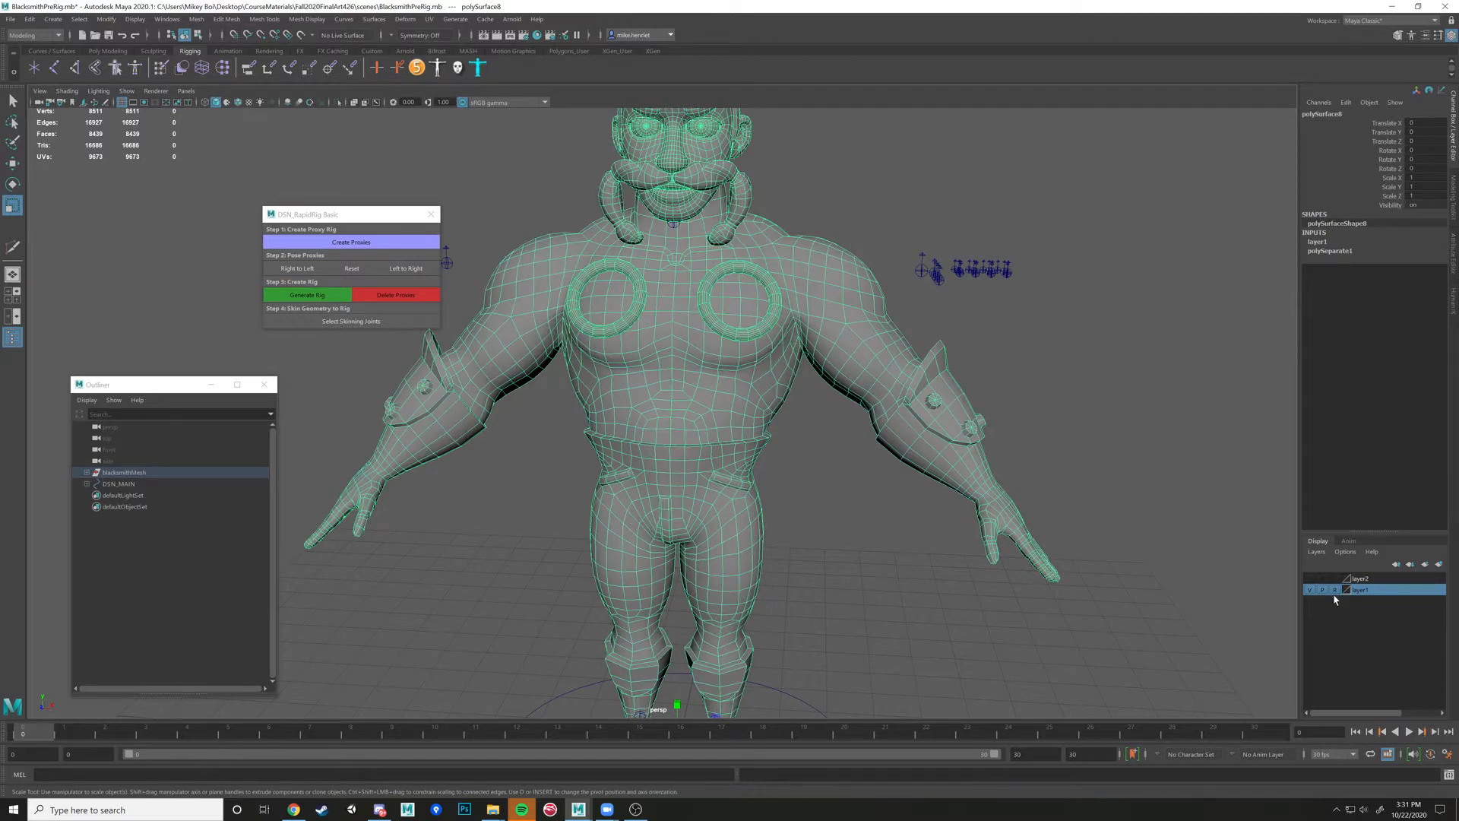
pyautogui.moveTo(1362, 613)
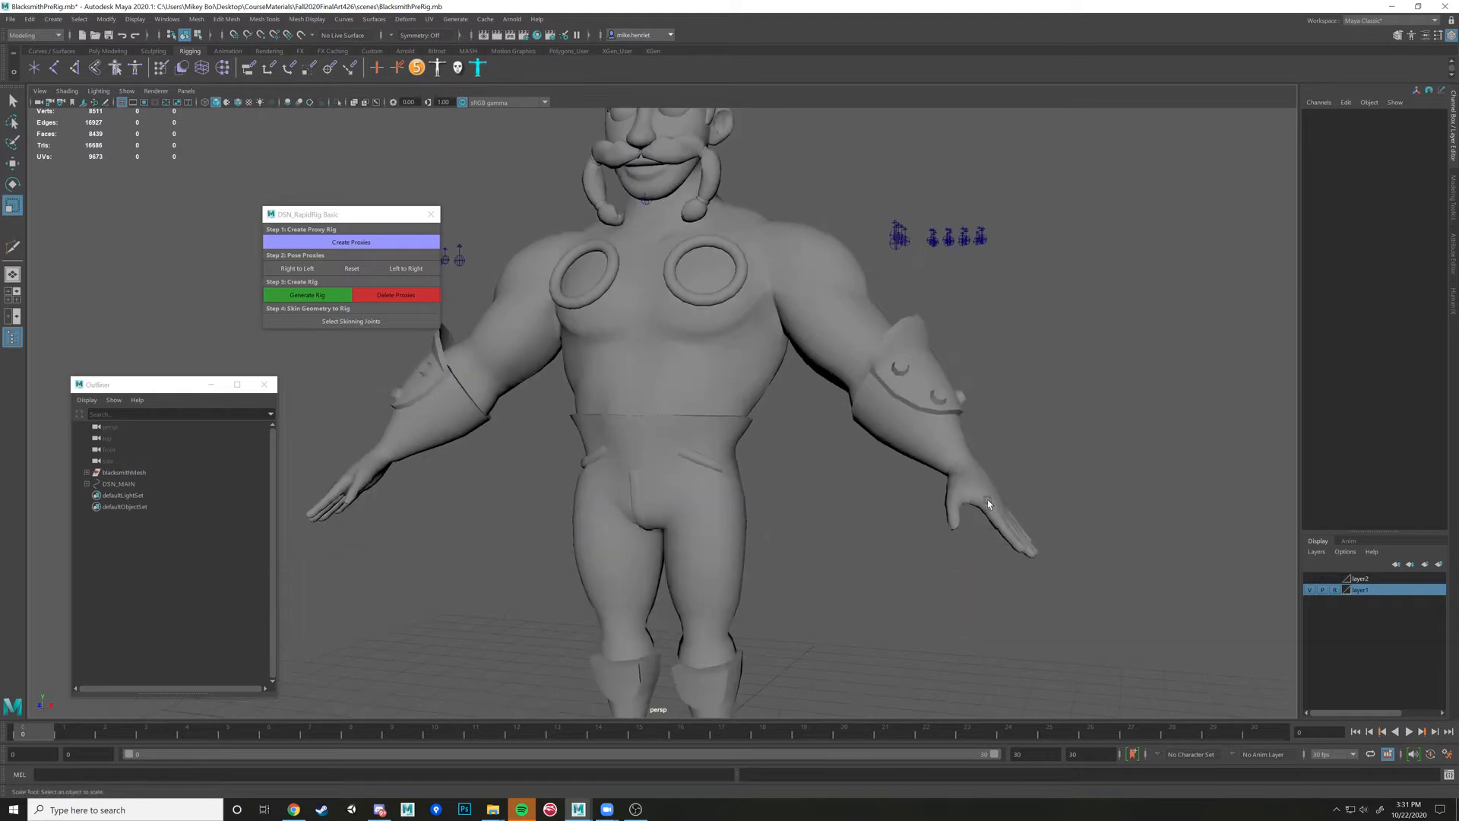
# Show the blacksmith body as wireframe to reveal the proxy joints inside the legs
pyautogui.press('4')
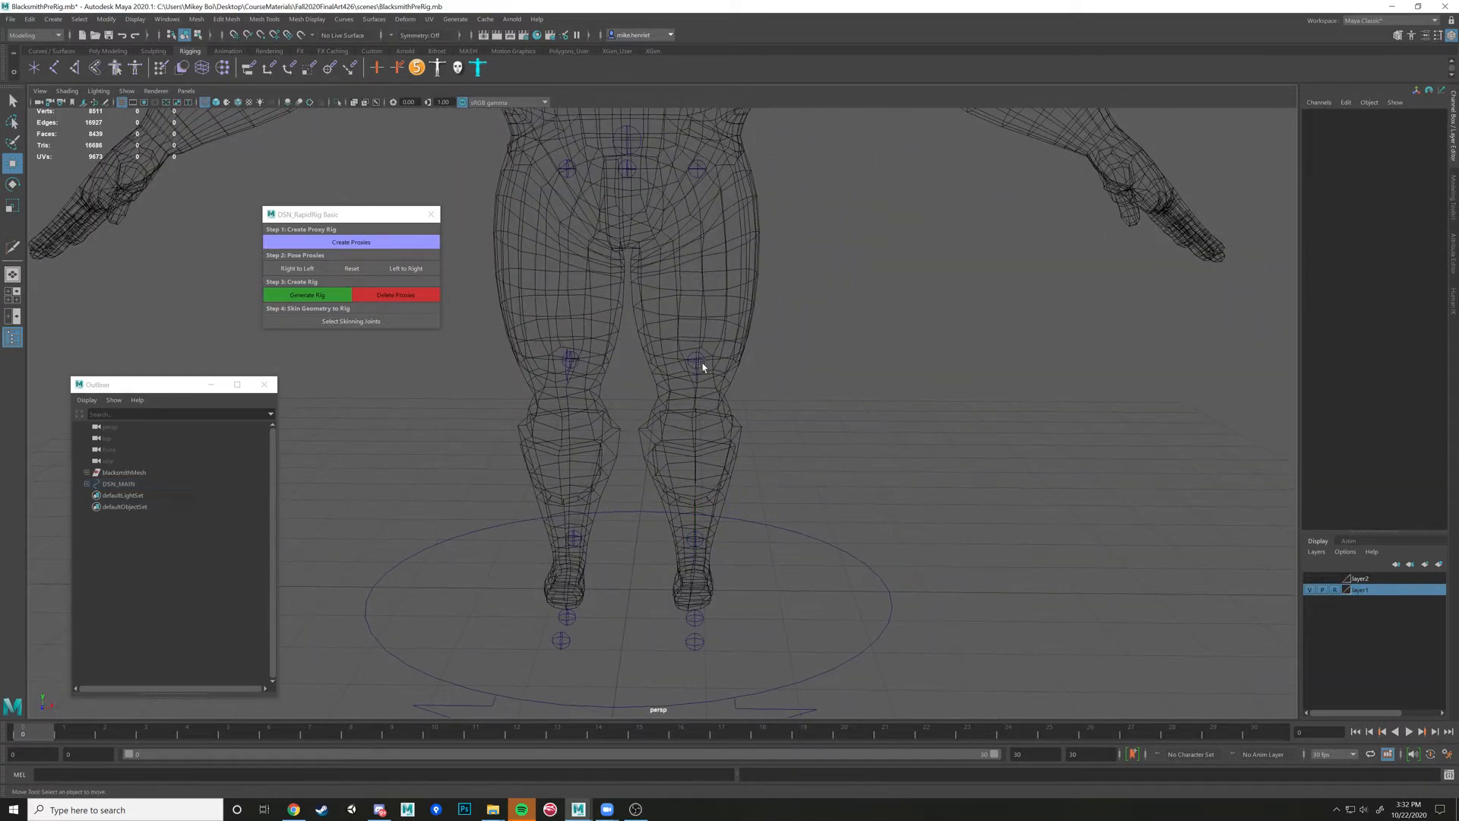
# Move the left hip, knee, ankle and toe proxies inside the leg, placing the toe at the front of the foot
pyautogui.click(696, 360)
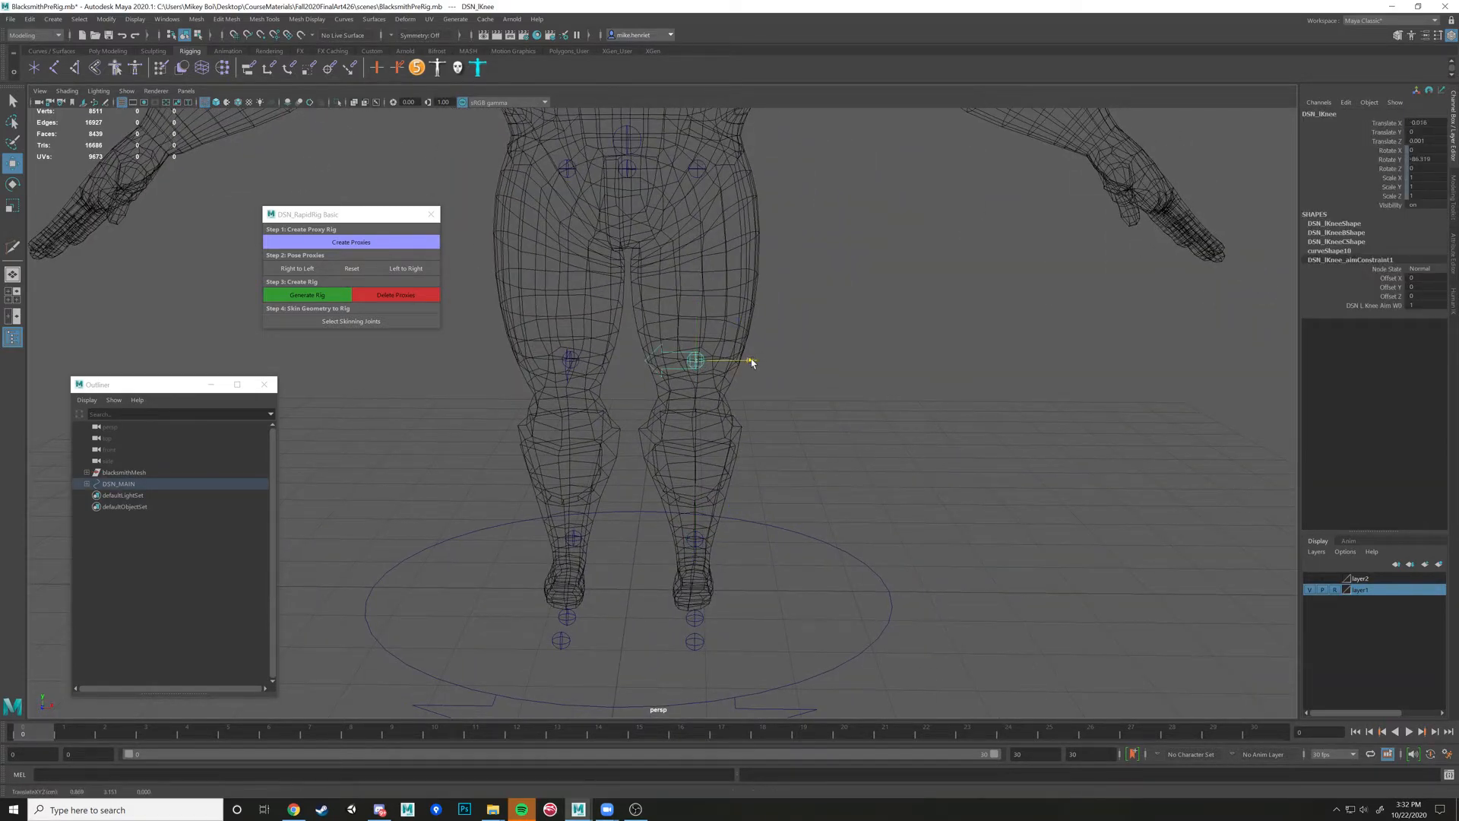
pyautogui.click(696, 362)
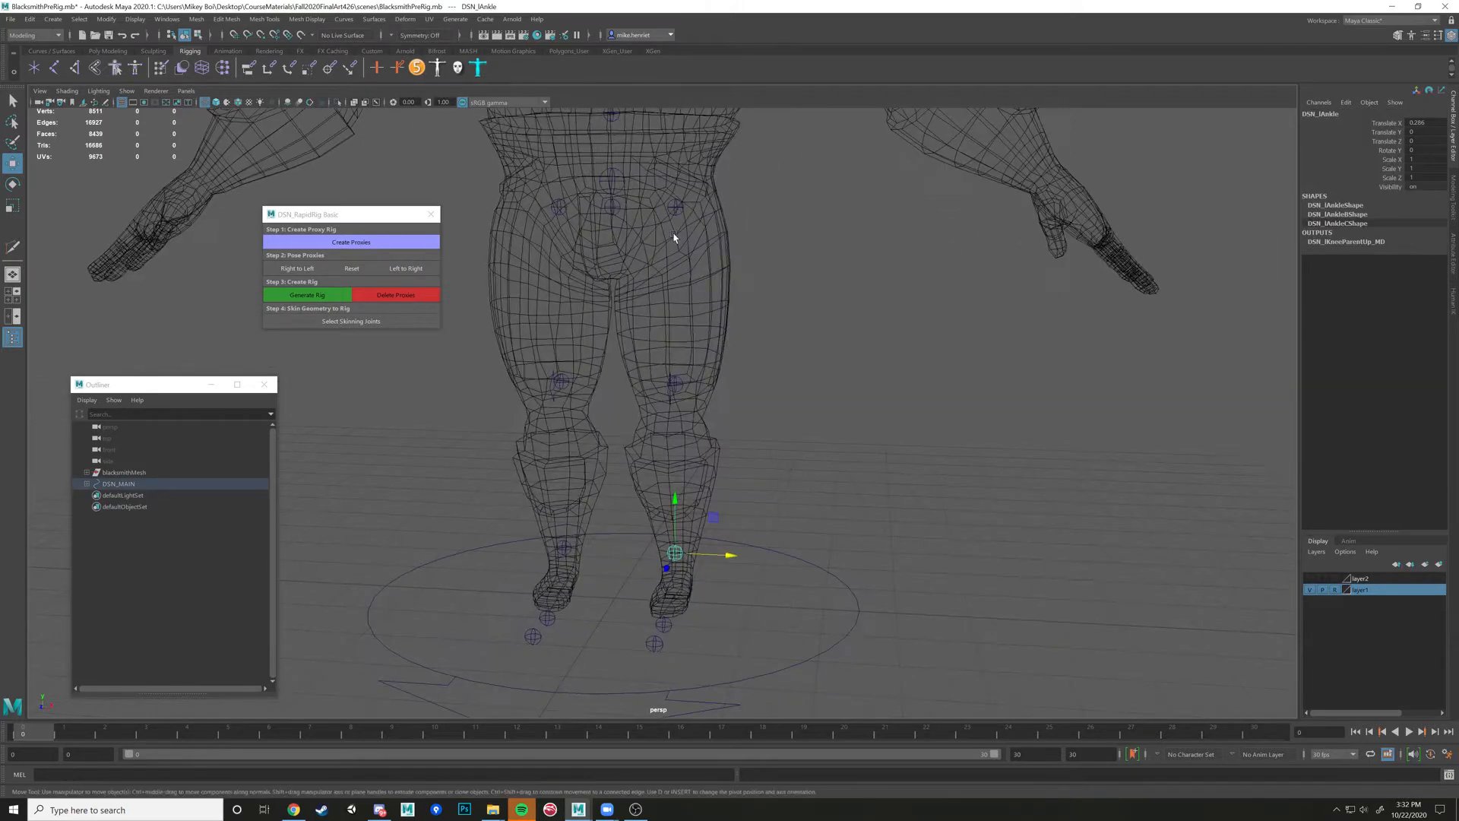
pyautogui.click(671, 208)
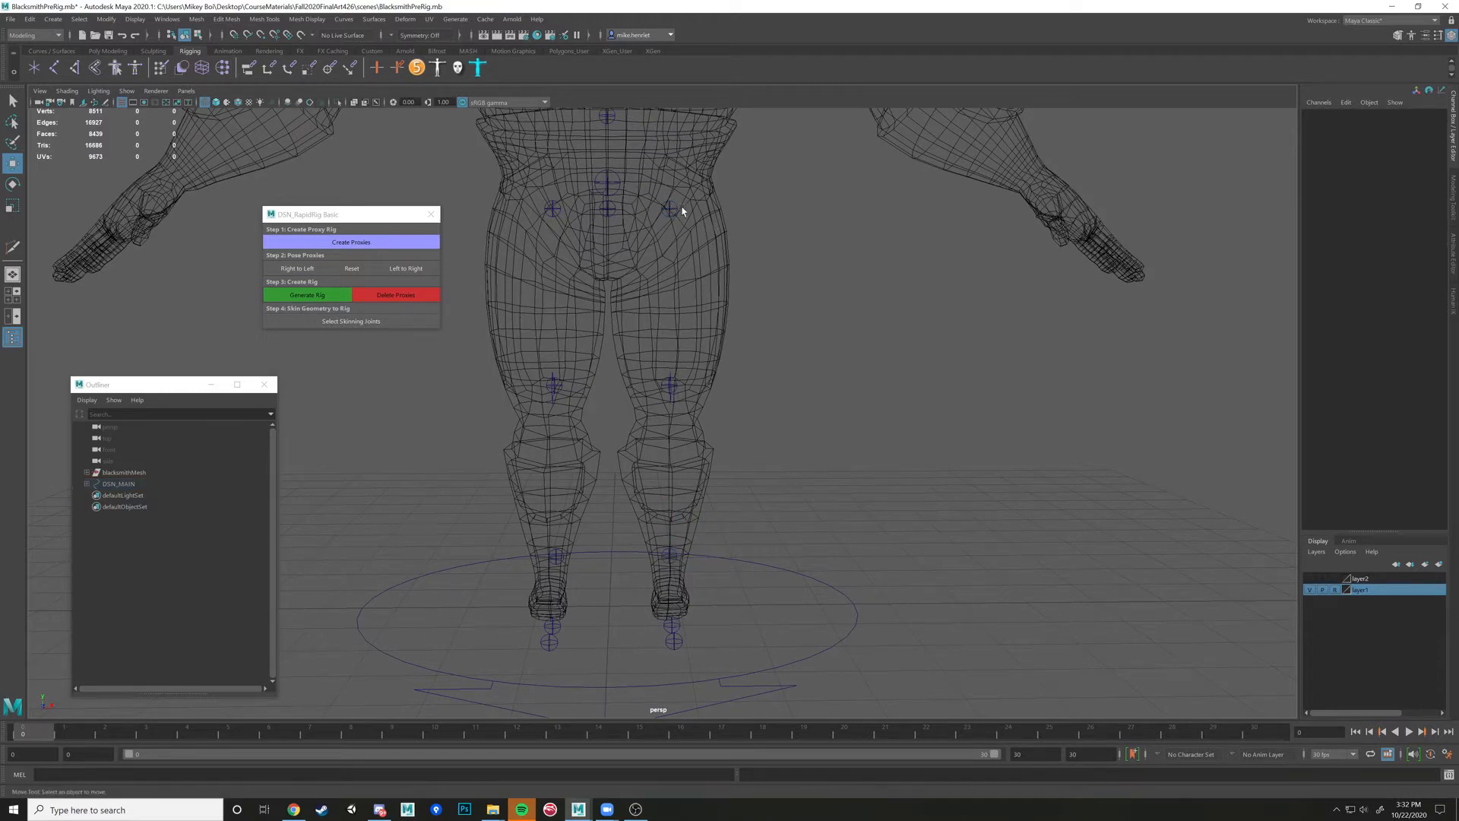
pyautogui.click(652, 208)
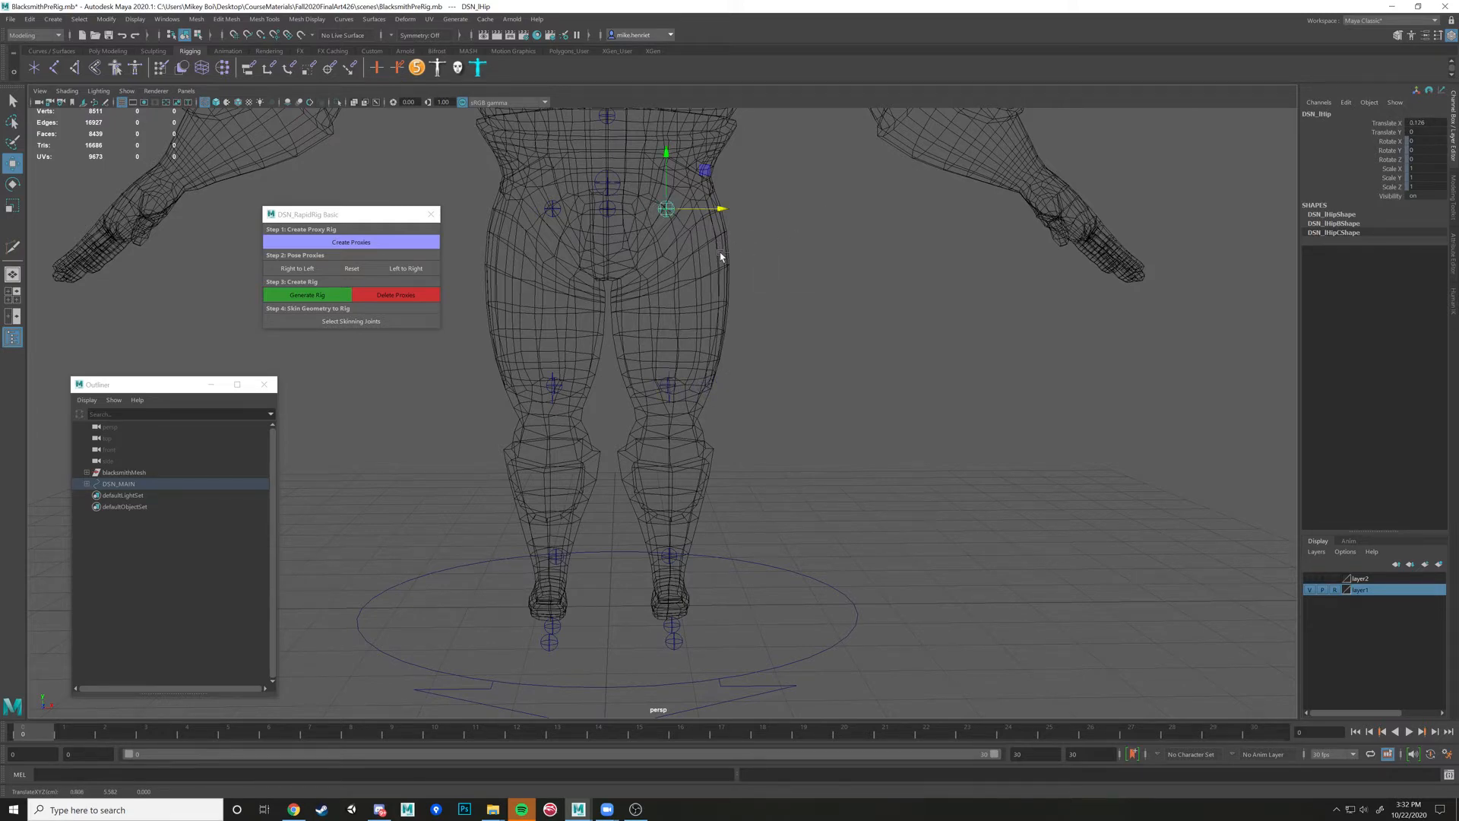
pyautogui.scroll(-3)
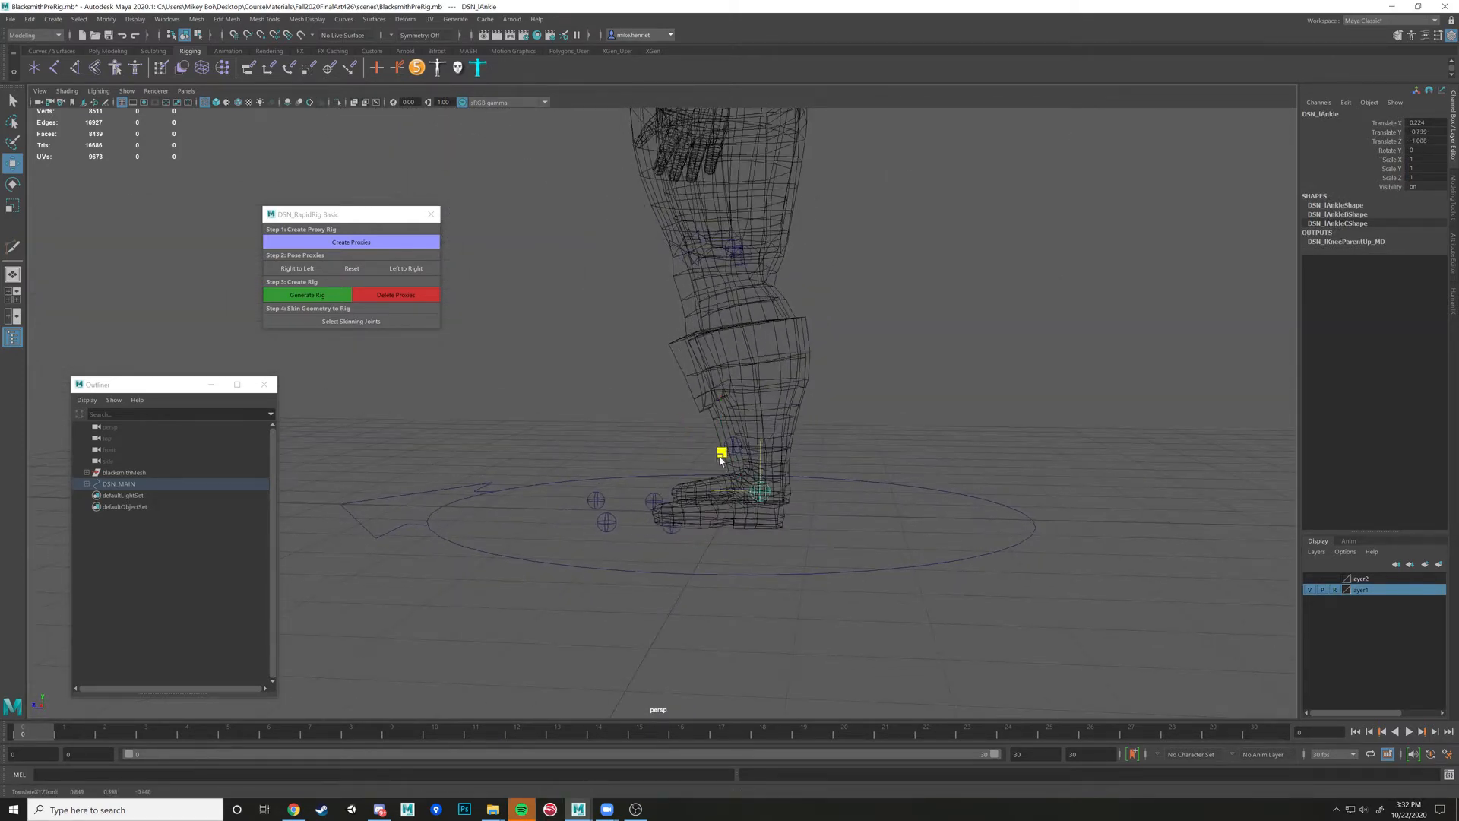
pyautogui.click(720, 451)
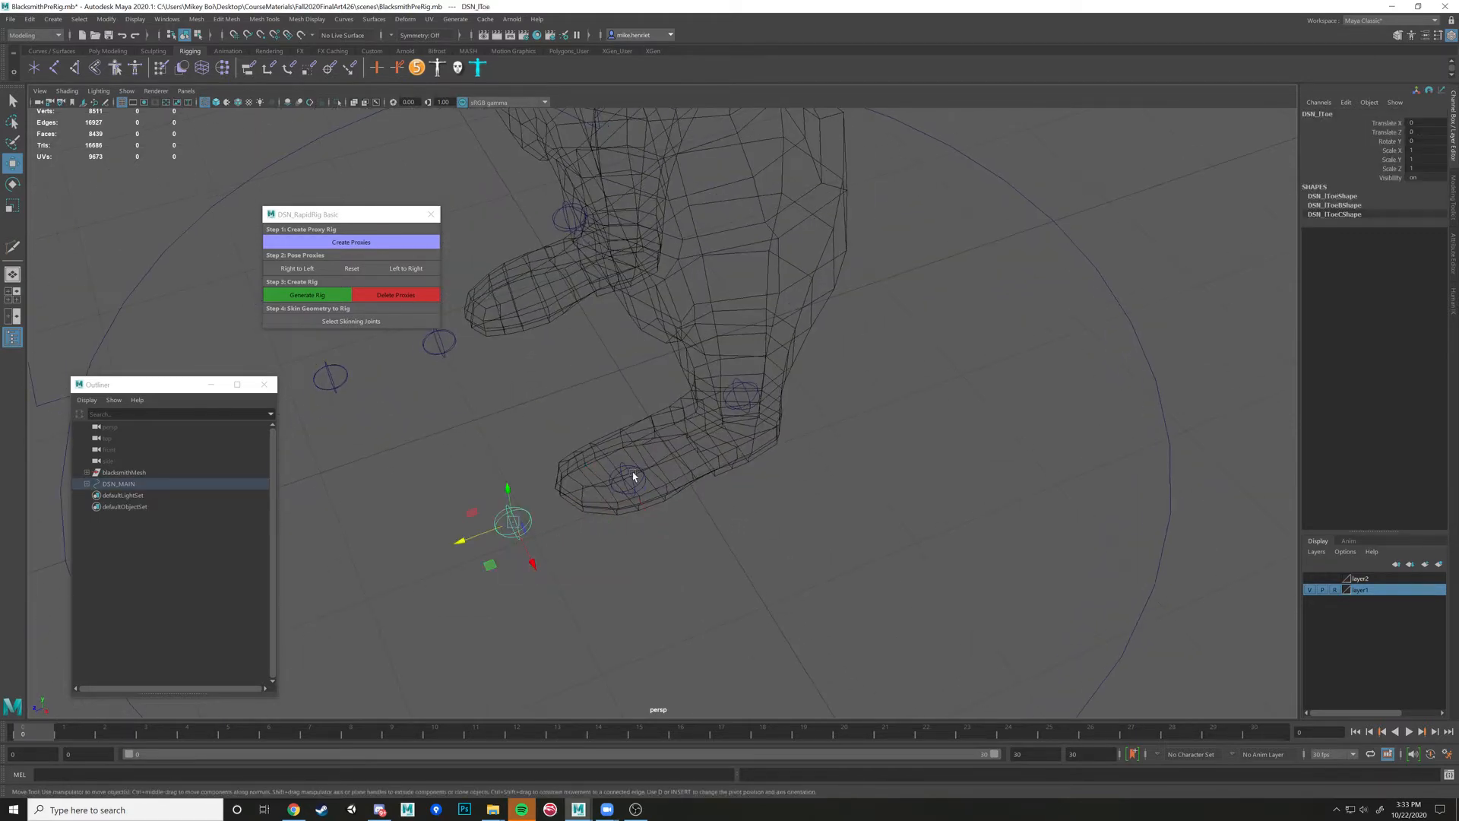
pyautogui.click(630, 476)
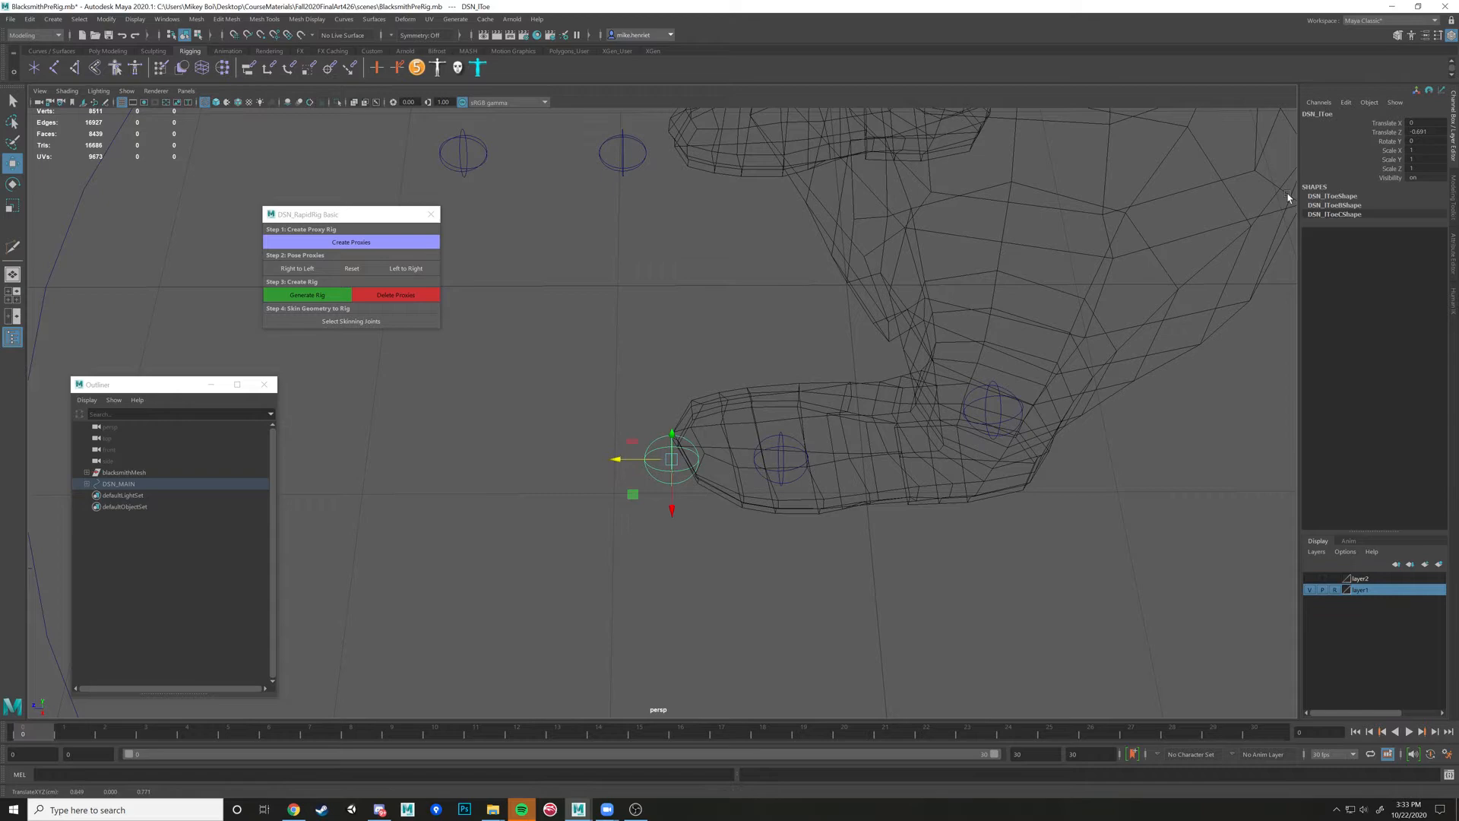
pyautogui.moveTo(731, 456)
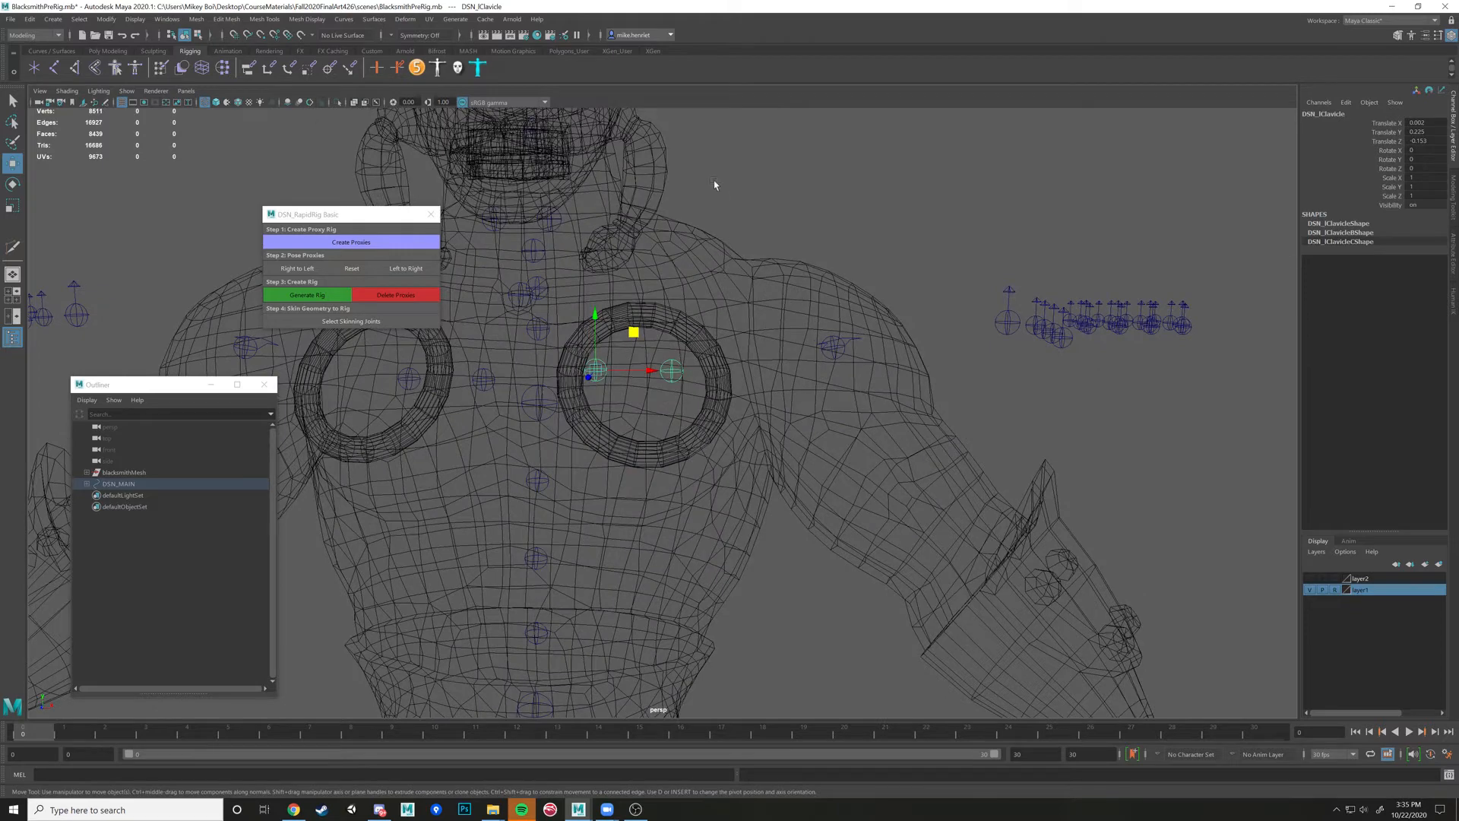
pyautogui.moveTo(767, 306)
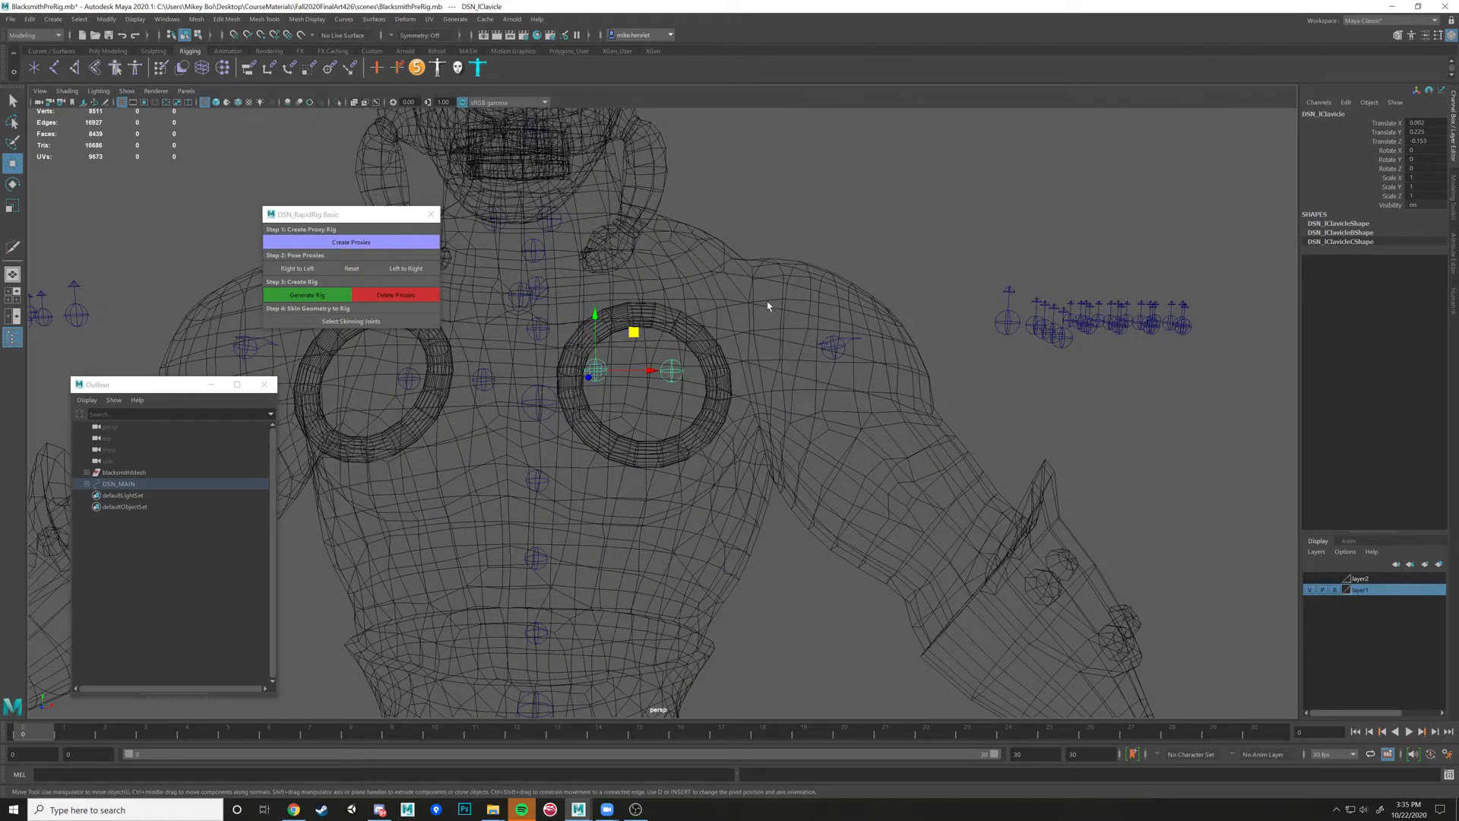
pyautogui.moveTo(760, 307)
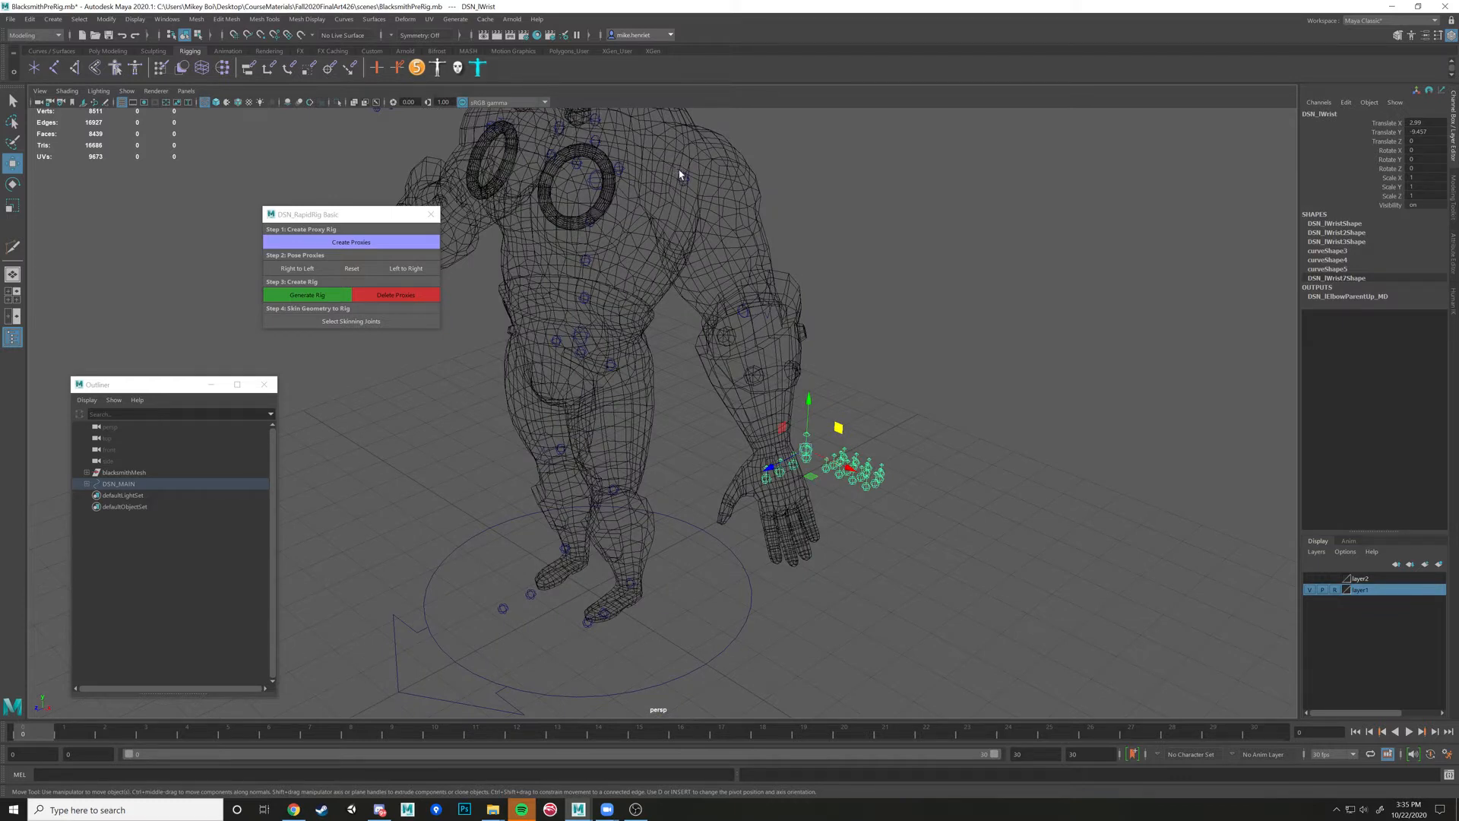
pyautogui.moveTo(703, 169)
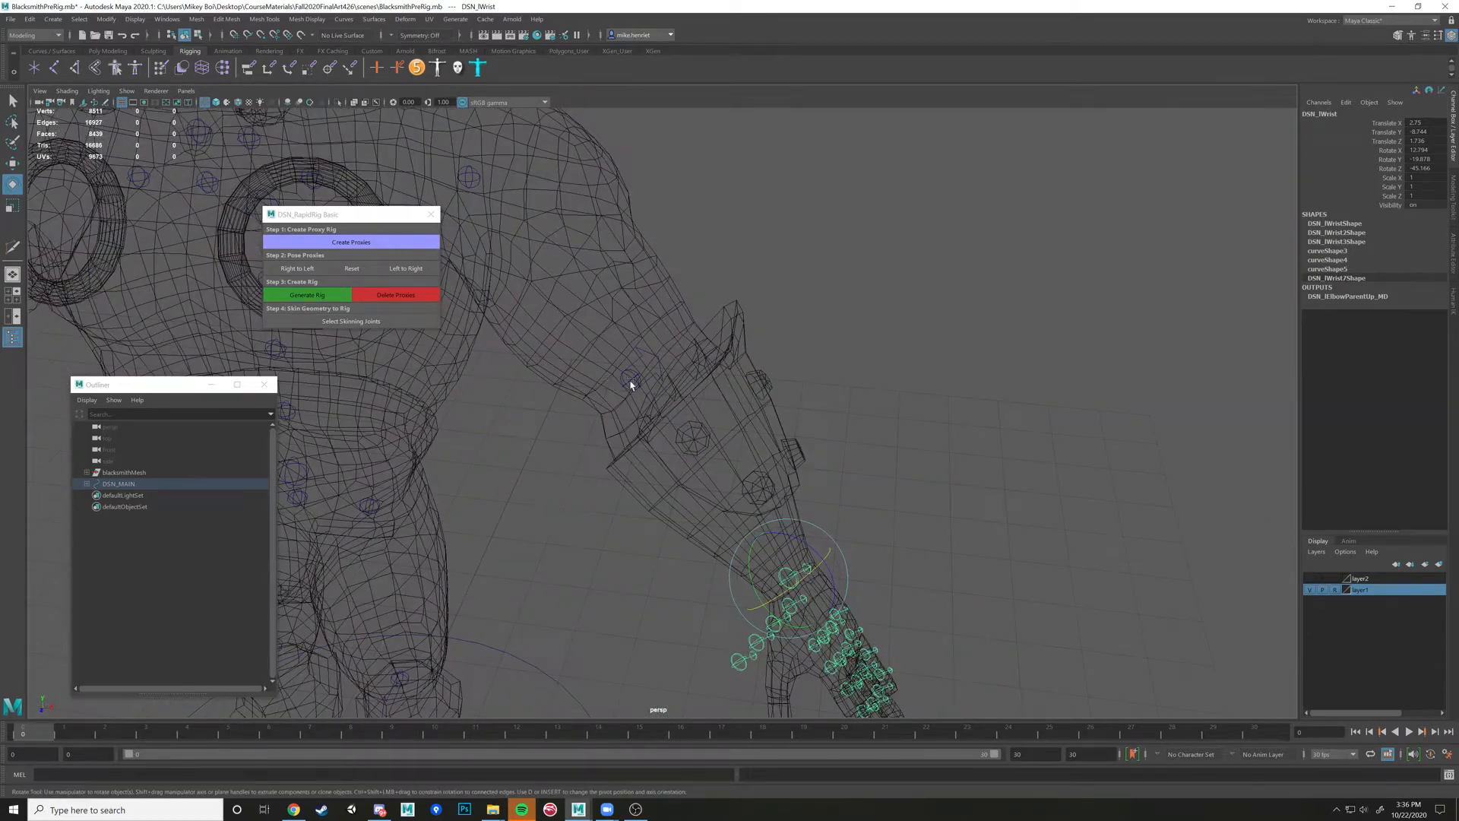
# Align the index finger proxies along the finger inside the blacksmith's hand mesh
pyautogui.click(641, 363)
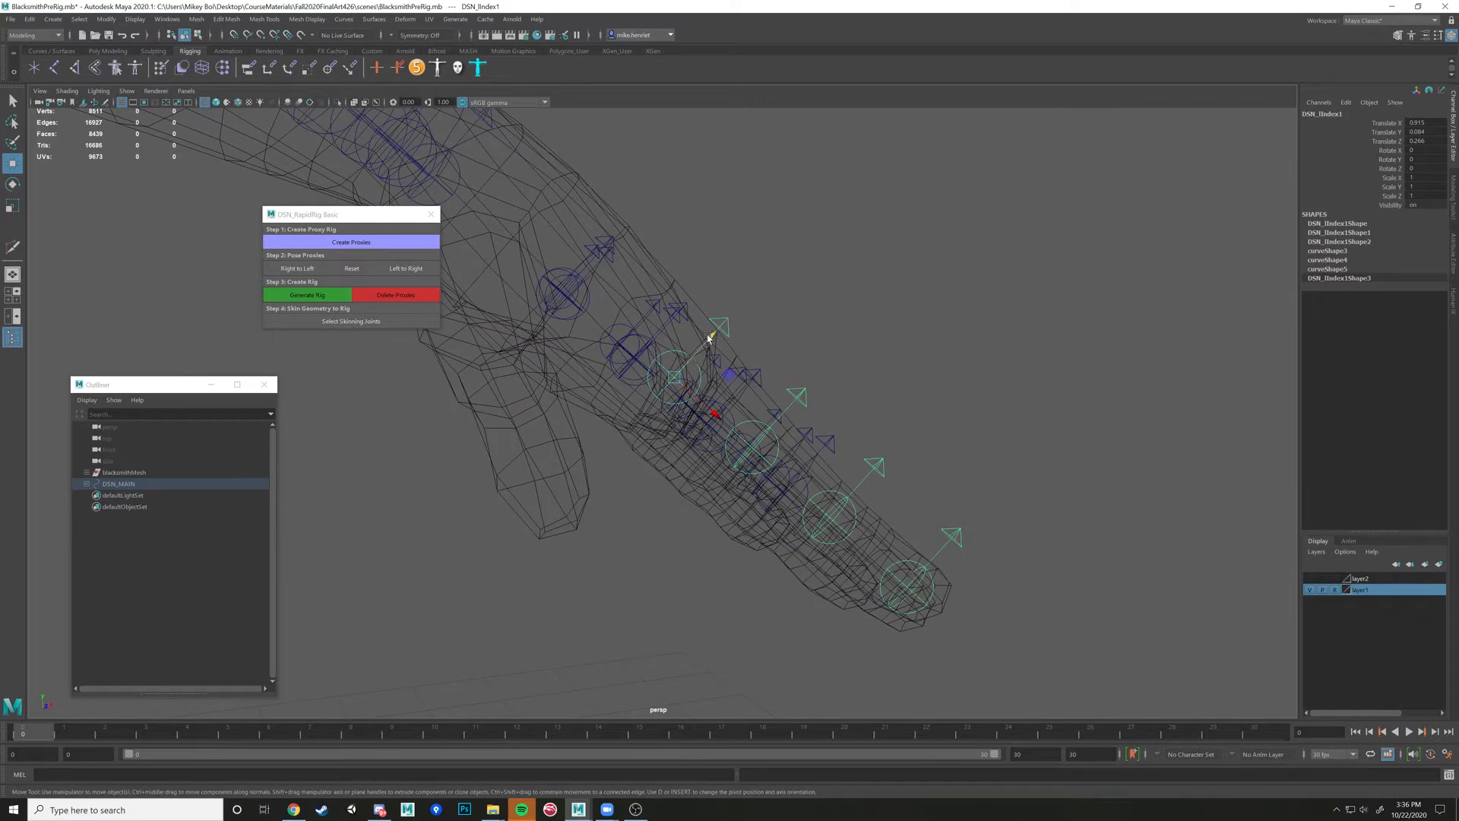
# Move the DSN_Rindex and DSN_RMiddle joint guides into the centre of the finger mesh, toggling wireframe to check
pyautogui.press('5')
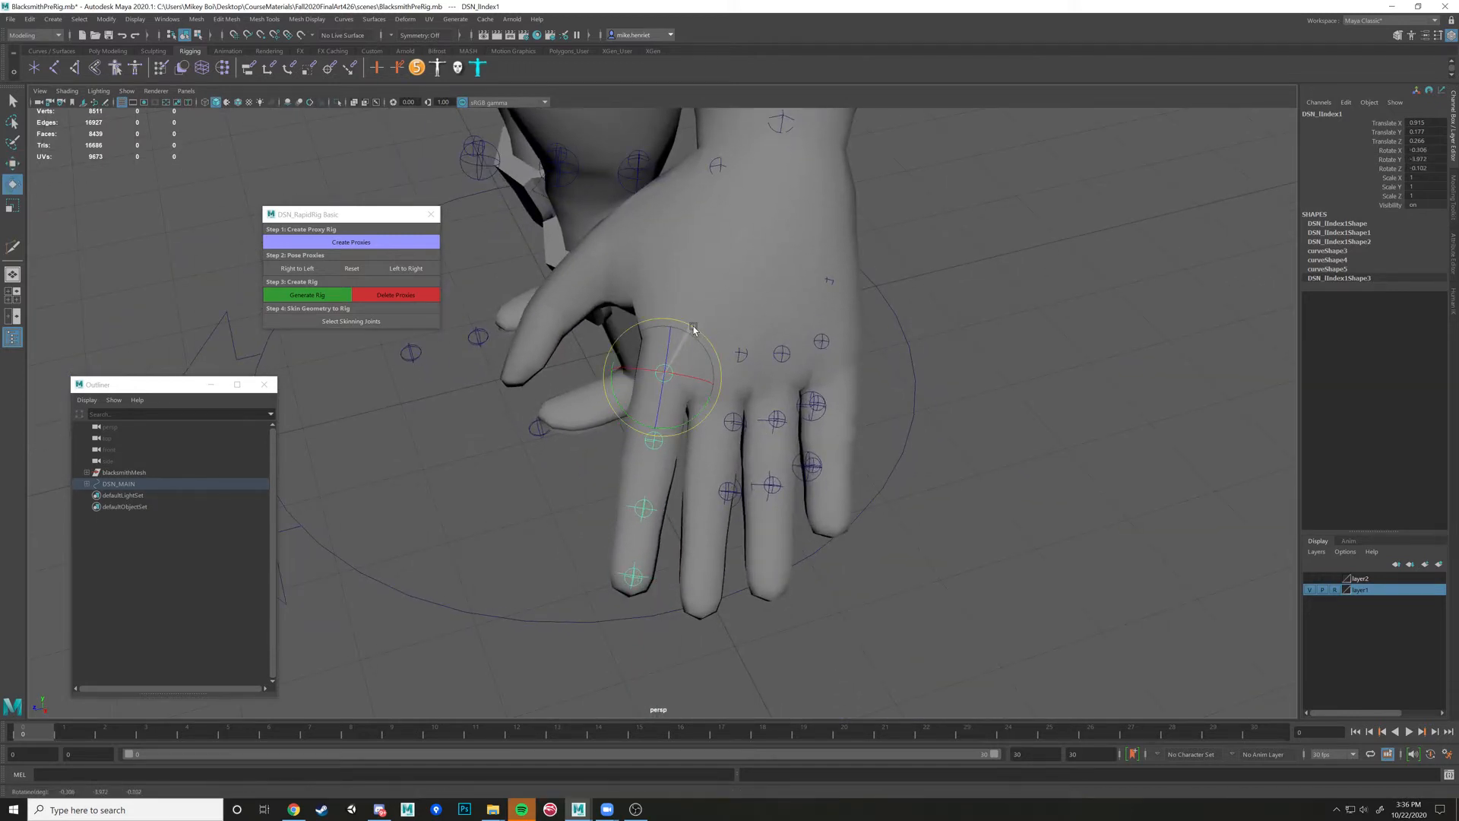
pyautogui.press('4')
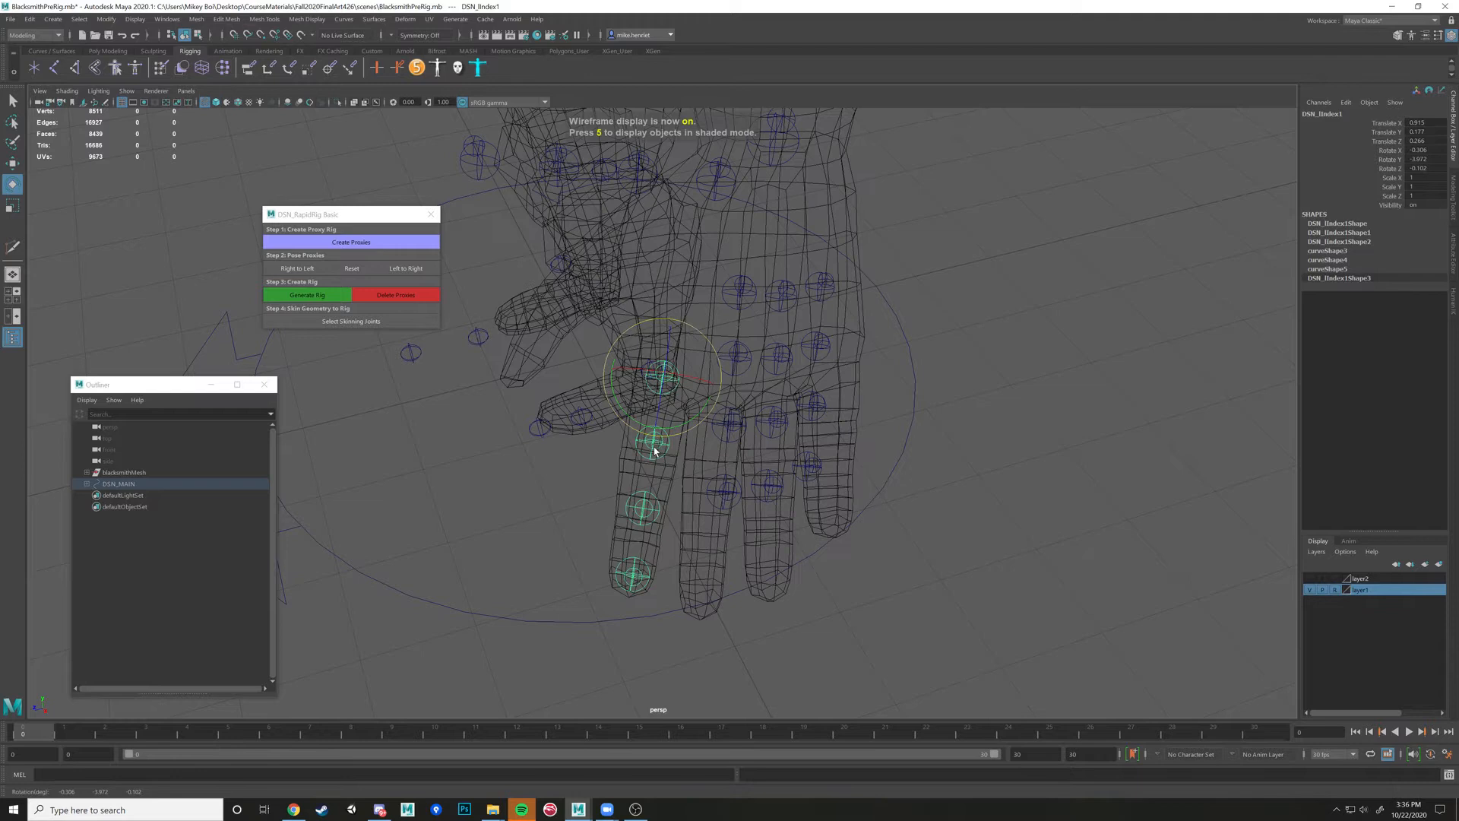
pyautogui.click(639, 523)
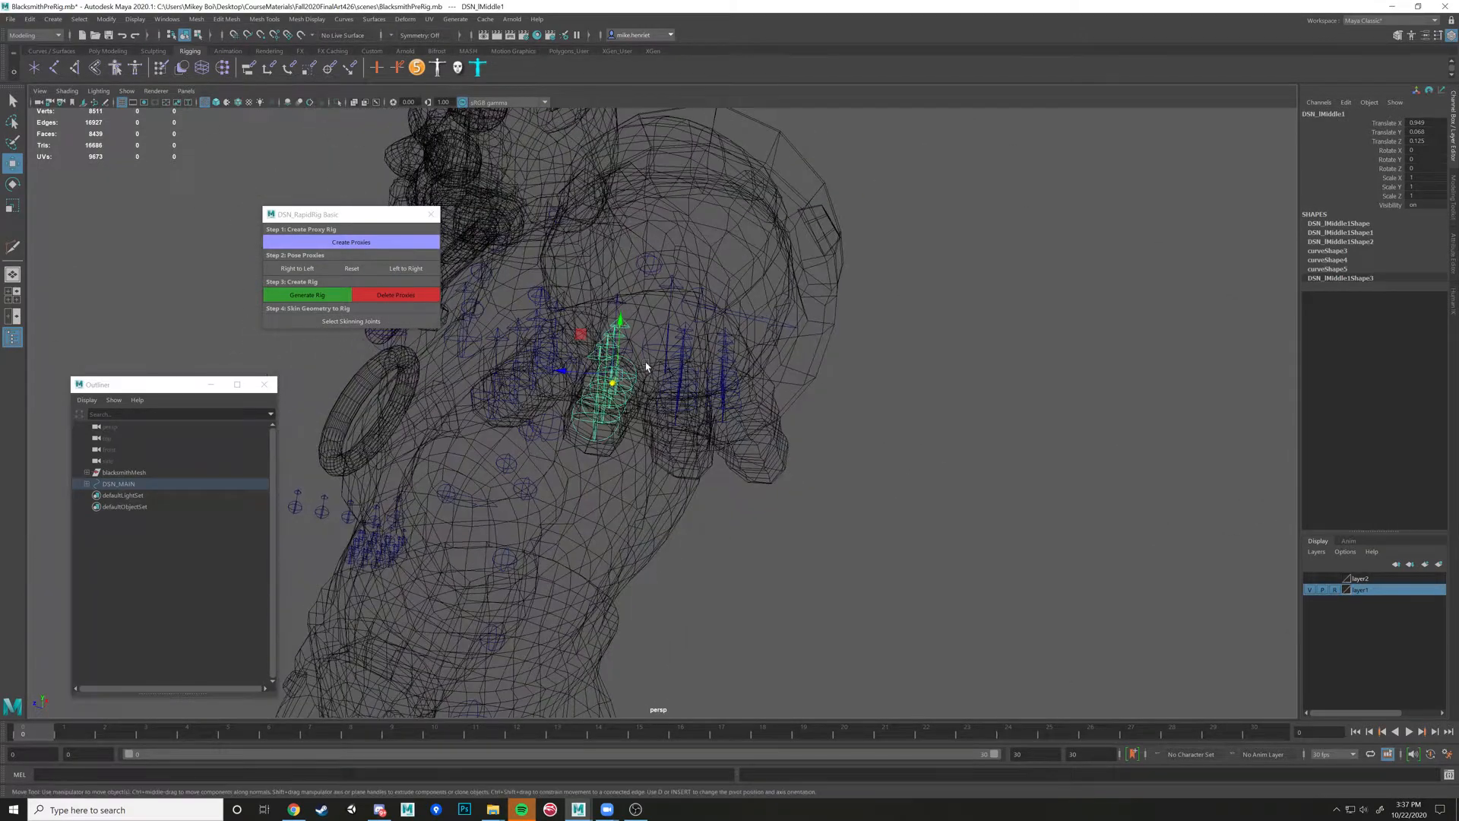
pyautogui.press('5')
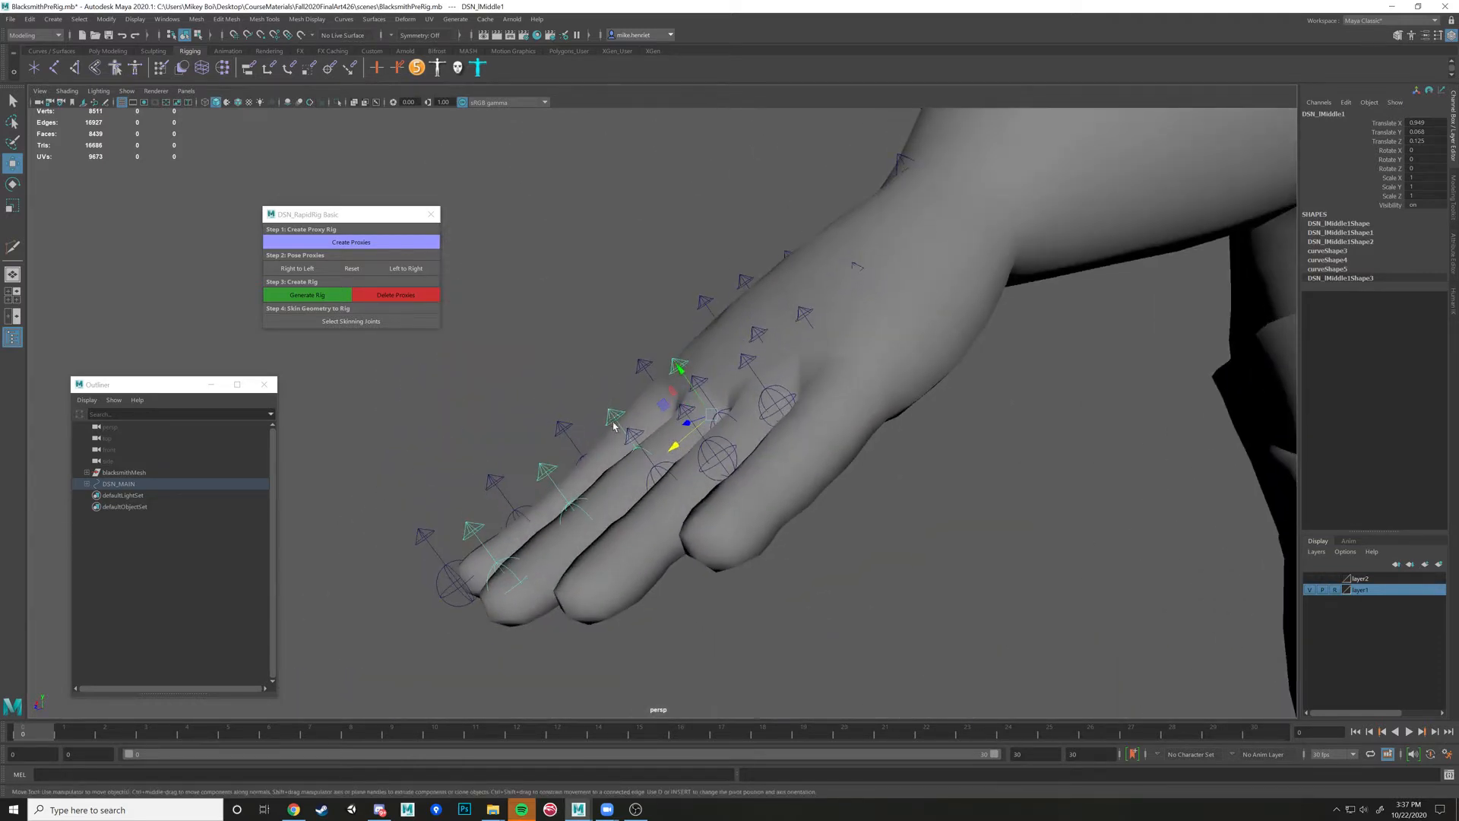
pyautogui.click(475, 531)
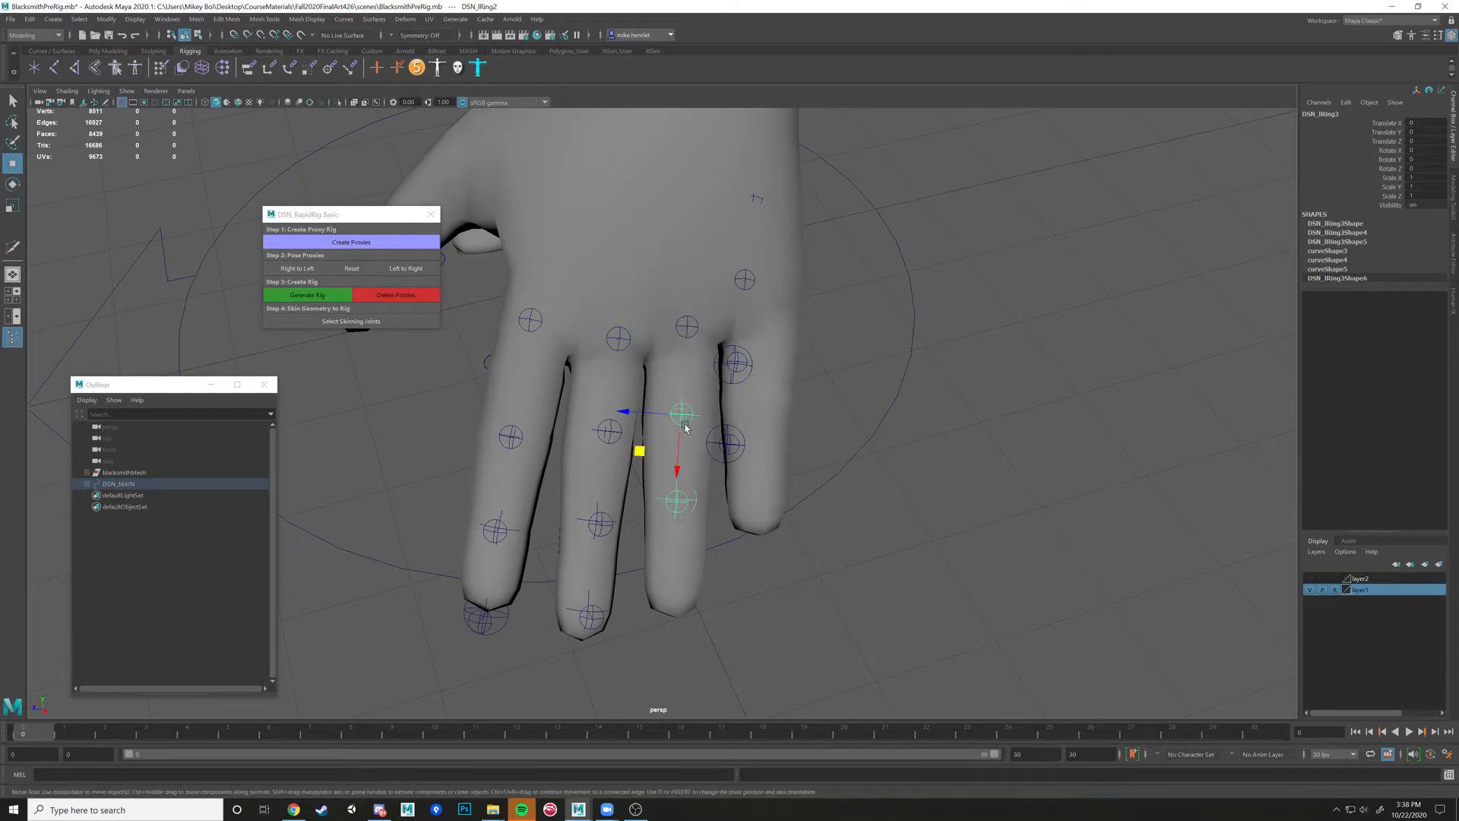
# Centre the DSN_Rring and DSN_Rpinkie guides along those fingers, switching between wireframe and shaded
pyautogui.press('4')
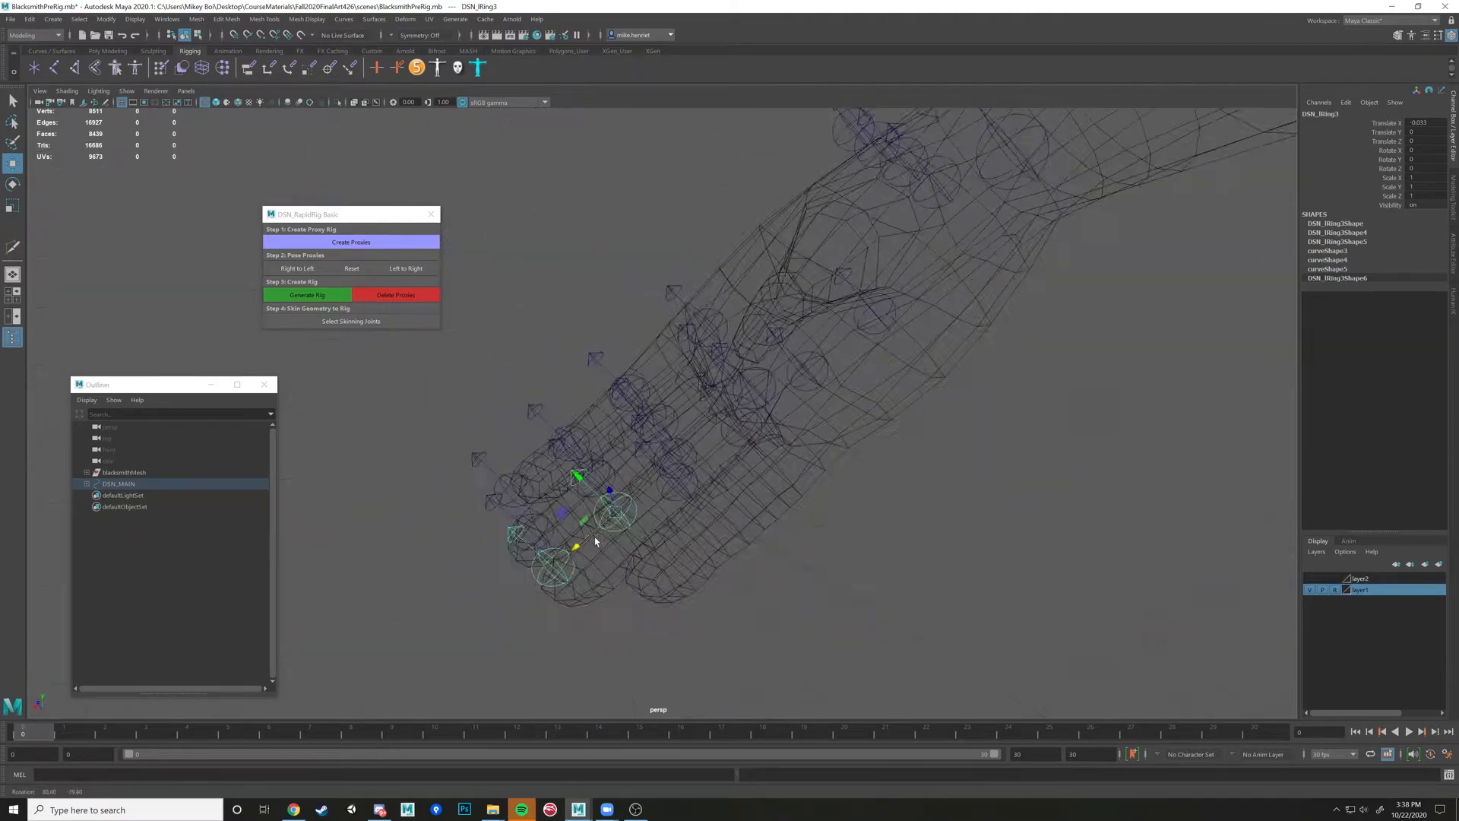
pyautogui.press('5')
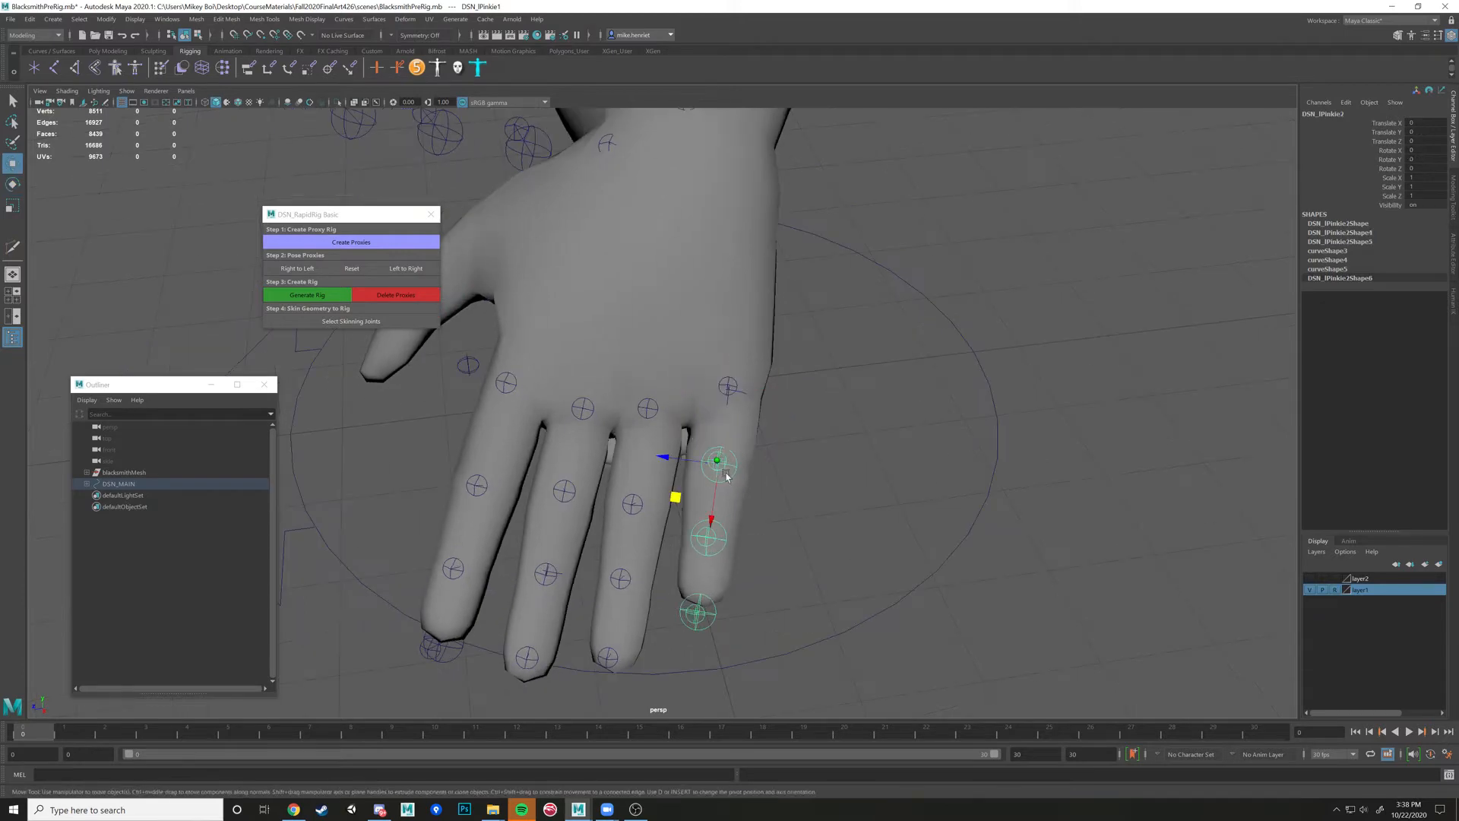
pyautogui.press('4')
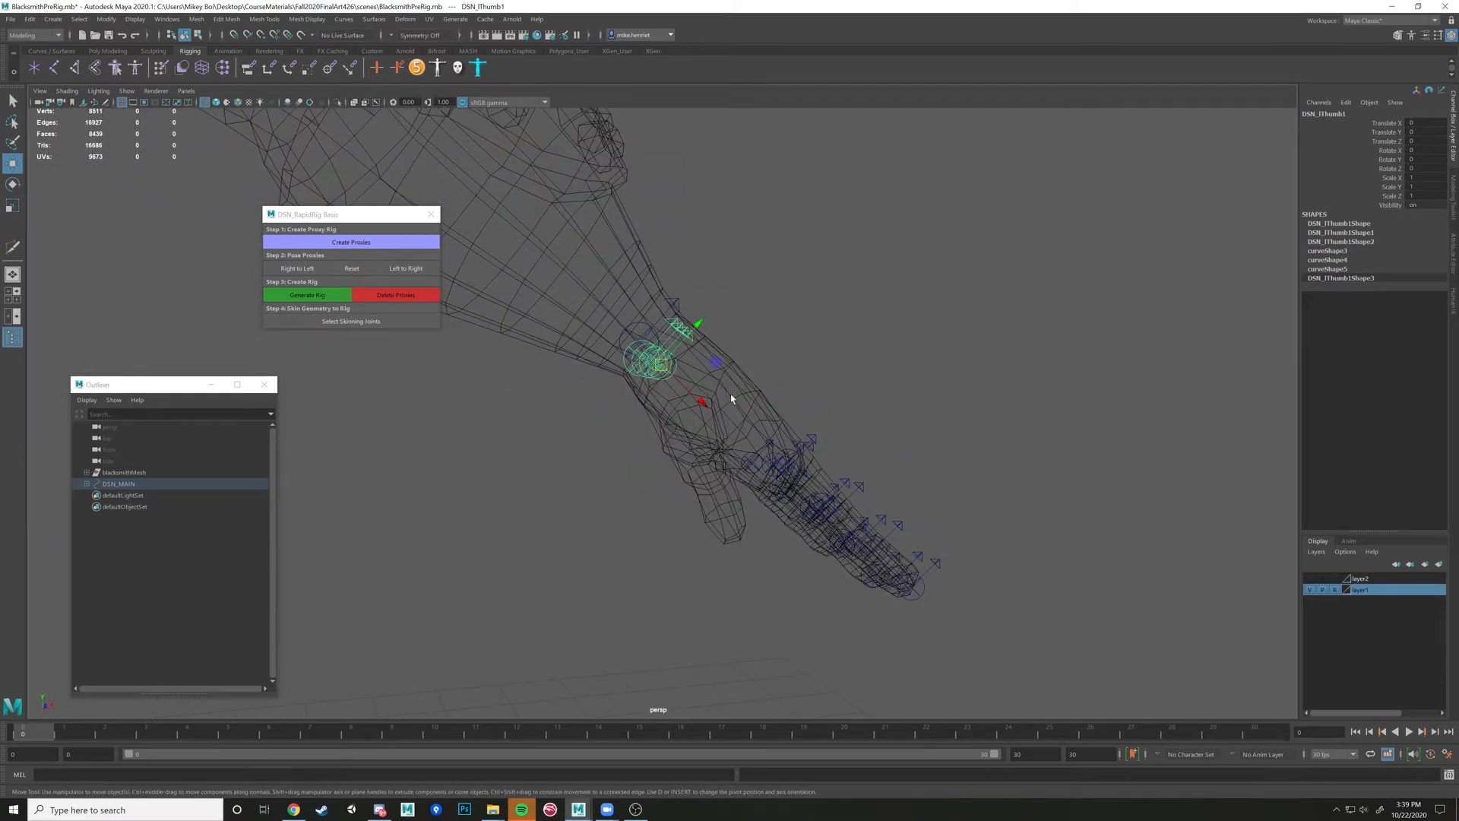
# Place DSN_Rthumb1 and DSN_Rthumb2 inside the thumb from base to tip
pyautogui.press('5')
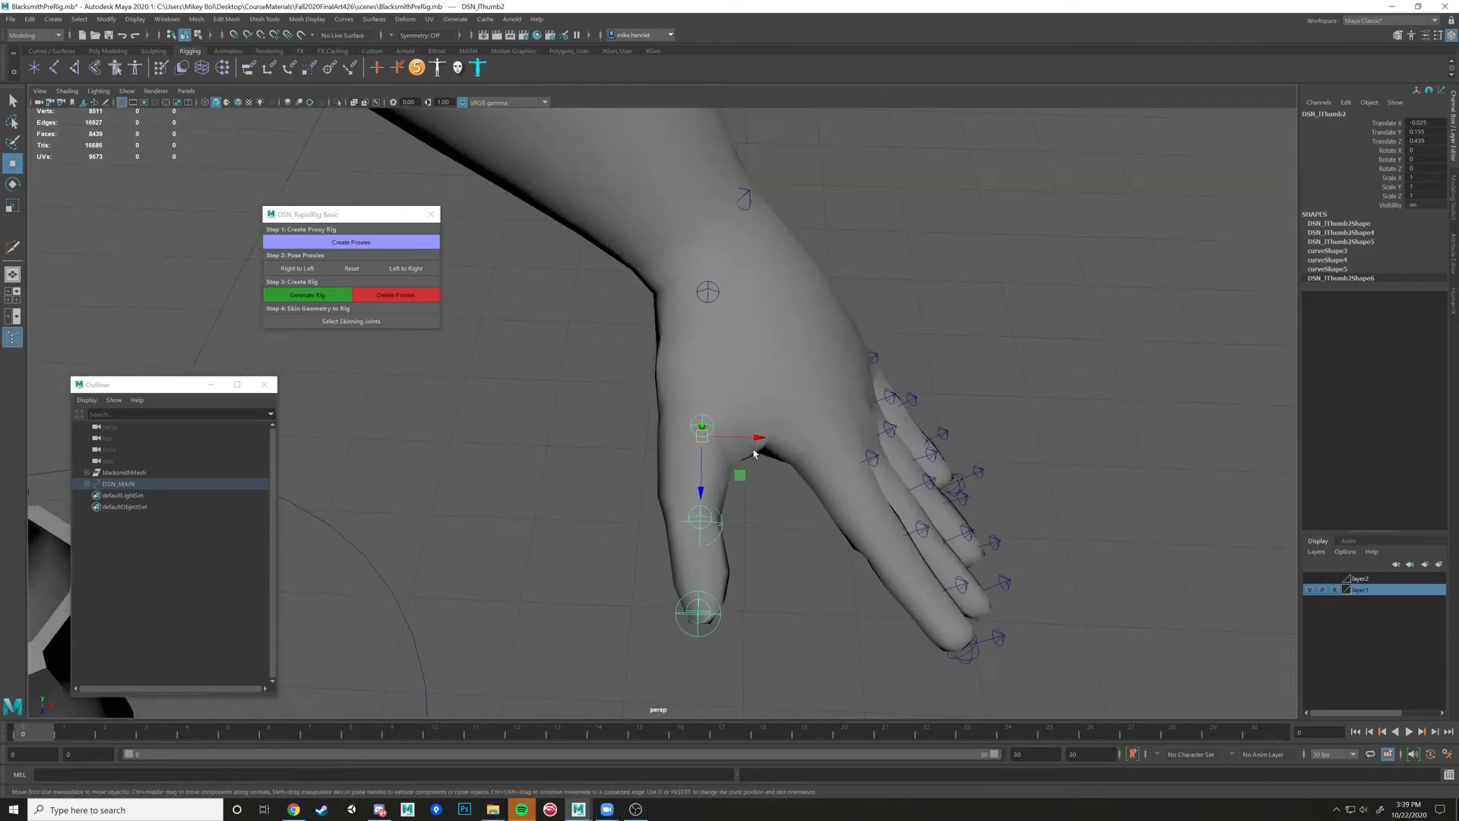
pyautogui.press('4')
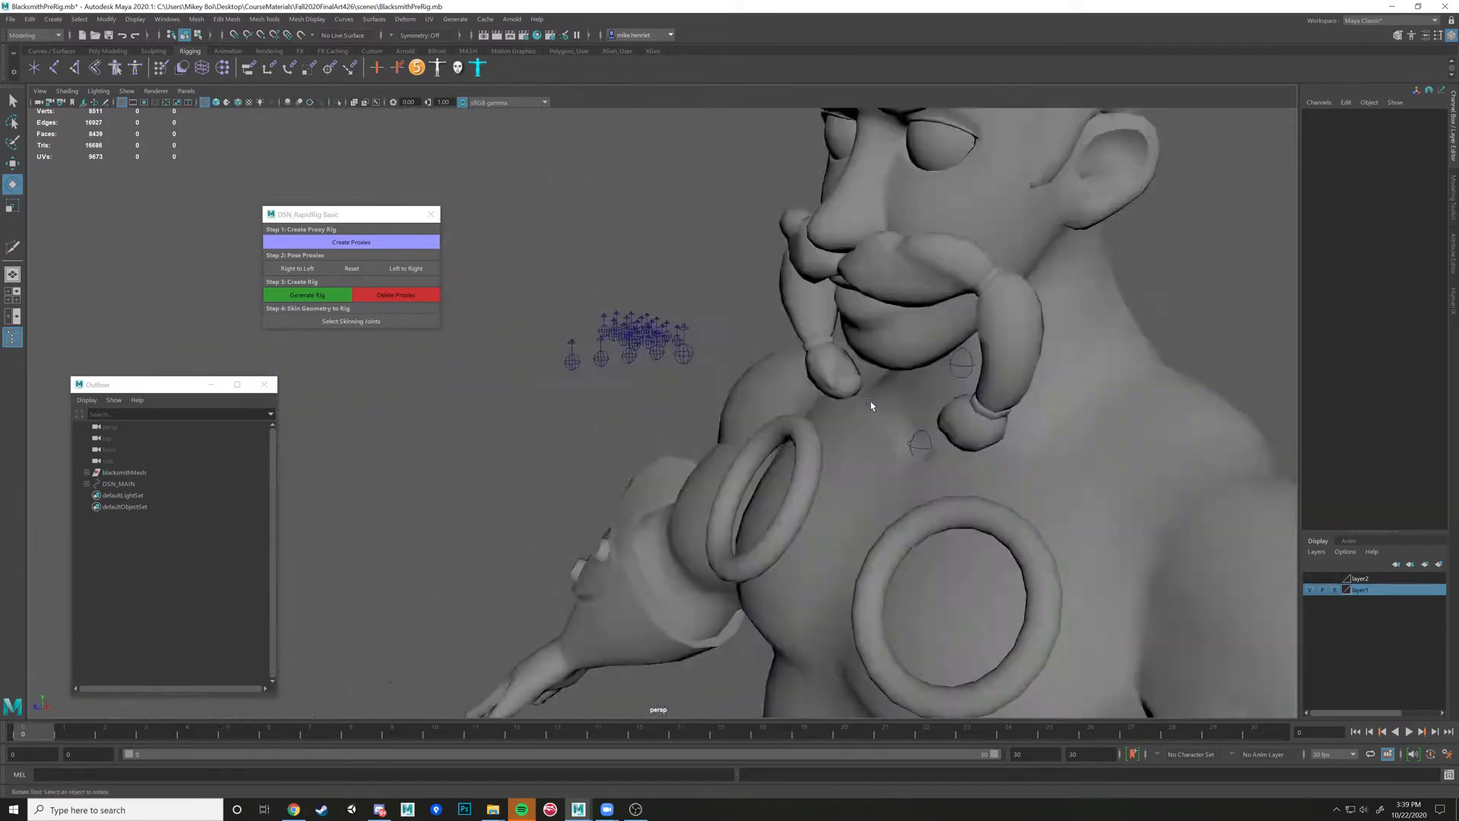
# Move DSN_Head inside the head behind the face from the side view, then pick DSN_Jaw
pyautogui.press('4')
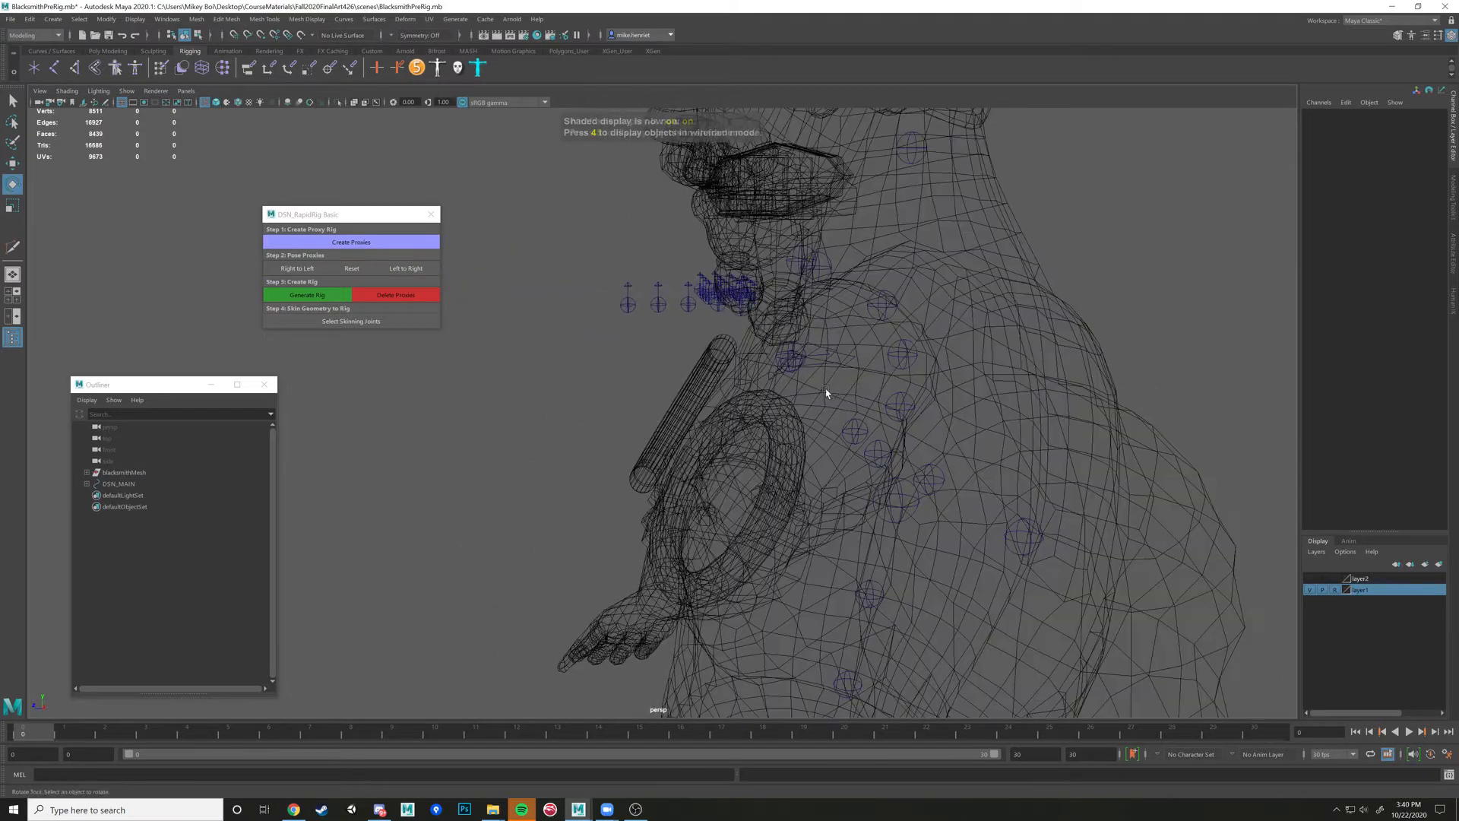
pyautogui.press('4')
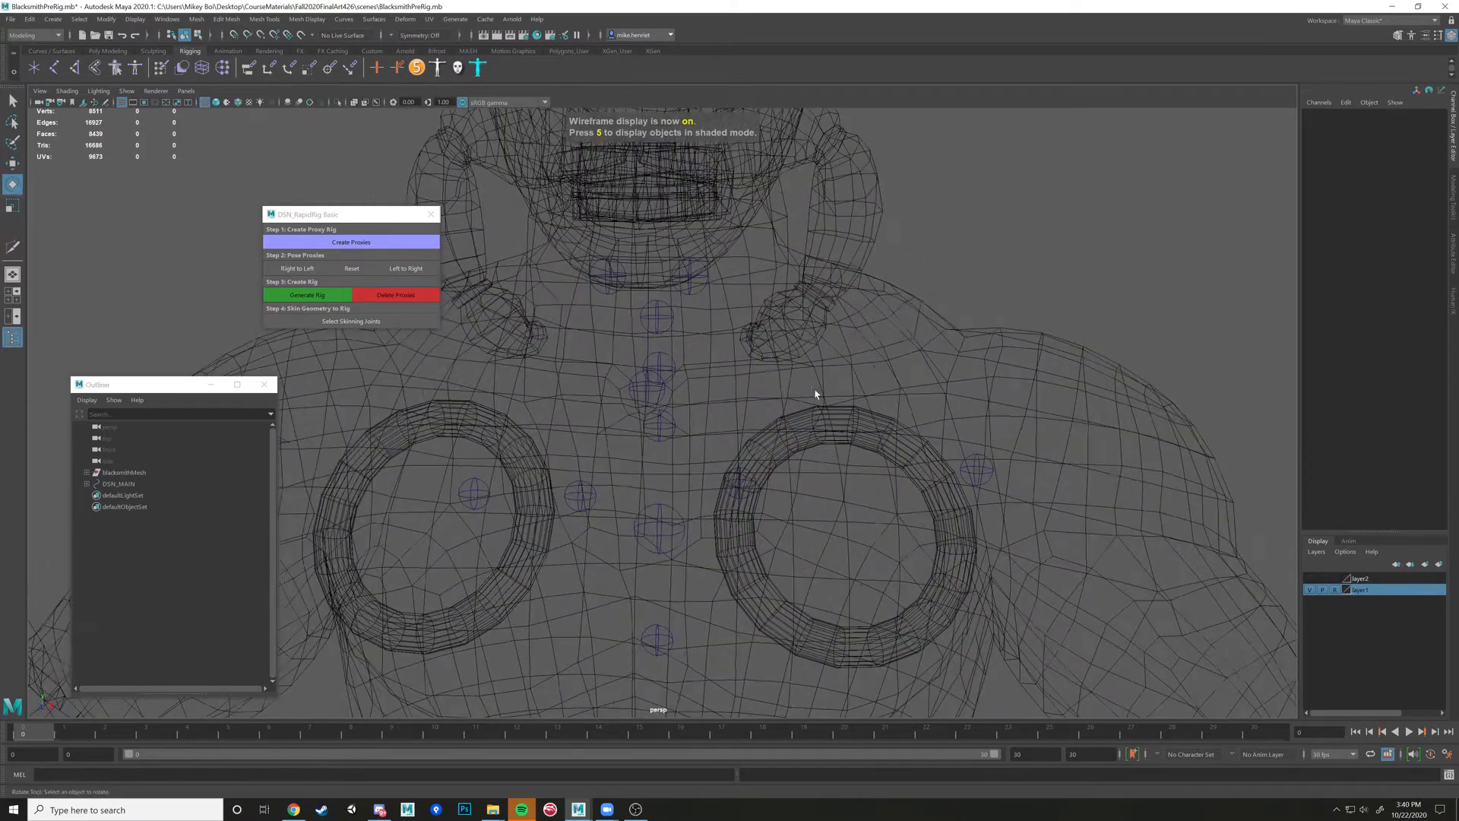
pyautogui.click(781, 391)
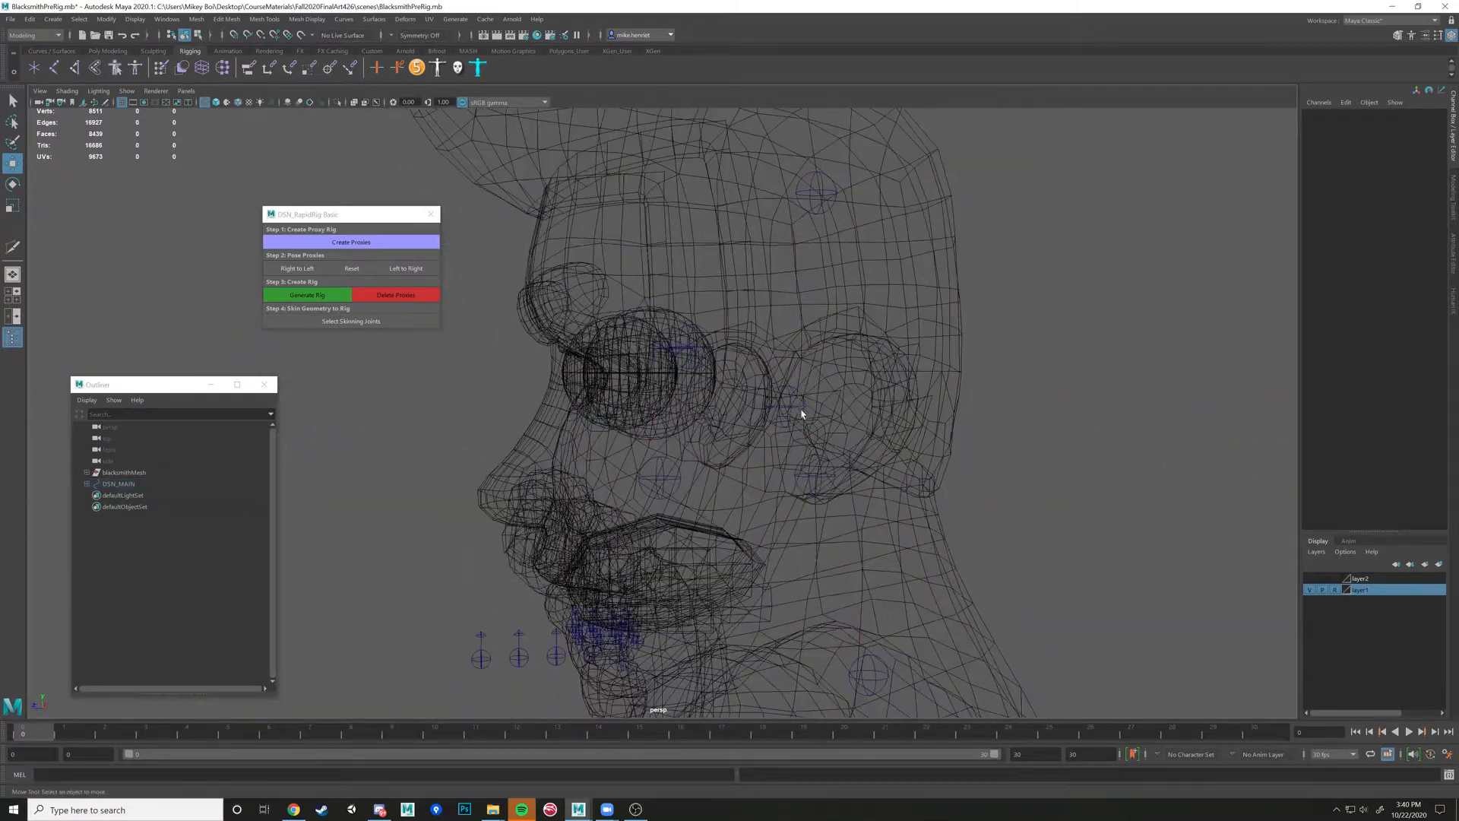
pyautogui.click(714, 335)
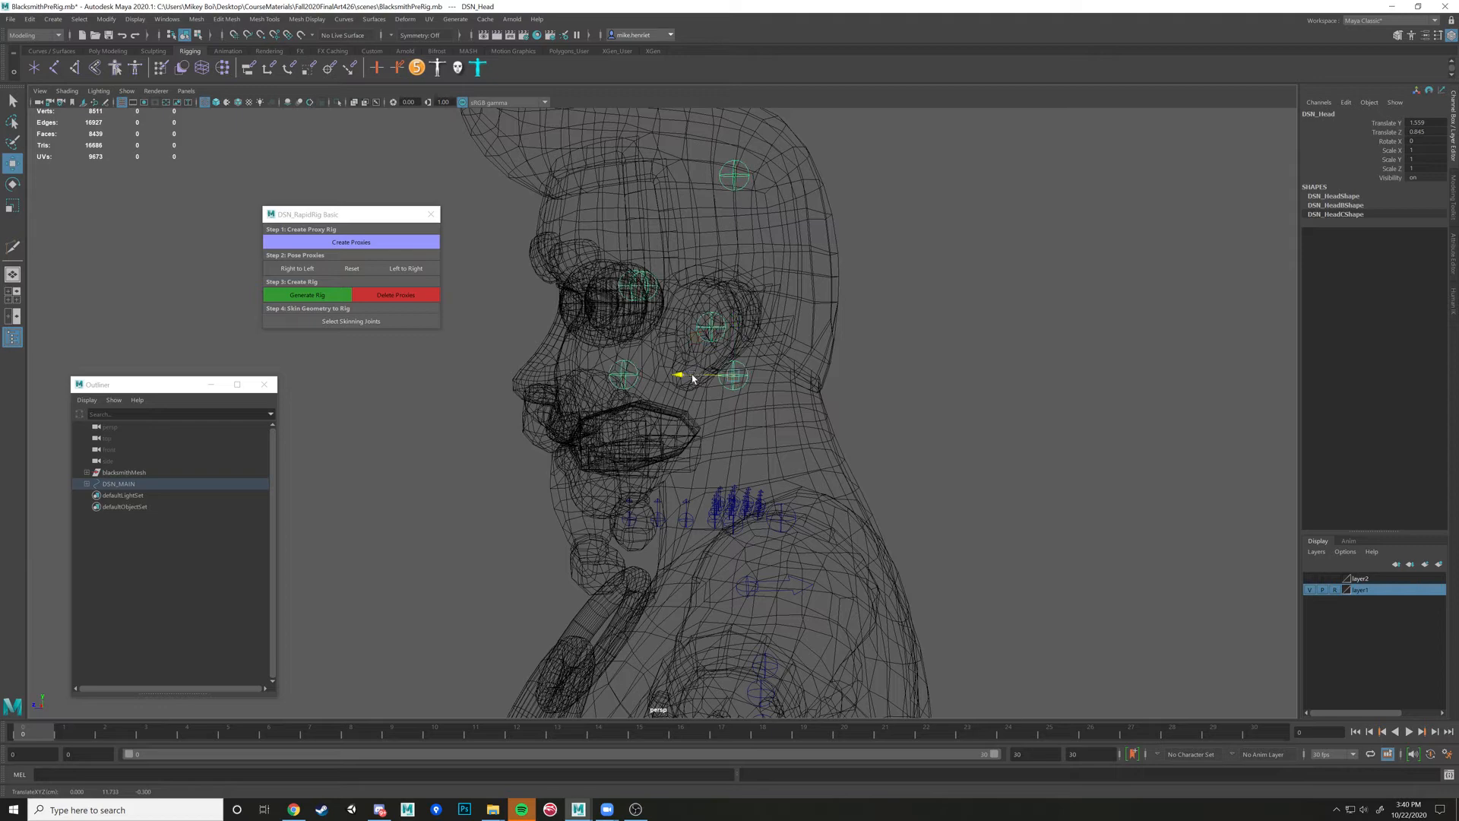
pyautogui.click(712, 325)
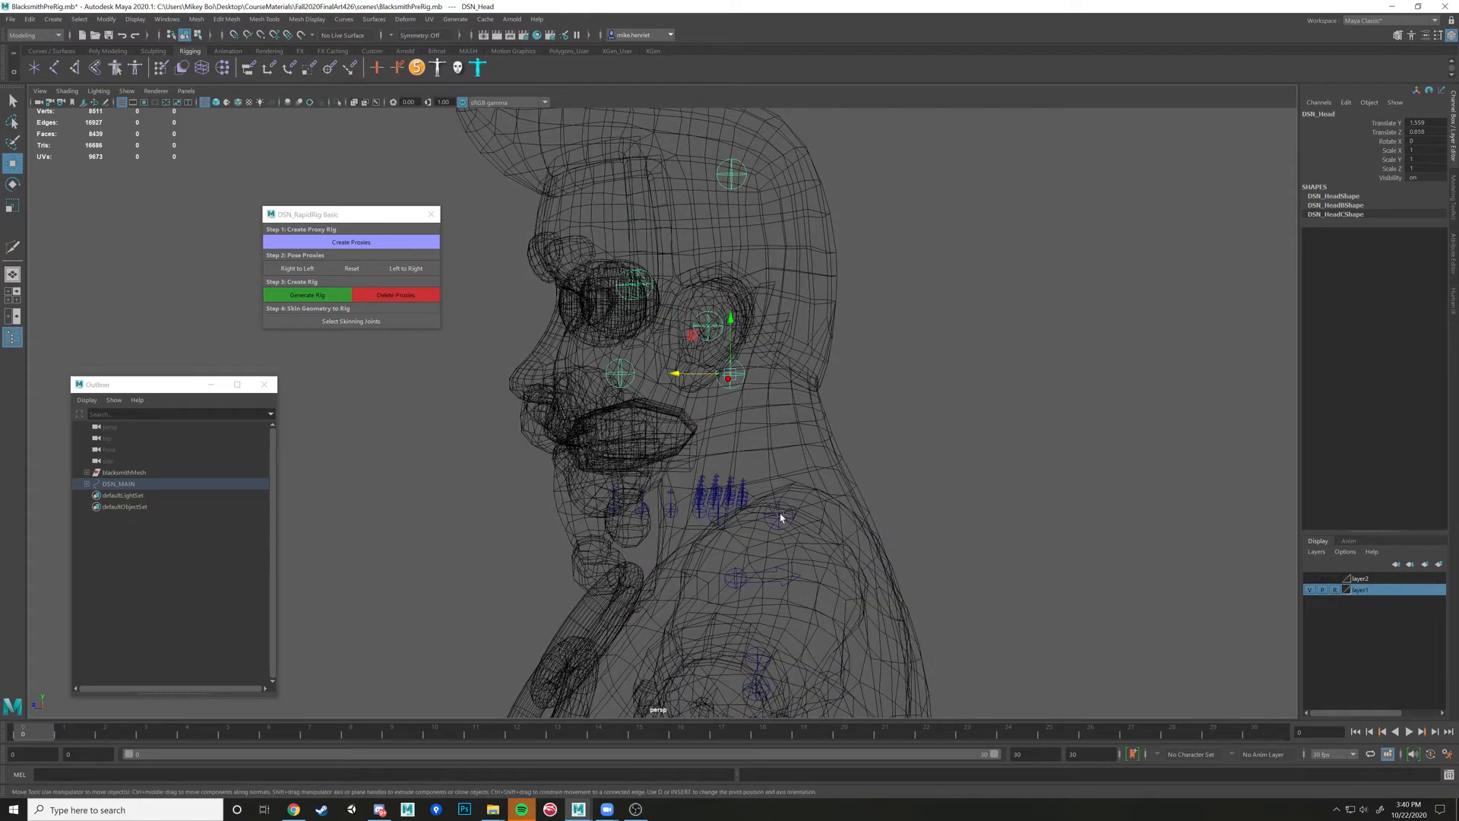
pyautogui.click(778, 512)
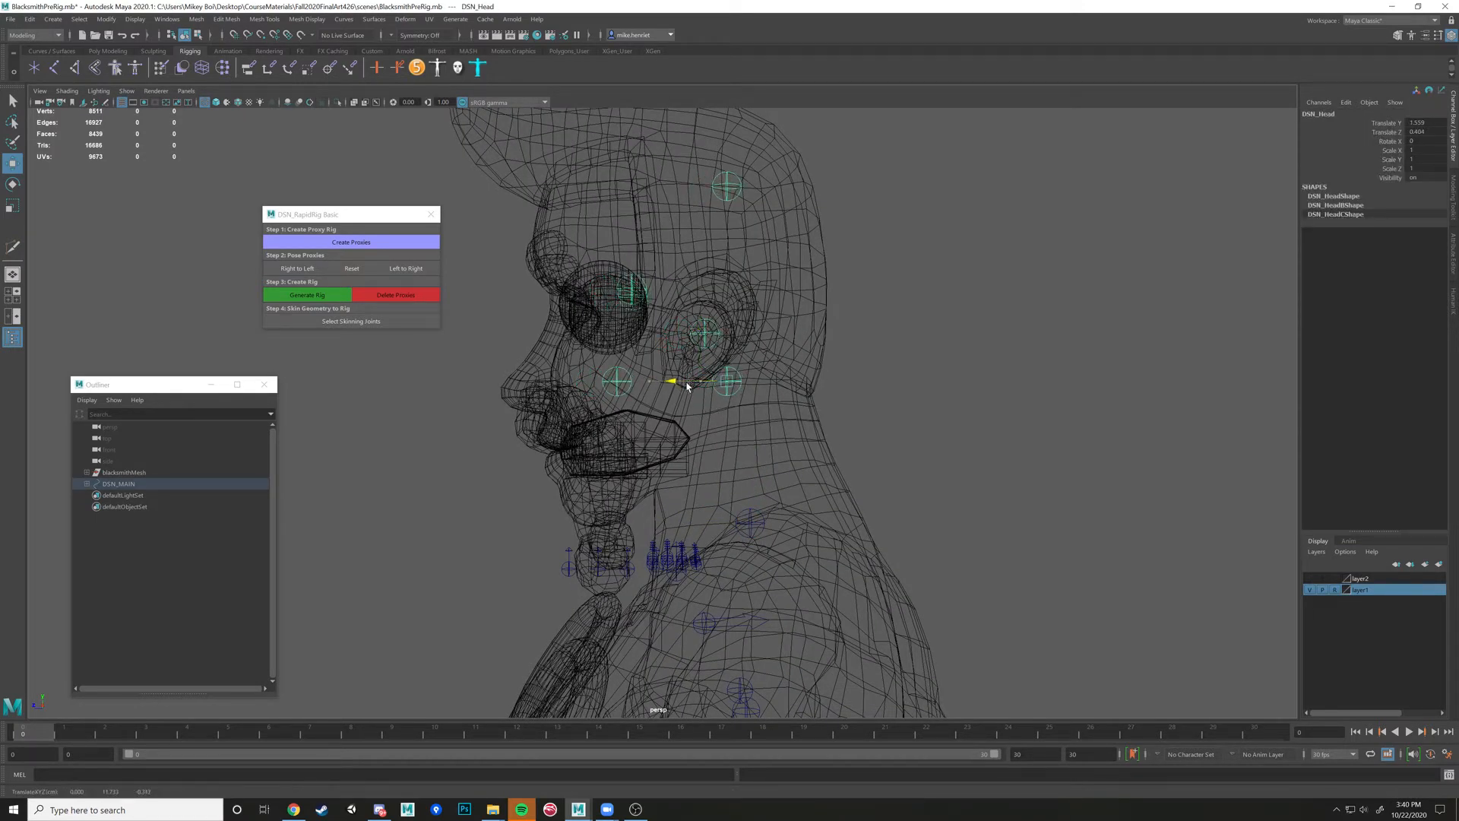
pyautogui.click(702, 325)
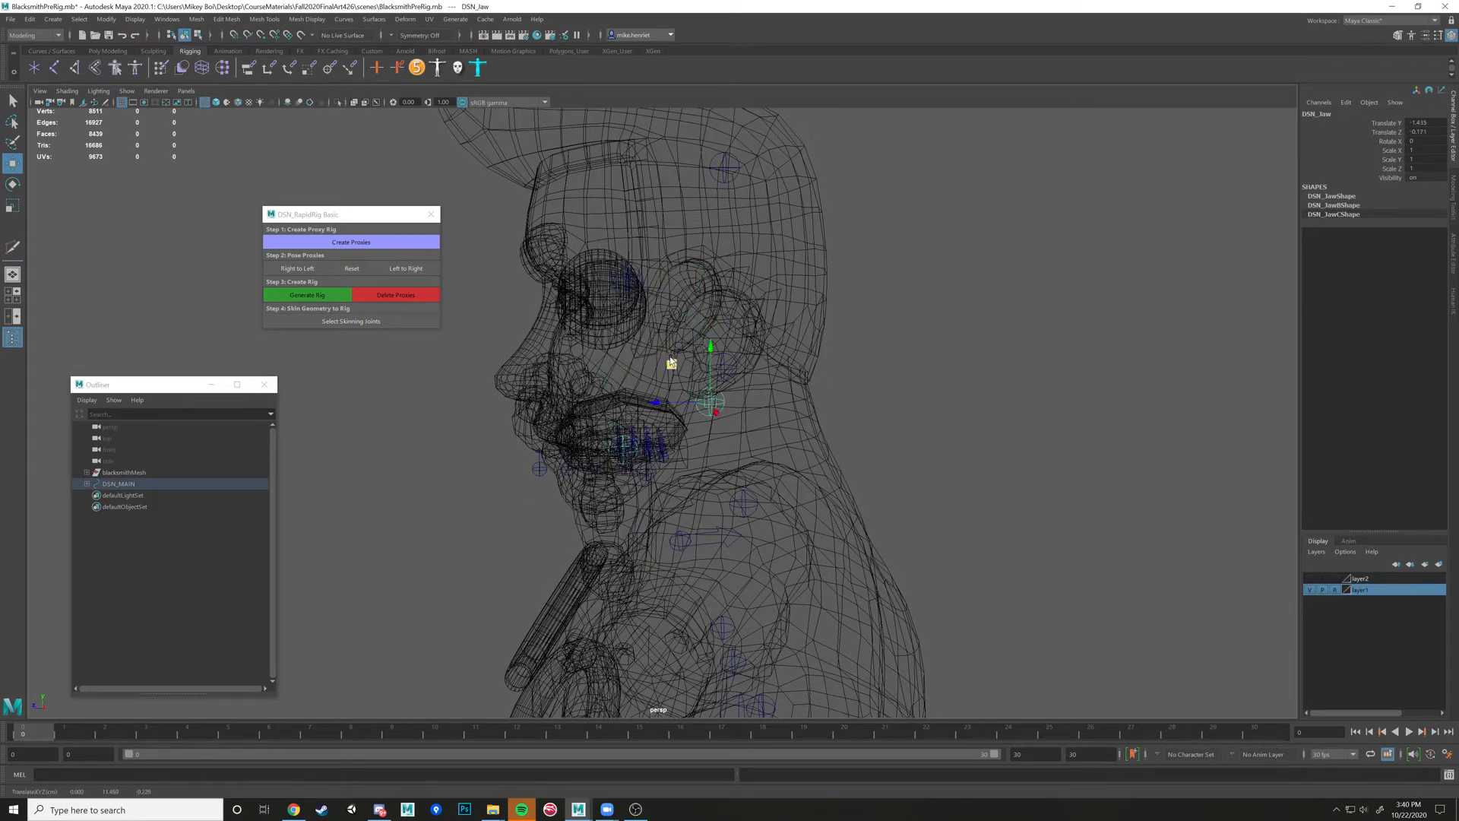
# Position DSN_Jaw at the jaw hinge just below the ear
pyautogui.press('5')
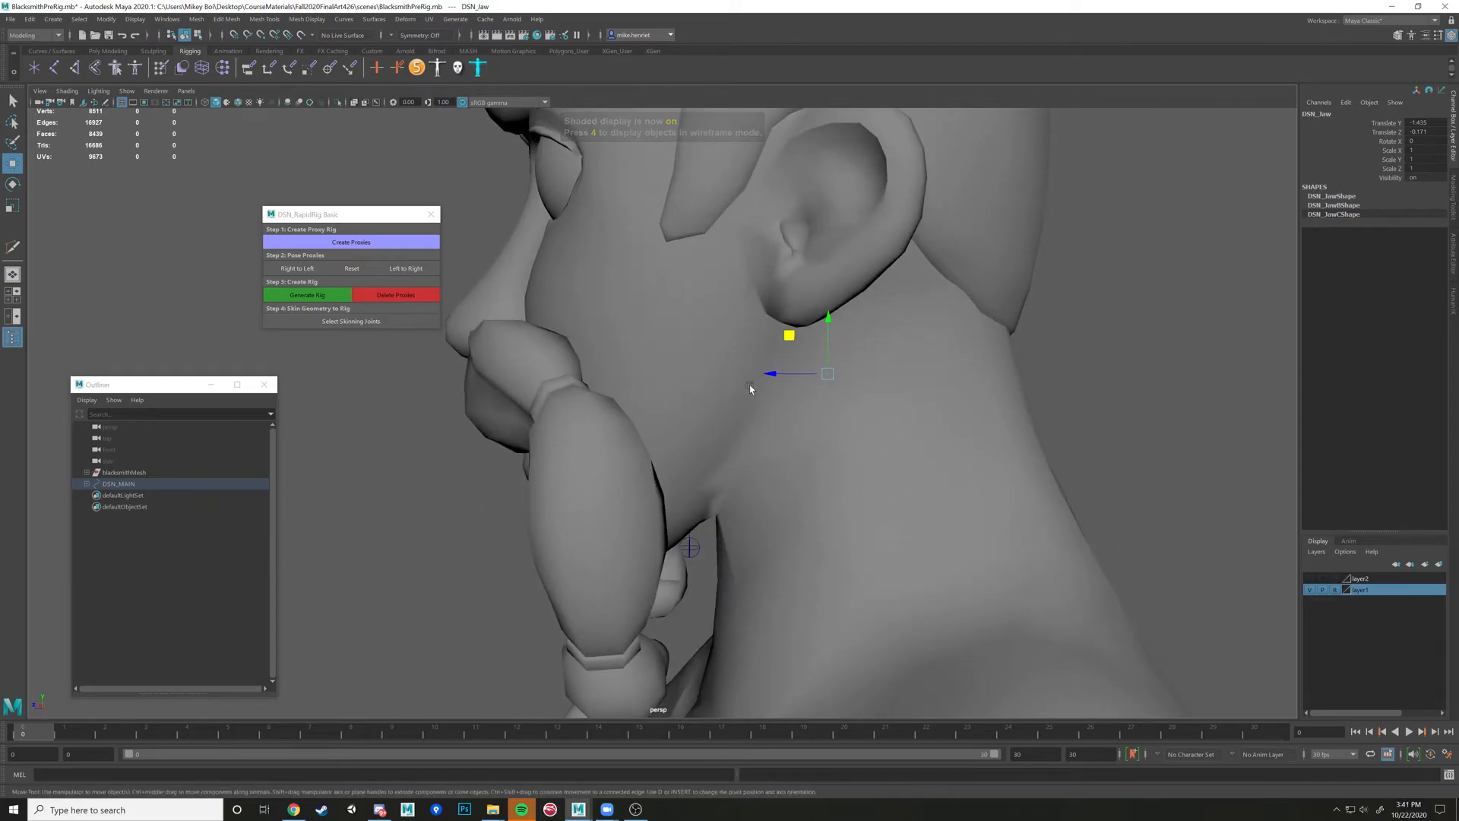
pyautogui.press('4')
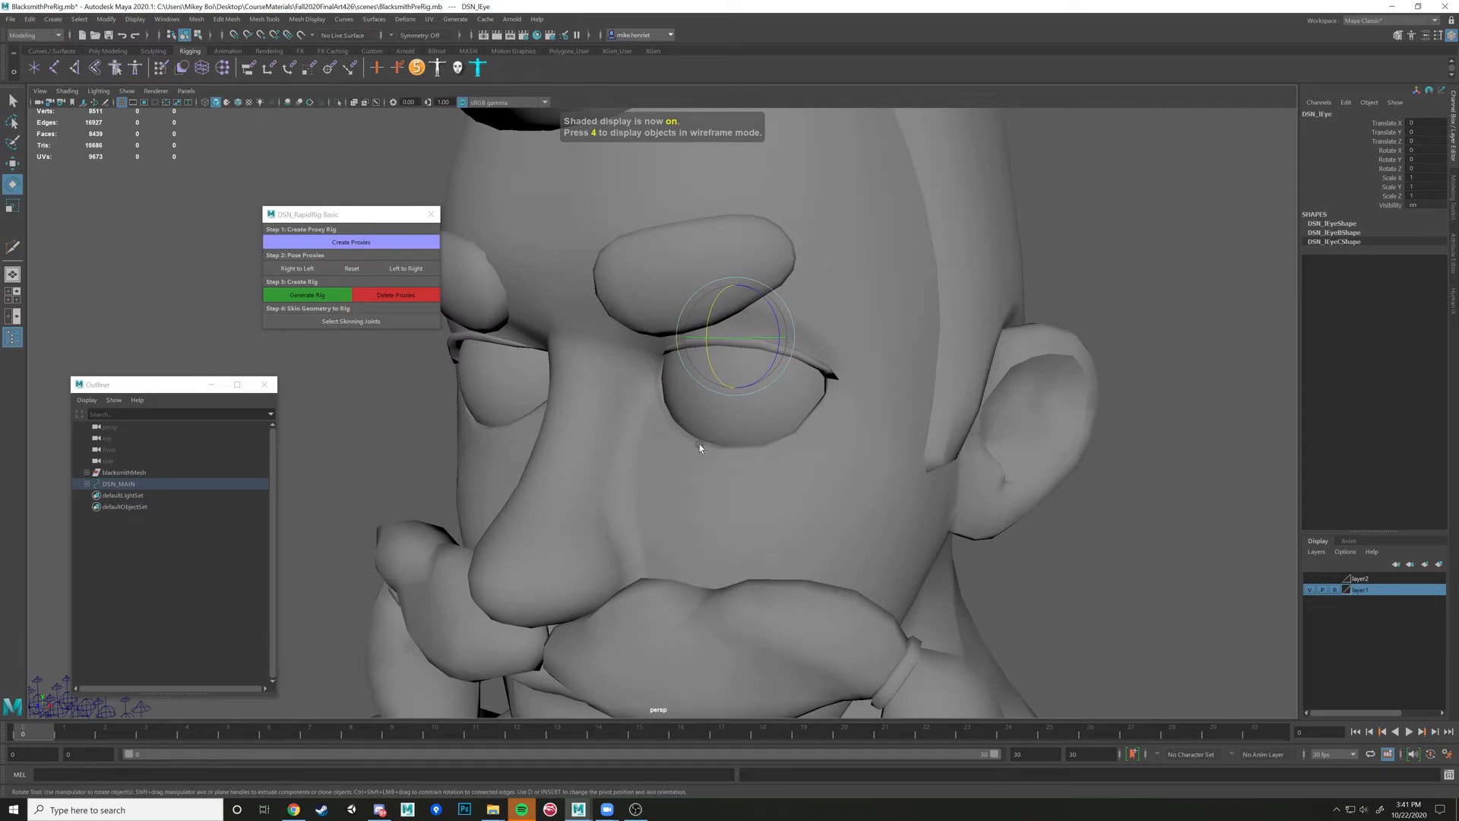
# Centre DSN_Reye on the eyeball, checking from front and side views
pyautogui.click(237, 102)
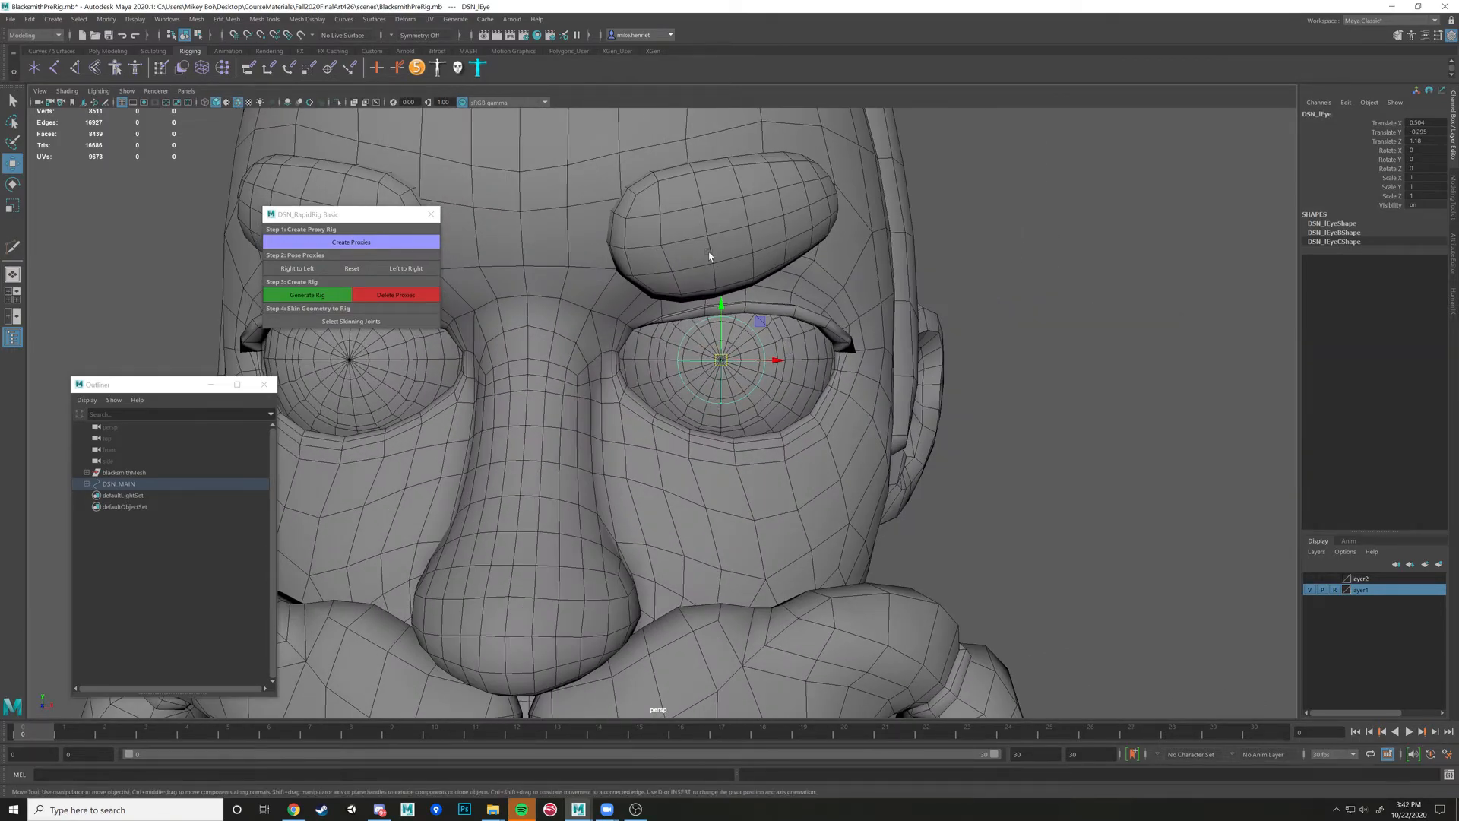
pyautogui.moveTo(875, 371)
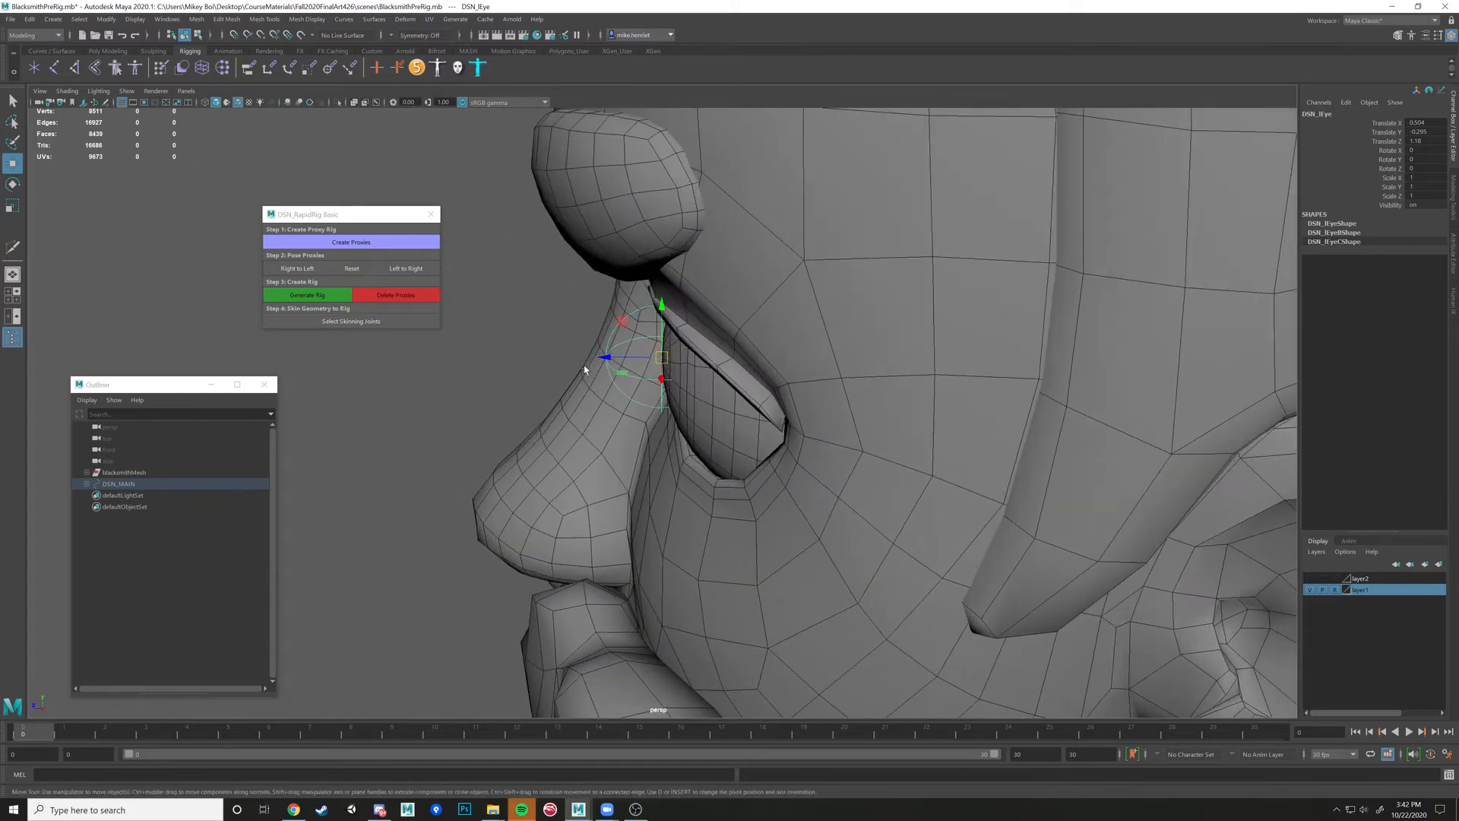
pyautogui.press('4')
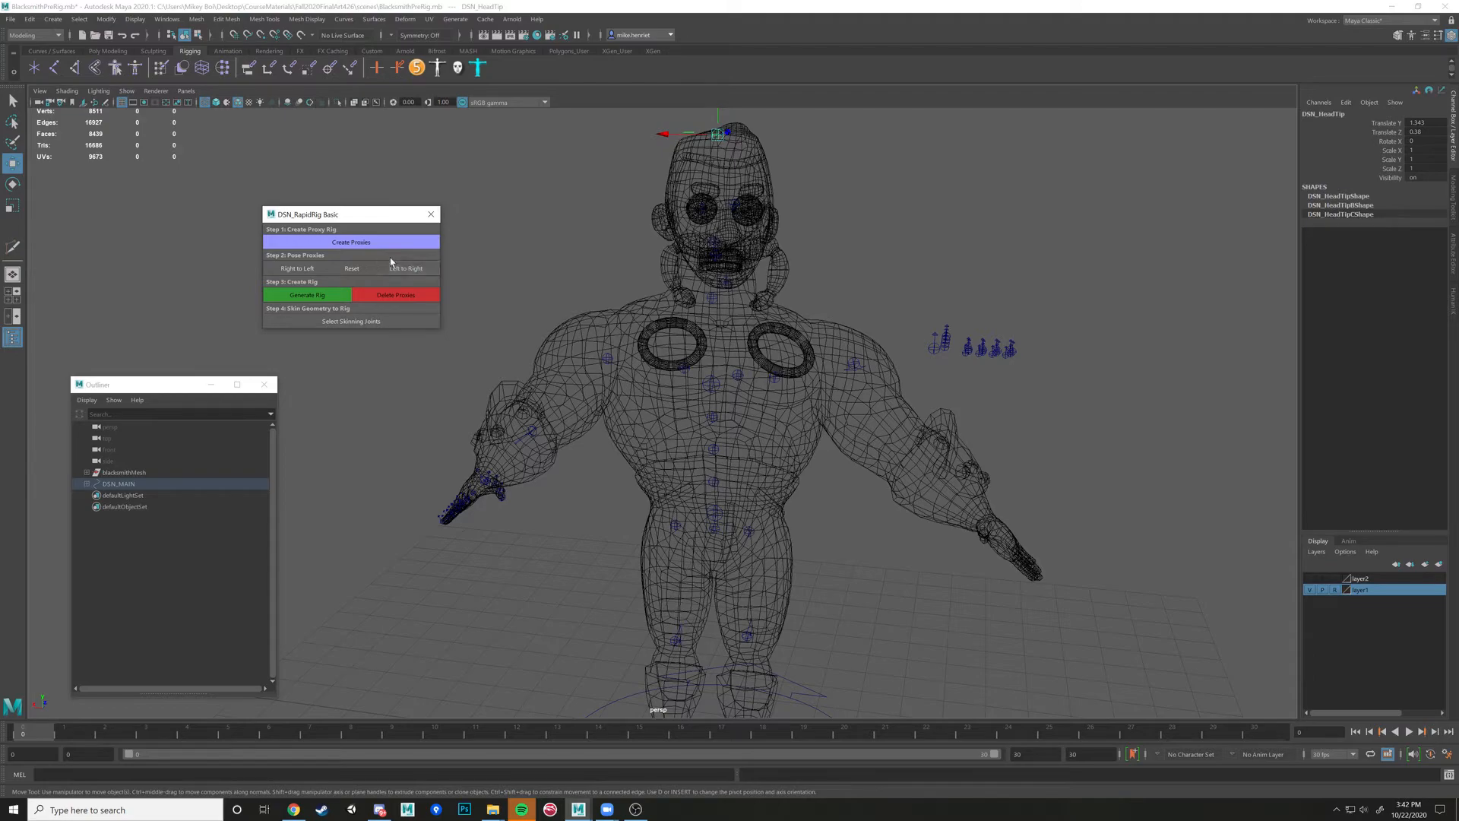
# Nudge the shoulder proxy outward to match the mesh and start Save Scene As
pyautogui.click(404, 268)
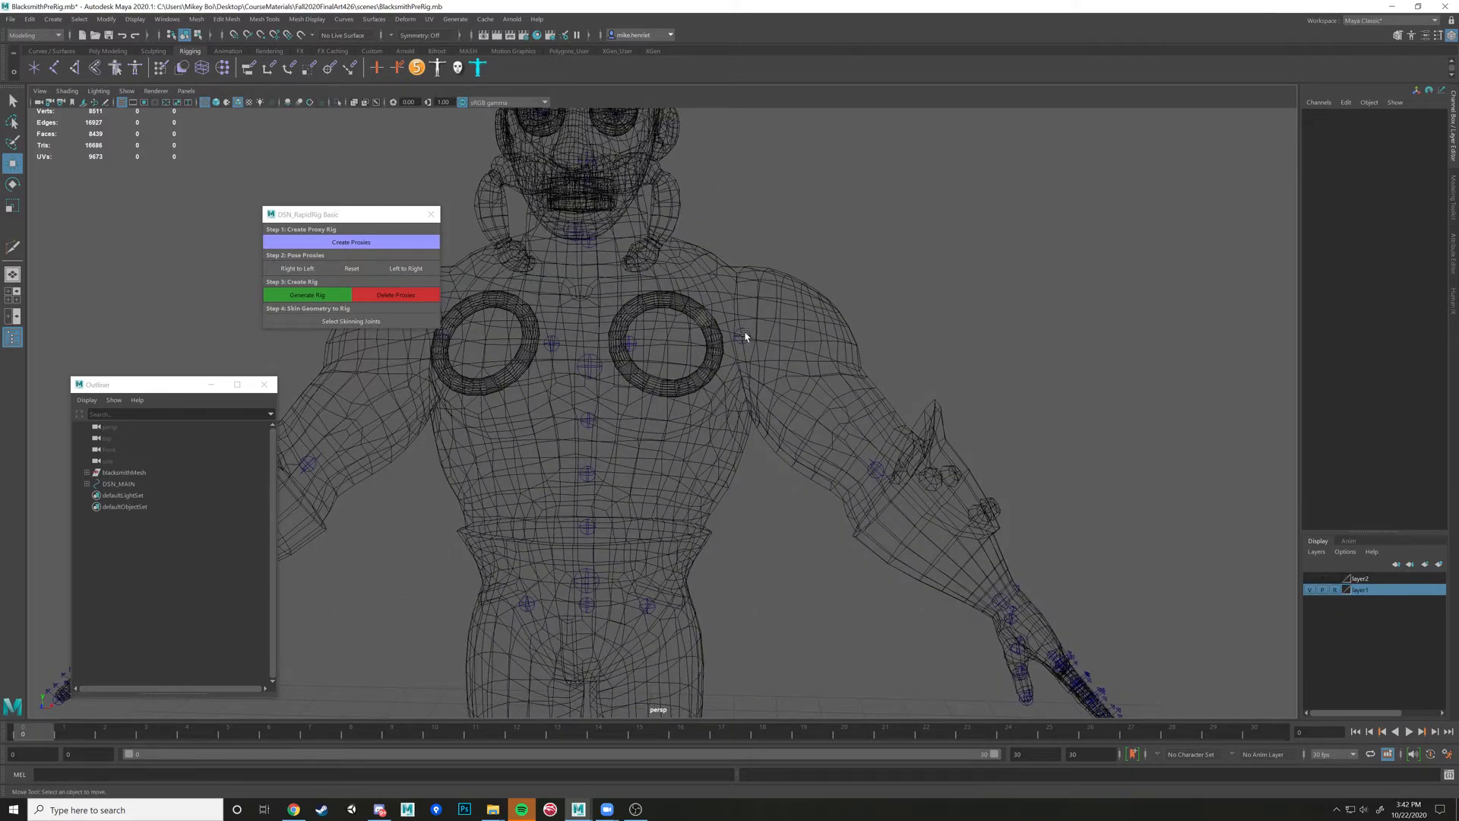
pyautogui.click(743, 337)
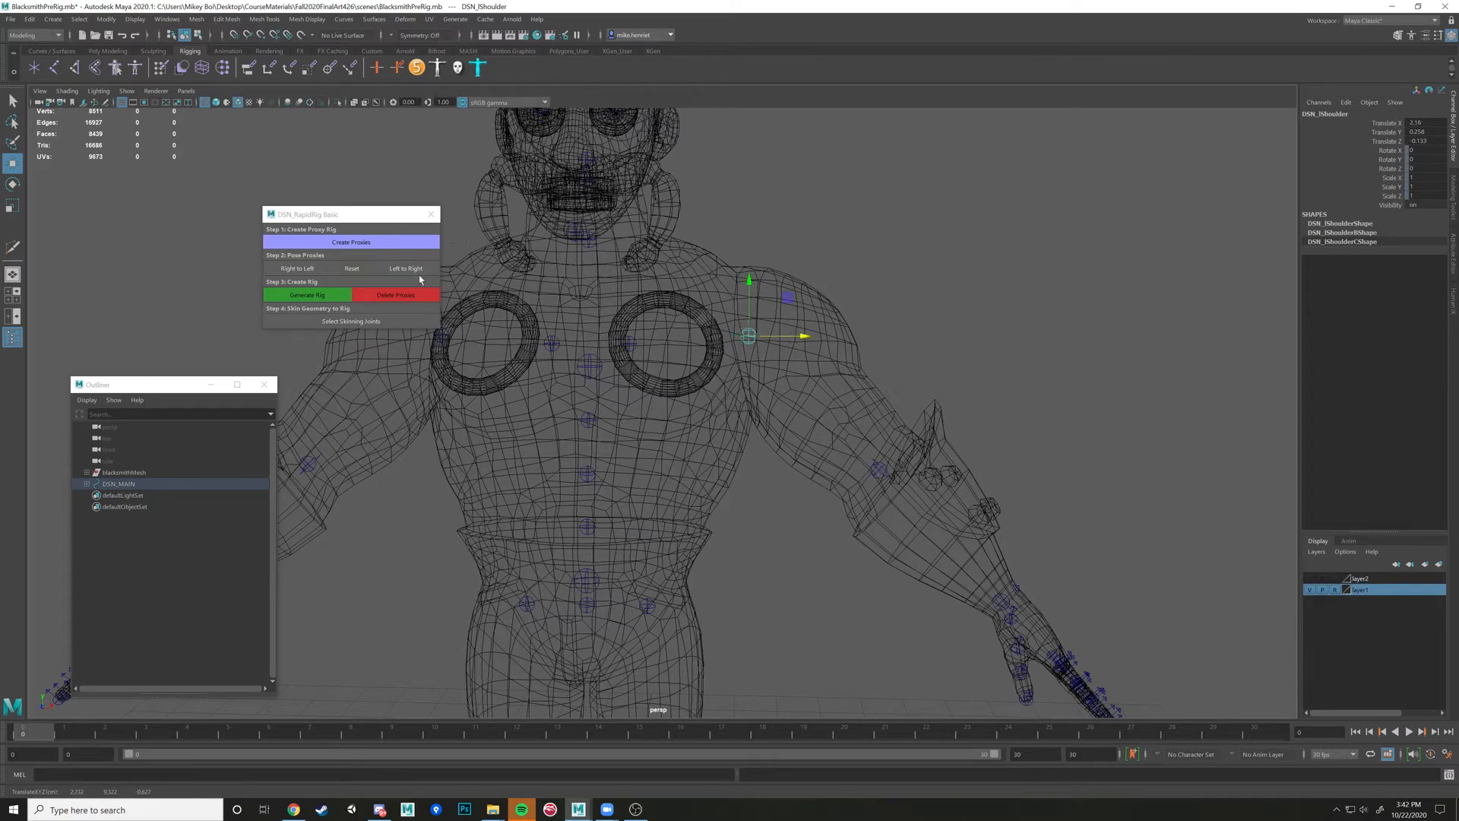
pyautogui.click(404, 267)
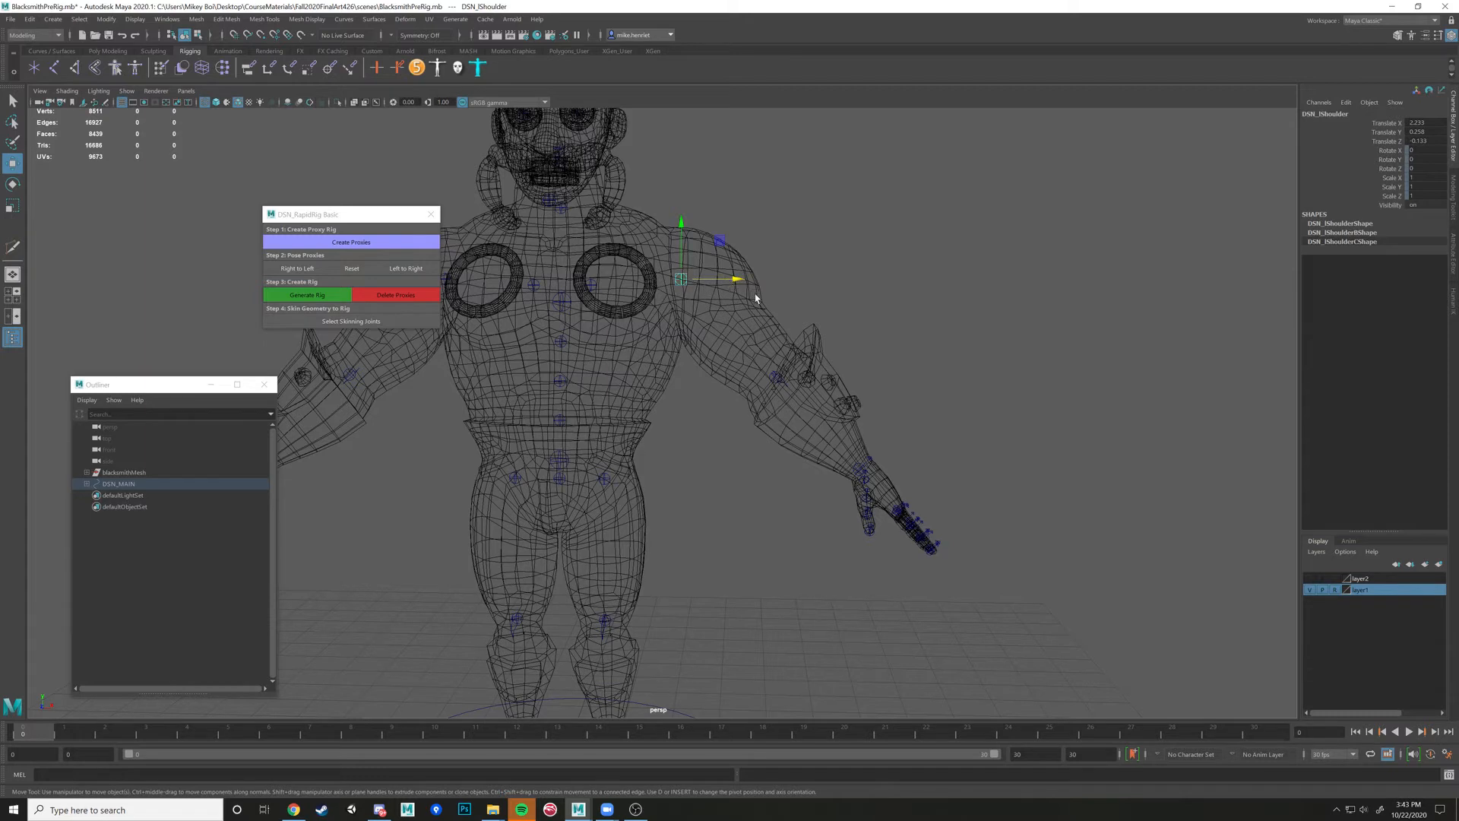
pyautogui.moveTo(710, 277)
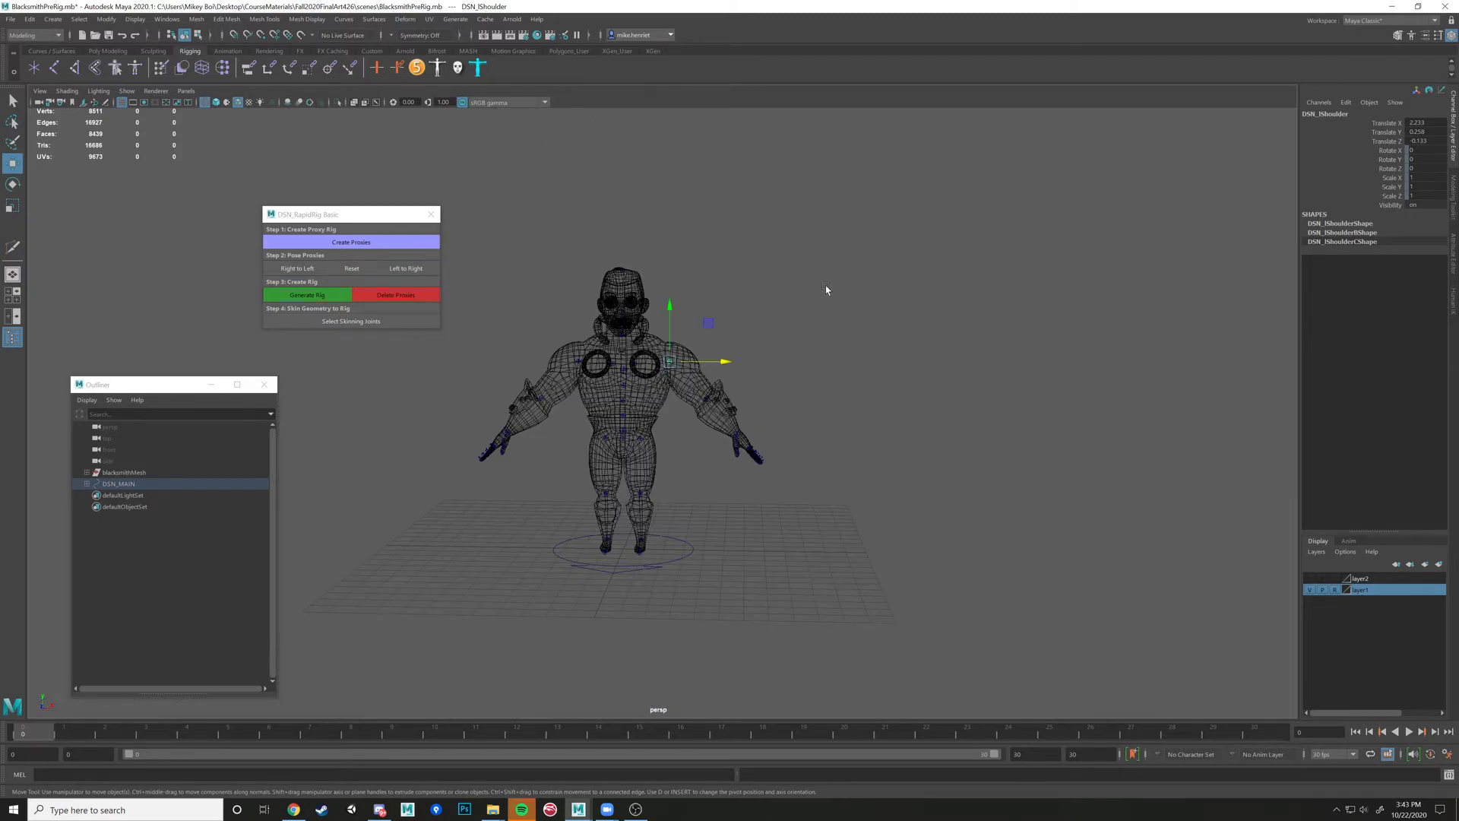
pyautogui.click(404, 268)
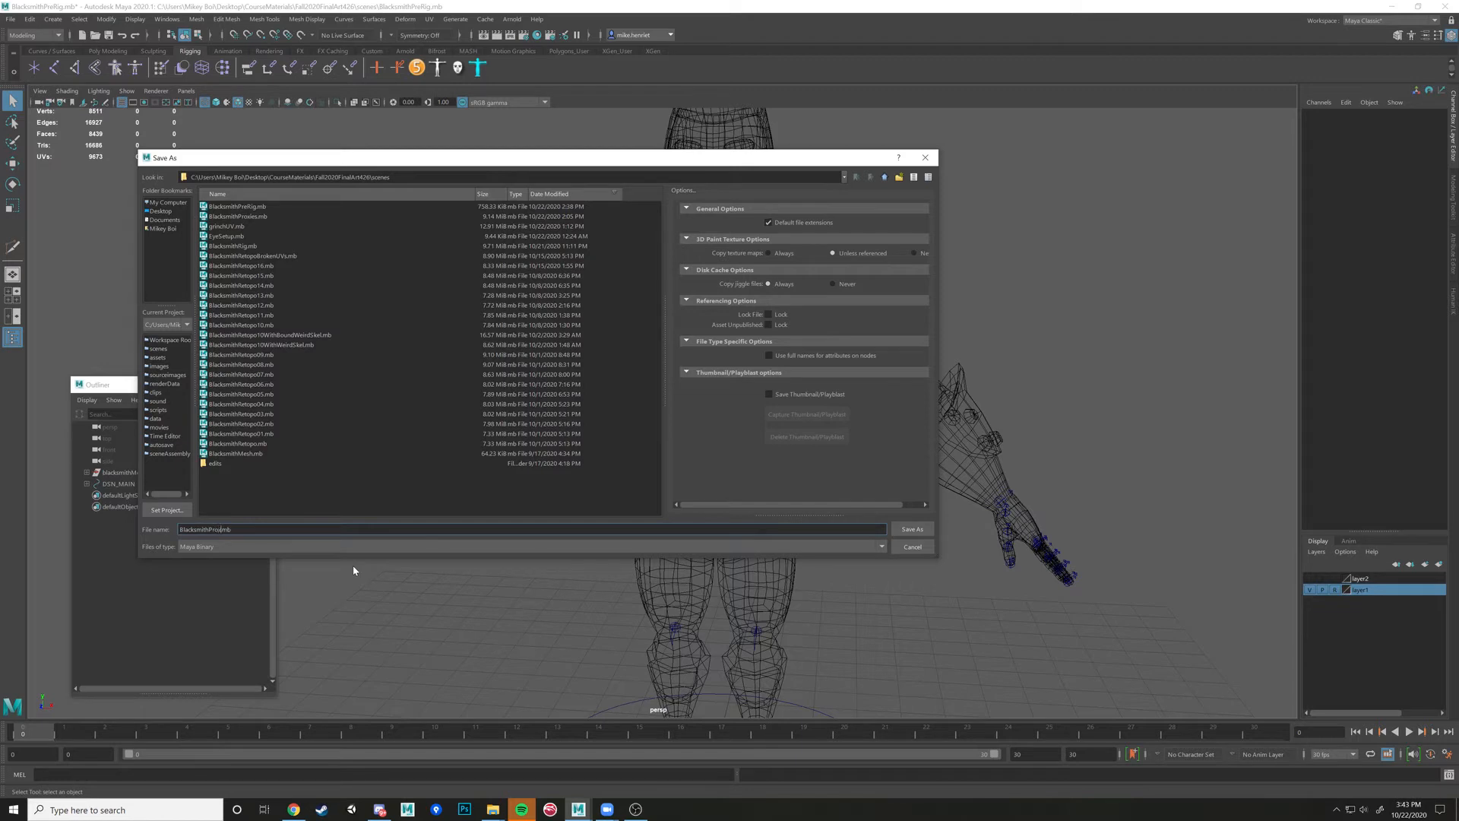
# Save over the existing BlacksmithProxies.mb, confirming the replace
pyautogui.click(910, 529)
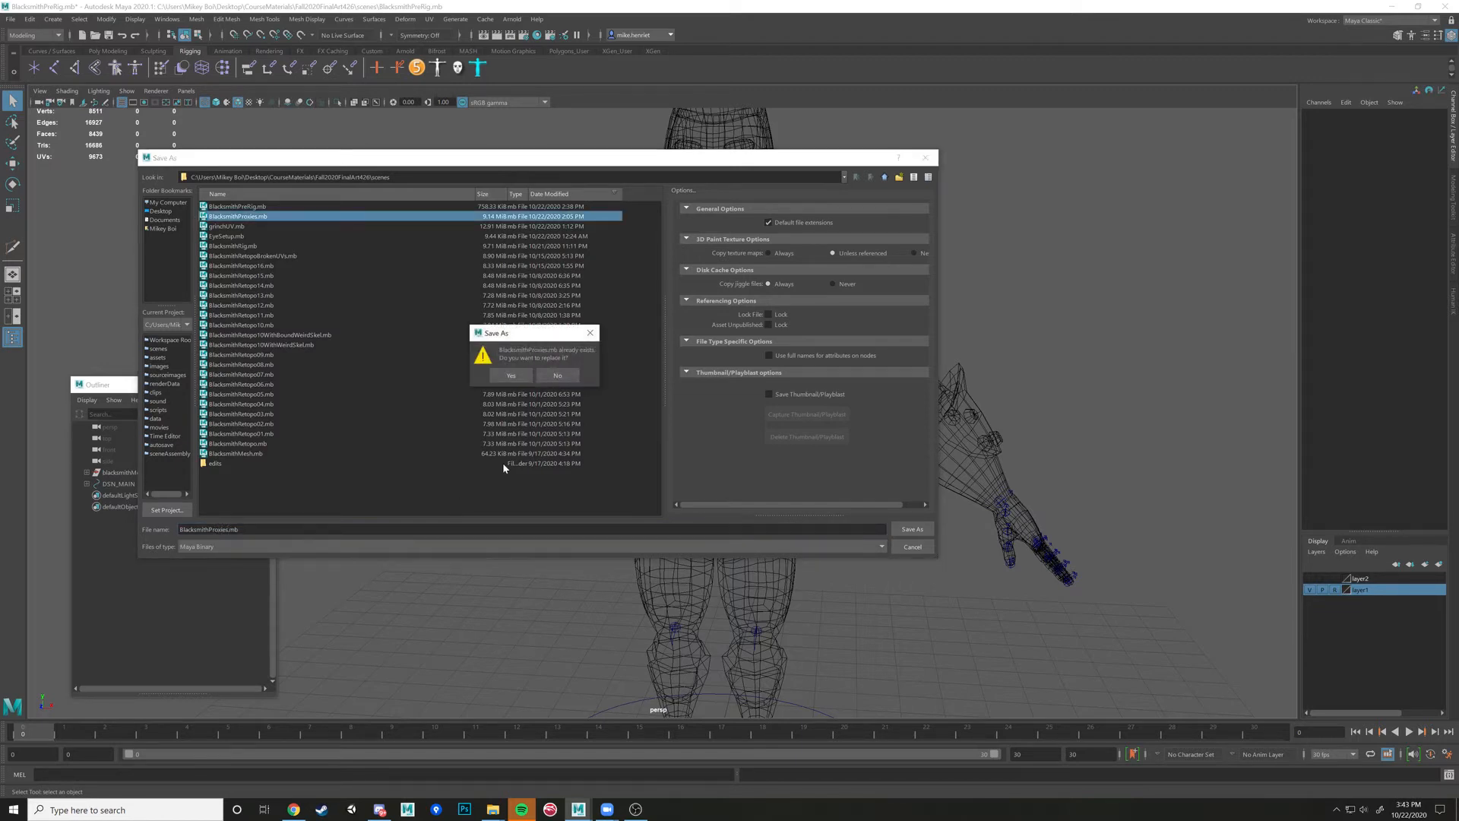
pyautogui.click(511, 376)
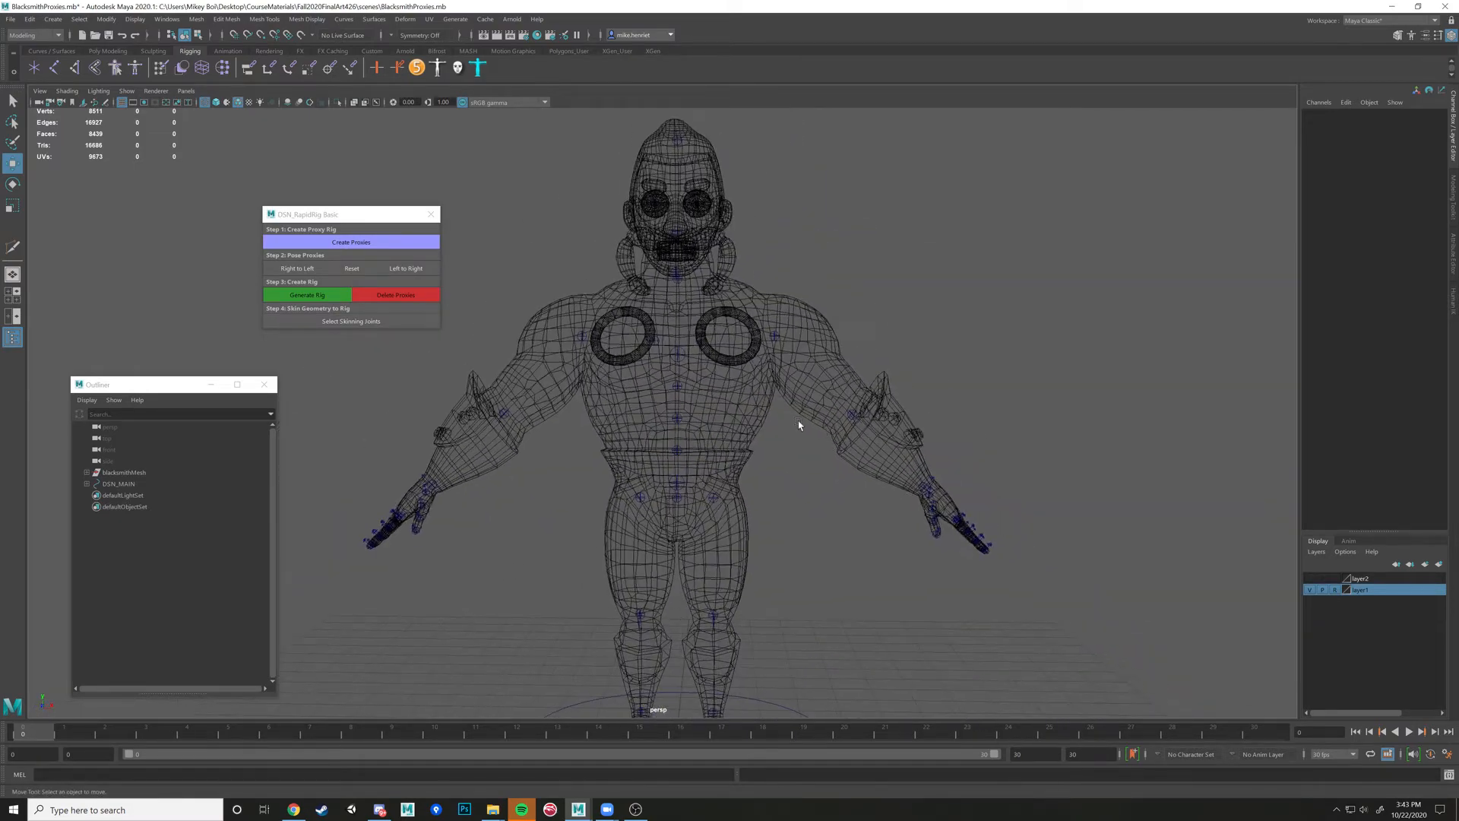
# Generate the rig from the proxies in DSN_RapidRig Basic and clear the selection
pyautogui.click(305, 295)
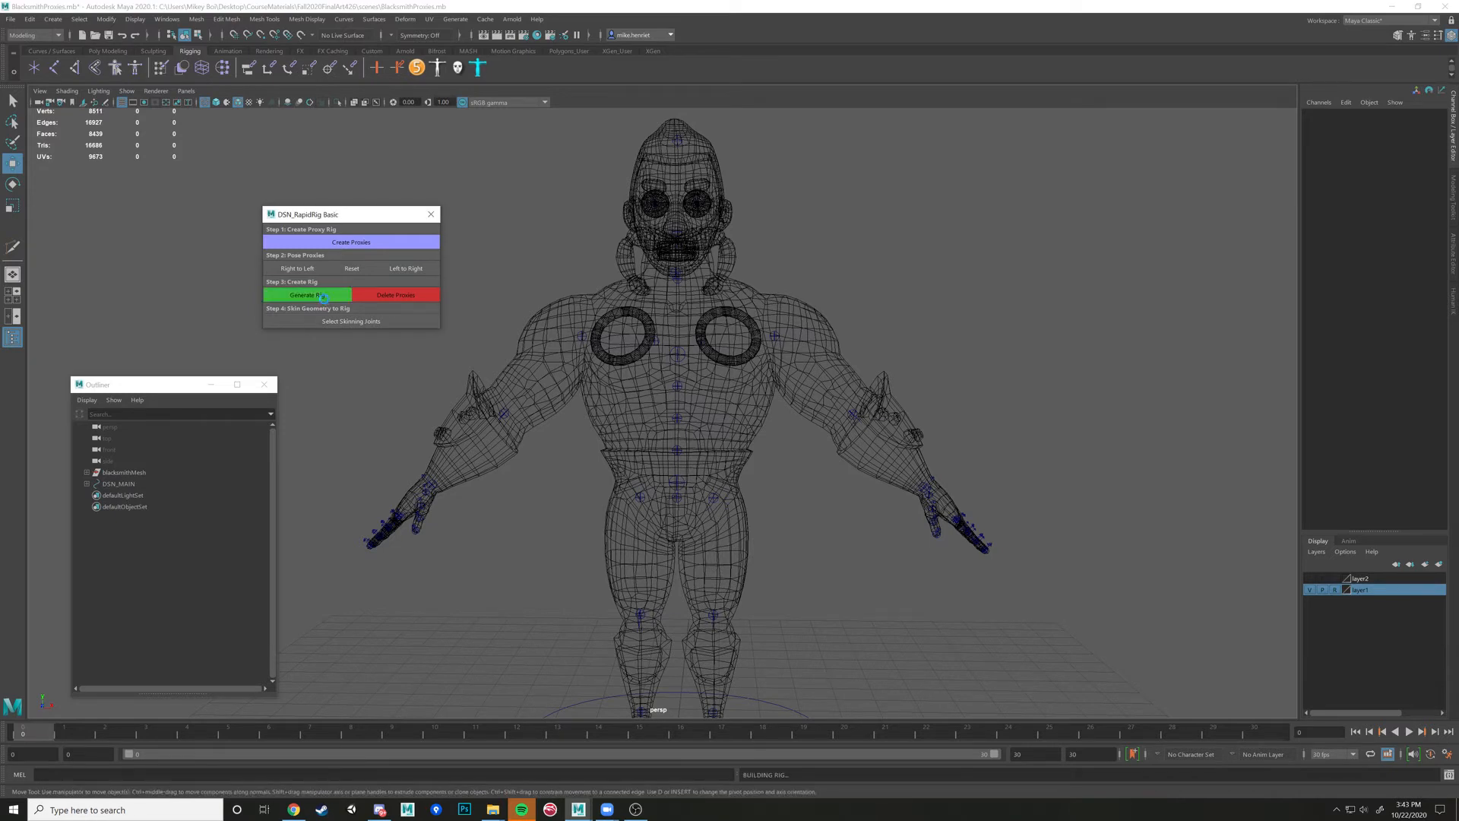
pyautogui.click(306, 295)
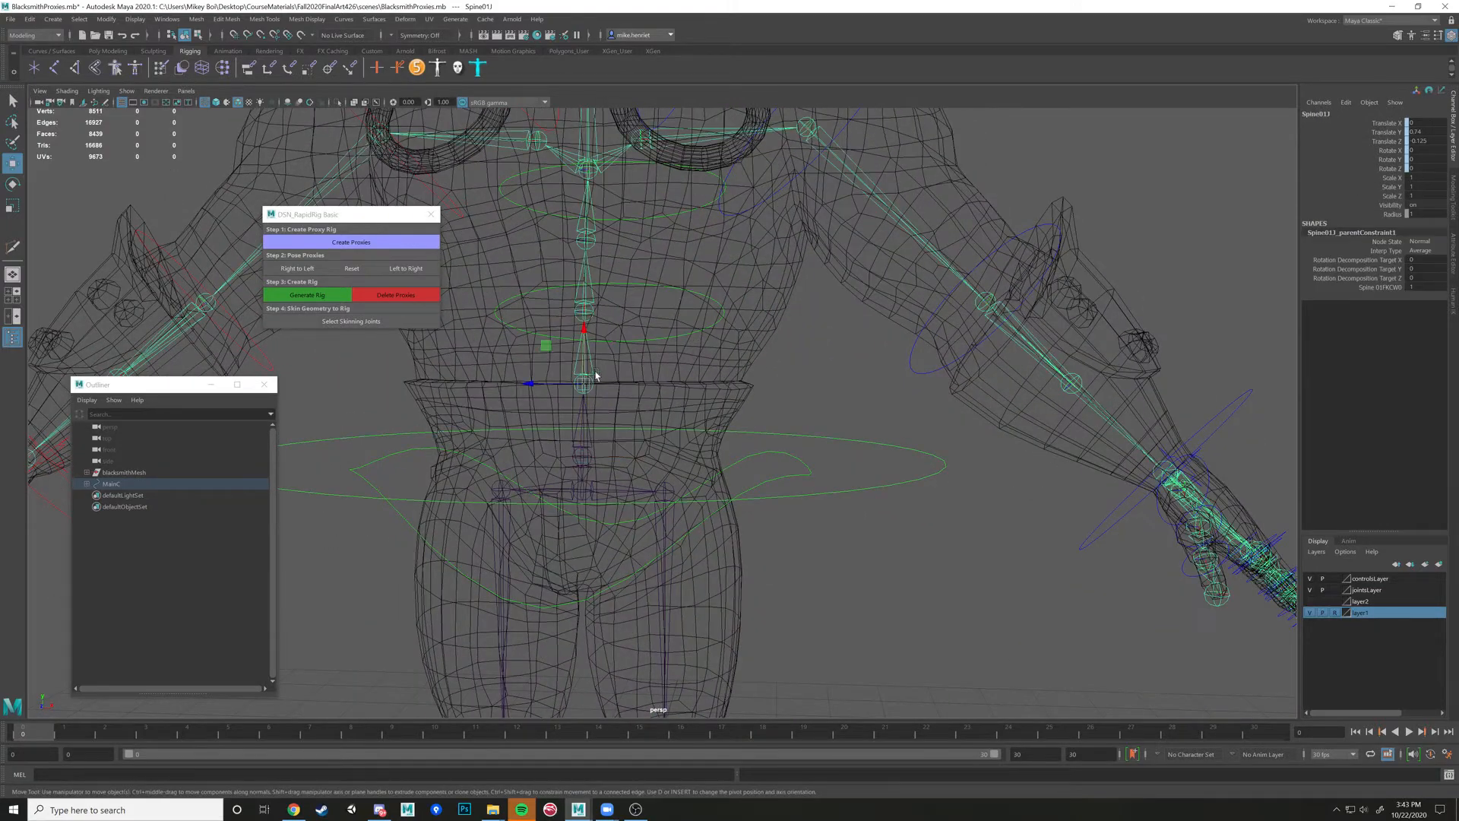
pyautogui.click(866, 381)
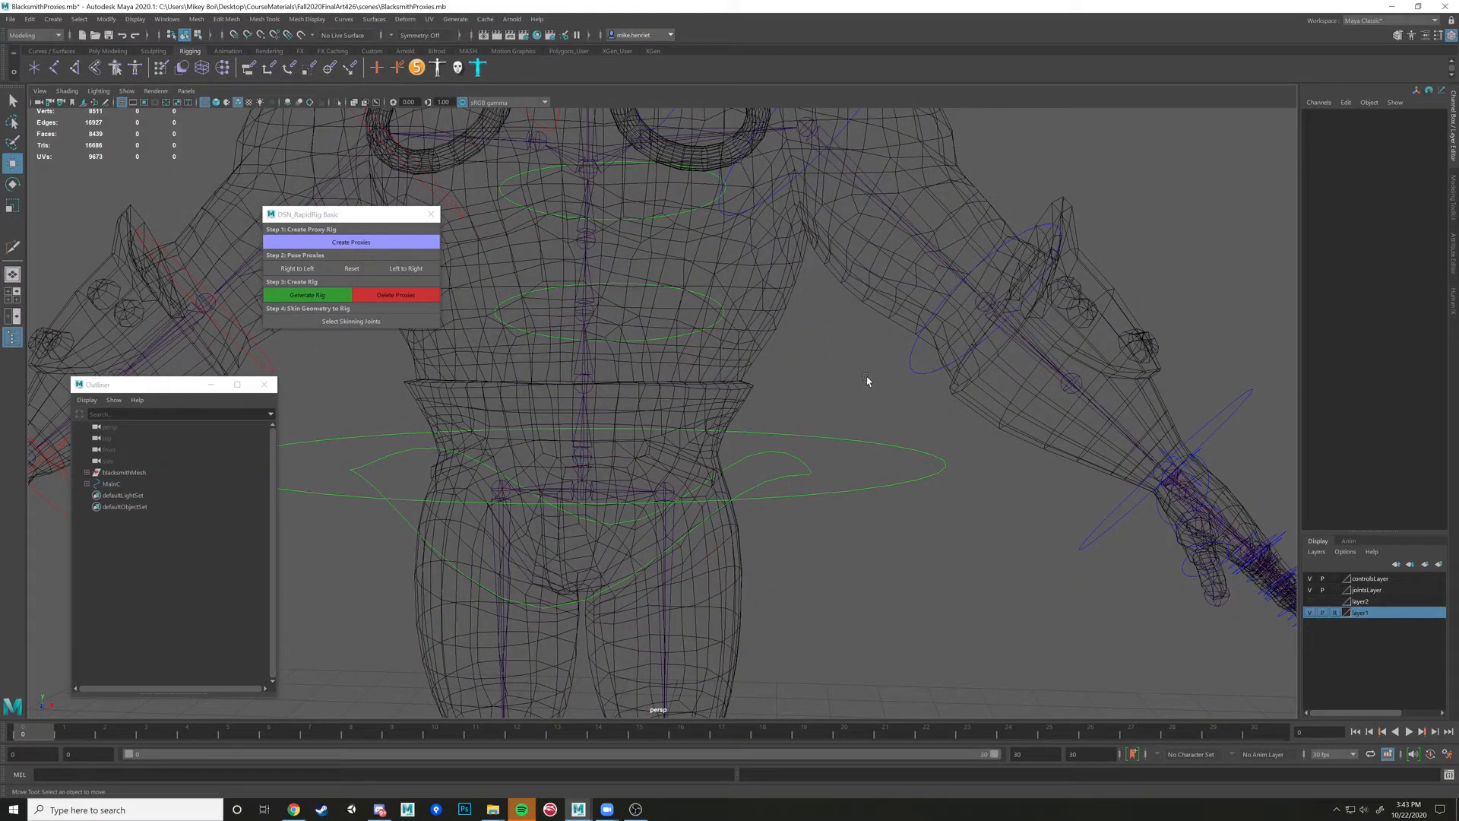
pyautogui.moveTo(562, 372)
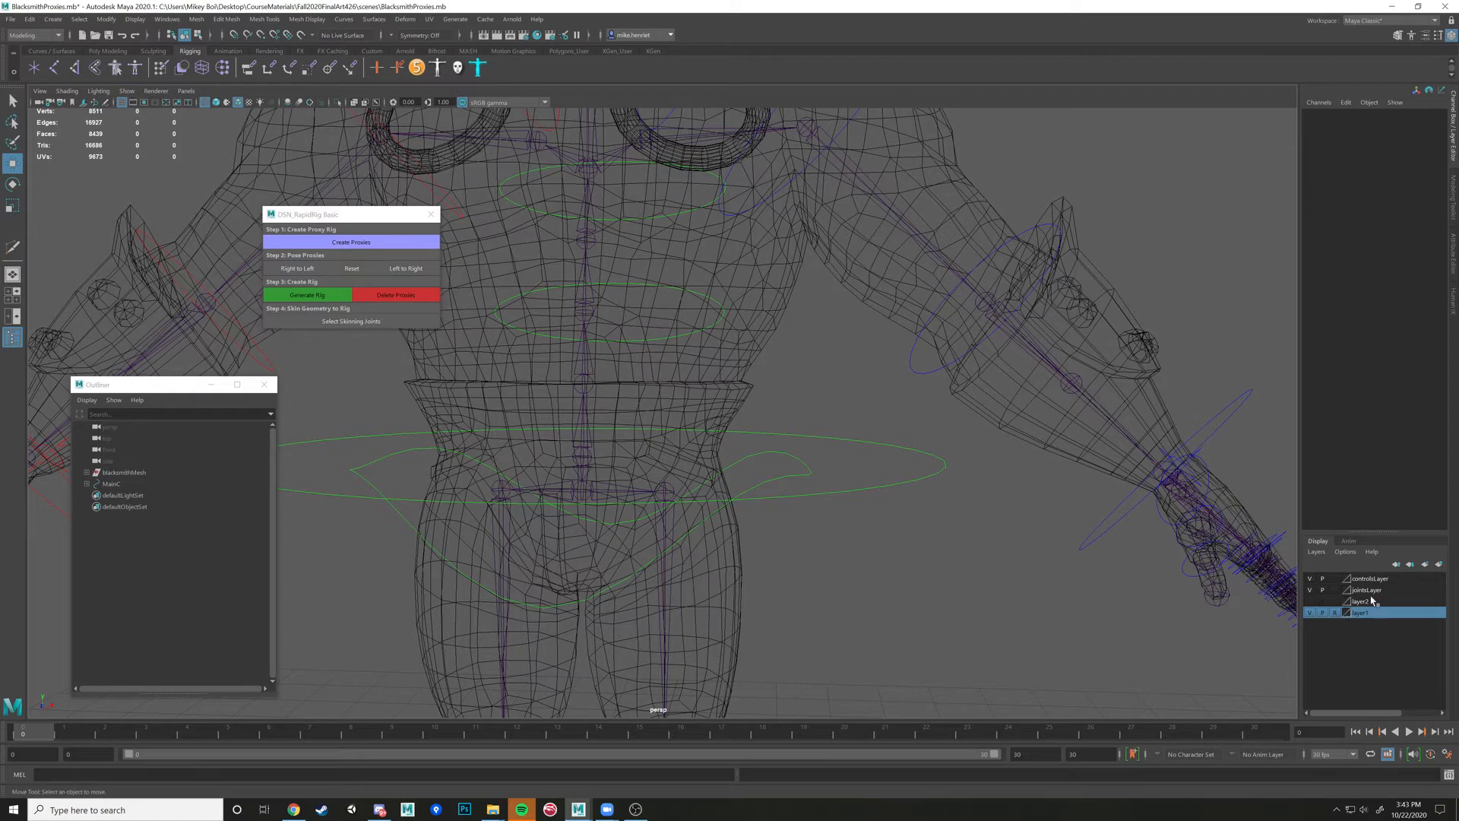
# Set jointsLayer to reference in the Layer Editor and return the mesh to shaded display
pyautogui.click(1334, 590)
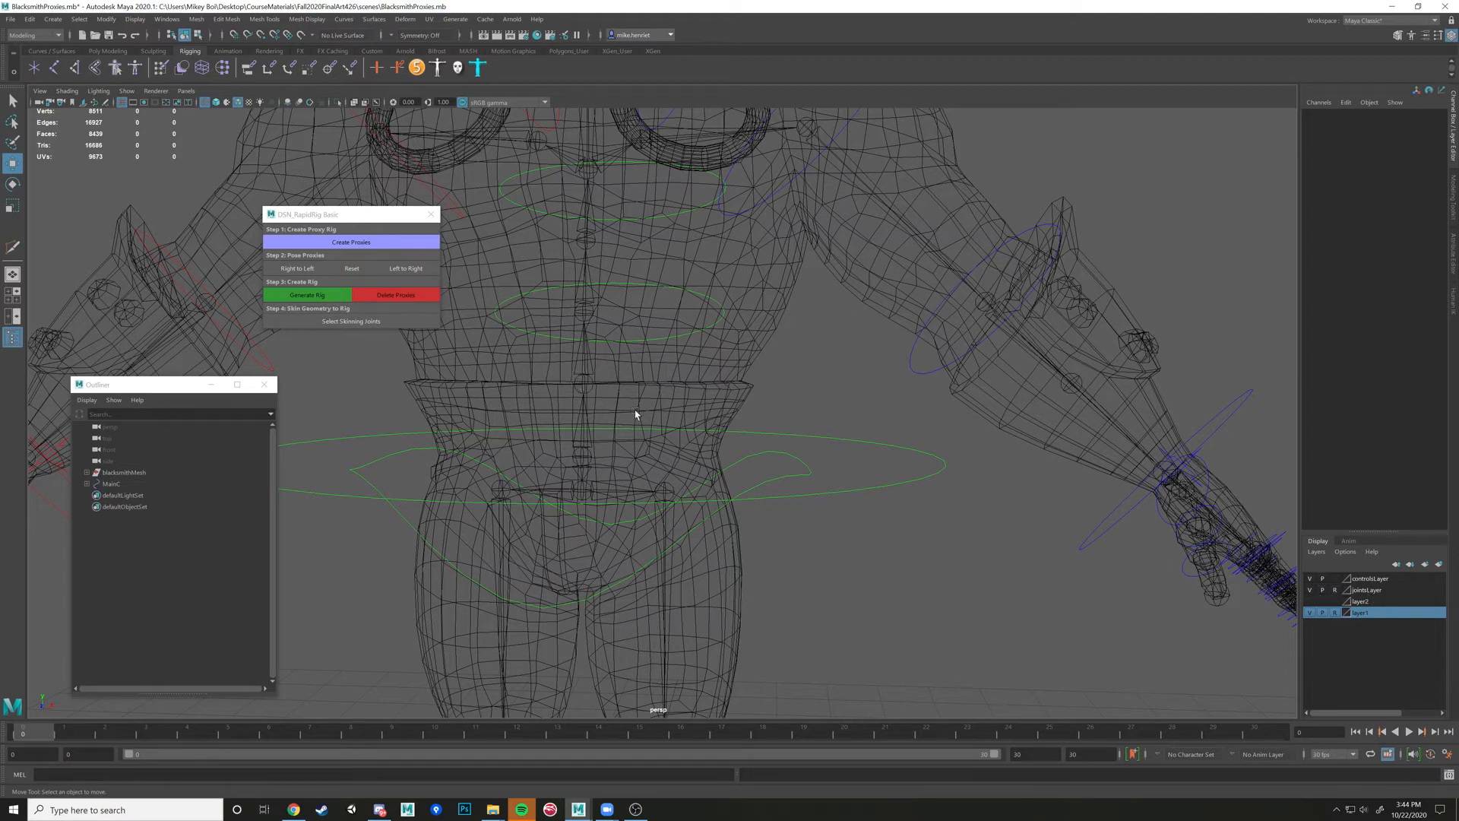
pyautogui.moveTo(685, 430)
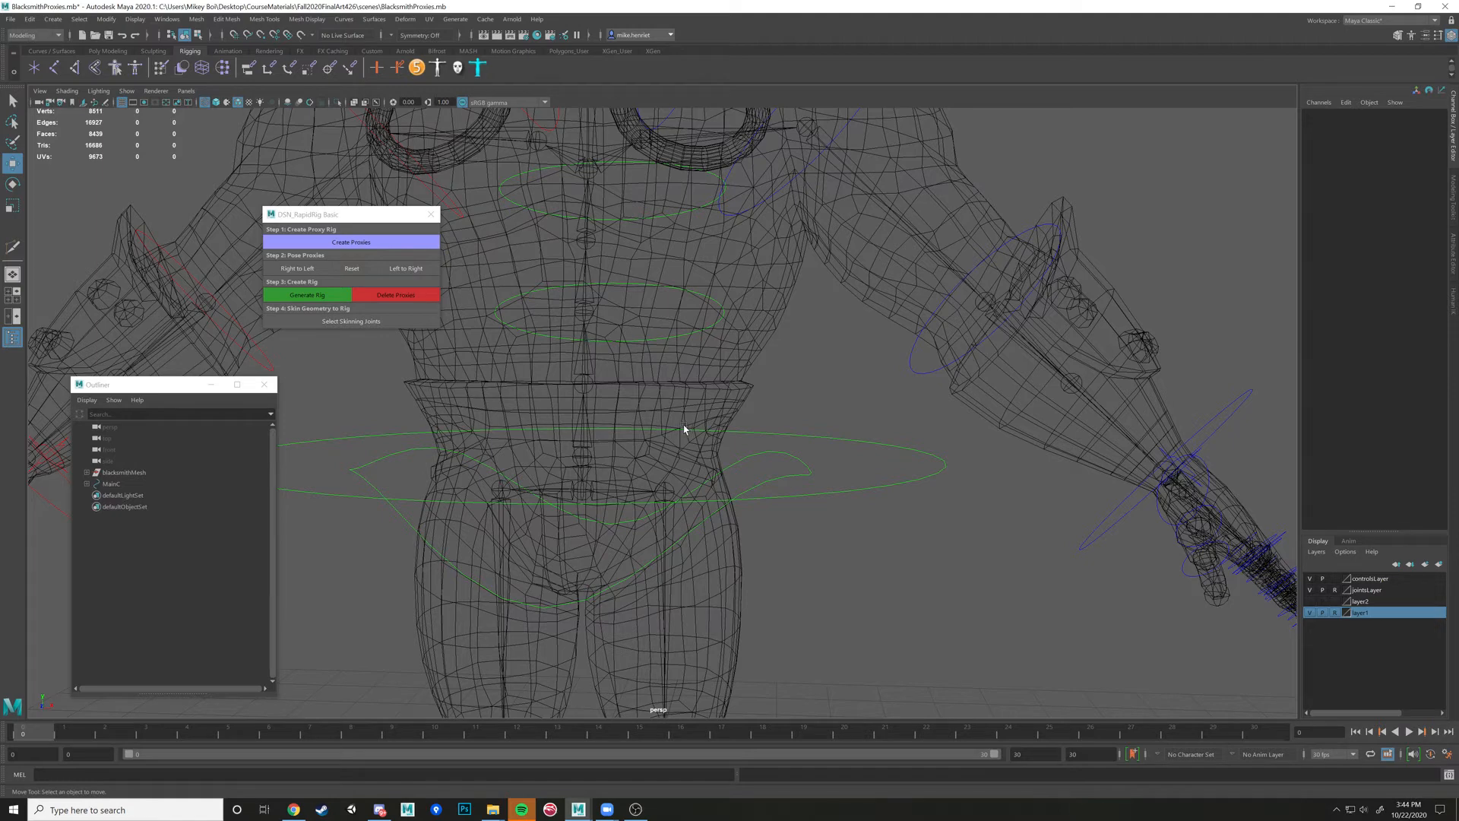
pyautogui.moveTo(924, 230)
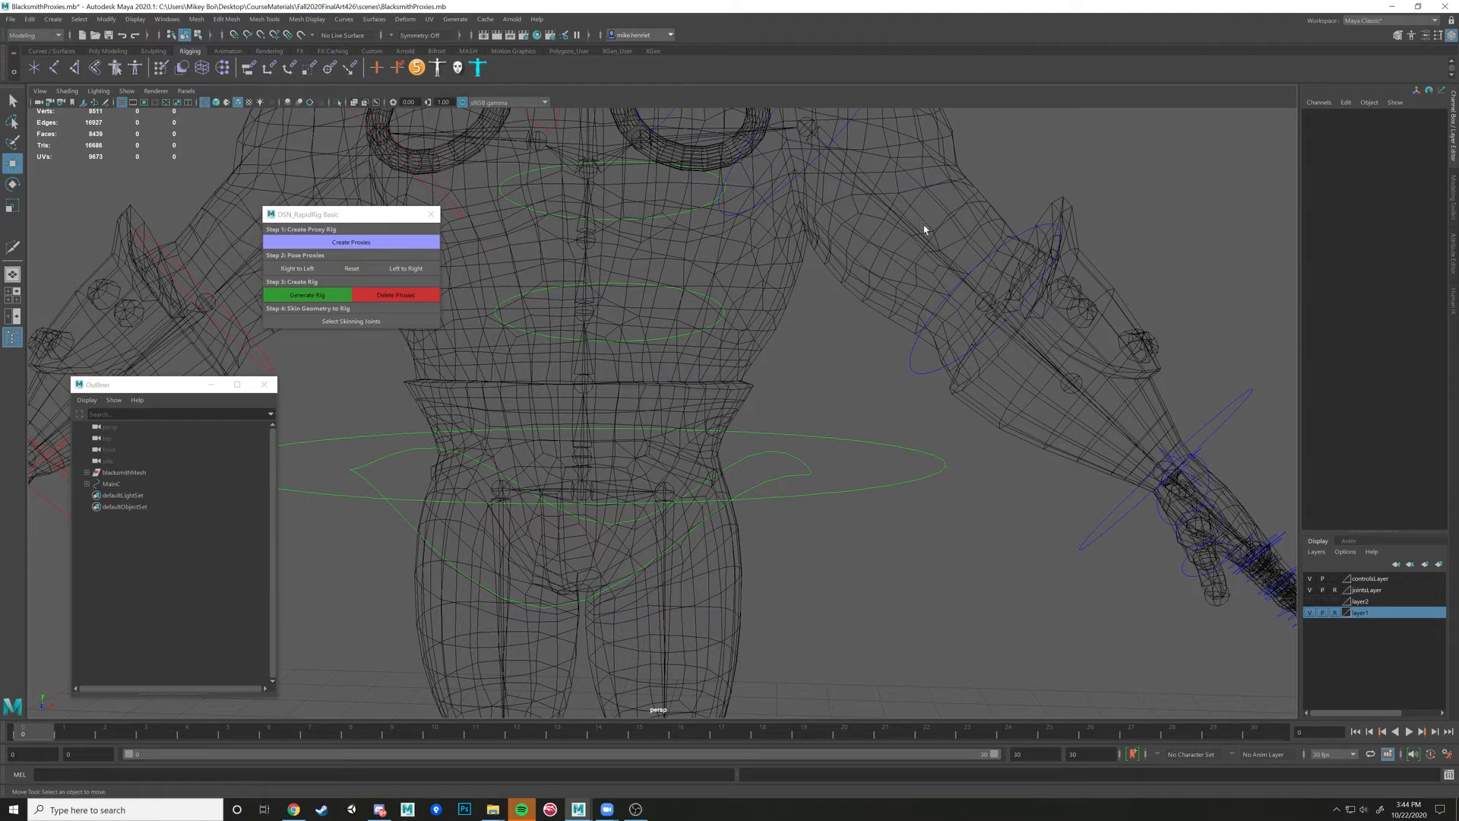
pyautogui.moveTo(854, 166)
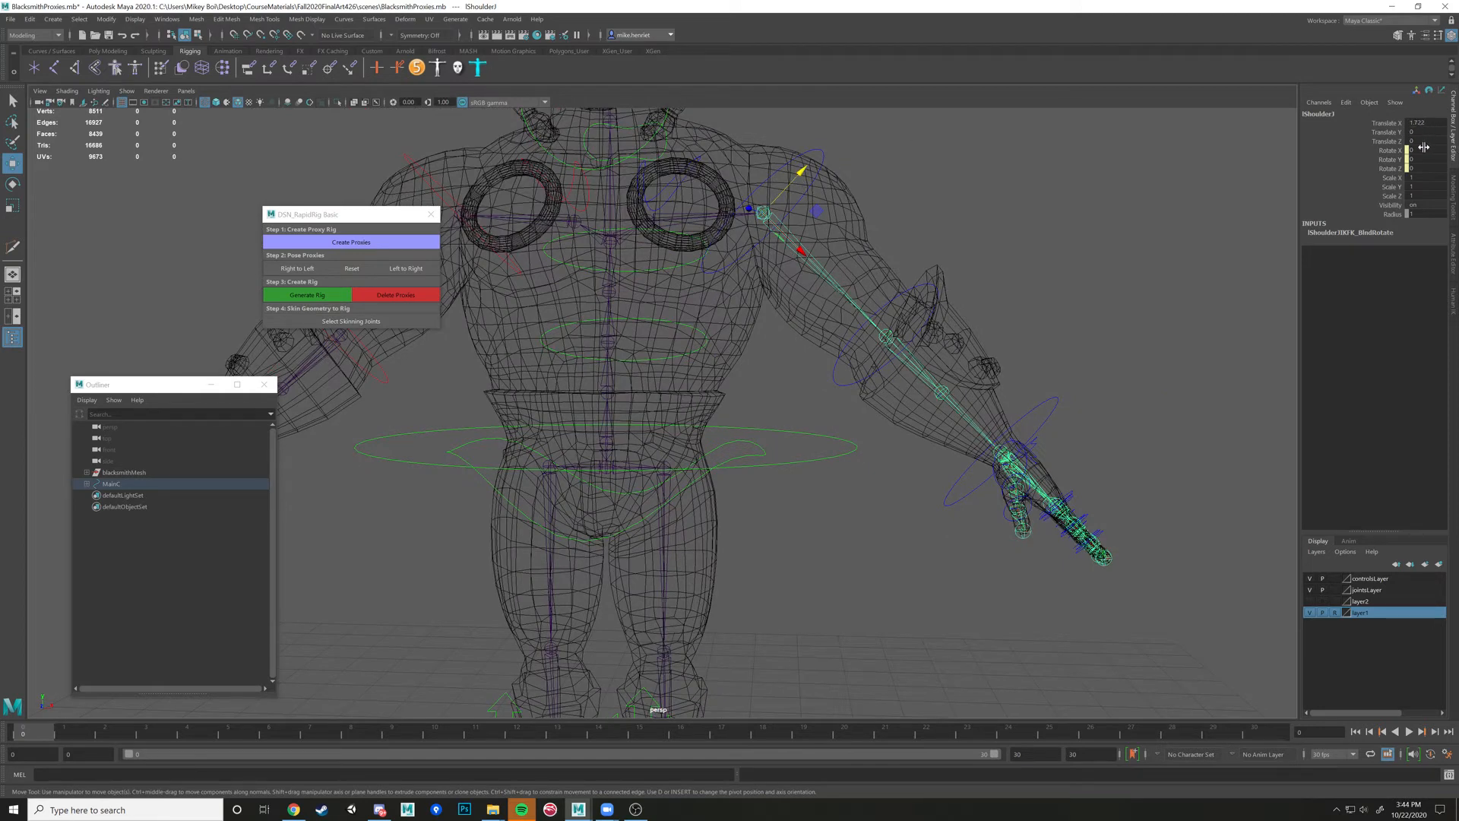
pyautogui.moveTo(1222, 486)
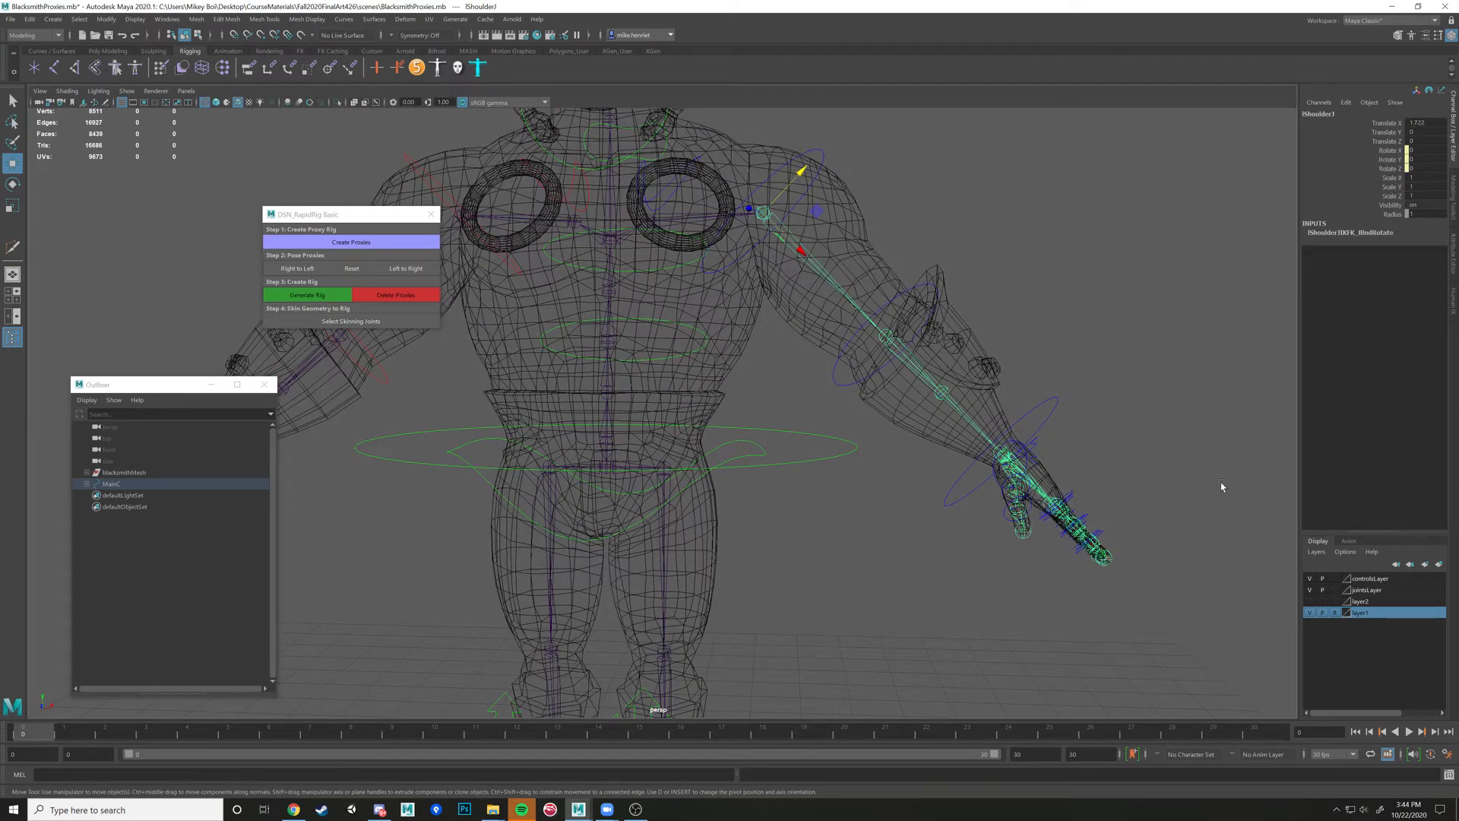
pyautogui.moveTo(1060, 248)
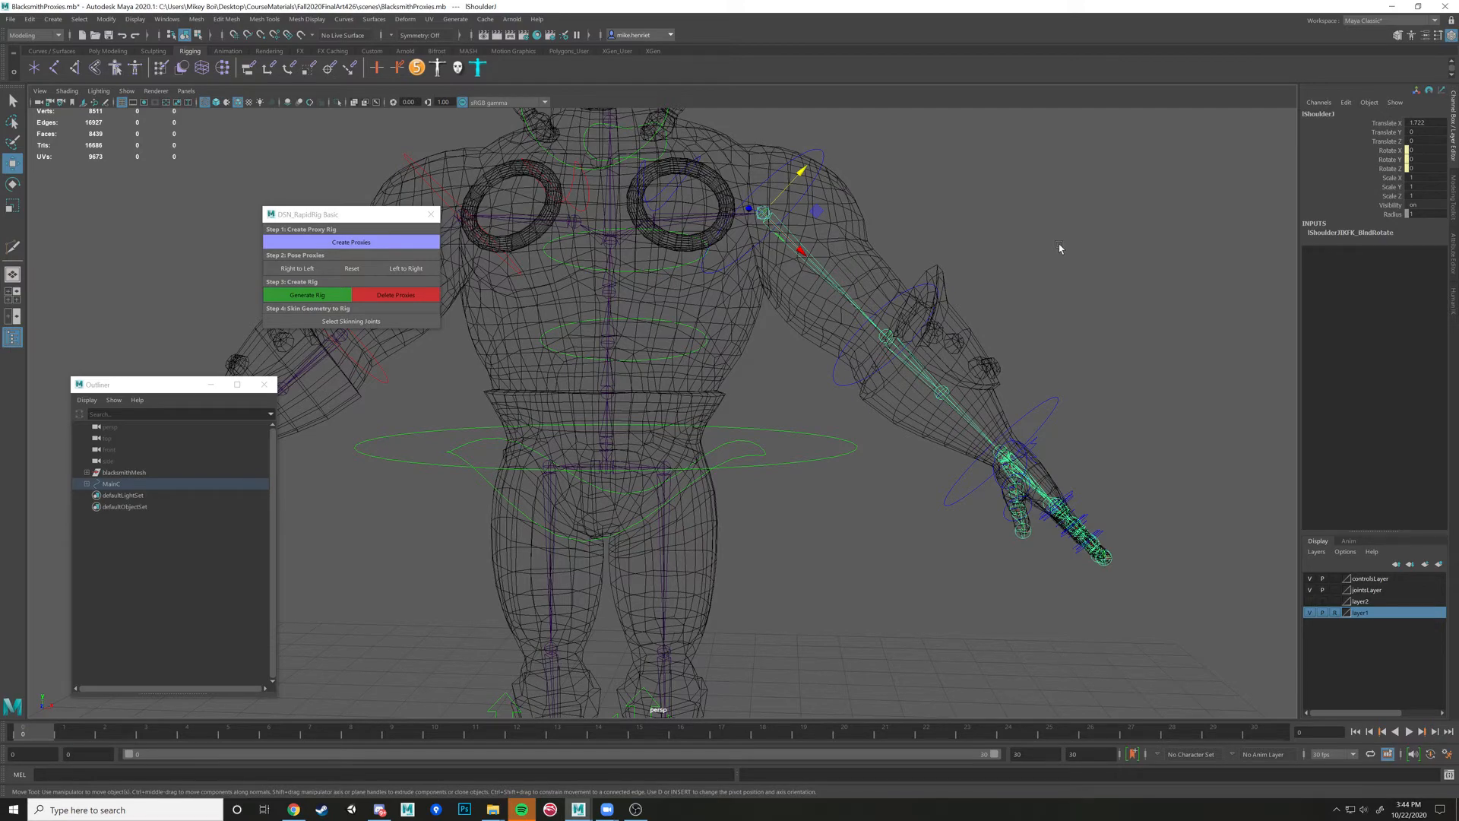
pyautogui.moveTo(1073, 348)
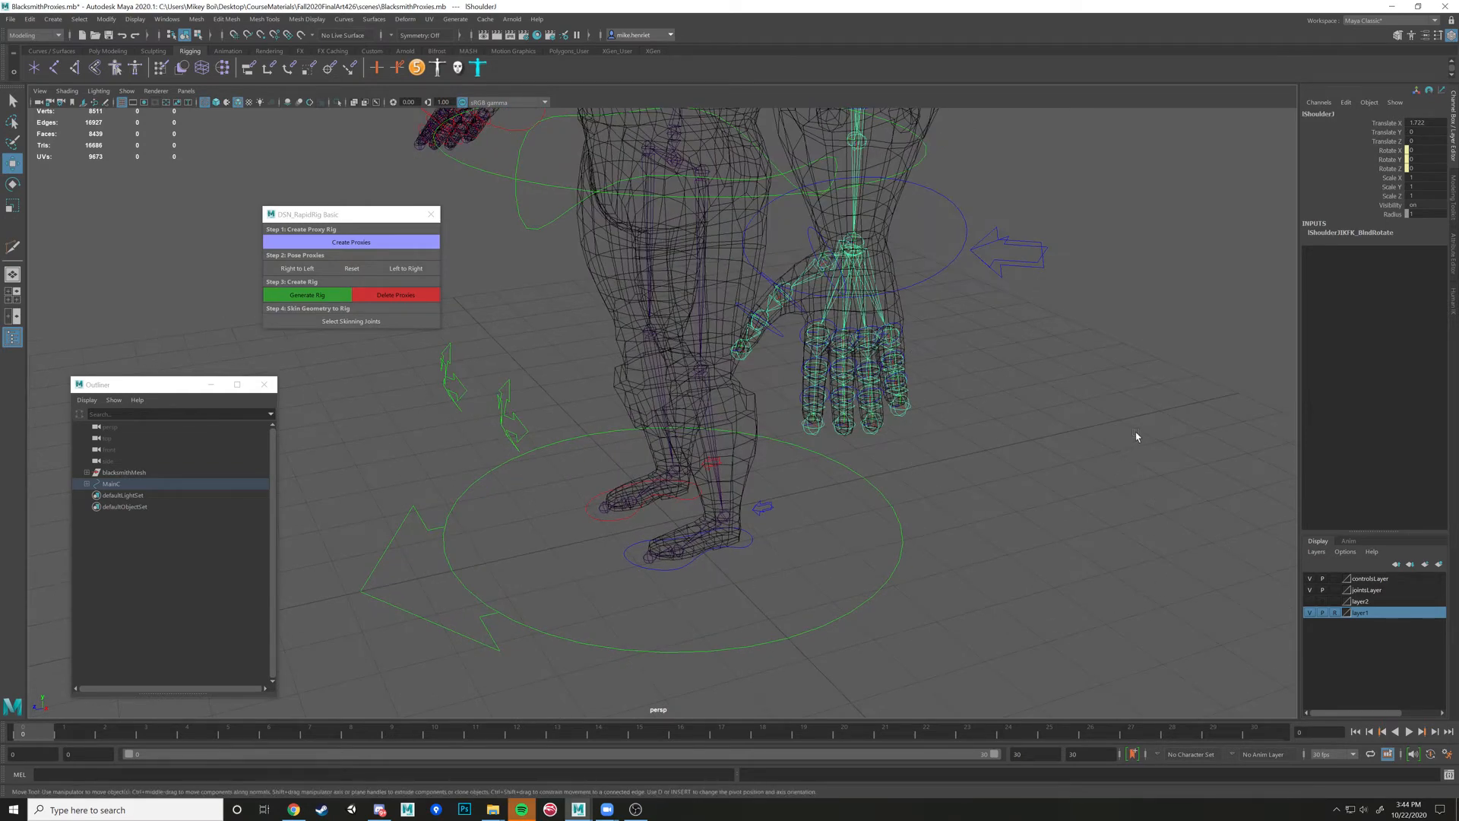
pyautogui.moveTo(914, 363)
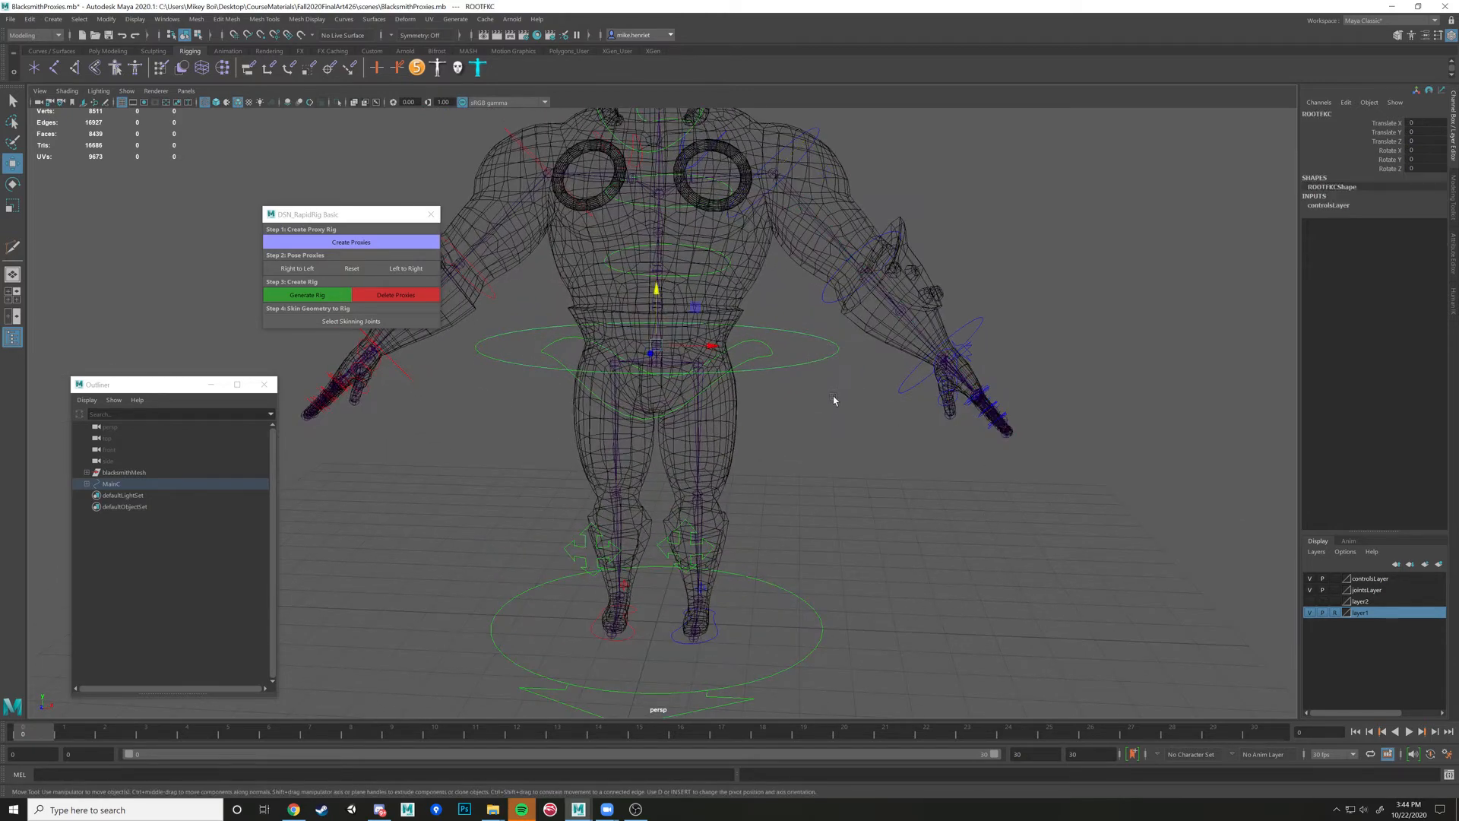
pyautogui.click(1310, 590)
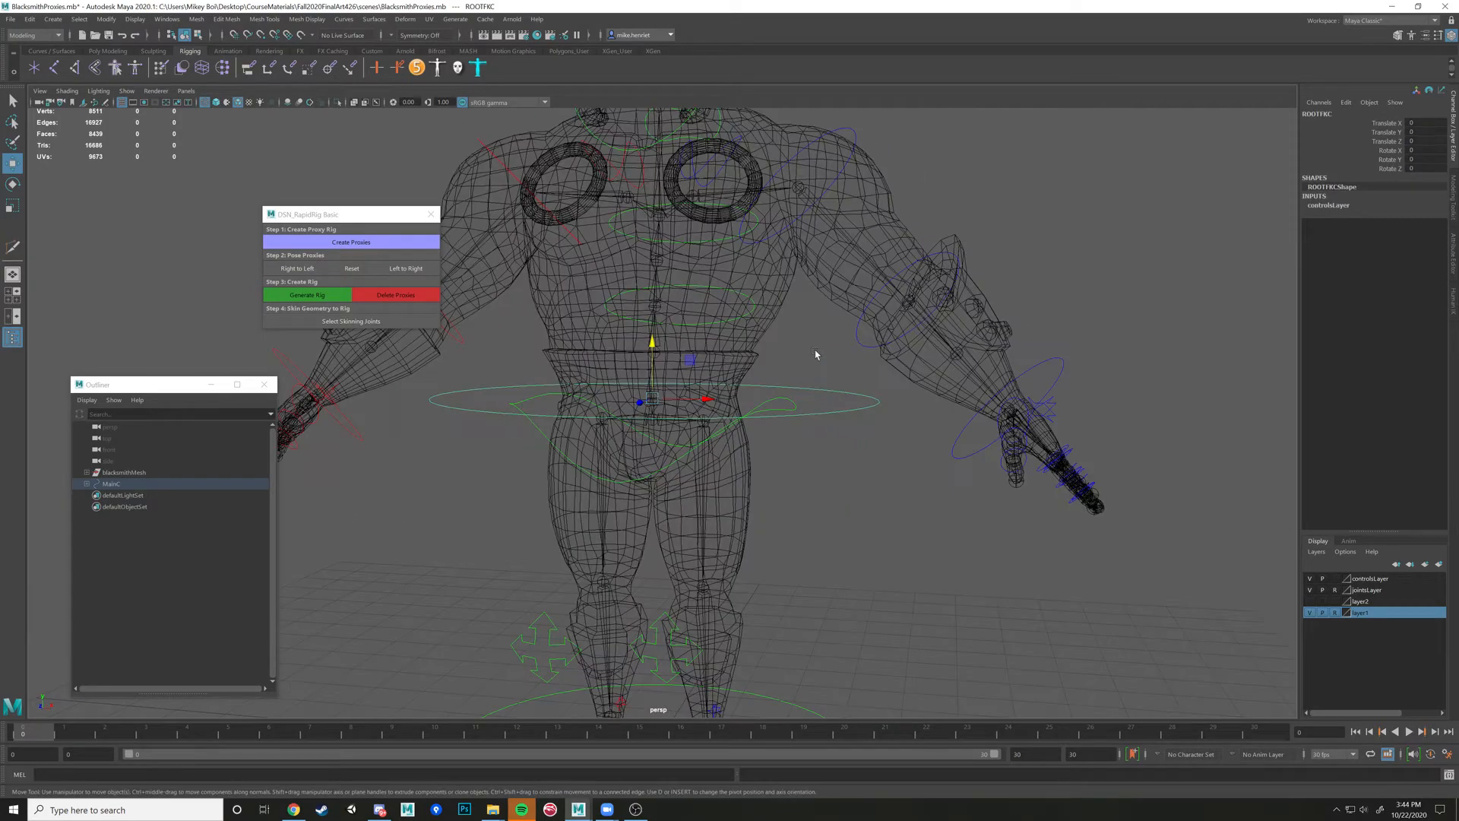
pyautogui.press('5')
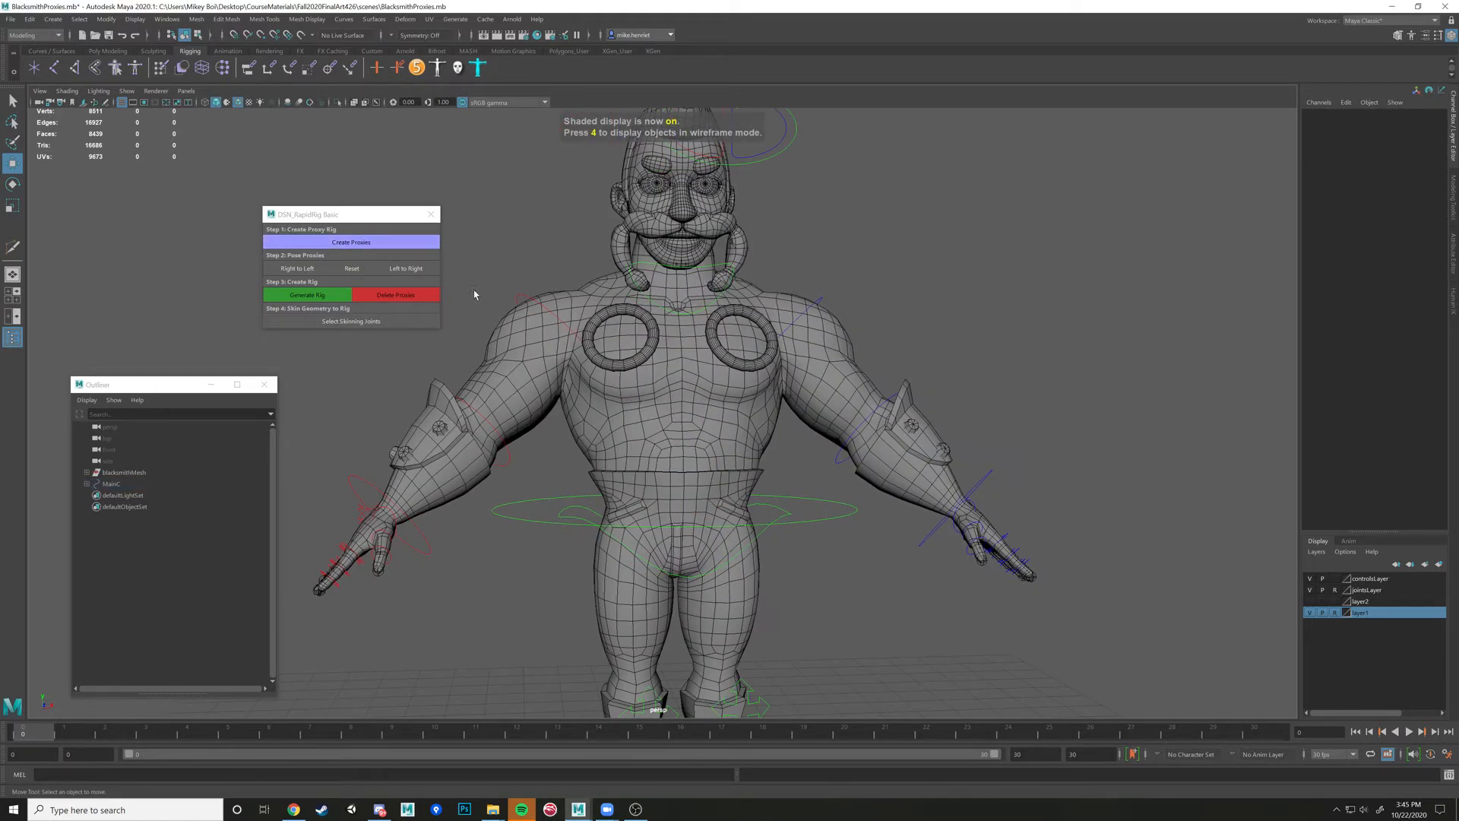
pyautogui.moveTo(615, 300)
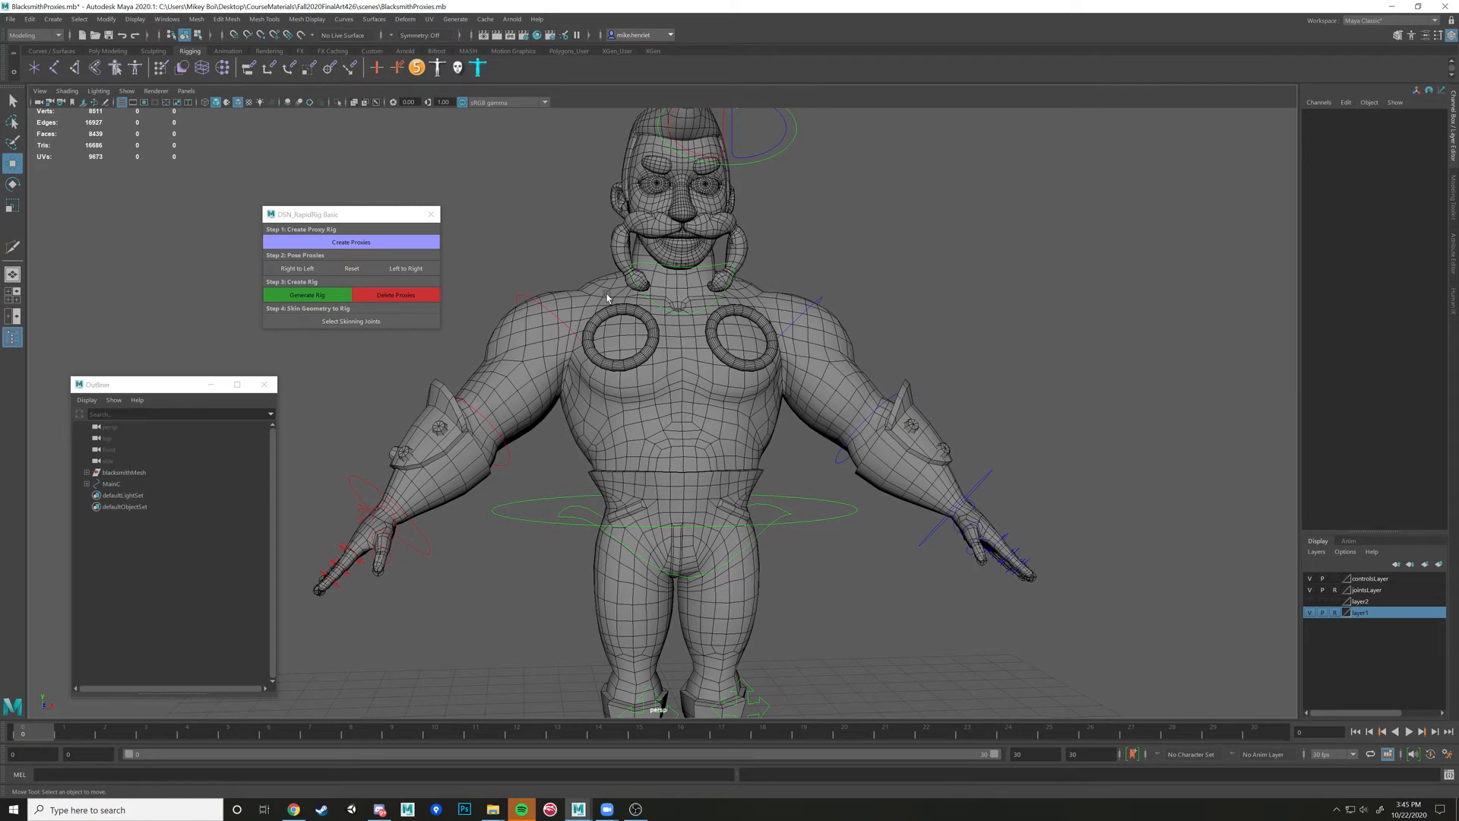
pyautogui.moveTo(659, 328)
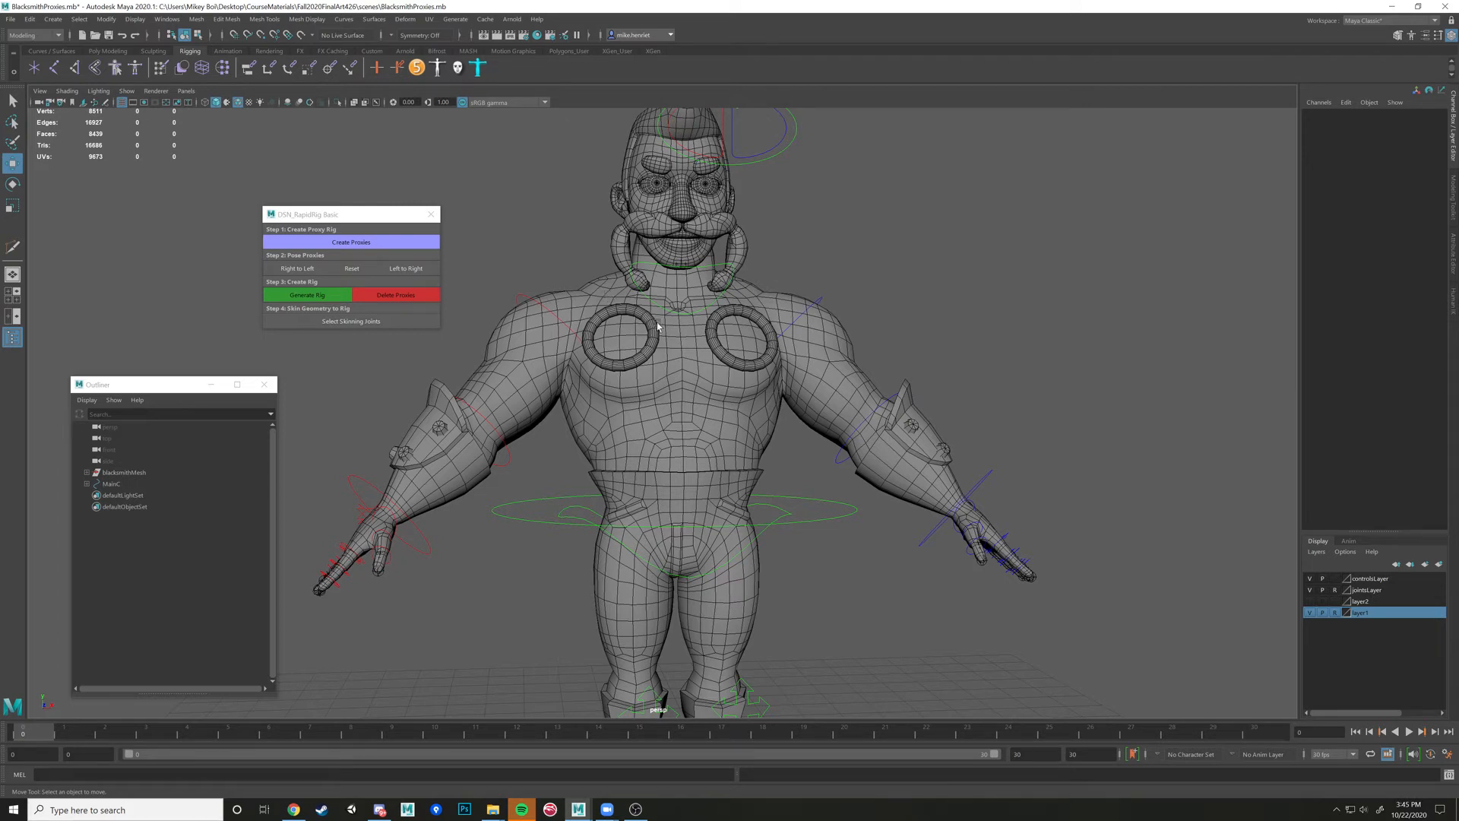
pyautogui.moveTo(1059, 342)
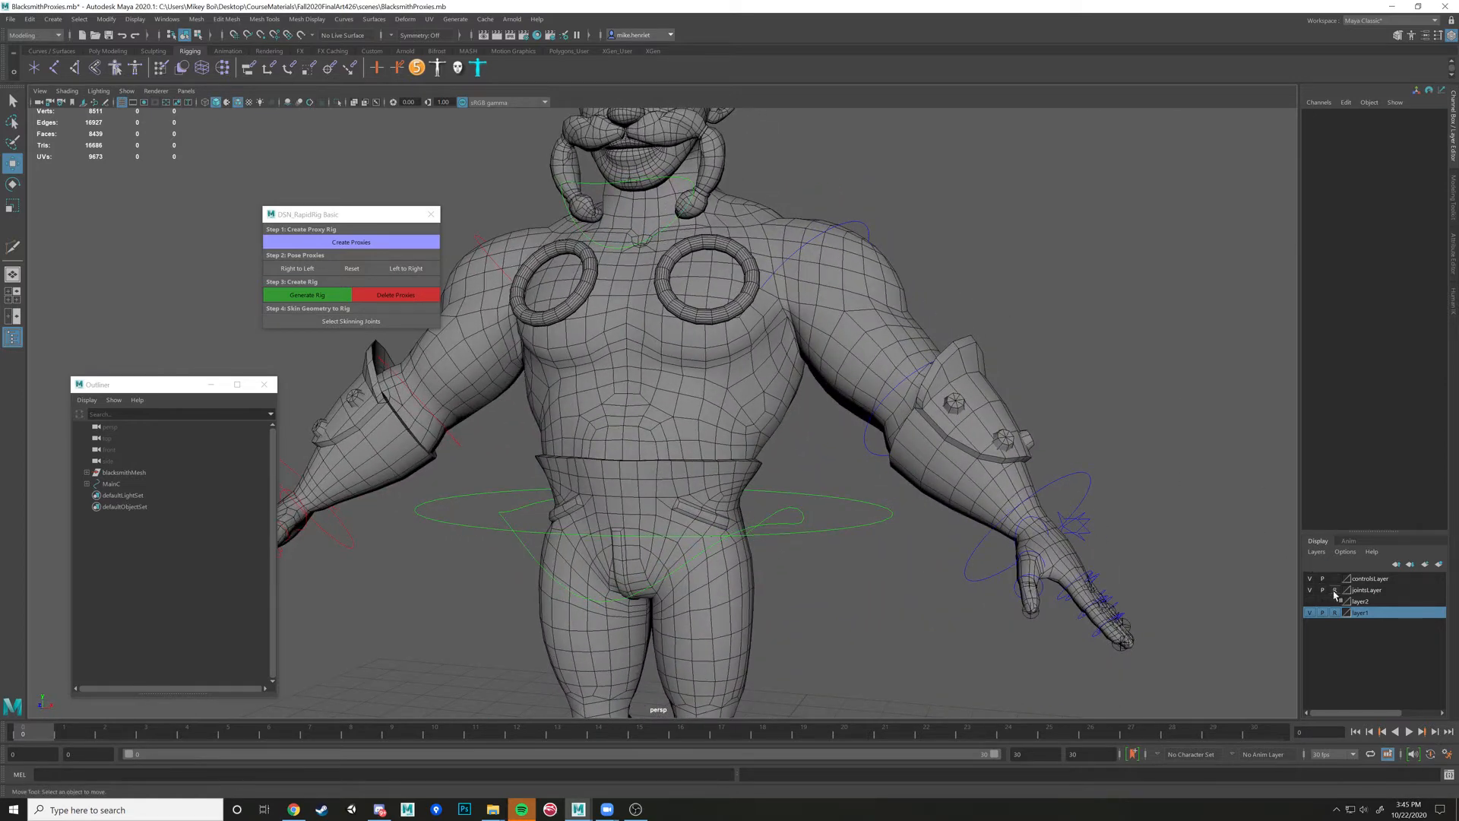
# Make the blacksmith mesh pickable and show it in wireframe to expose the skeleton joints
pyautogui.click(1334, 590)
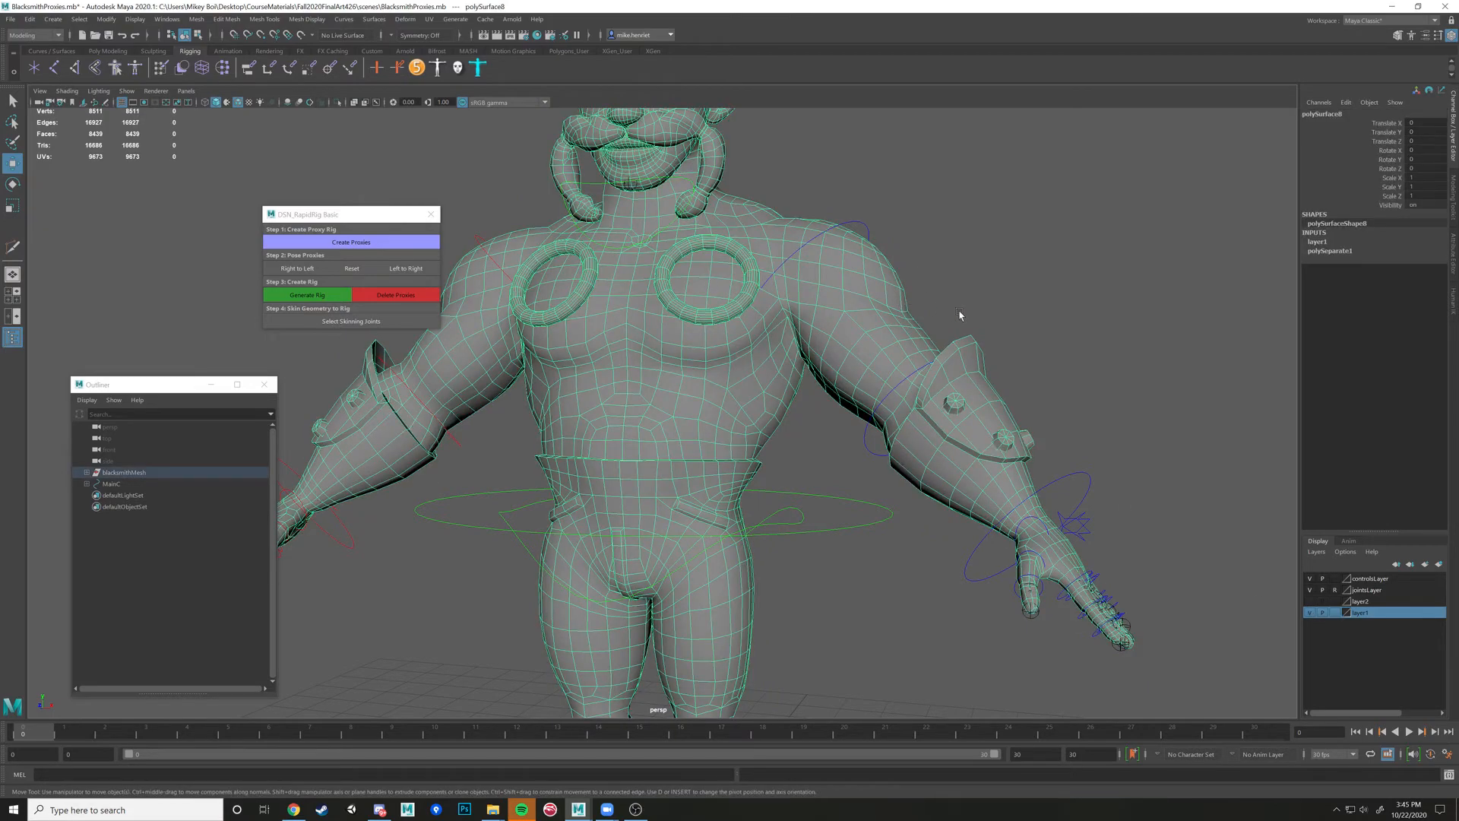
pyautogui.press('4')
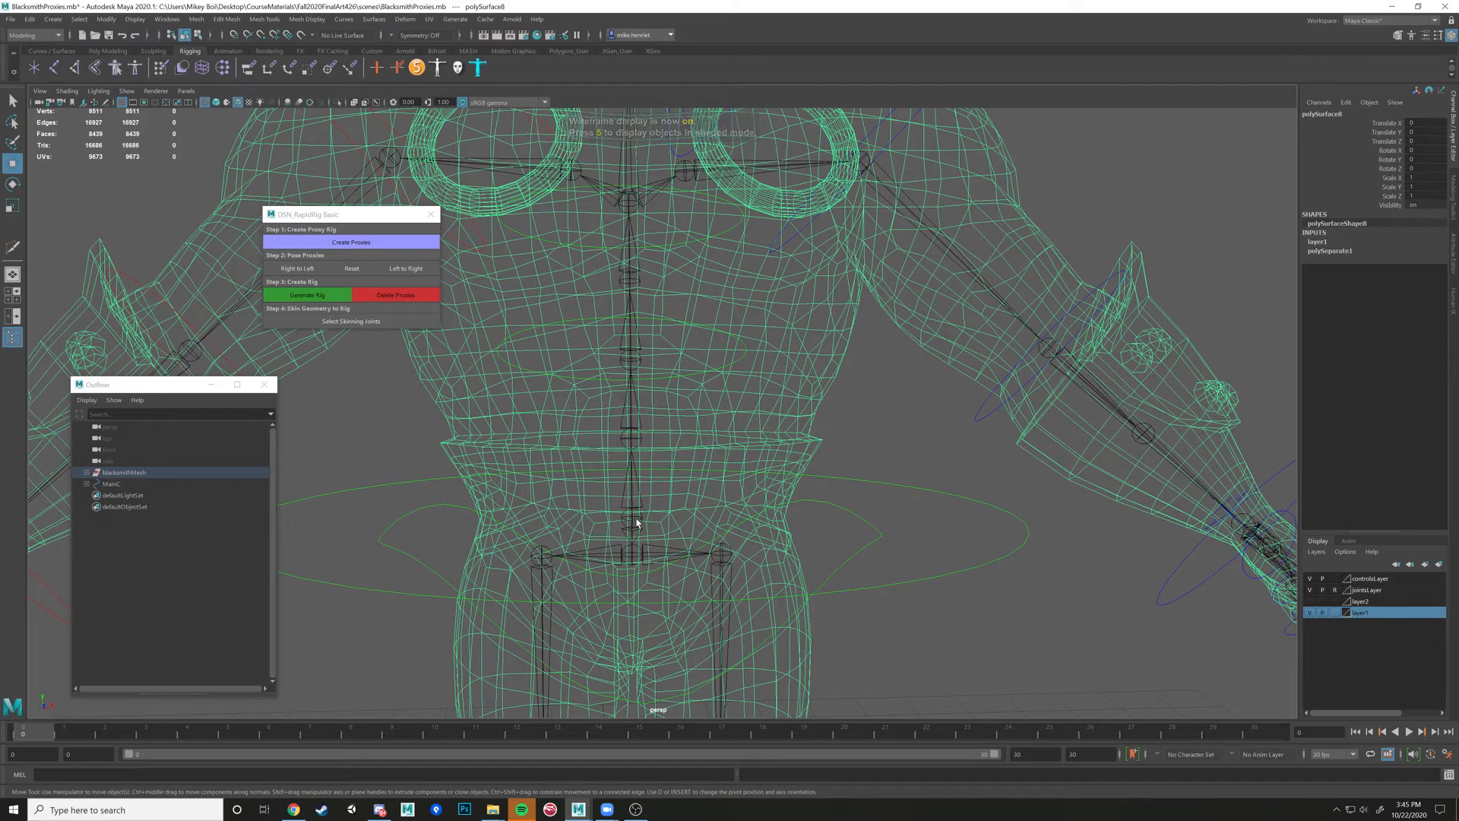
pyautogui.moveTo(661, 550)
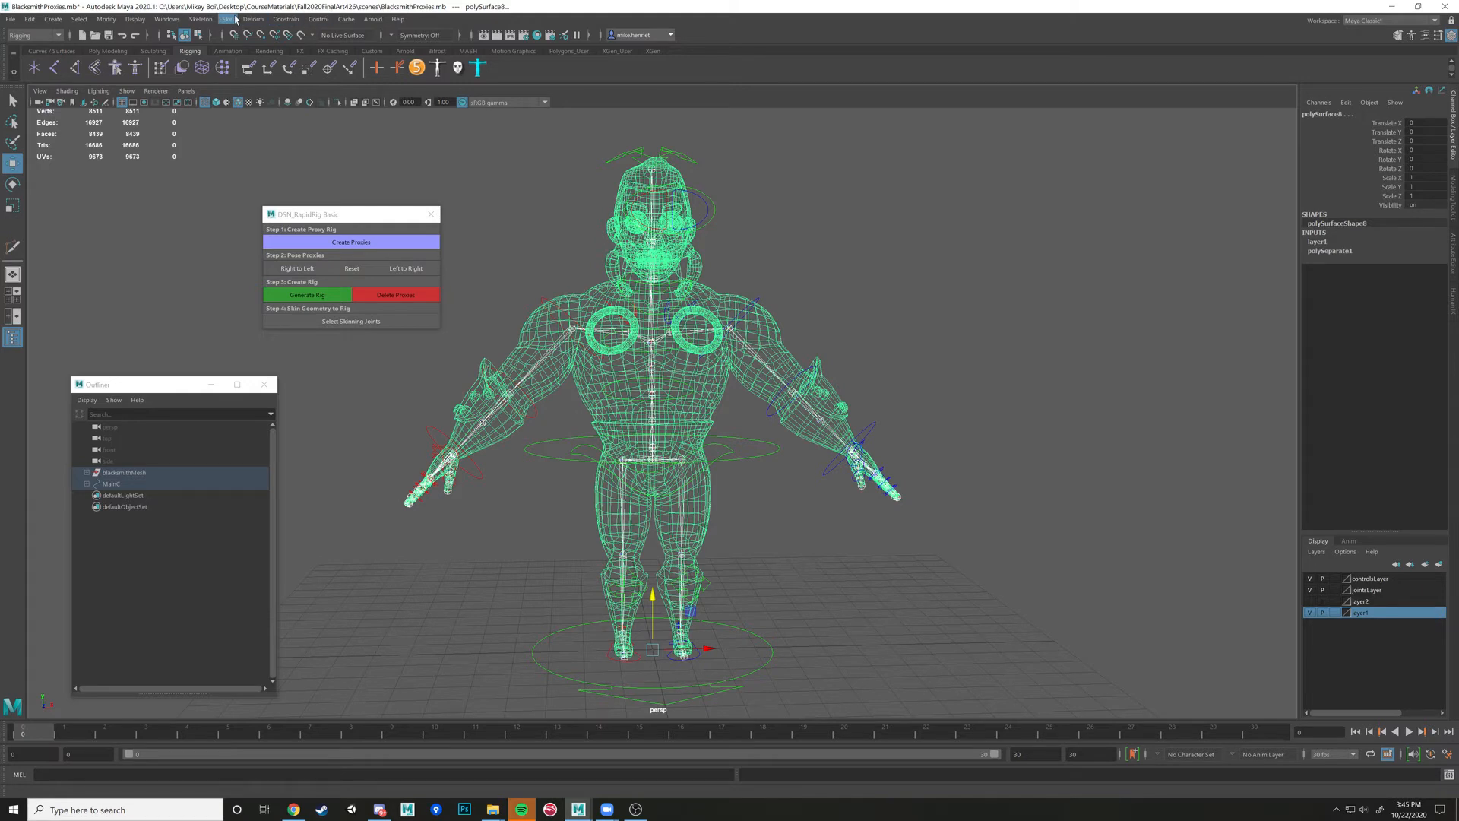
# Bind the blacksmith mesh to the selected joints using the Geodesic Voxel bind method
pyautogui.click(226, 18)
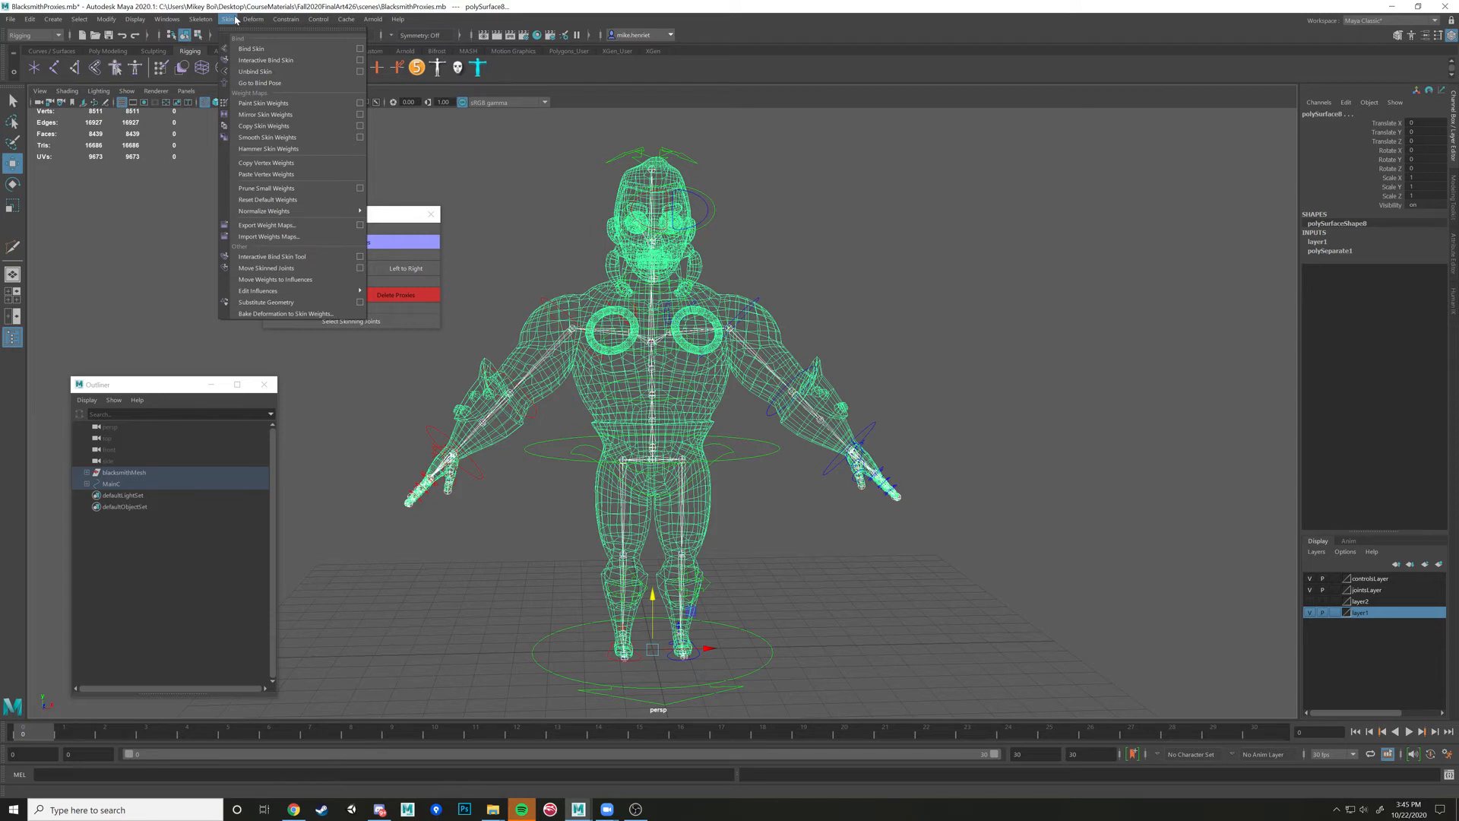
pyautogui.moveTo(251, 47)
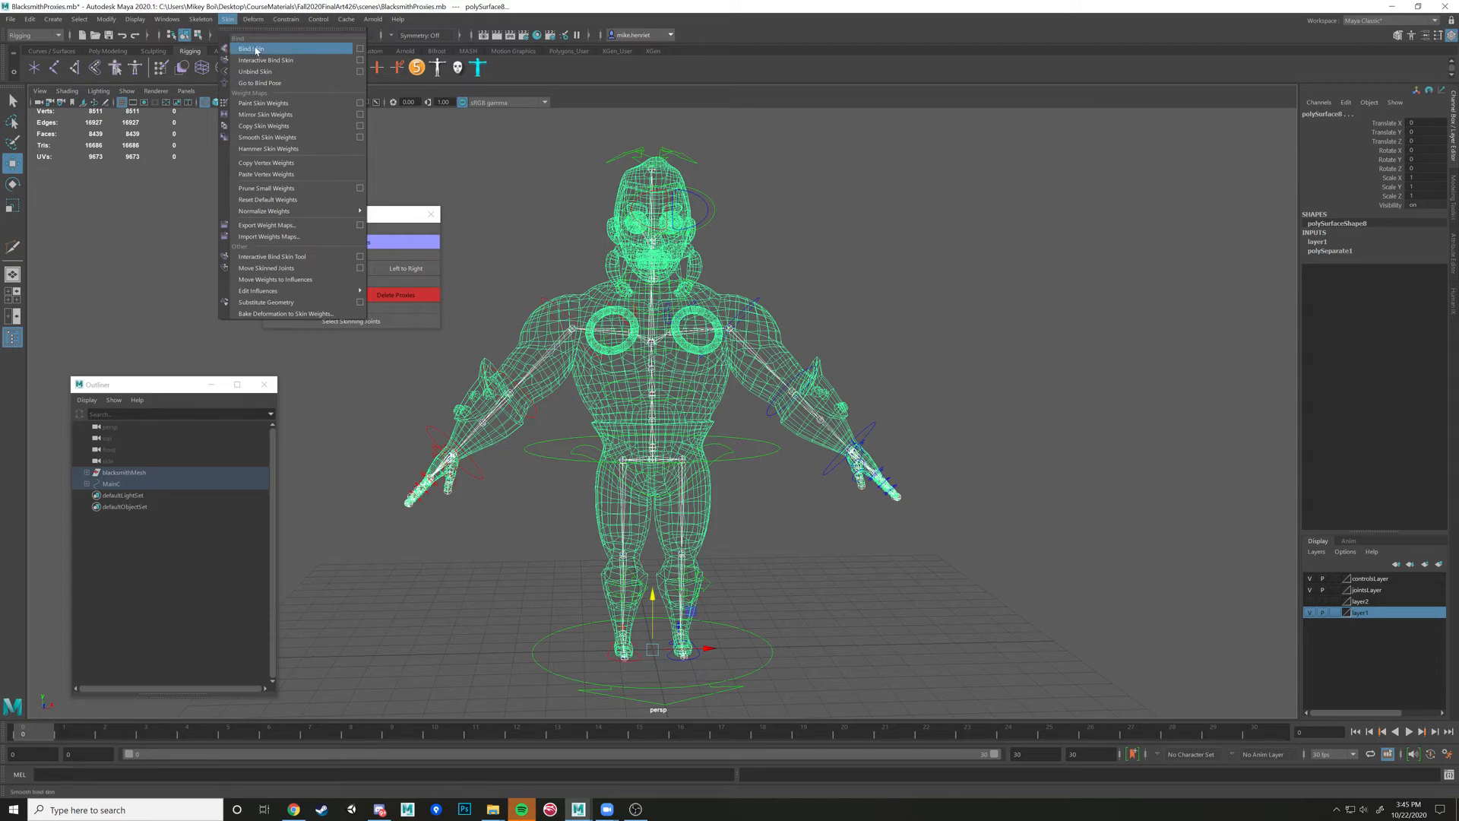
pyautogui.click(250, 49)
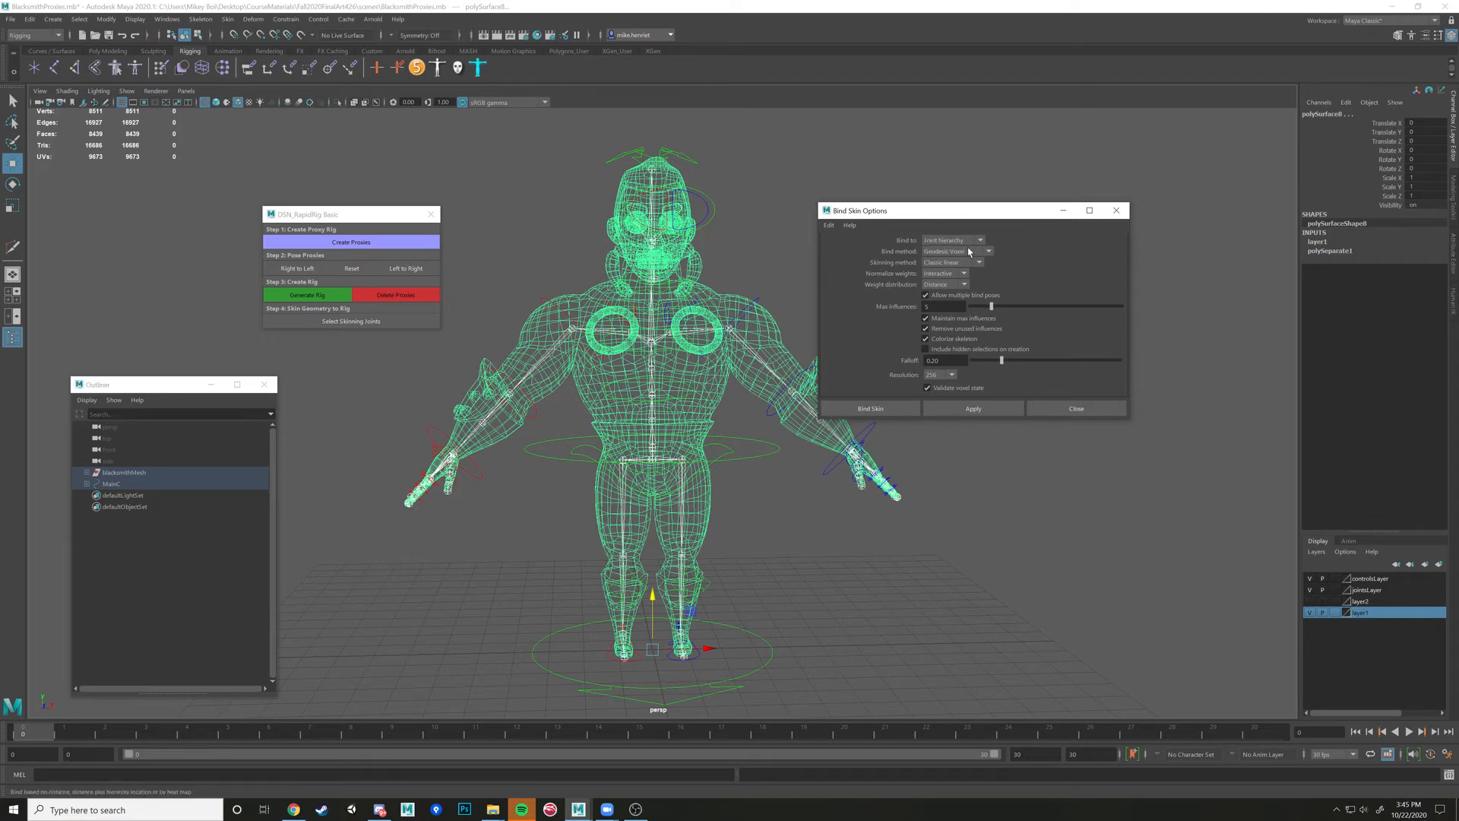
pyautogui.click(869, 407)
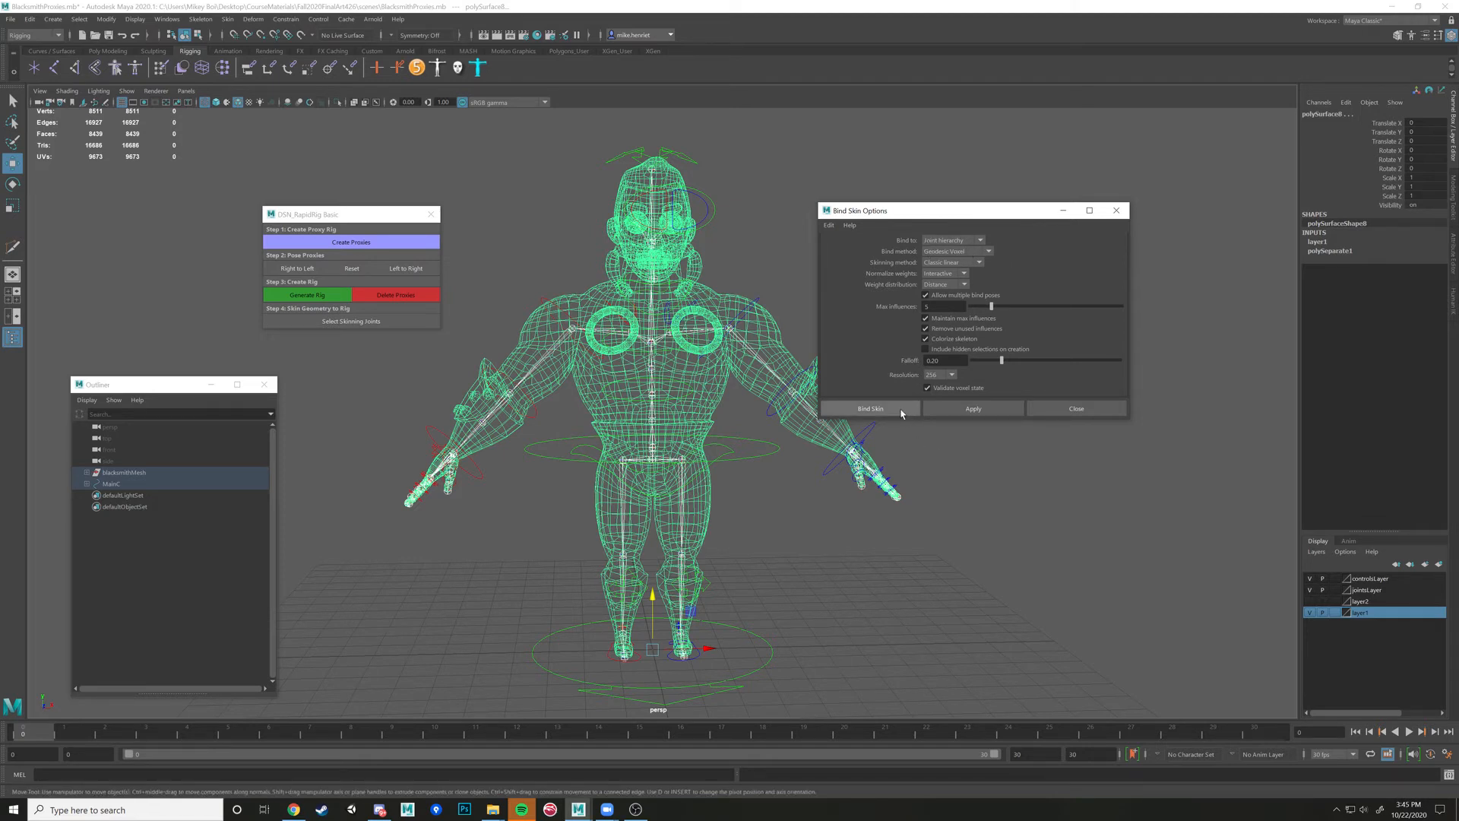
pyautogui.click(869, 408)
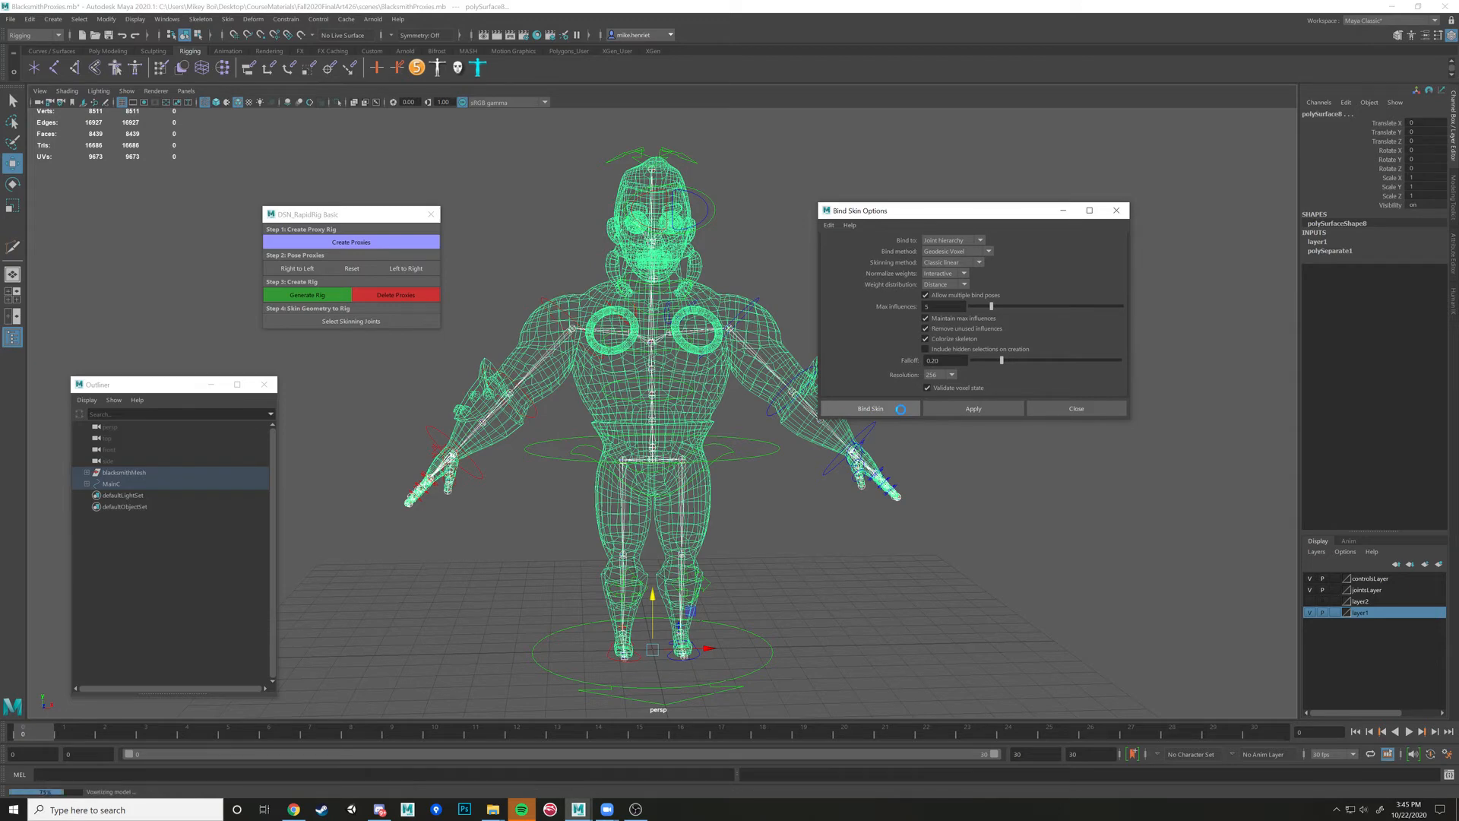
pyautogui.click(870, 407)
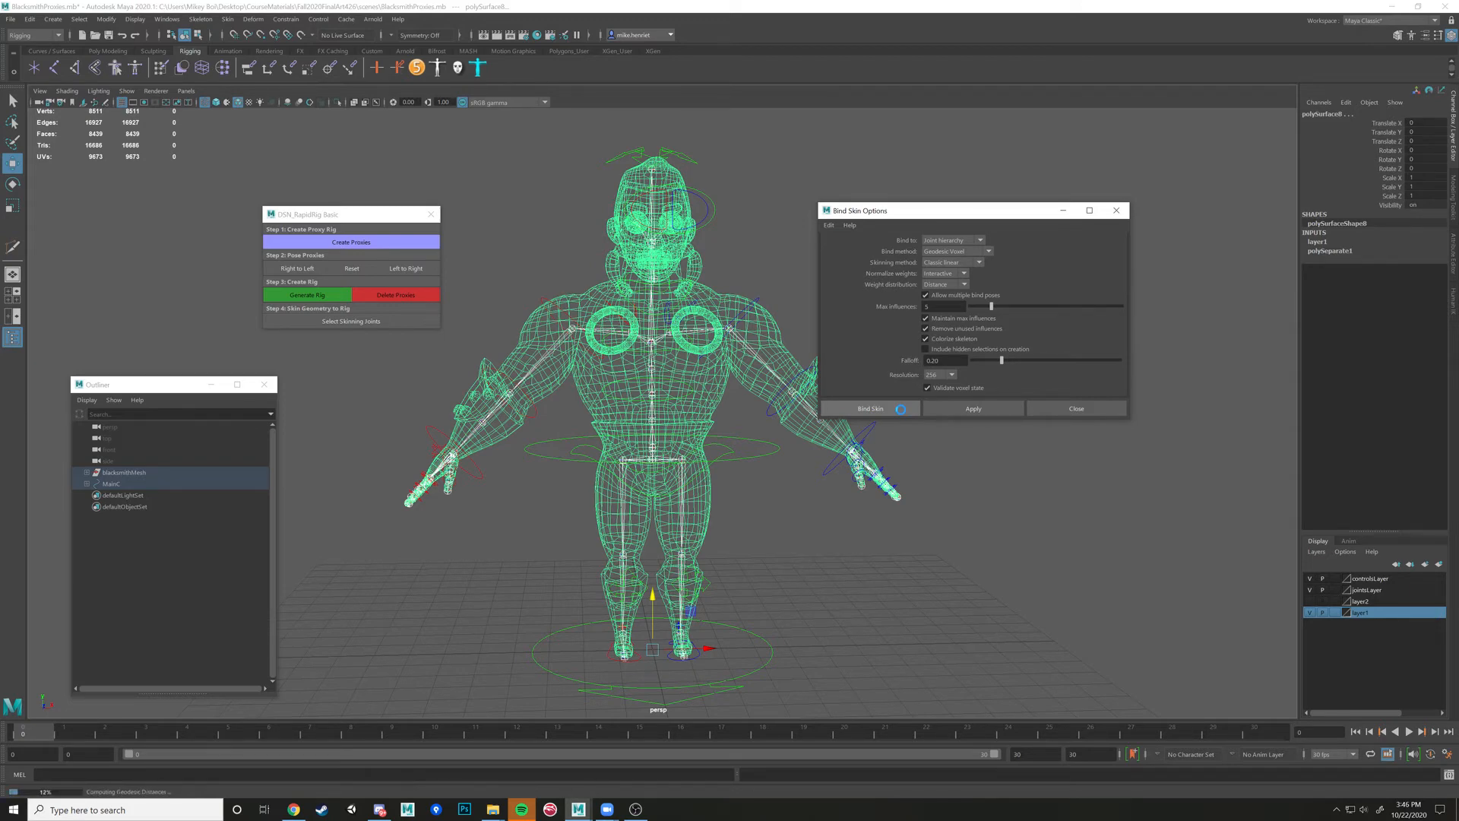
pyautogui.click(871, 407)
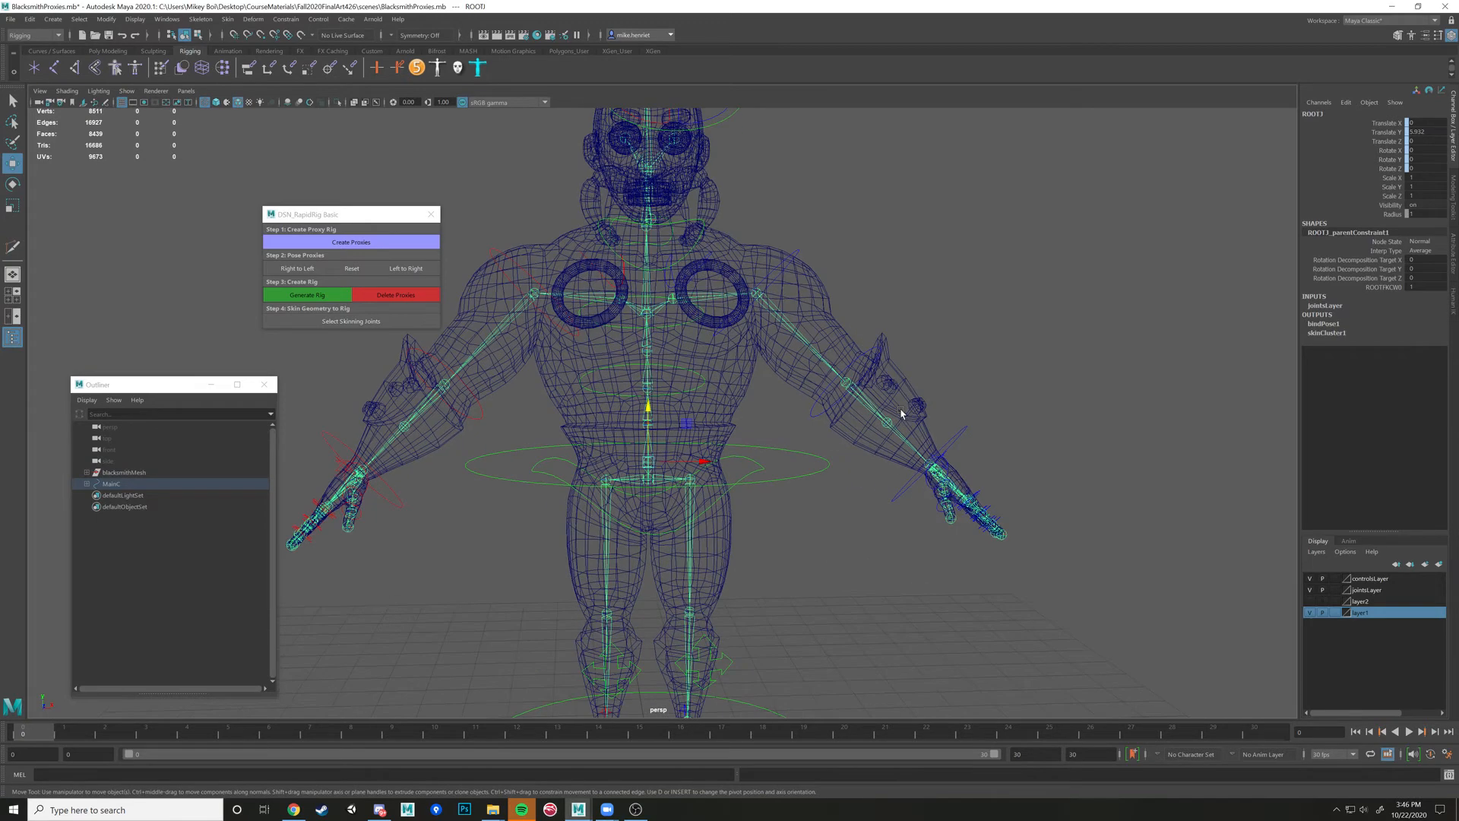
# Deselect, reference the joints layer, and show the blacksmith smooth shaded without wireframe
pyautogui.click(795, 286)
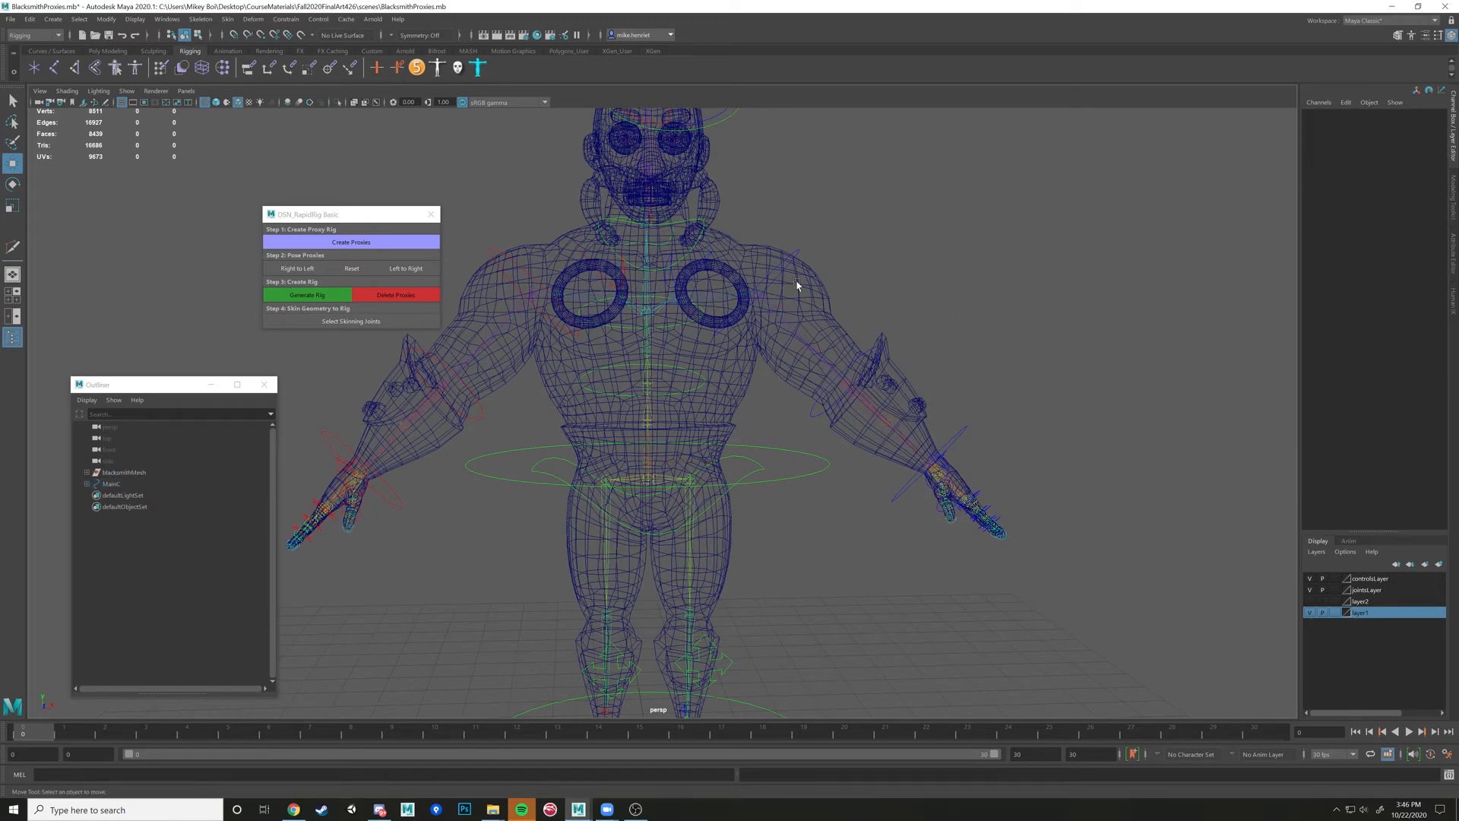
pyautogui.moveTo(1341, 591)
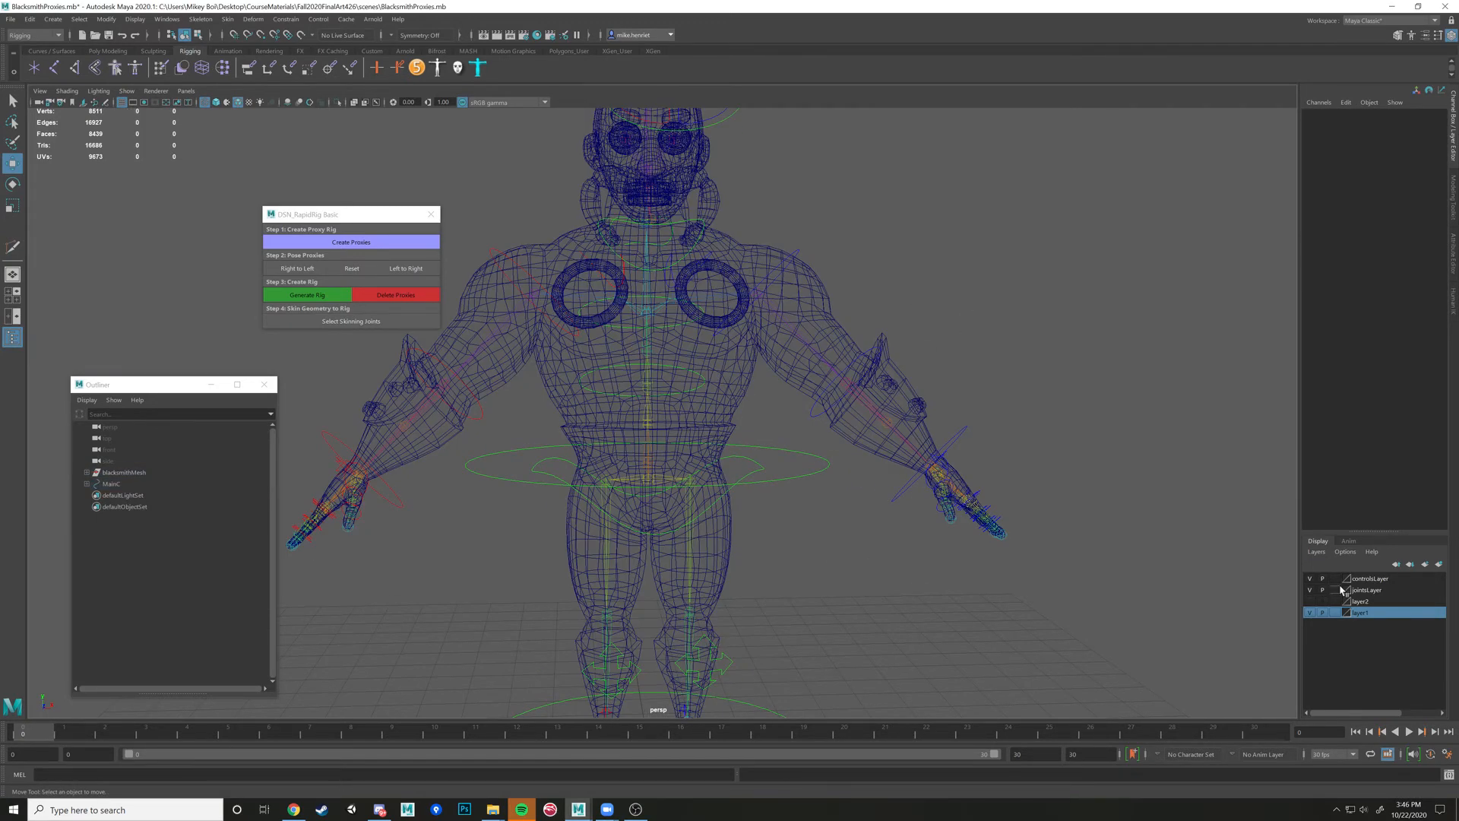
pyautogui.click(1320, 590)
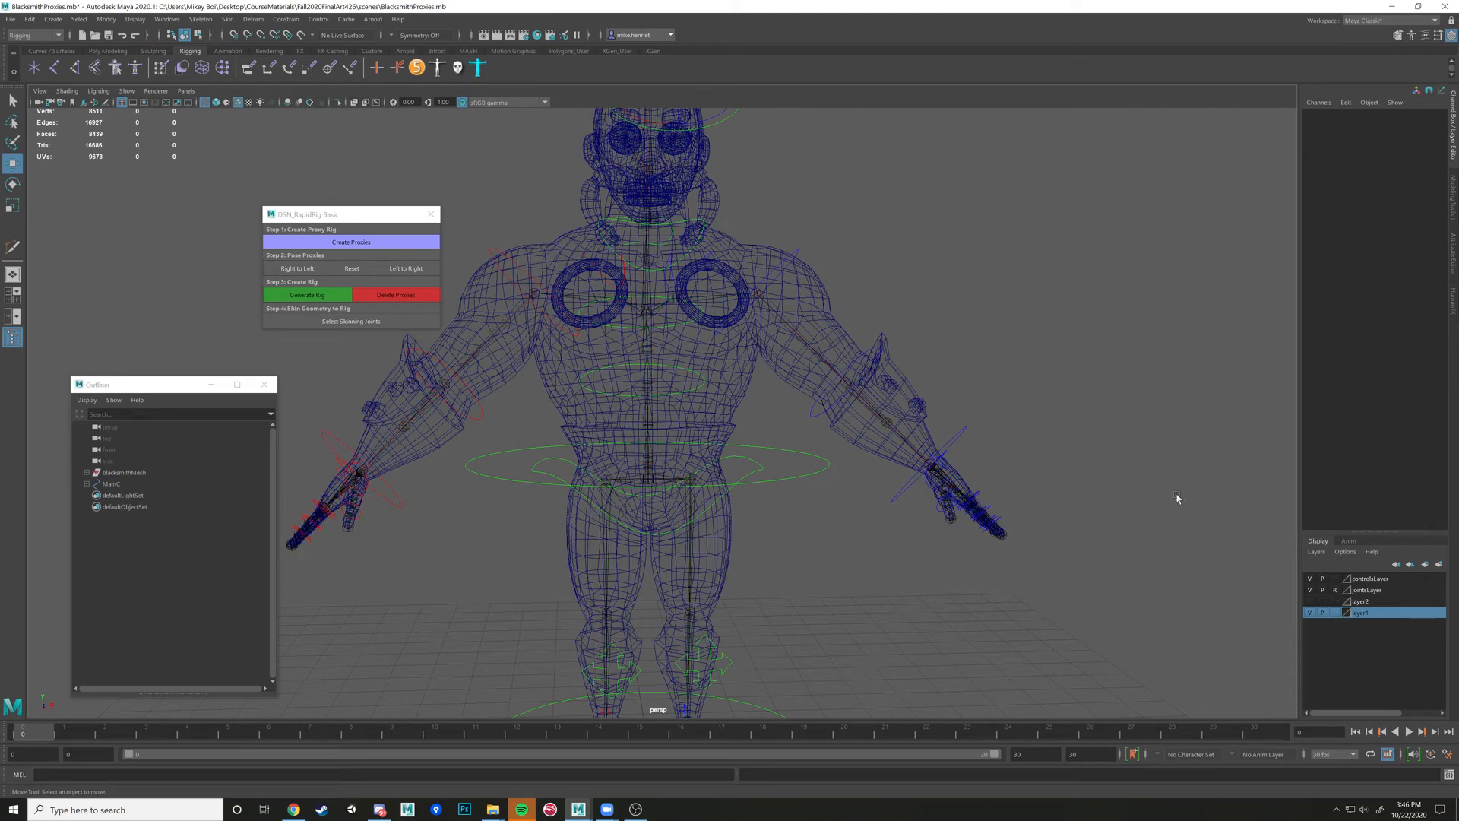
pyautogui.moveTo(815, 253)
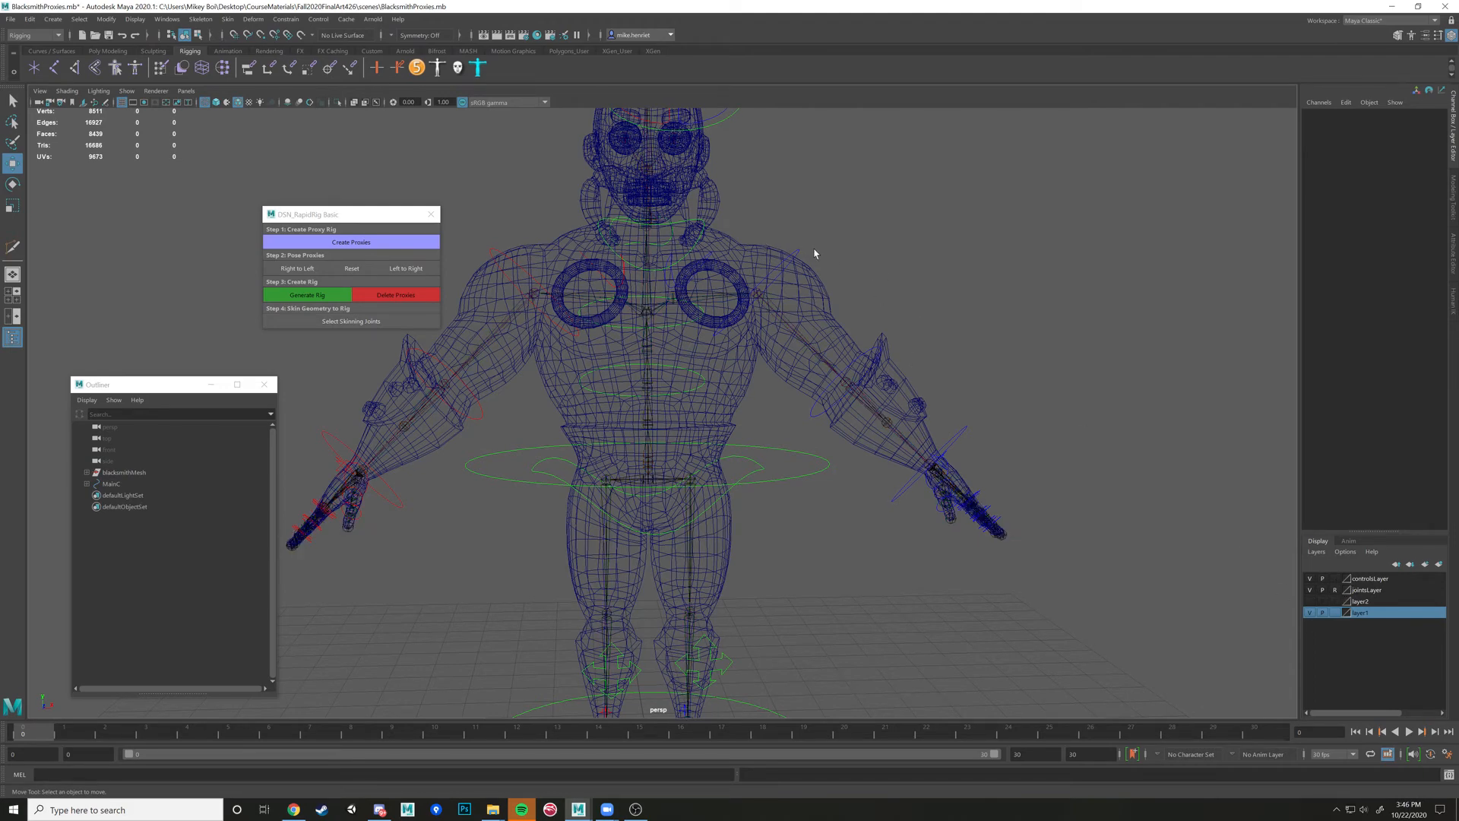
pyautogui.click(238, 102)
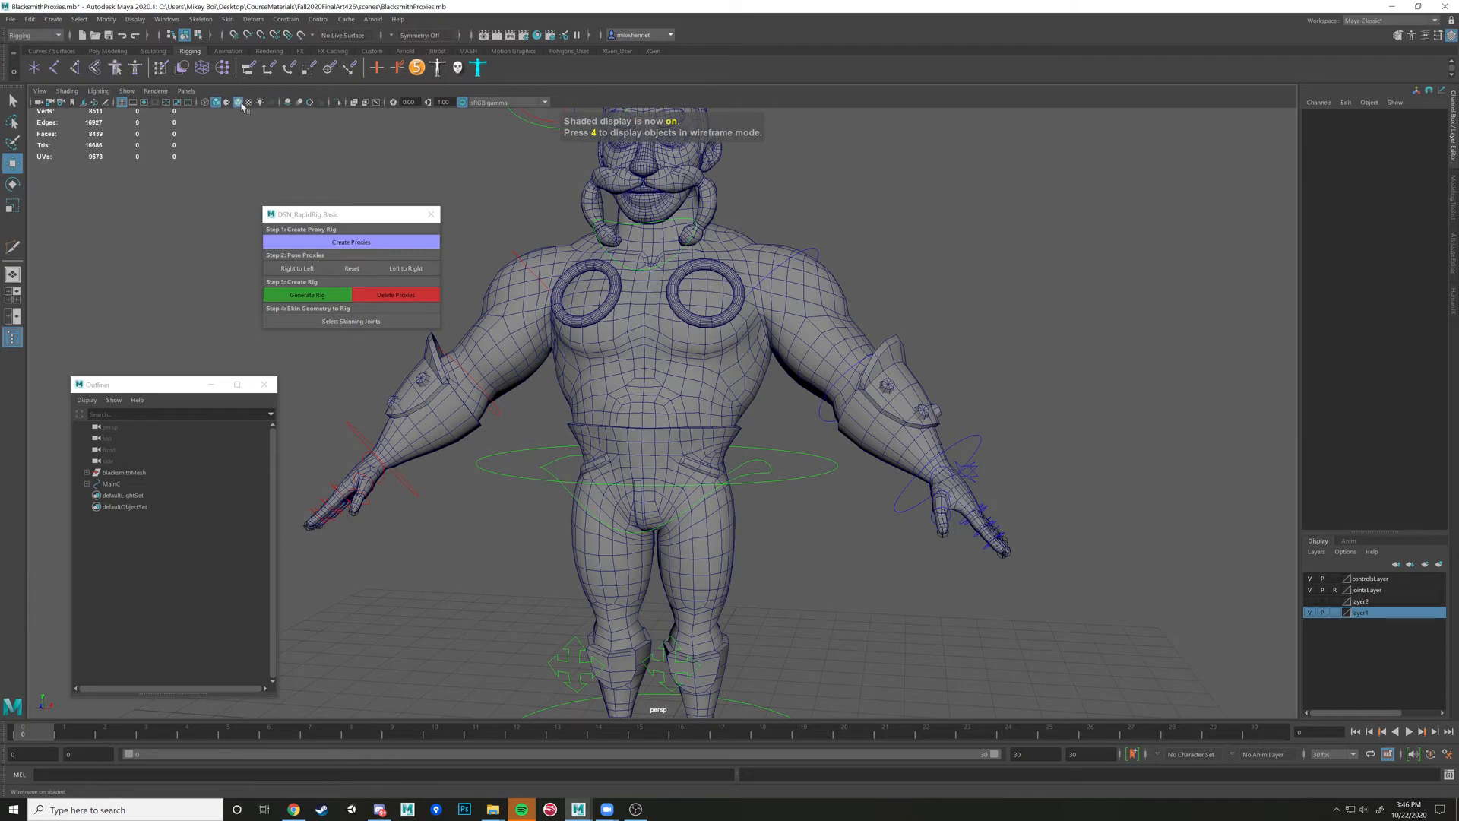
pyautogui.click(237, 102)
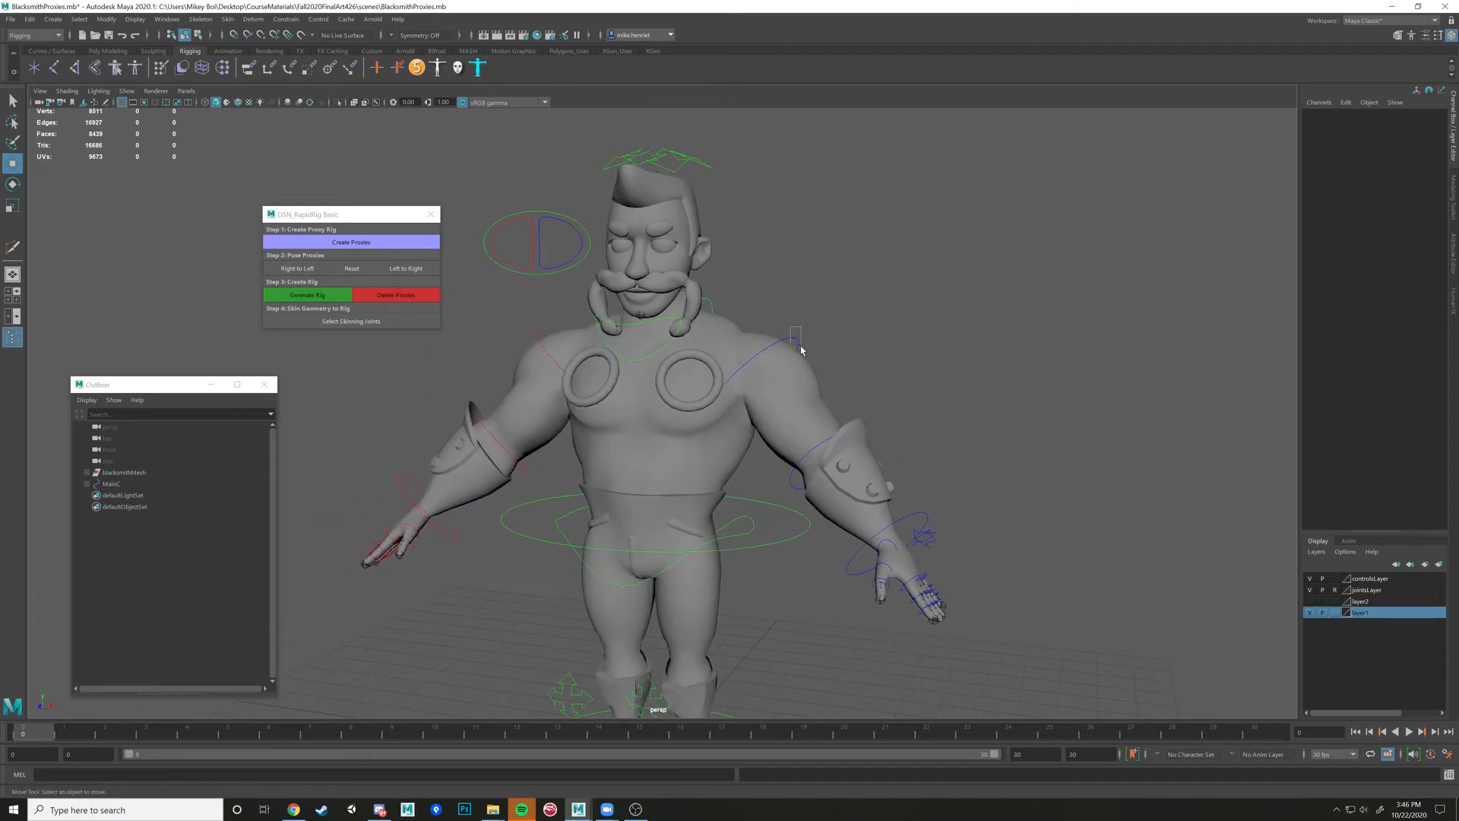
pyautogui.click(795, 333)
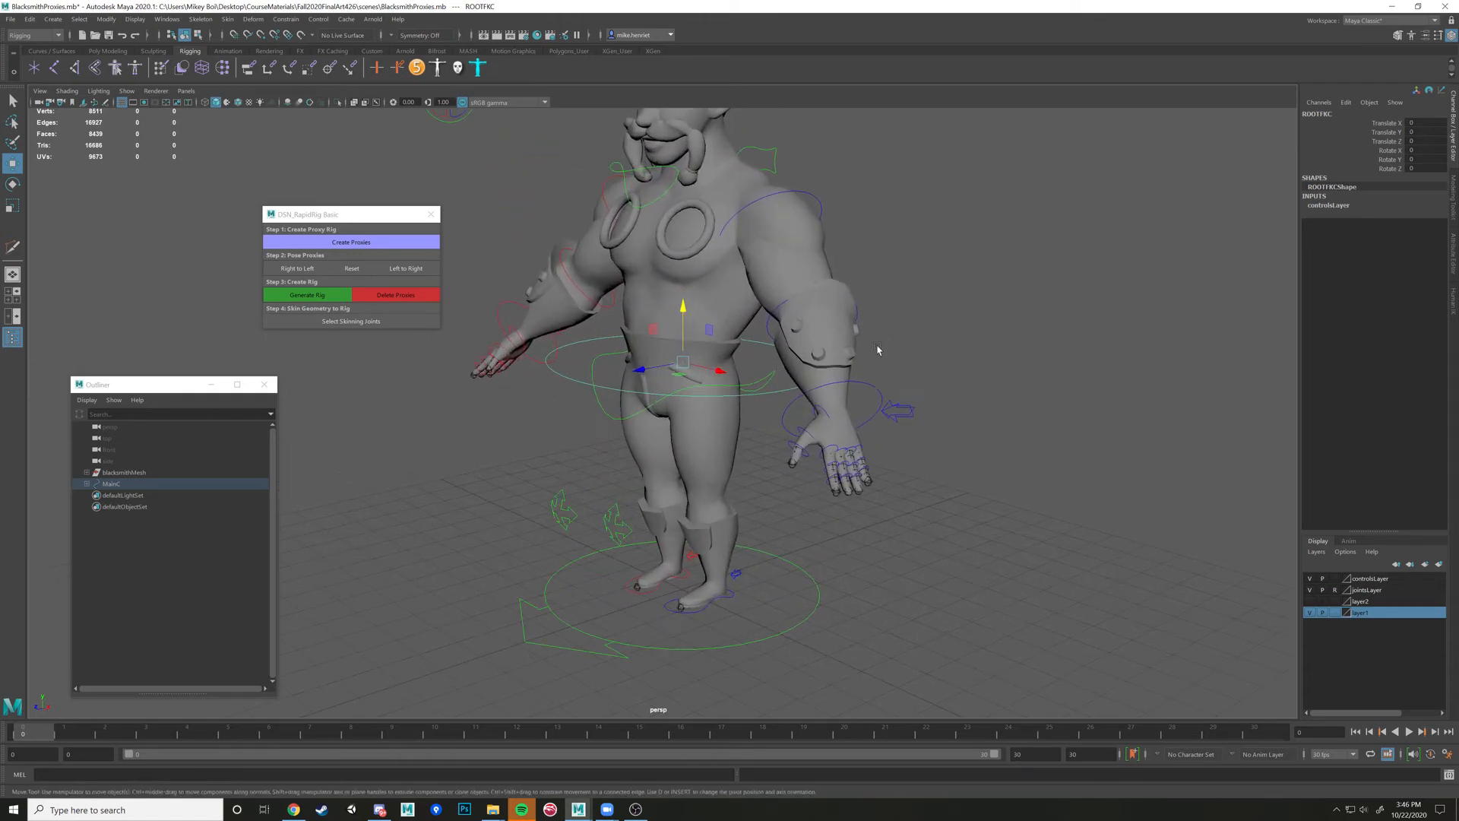
# Select the left elbow FK control so the skinned forearm bends with it
pyautogui.click(838, 326)
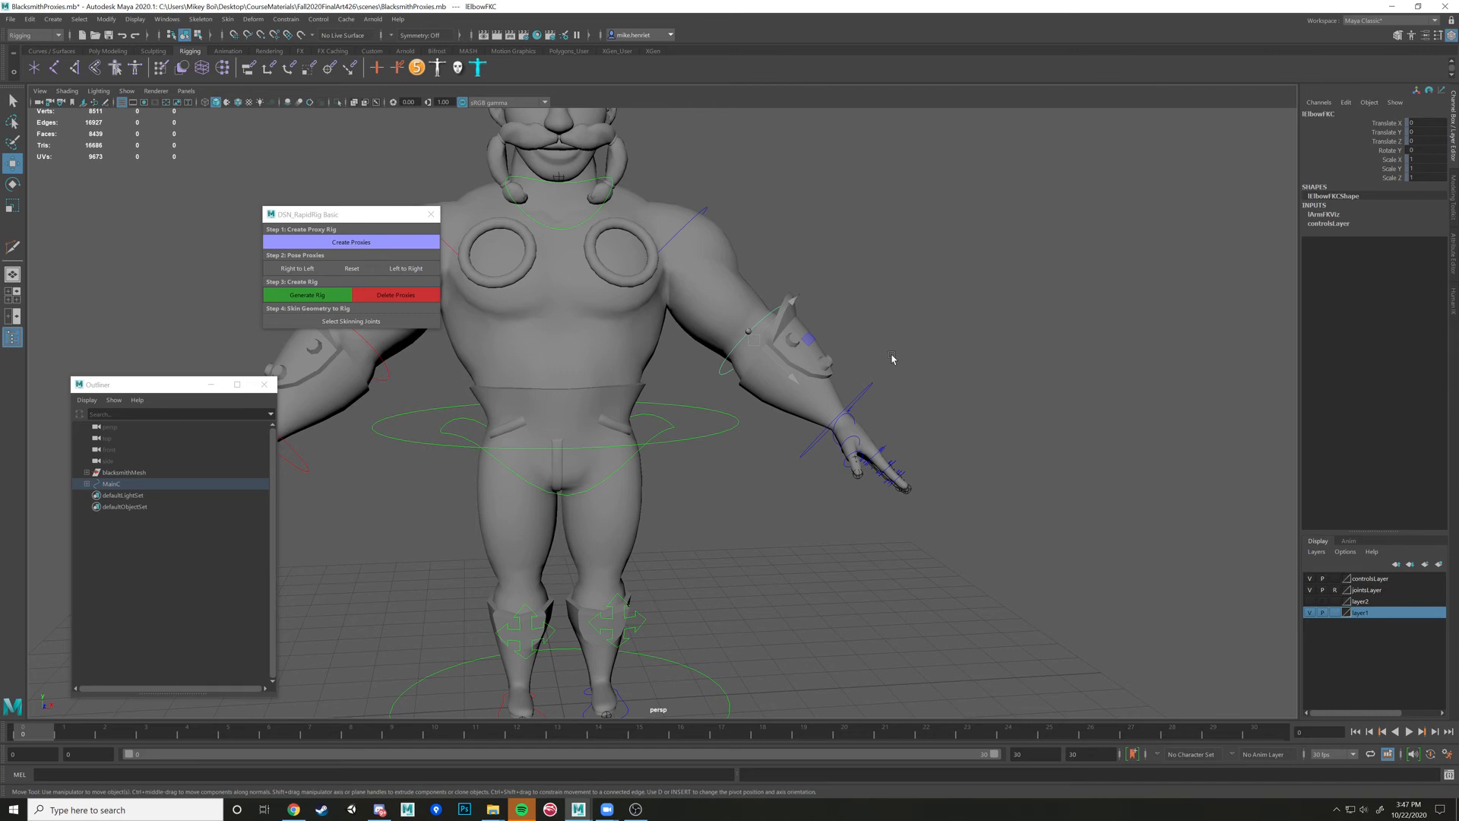
pyautogui.moveTo(707, 213)
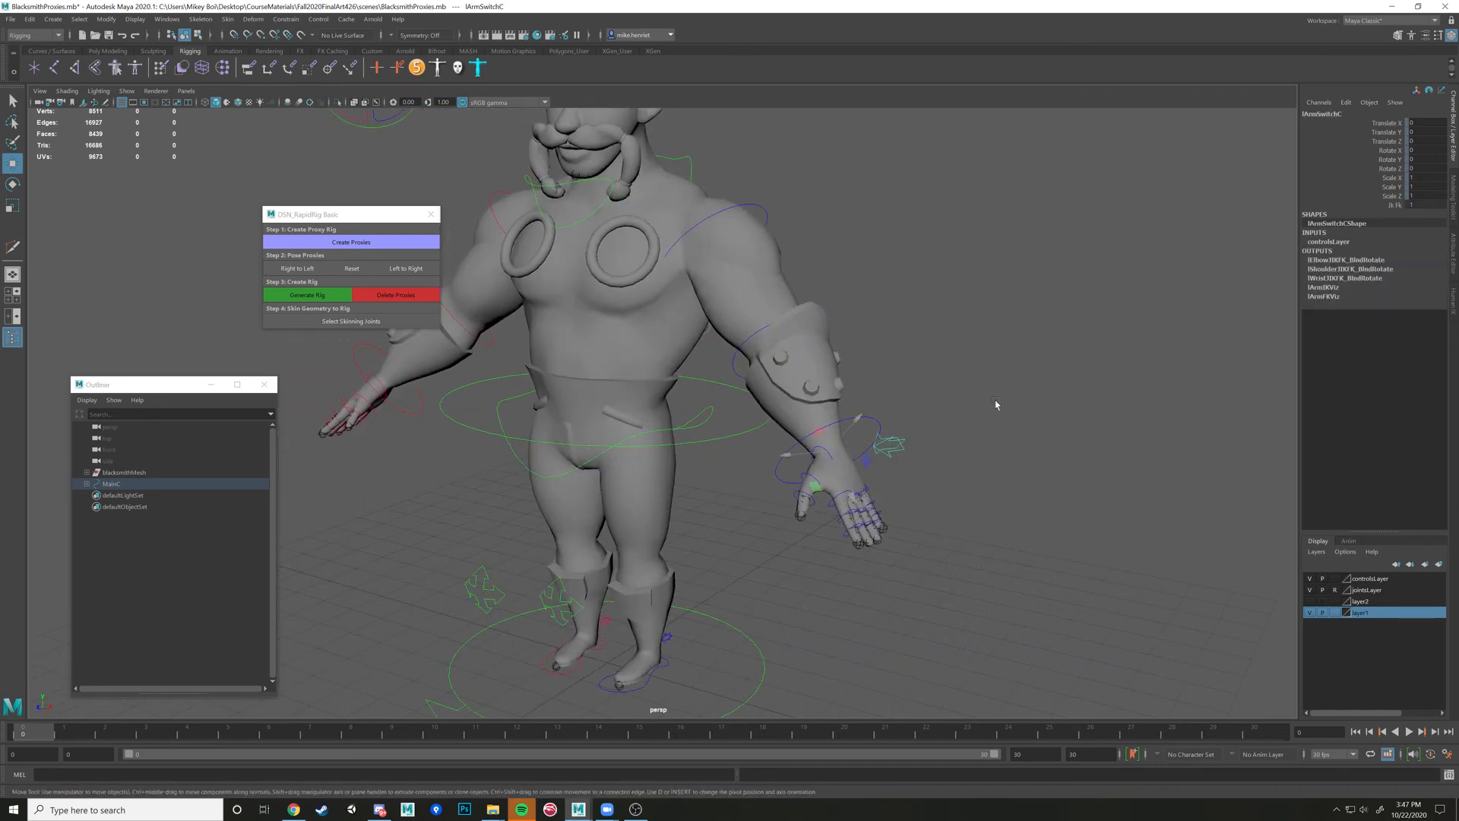
pyautogui.moveTo(1416, 243)
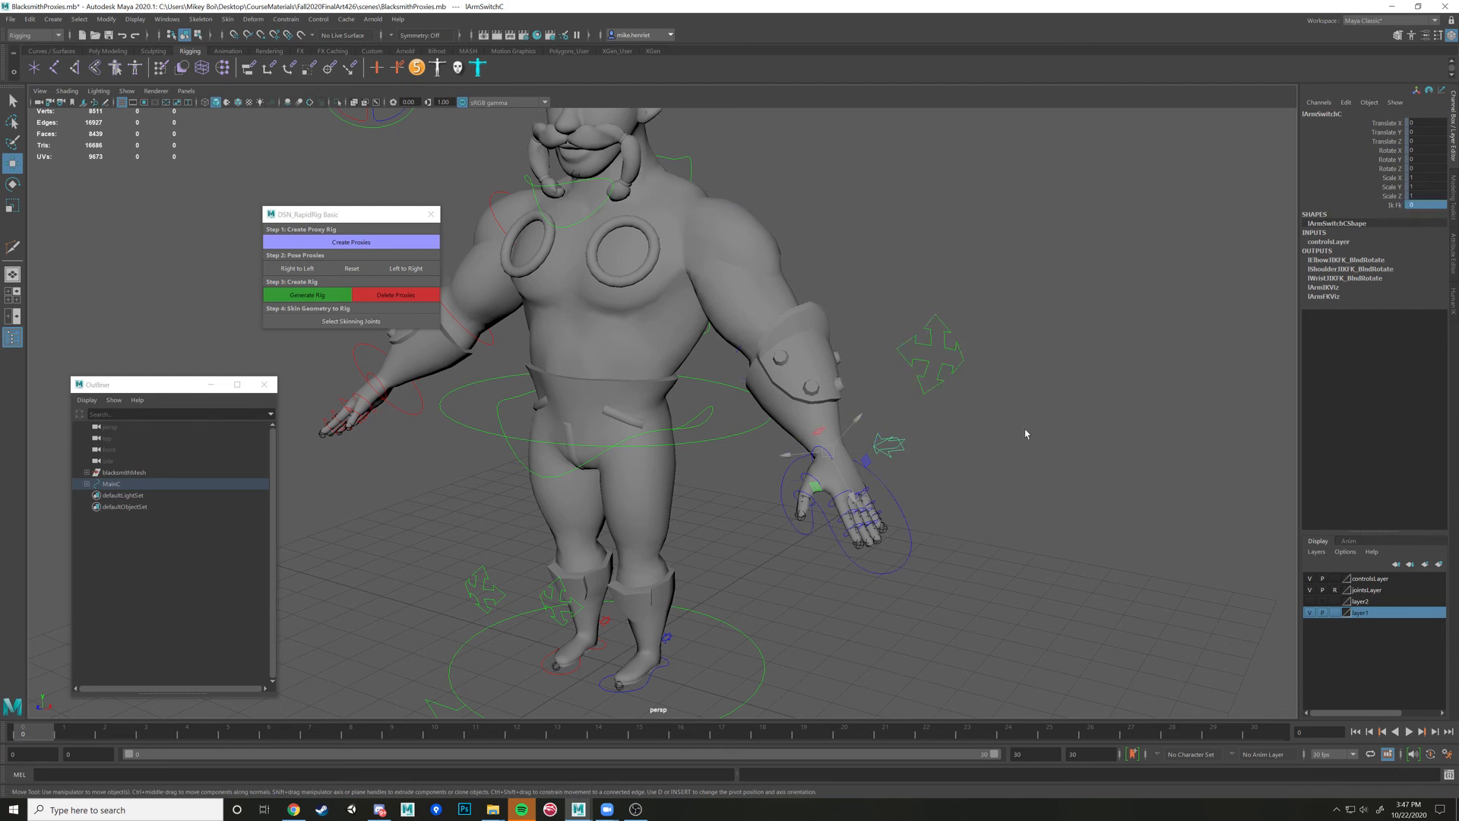
# Select the IK wrist control and raise the blacksmith's hand above his shoulder
pyautogui.click(822, 447)
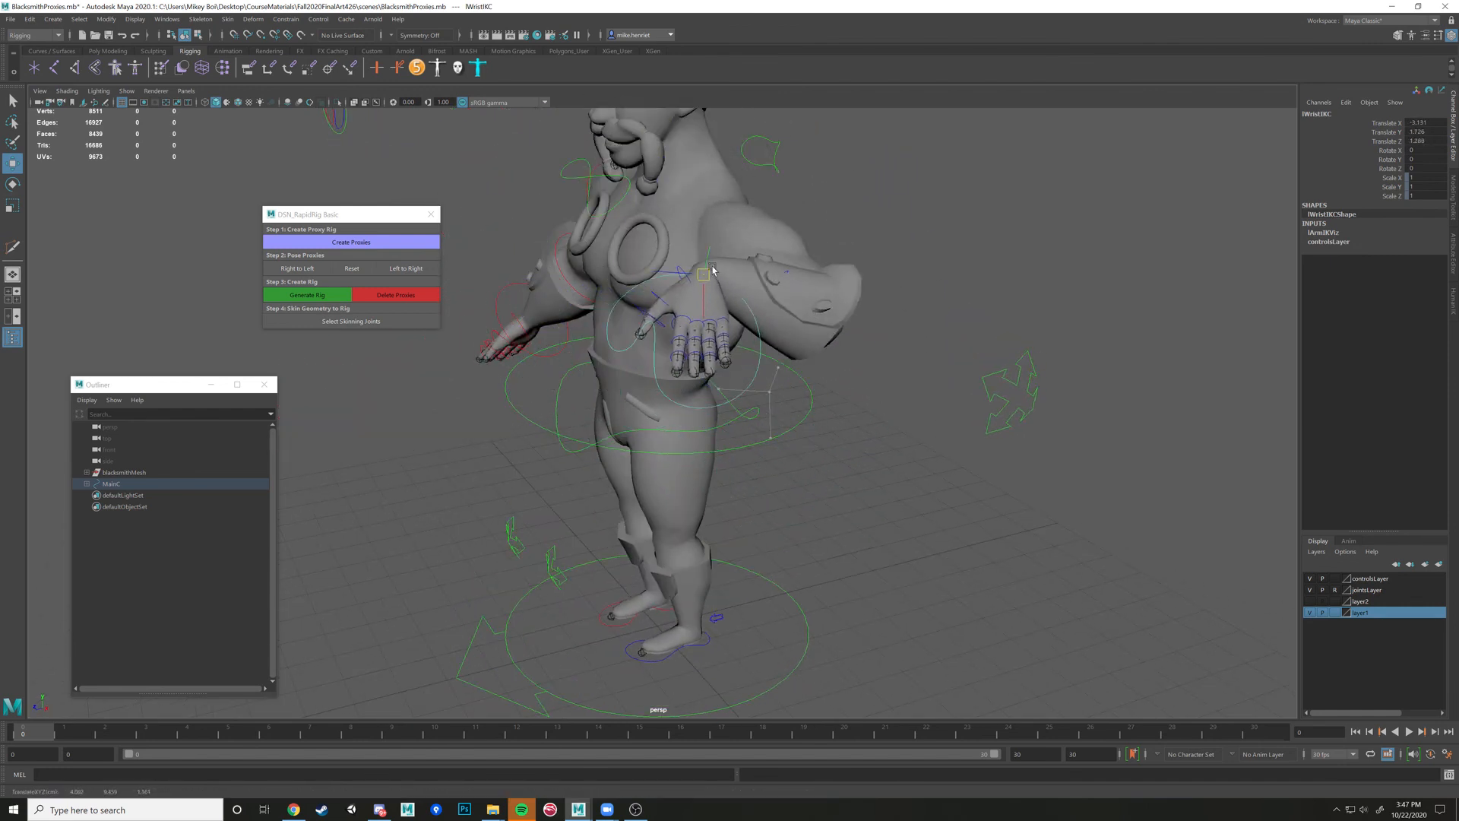
pyautogui.moveTo(702, 272); pyautogui.dragTo(510, 144)
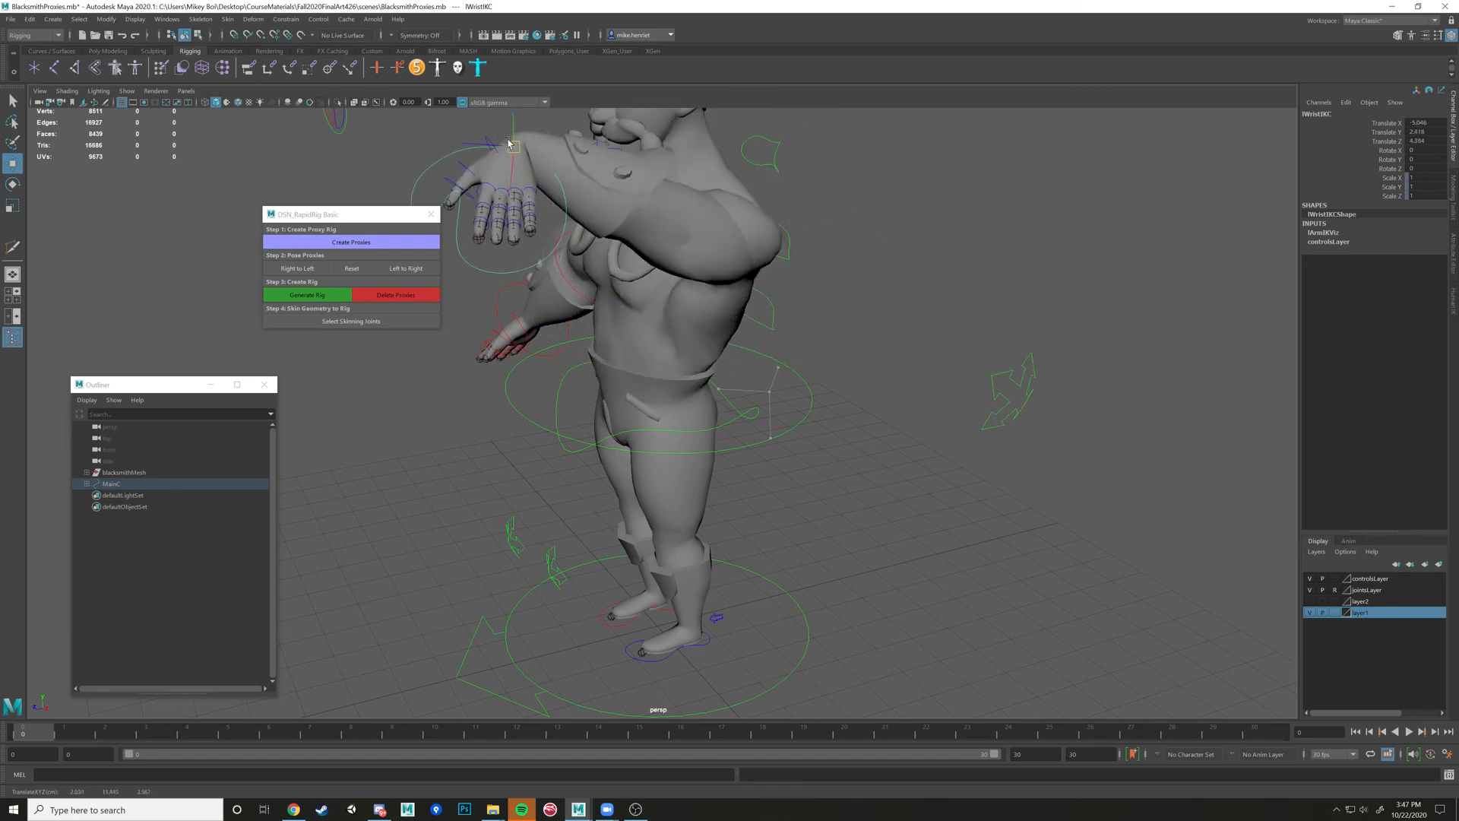